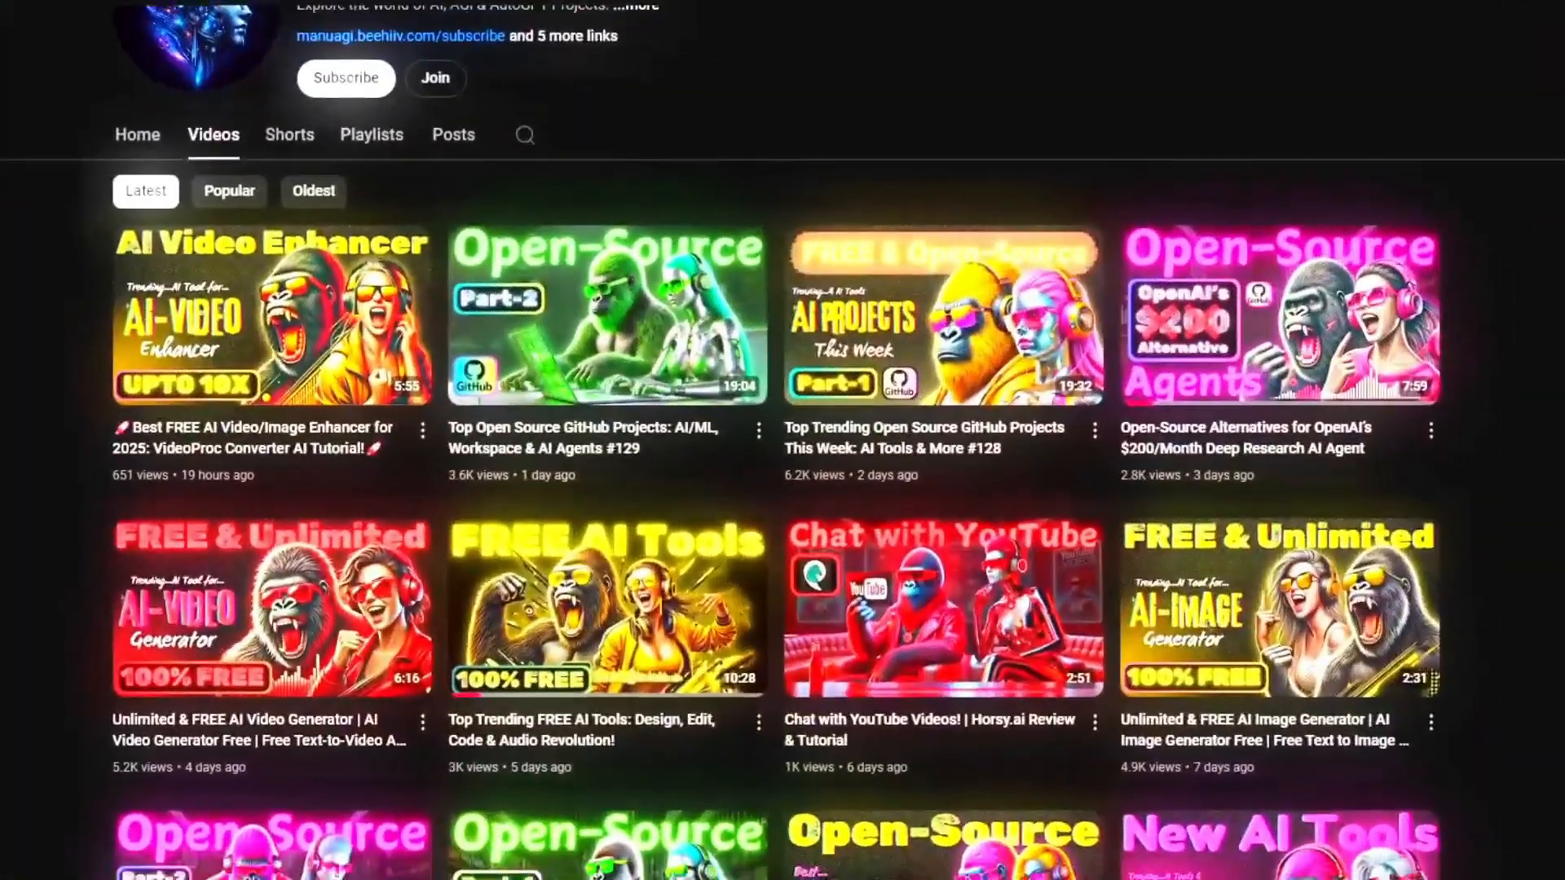
Step: Scroll the channel page and subscribe to ManuAGI - AutoGPT Tutorials
scroll("down", 3)
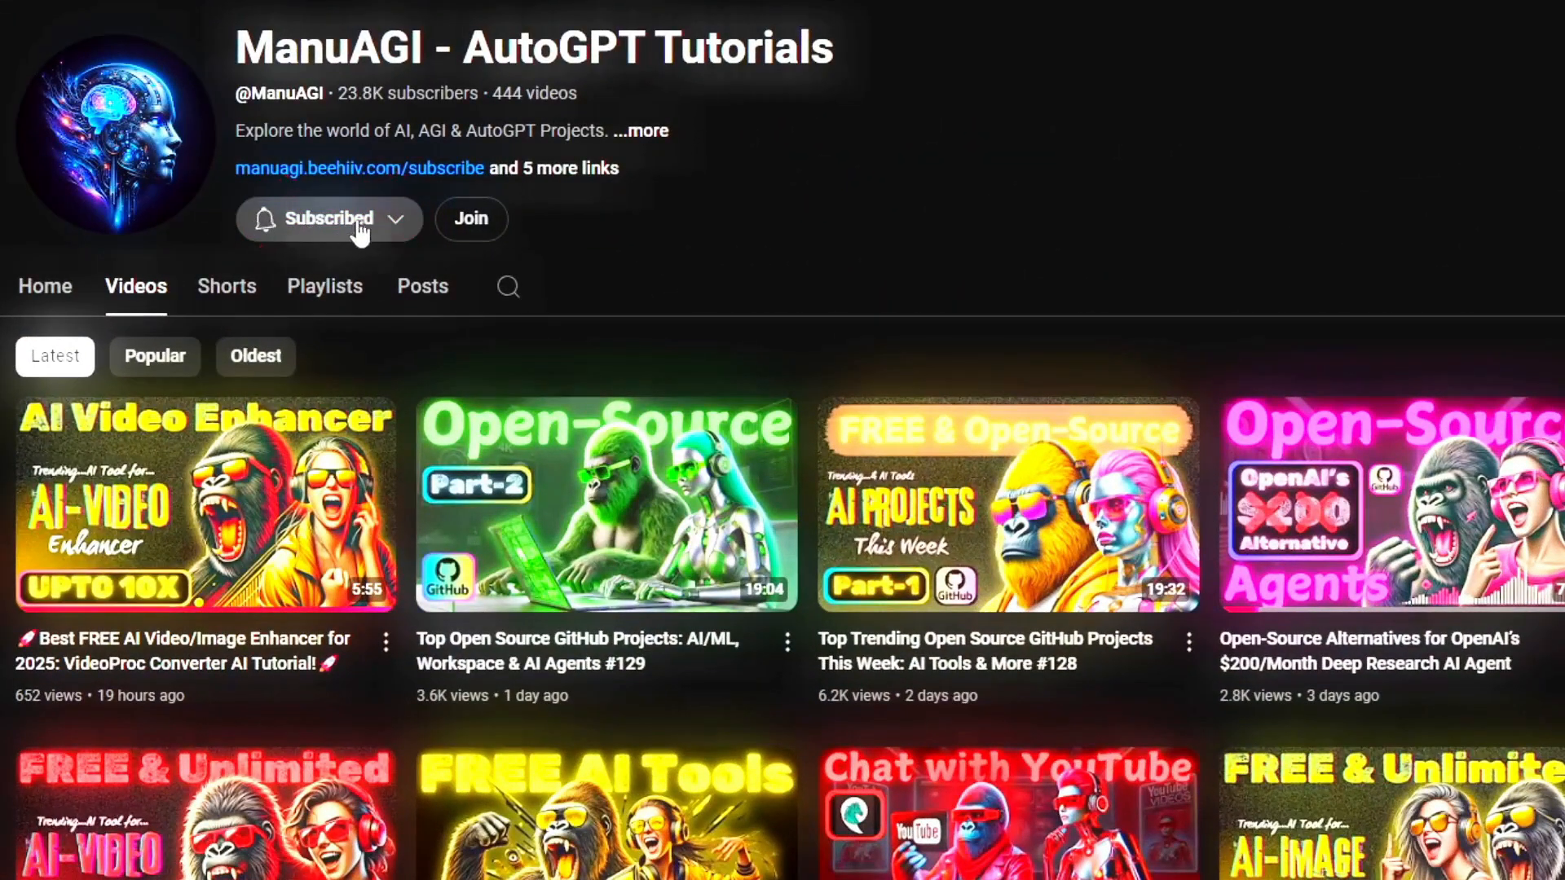
left_click(329, 219)
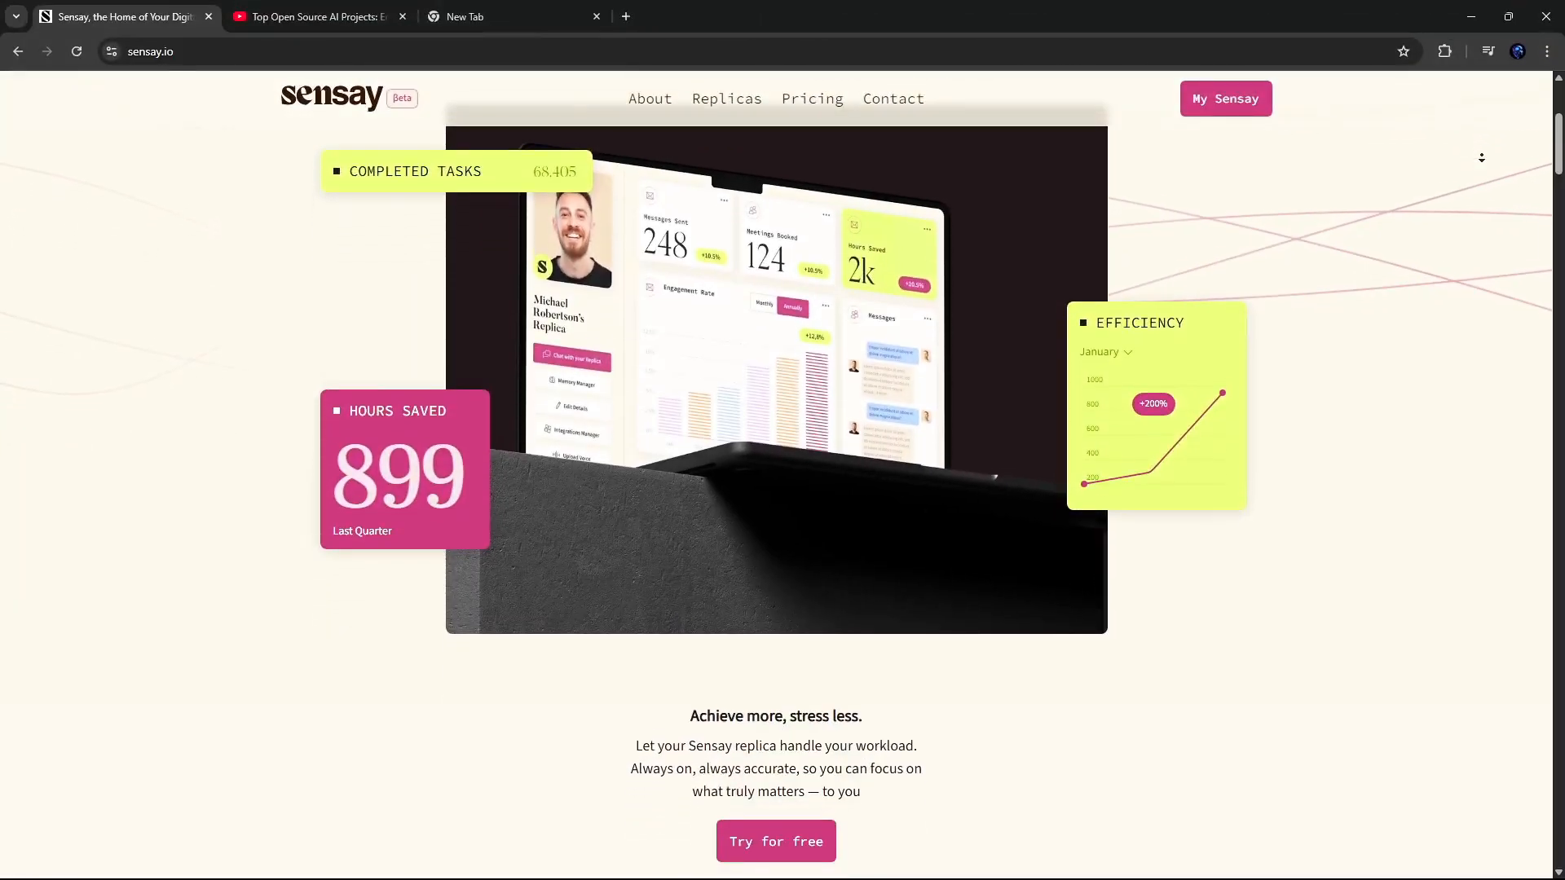
Step: Scroll the sensay.io homepage and browse the gallery of public replicas
scroll("down", 3)
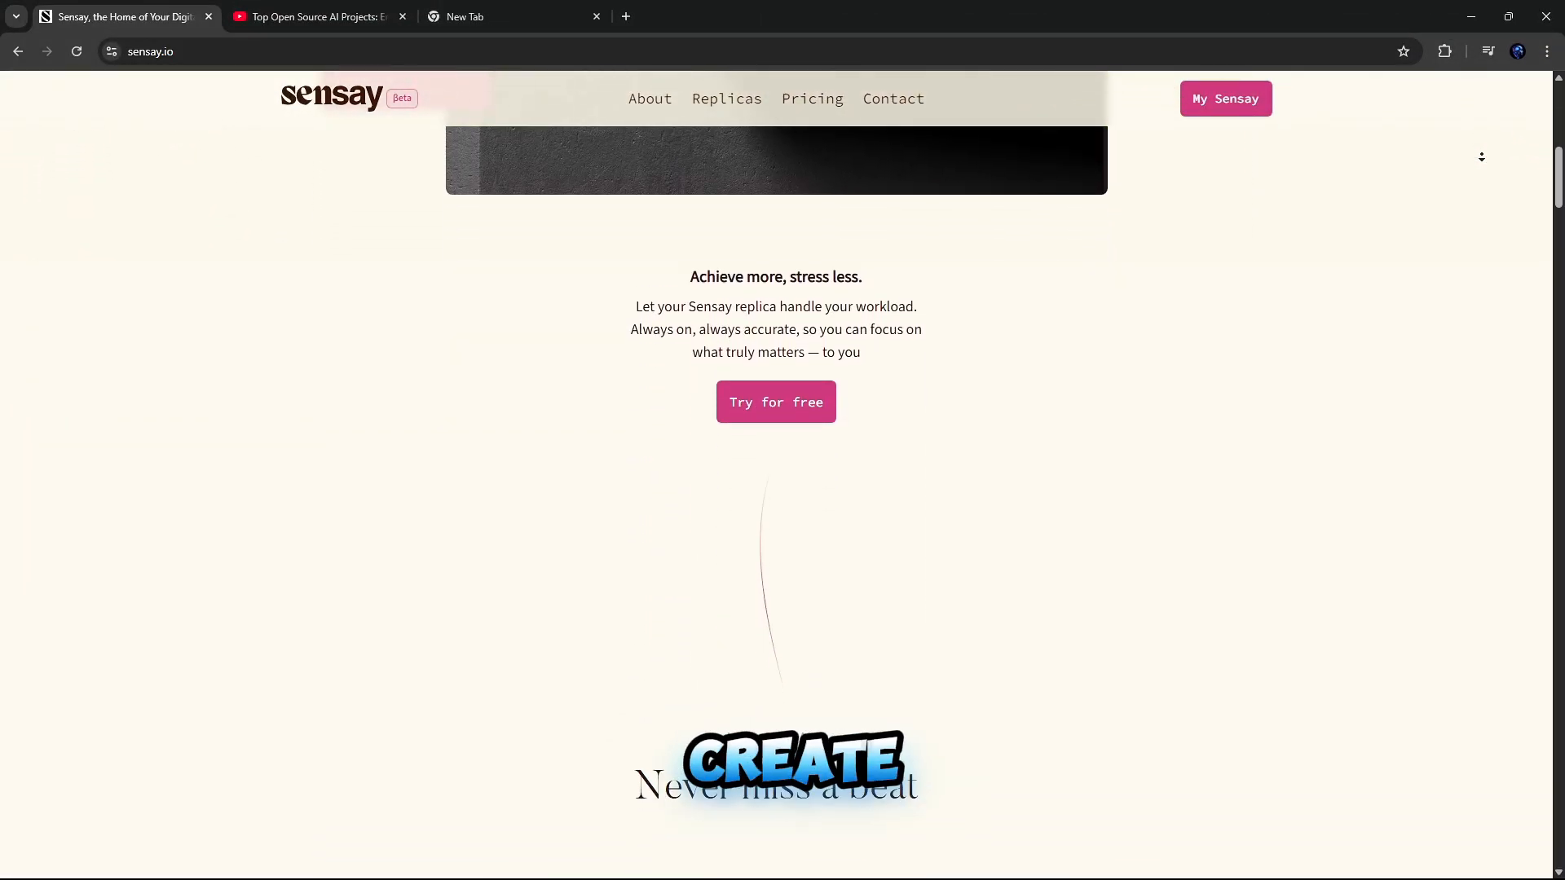
left_click(726, 98)
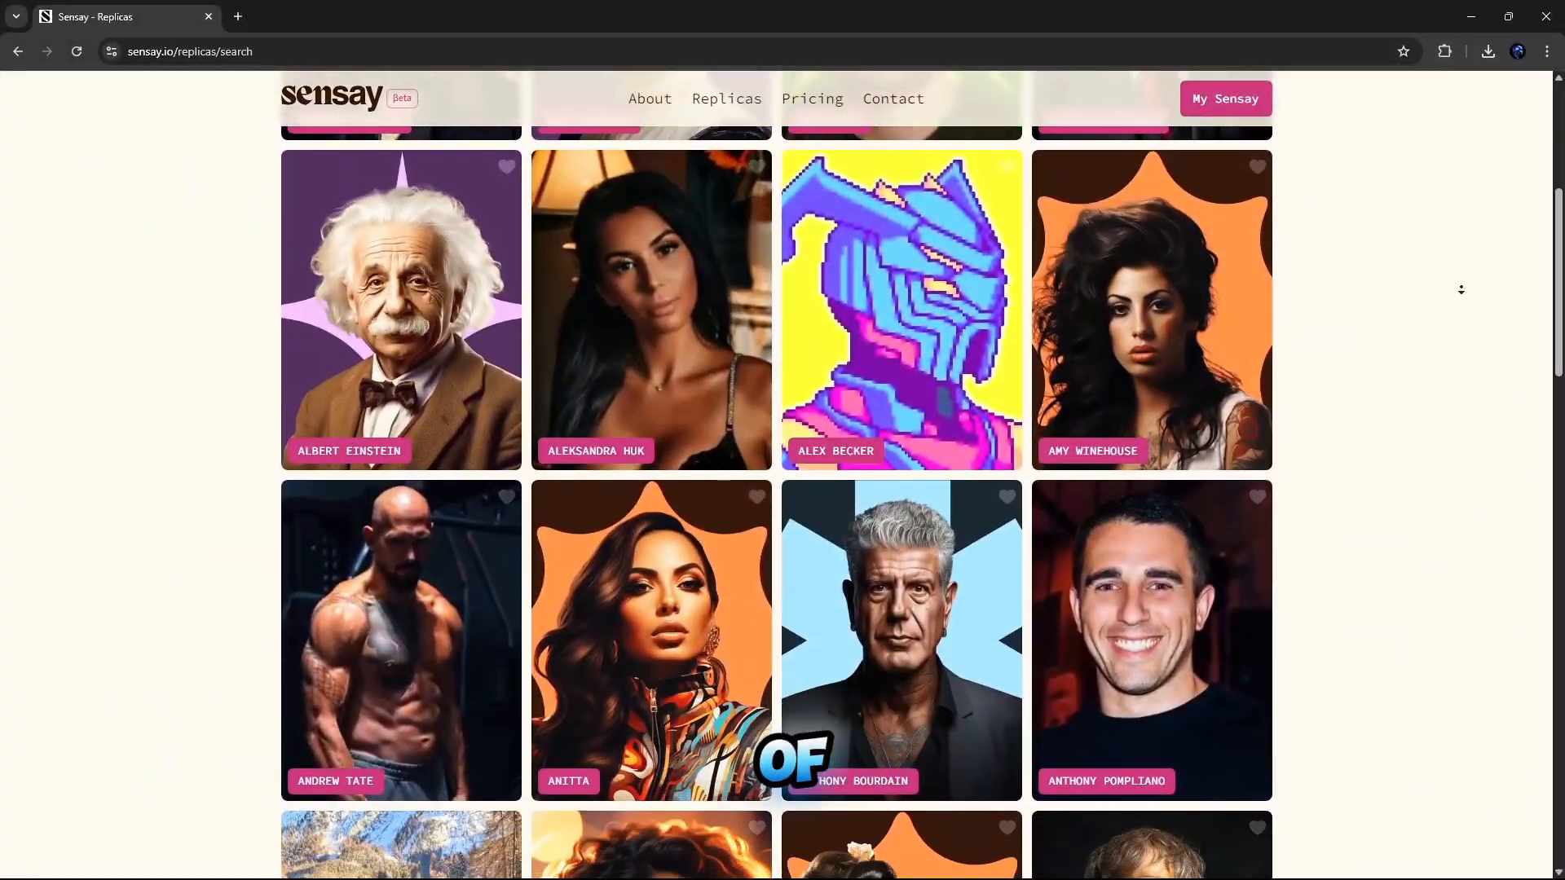
scroll("down", 3)
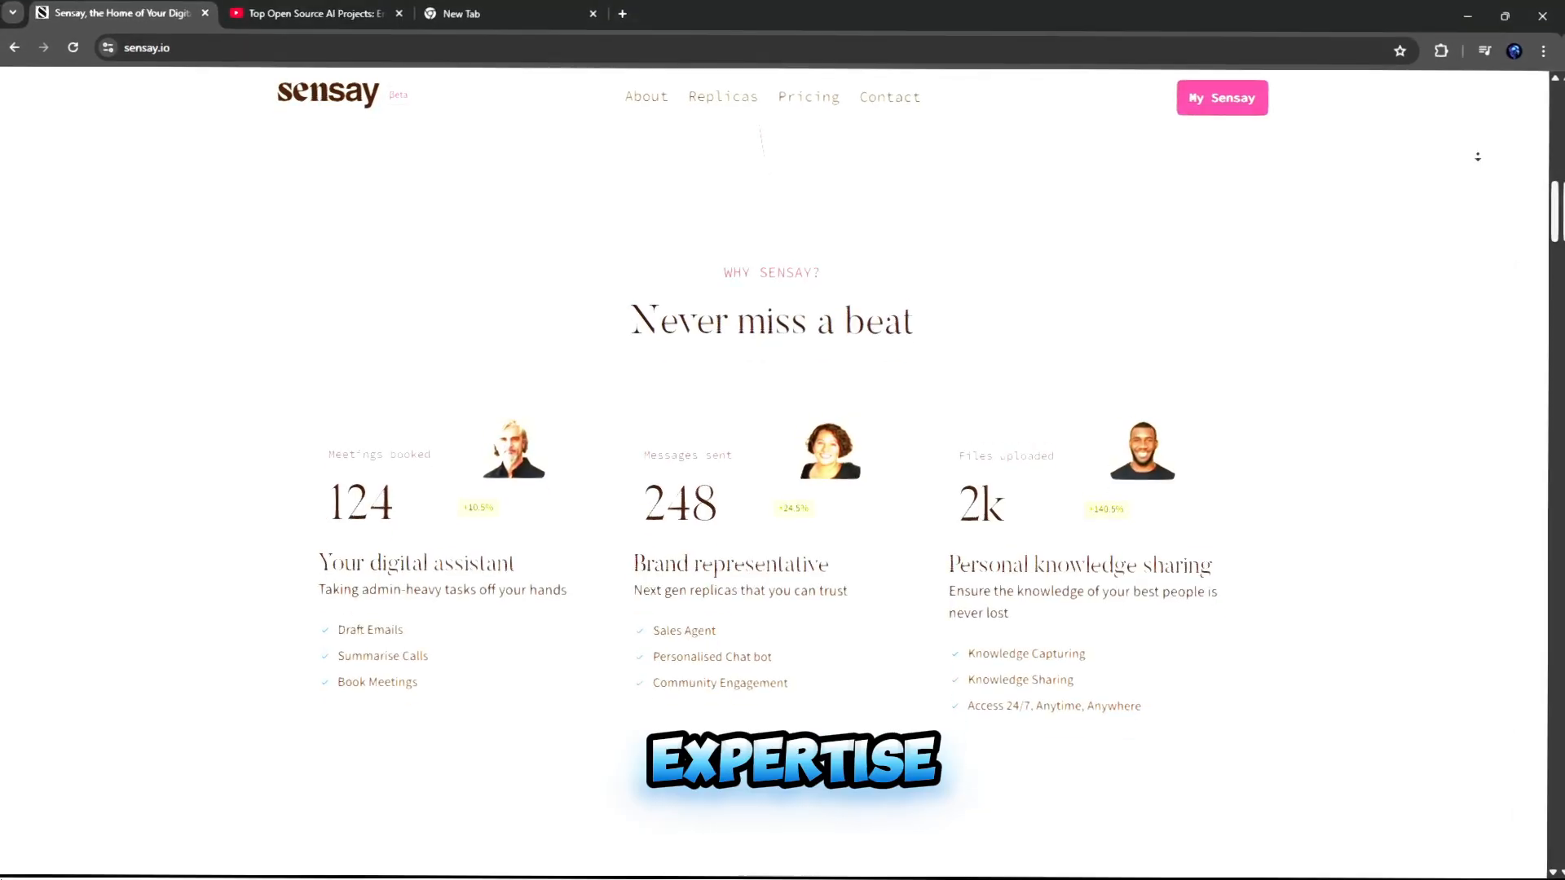
scroll("down", 3)
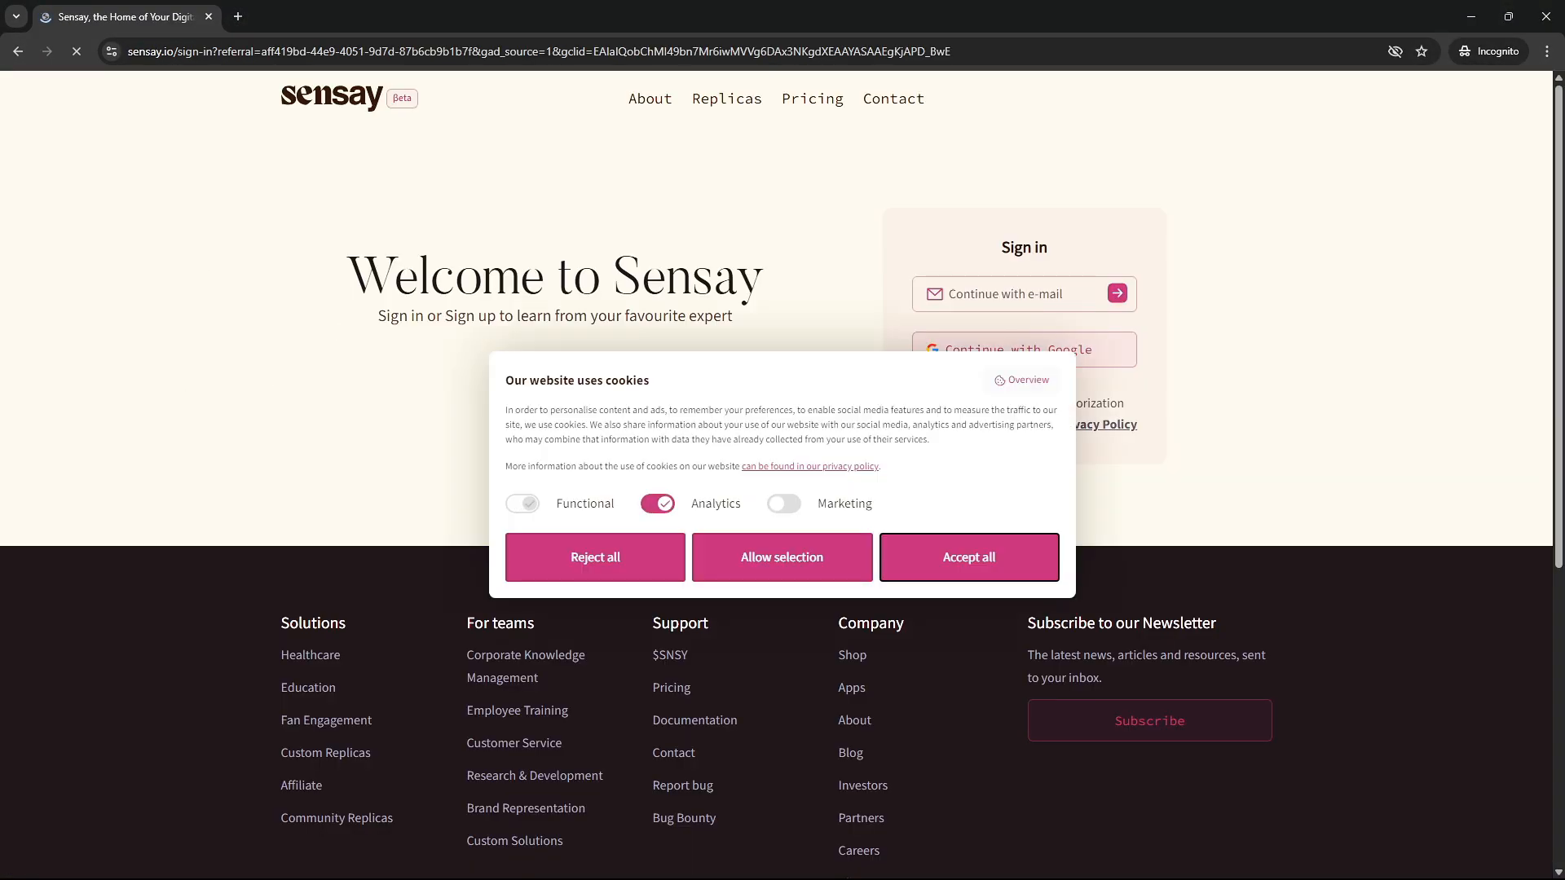
Step: Finish signing in and scroll through the personal, character and business replica sections
left_click(968, 556)
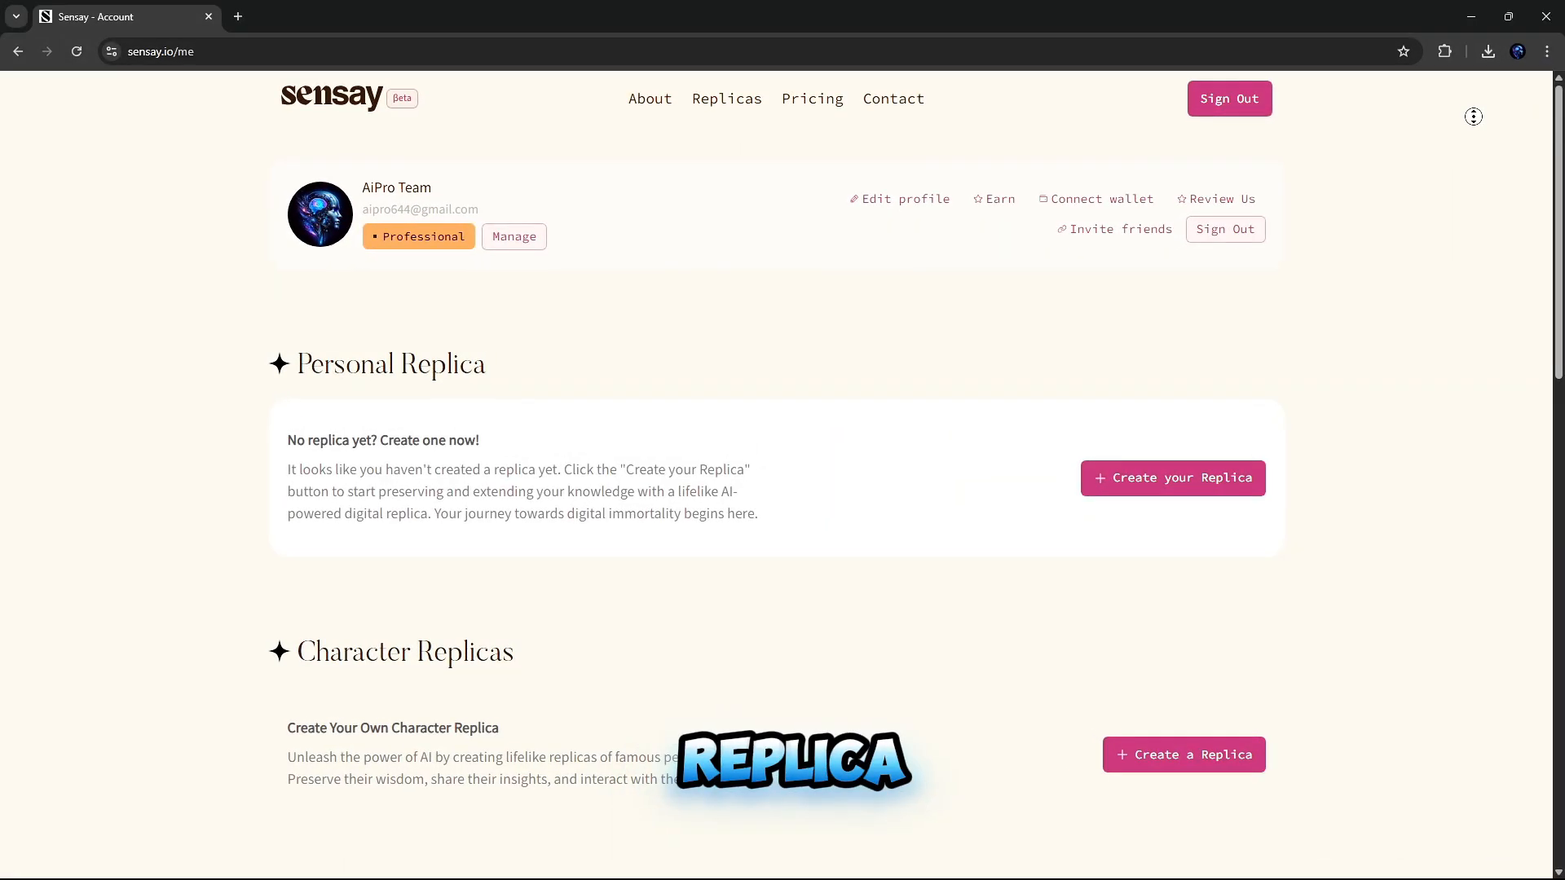
scroll("down", 3)
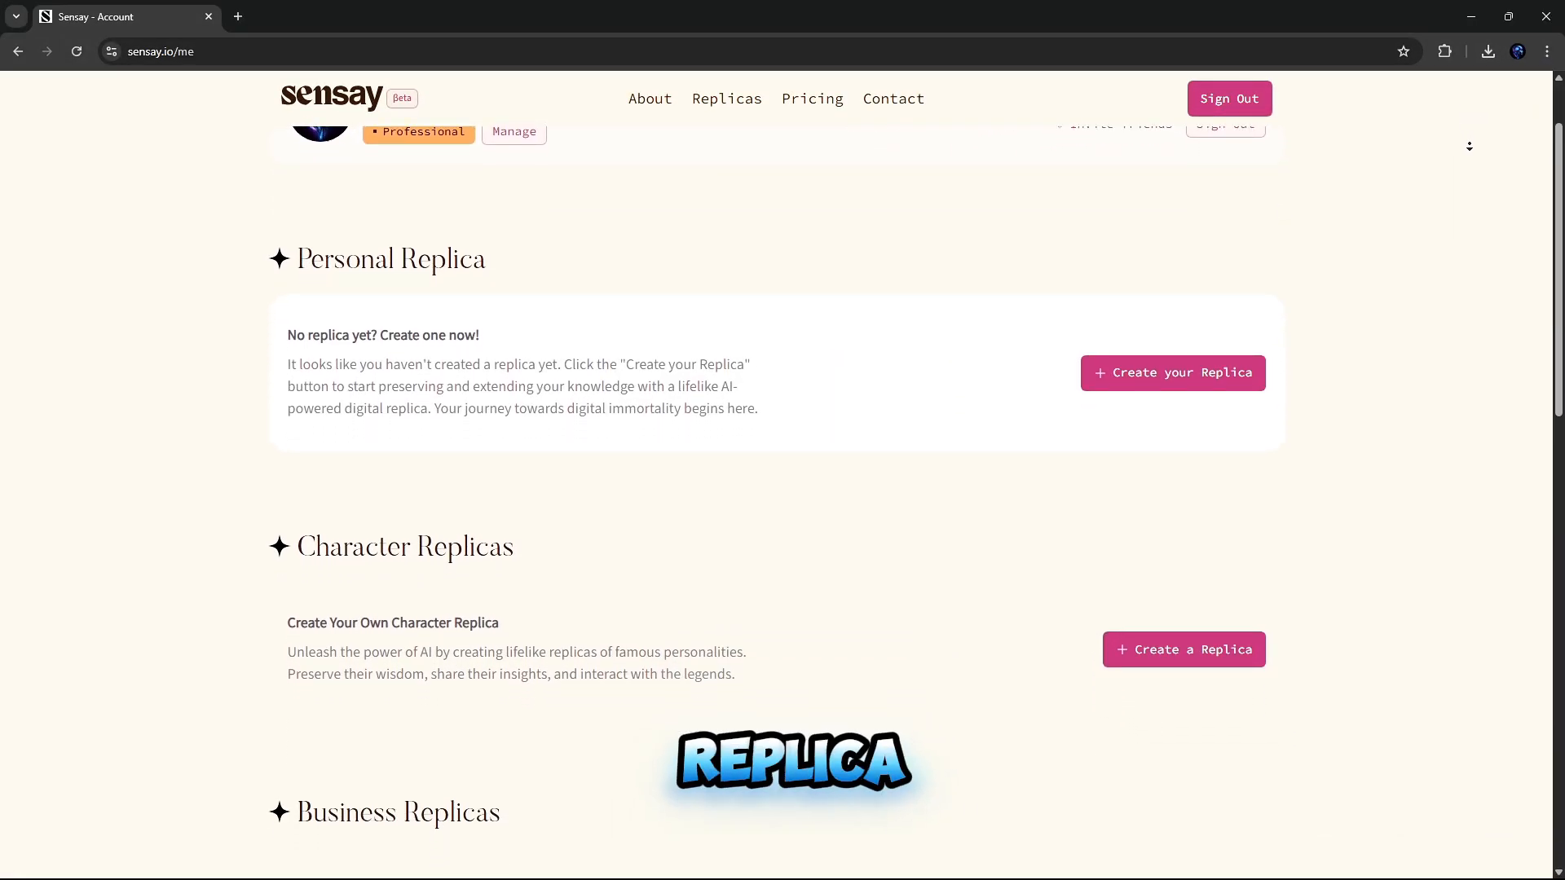
scroll("down", 3)
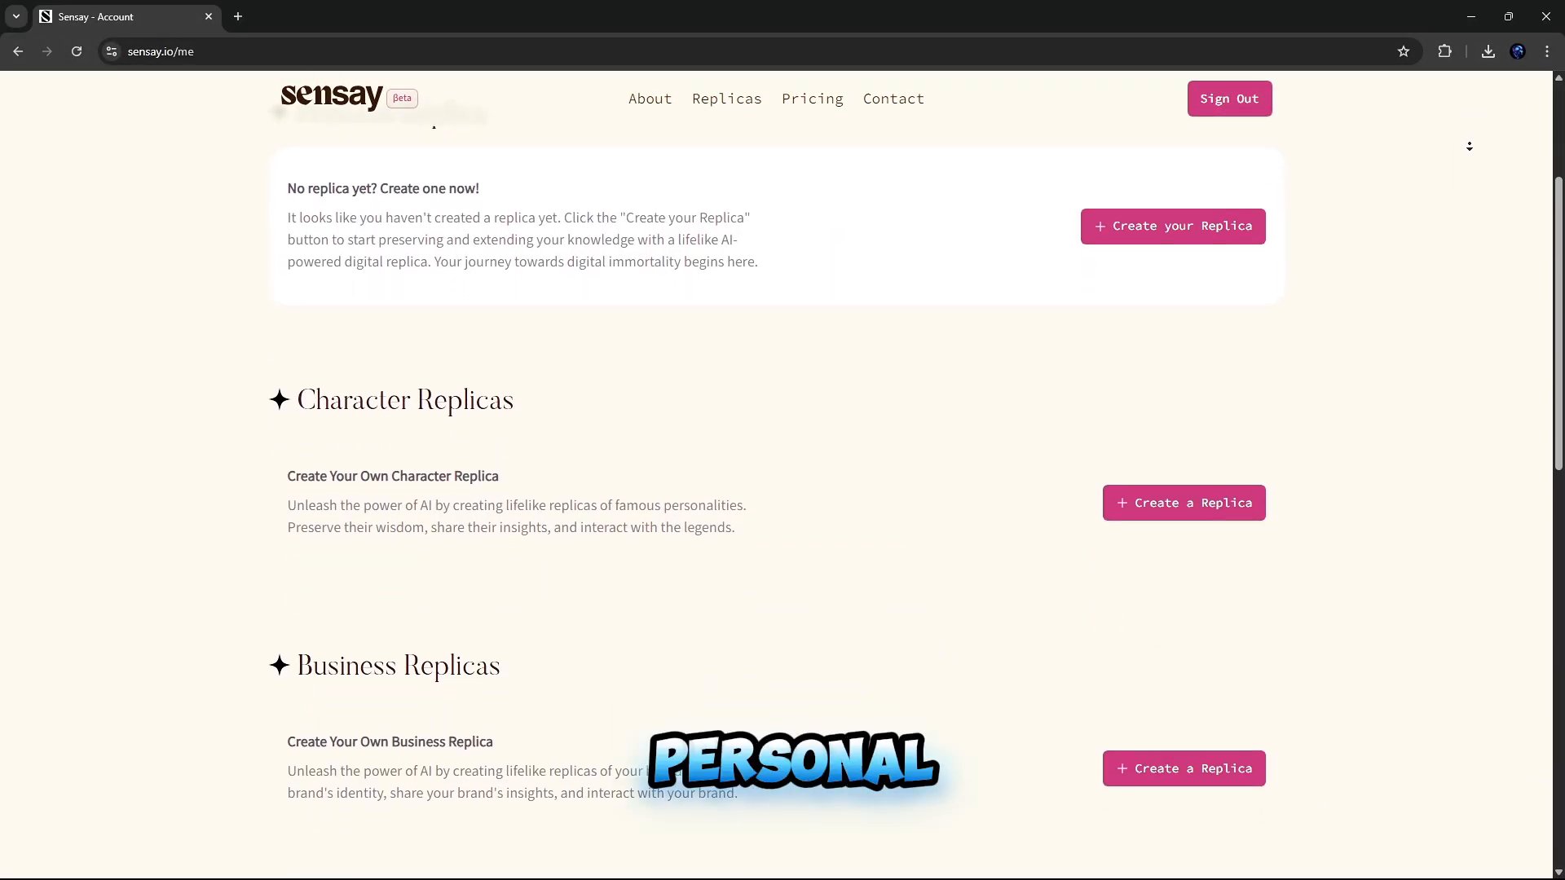
scroll("down", 3)
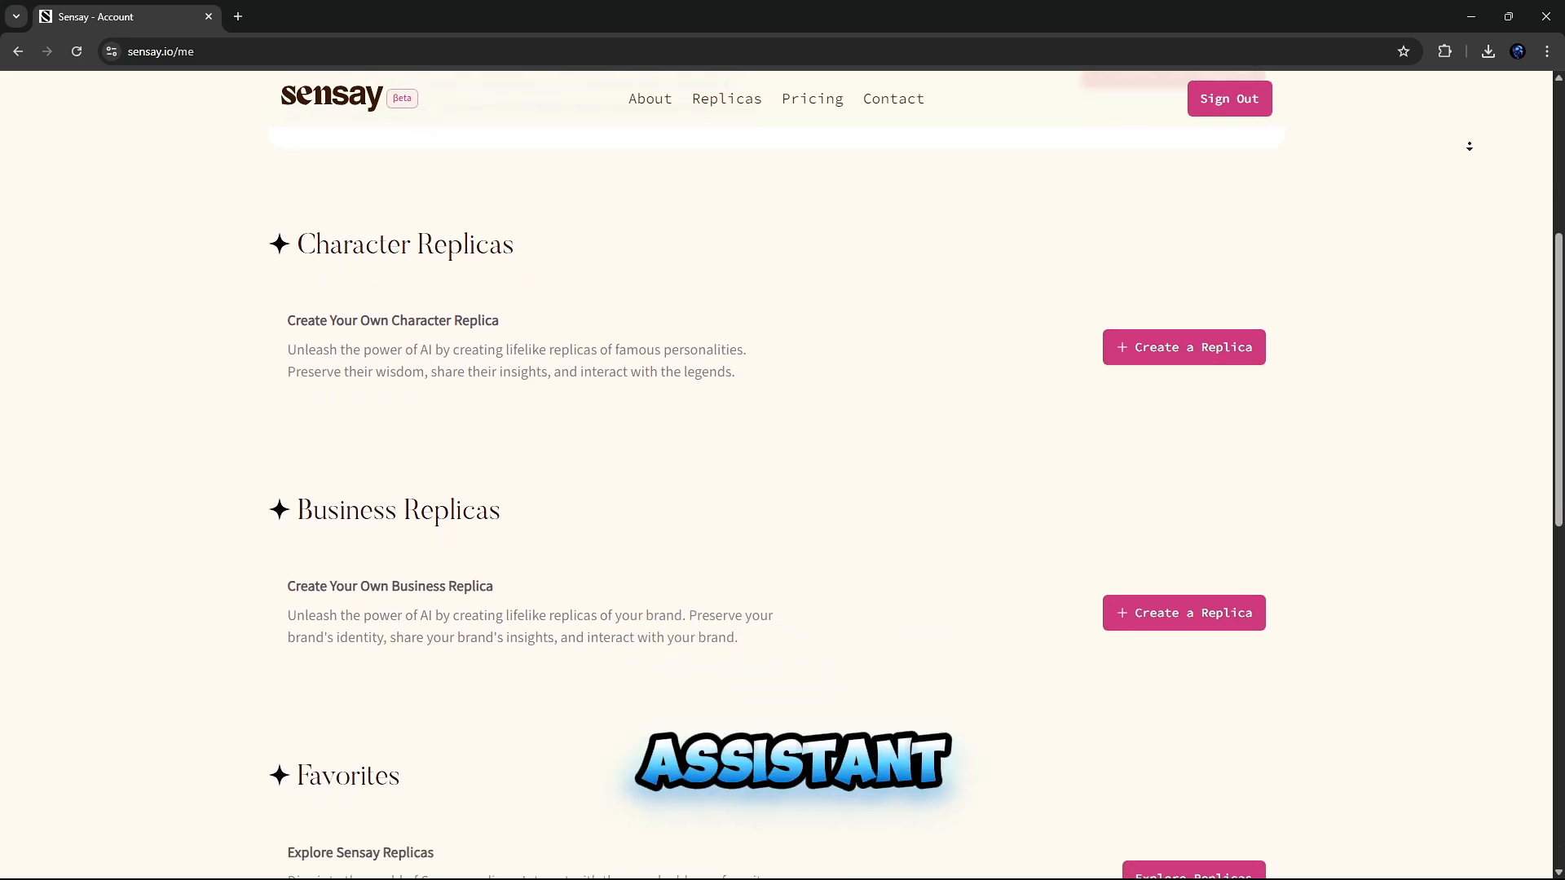
scroll("up", 3)
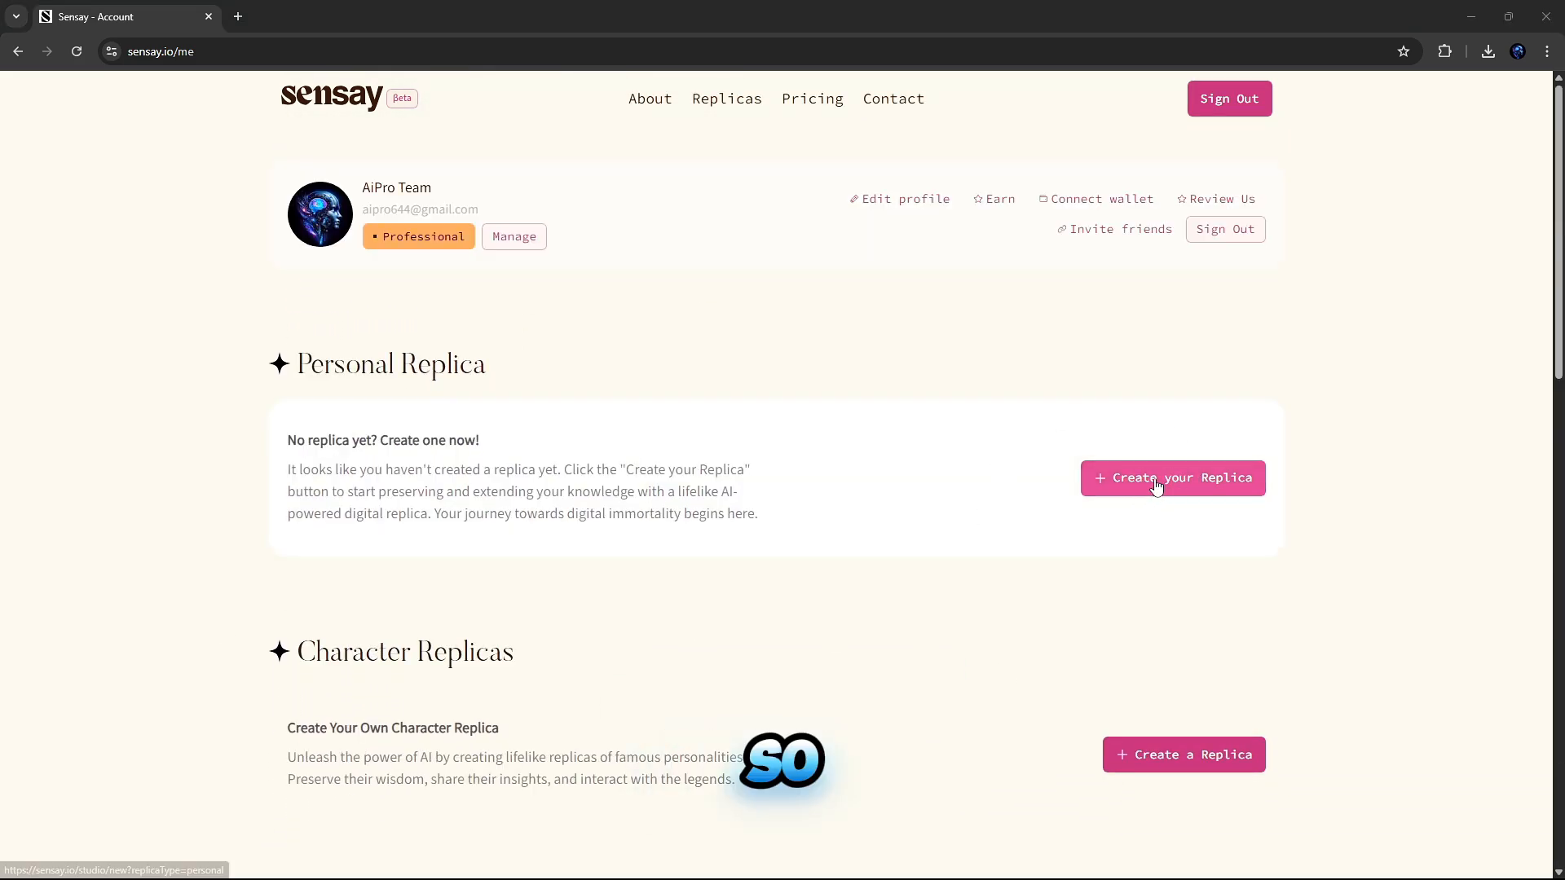
Step: Start a new replica, briefly try the Your business type, then keep Yourself
left_click(1172, 478)
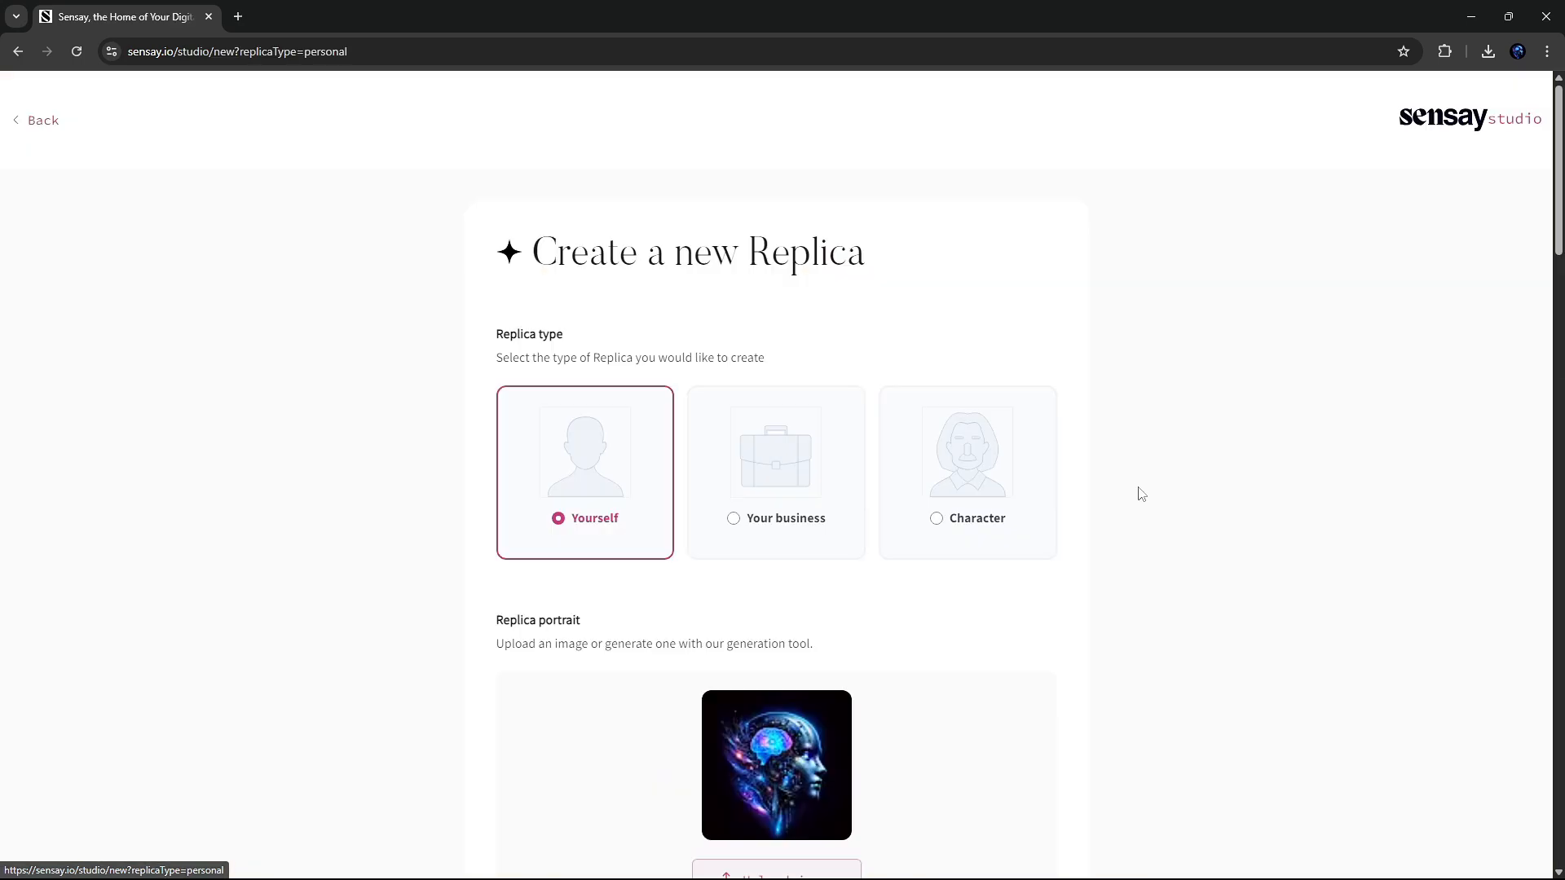
scroll("down", 3)
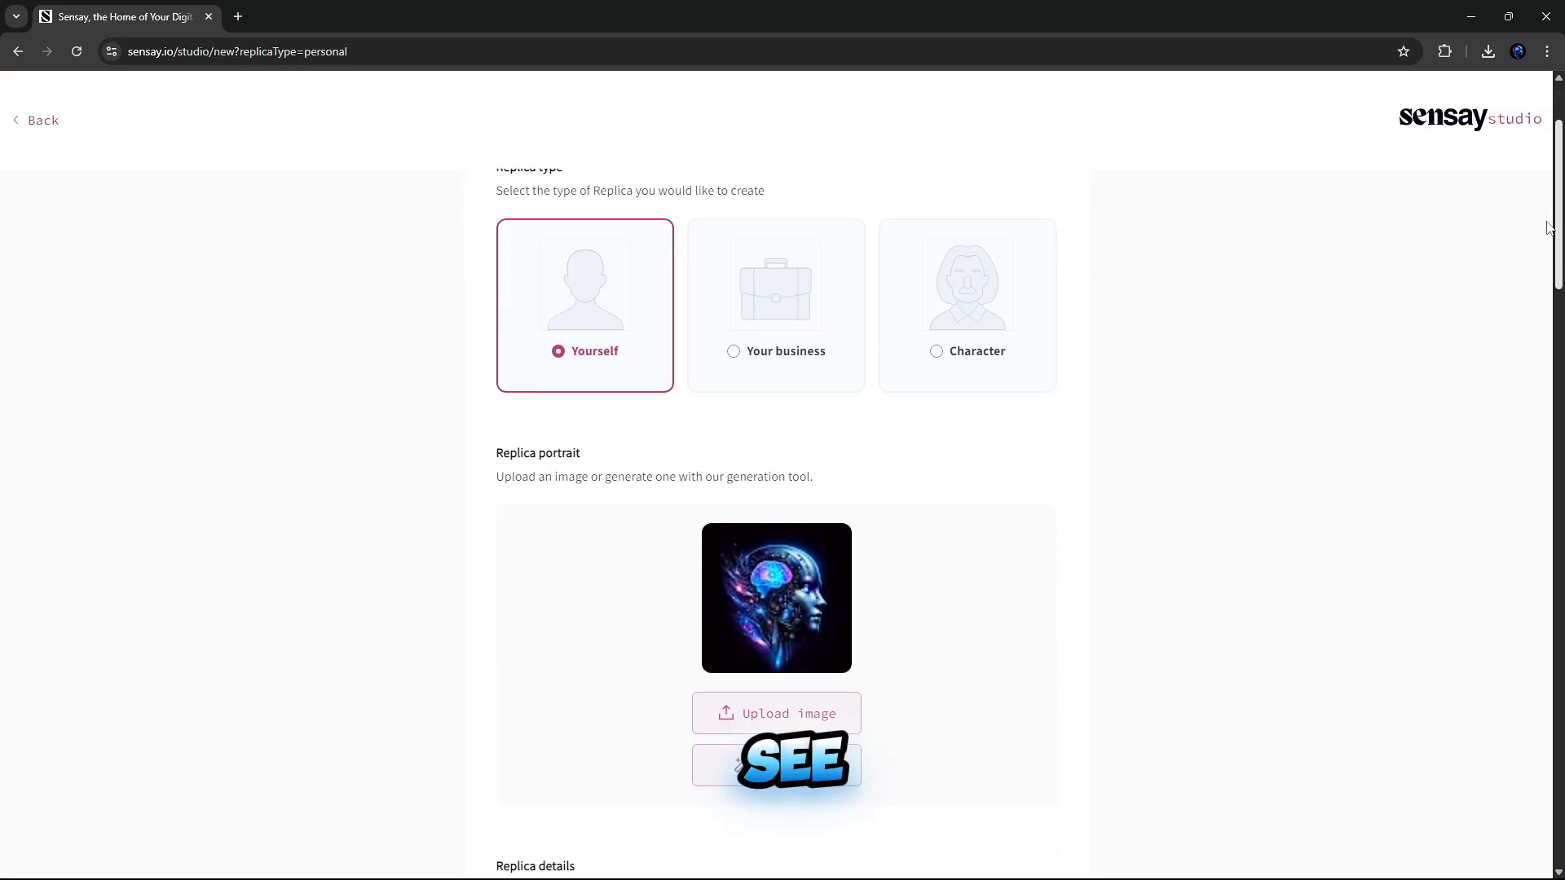
scroll("up", 3)
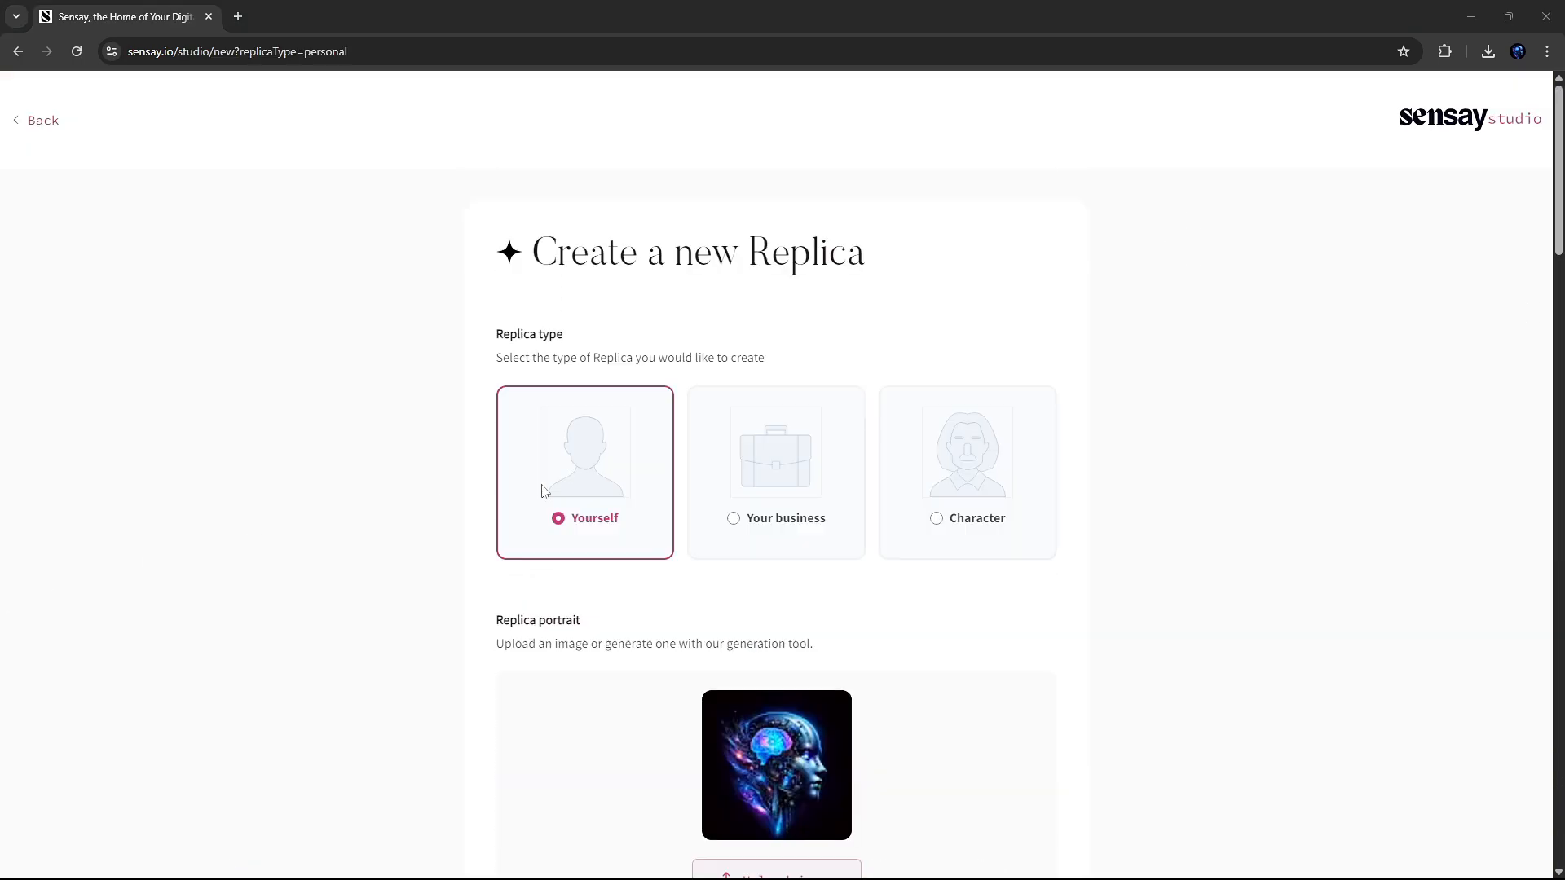
double_click(513, 333)
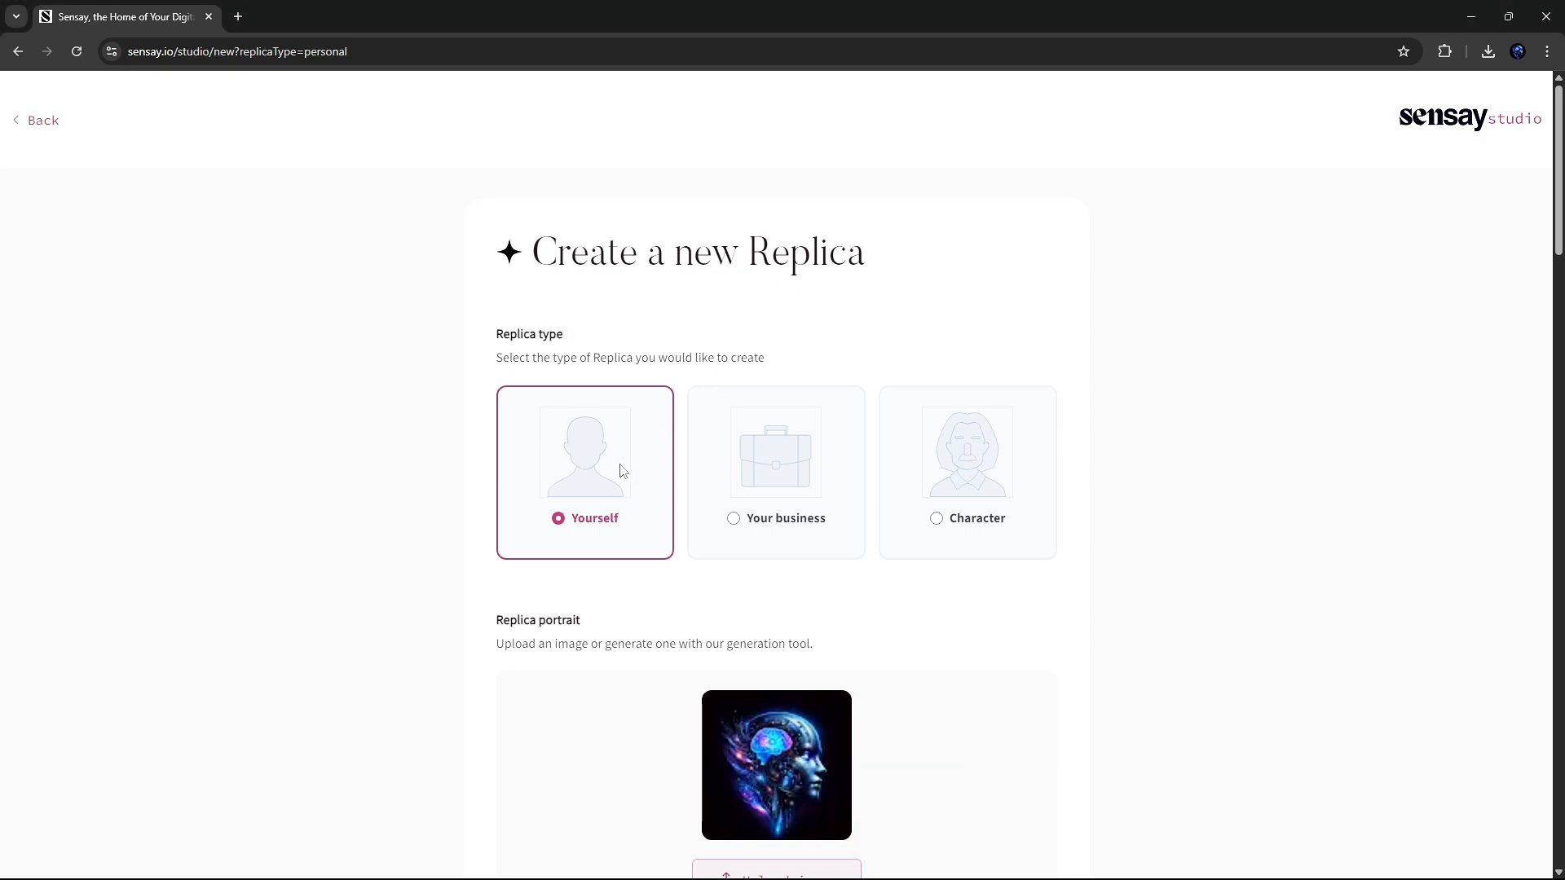
left_click(775, 472)
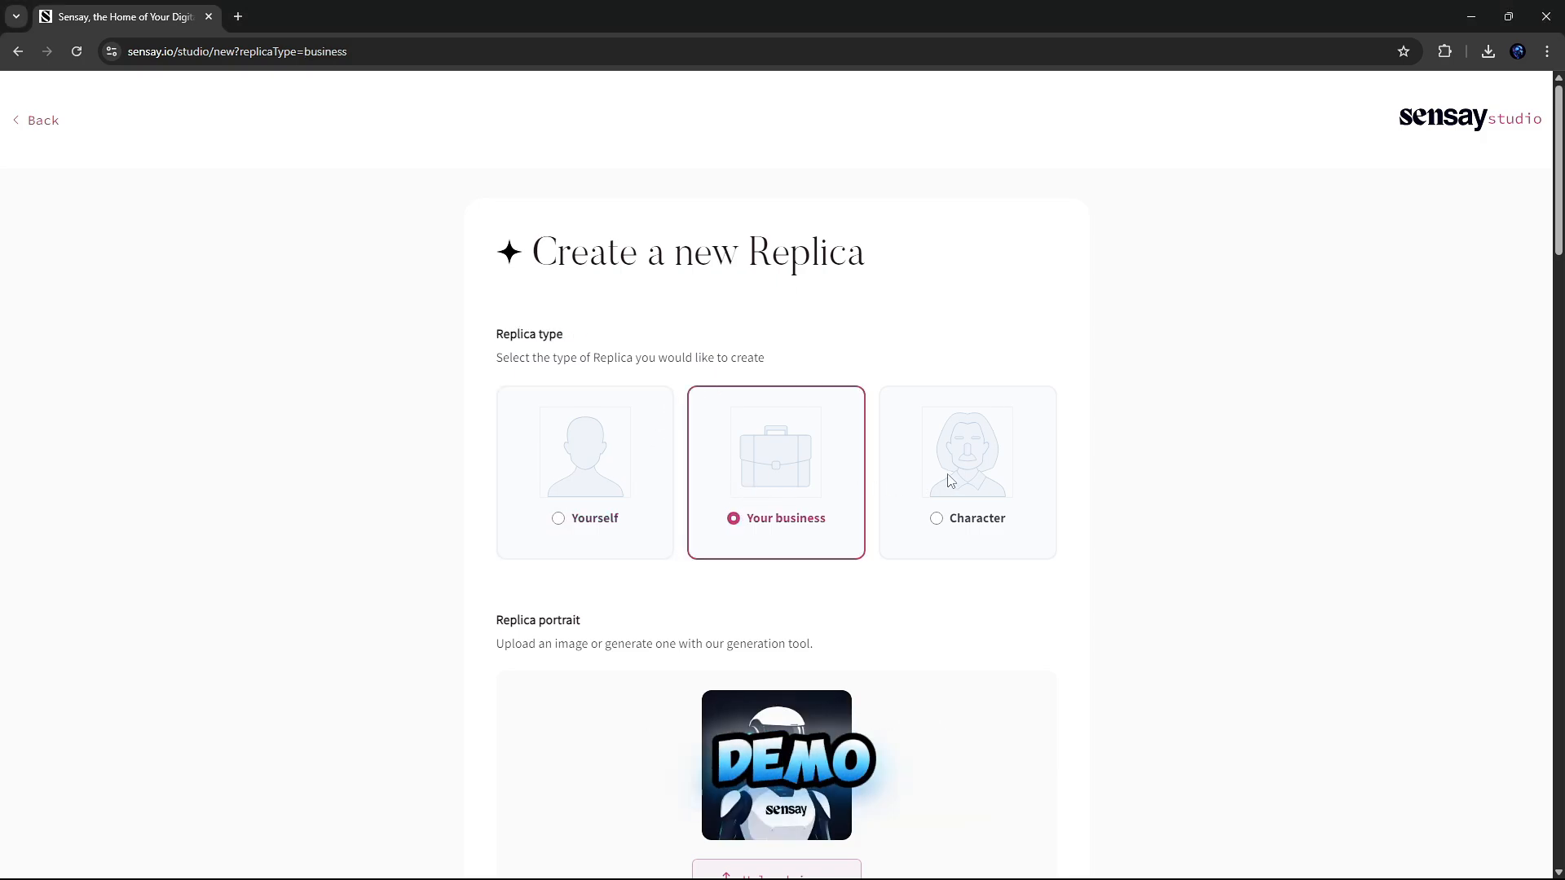
left_click(585, 472)
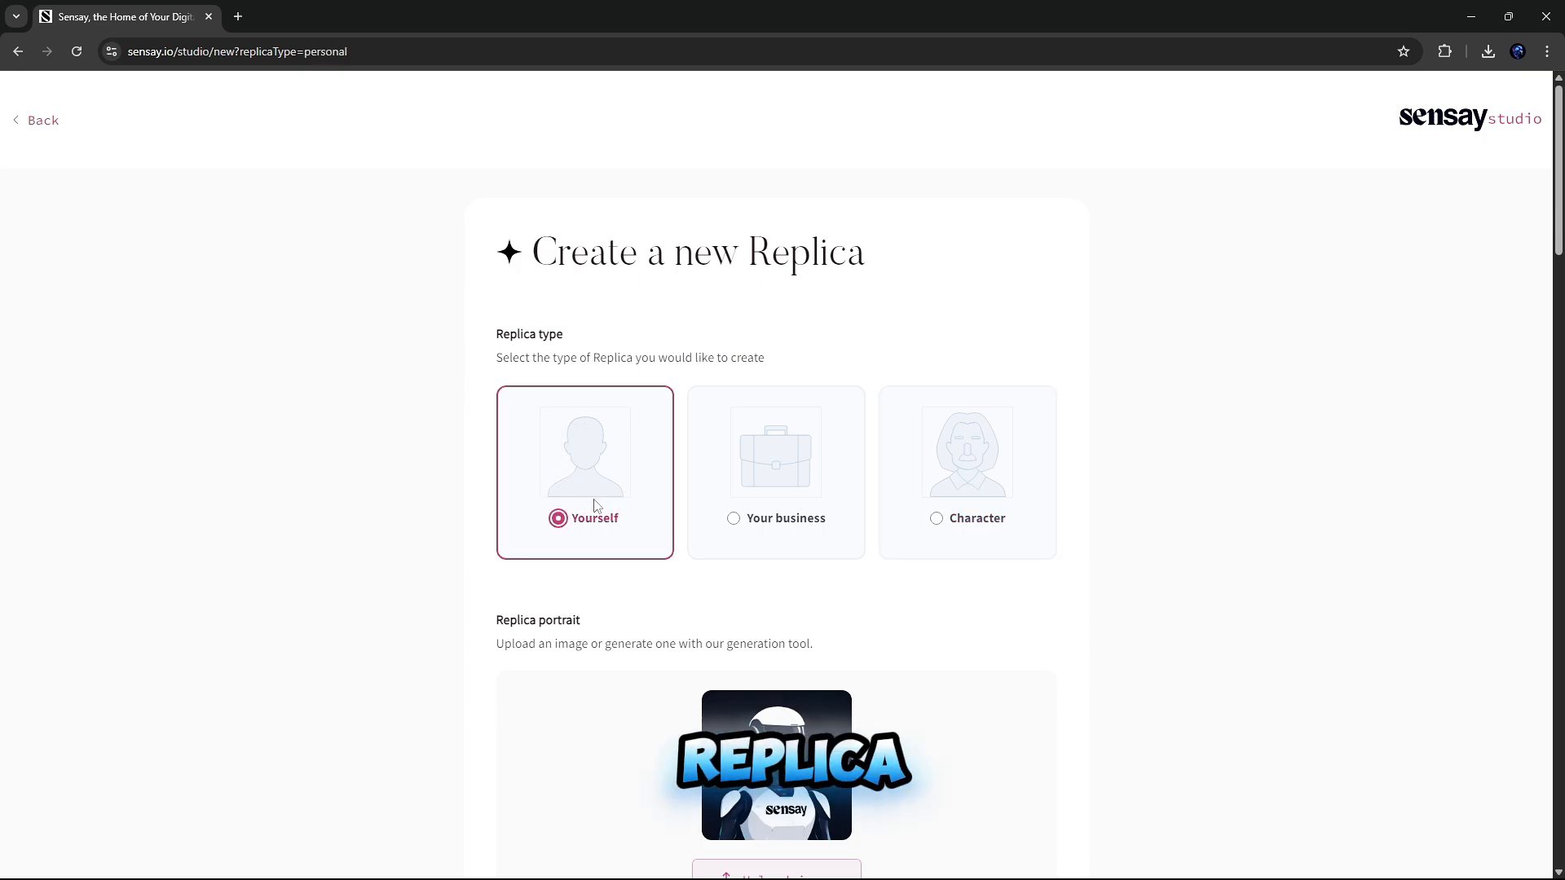
scroll("down", 3)
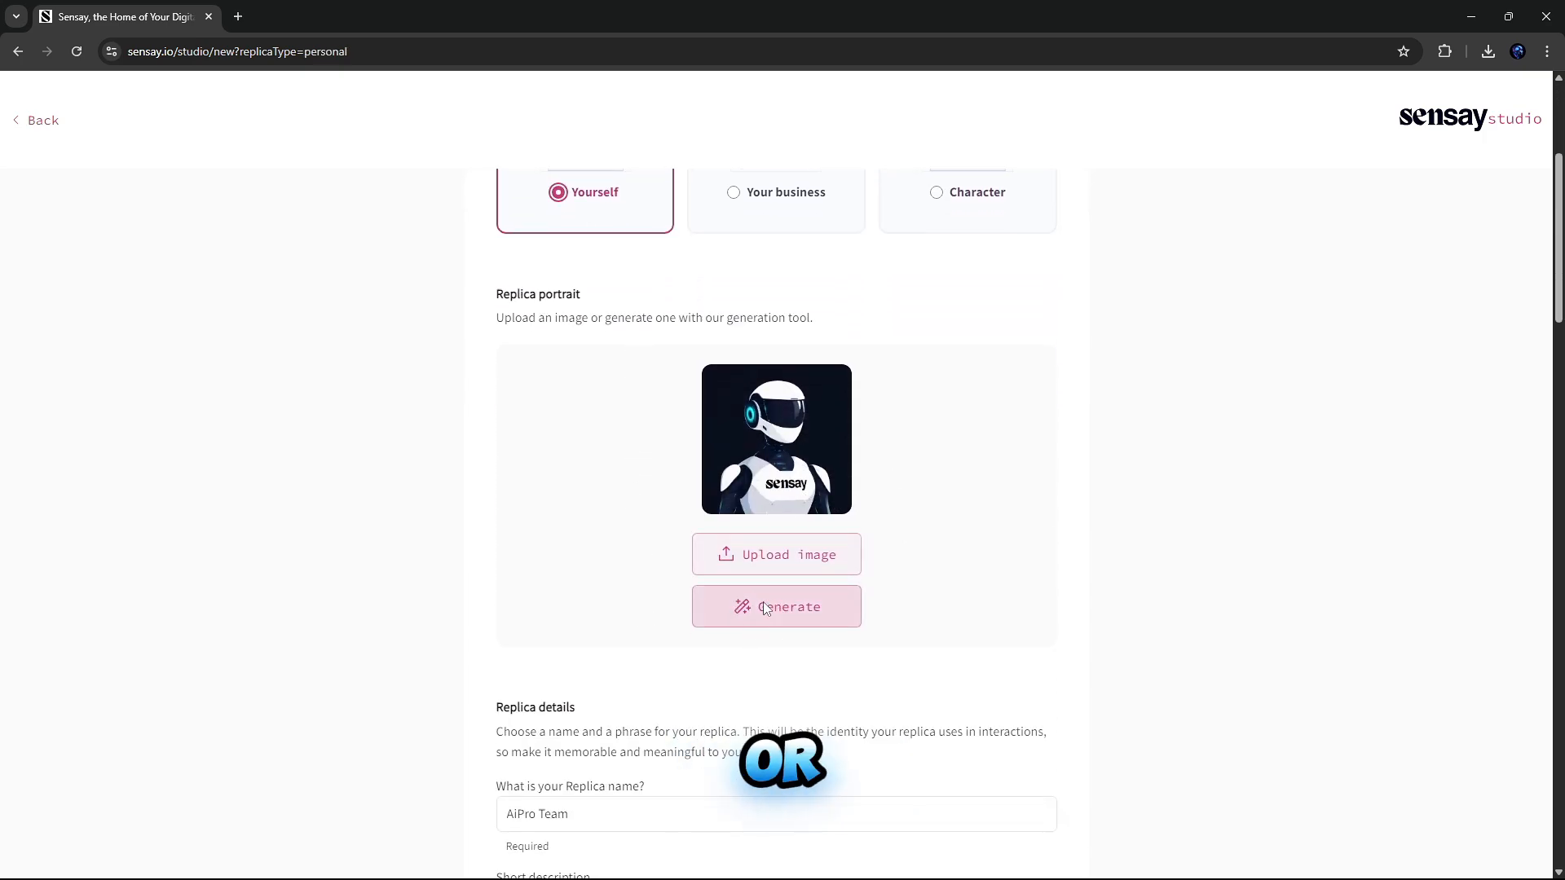
mouse_move(684, 472)
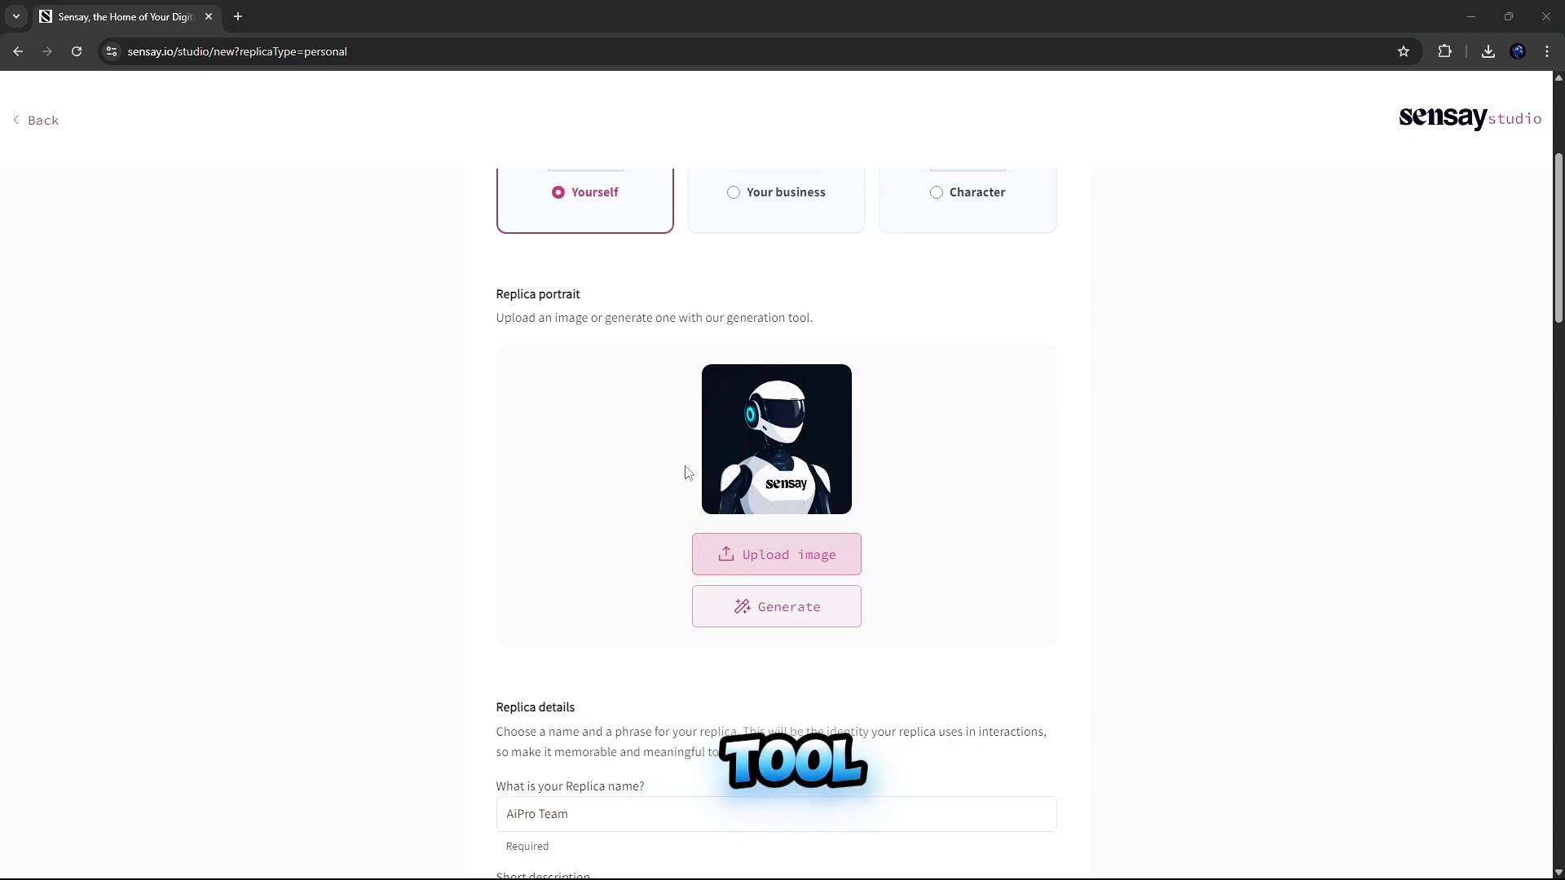
Step: Upload the illustrated woman in a dark cap as the replica portrait
left_click(775, 554)
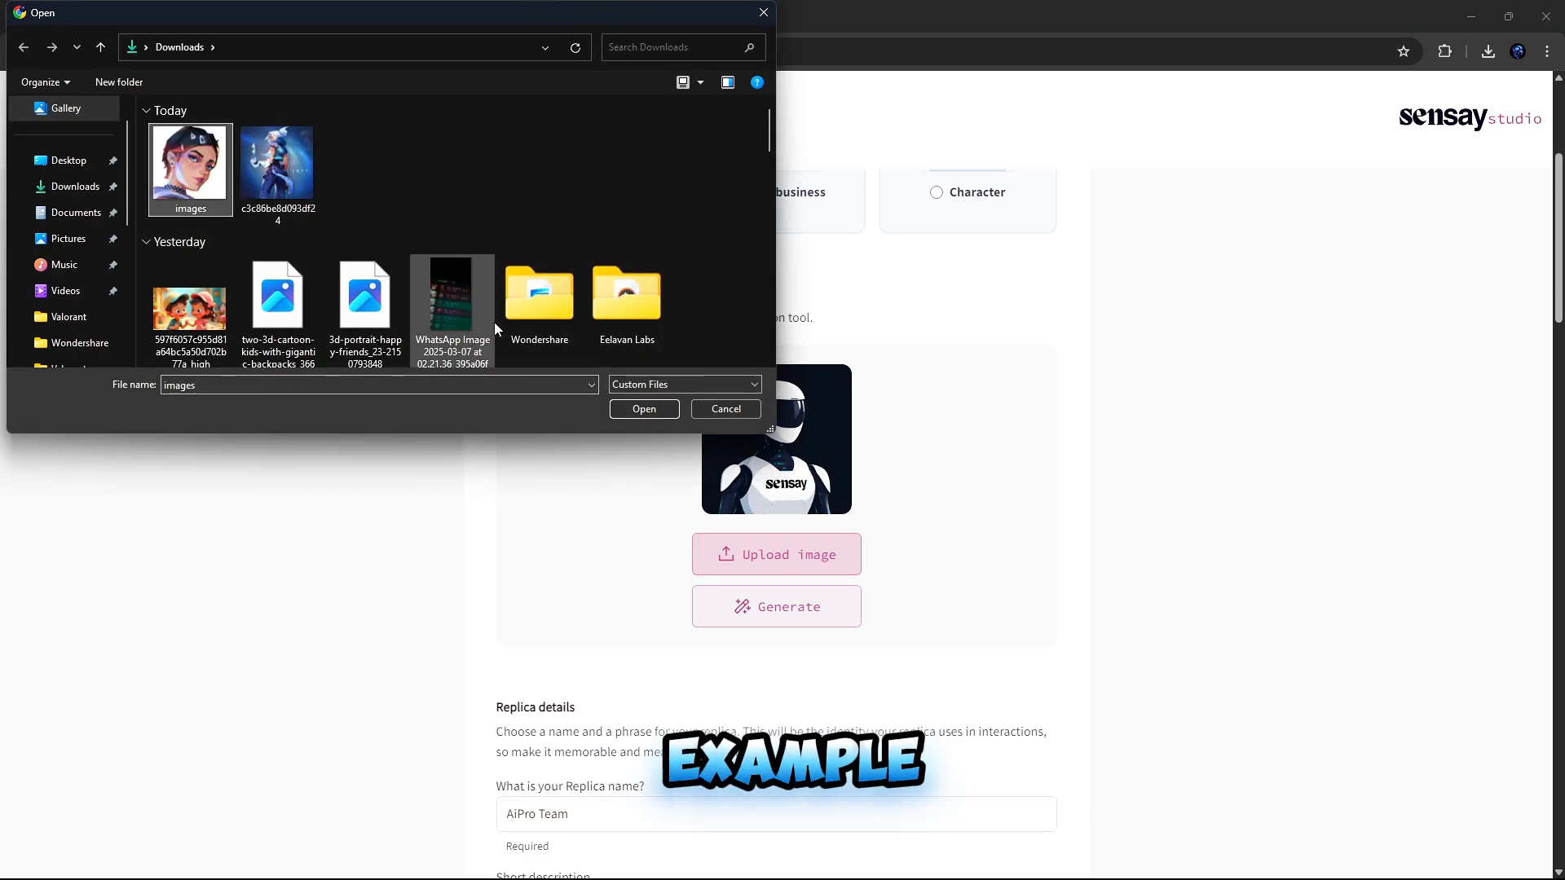
left_click(643, 409)
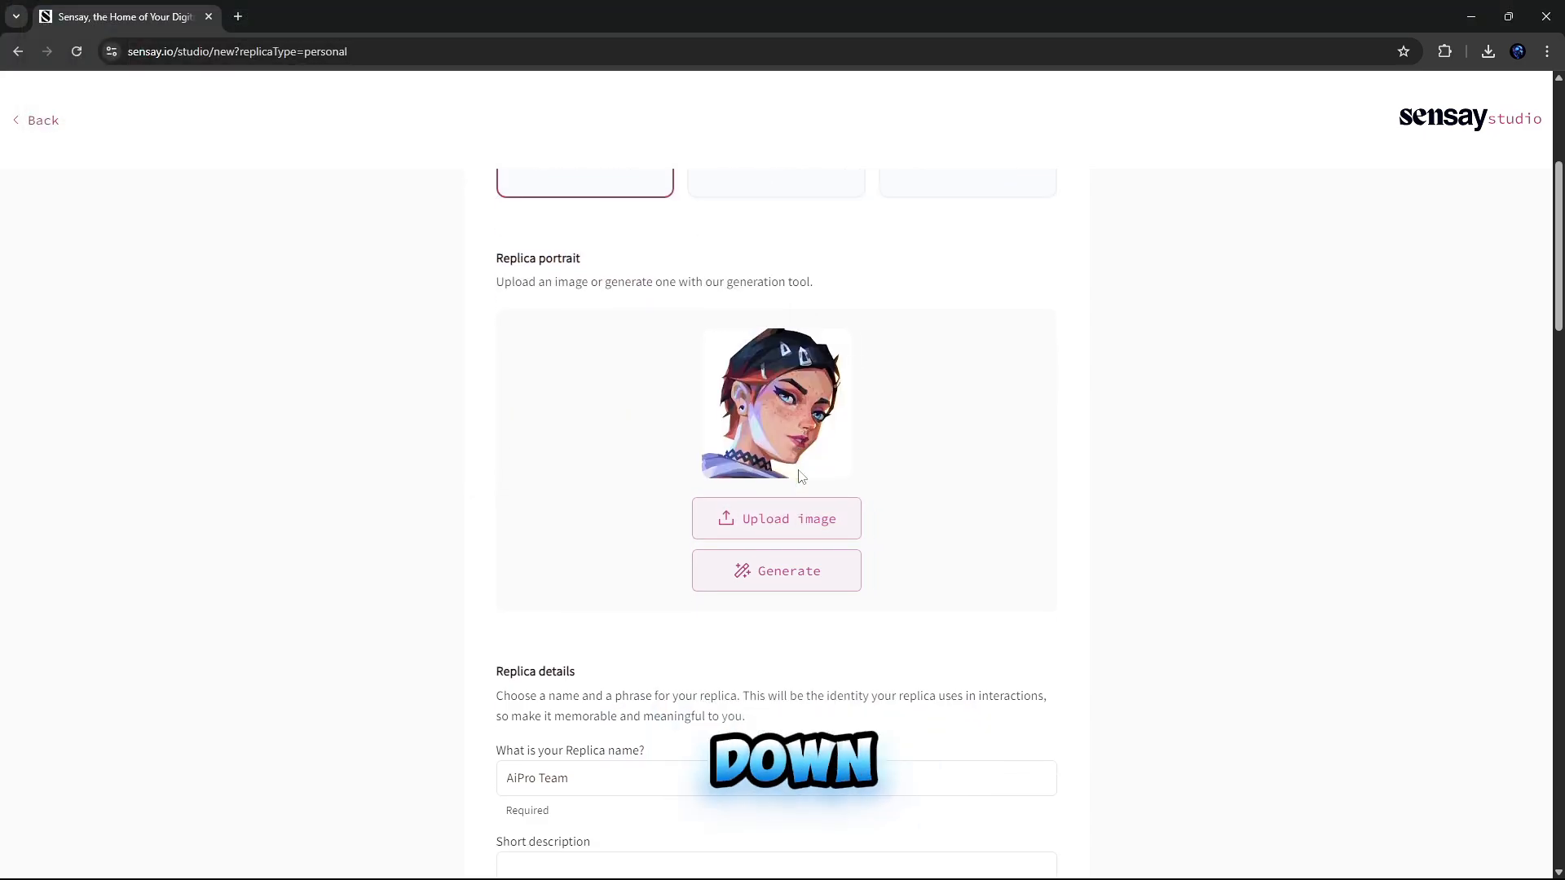
scroll("down", 3)
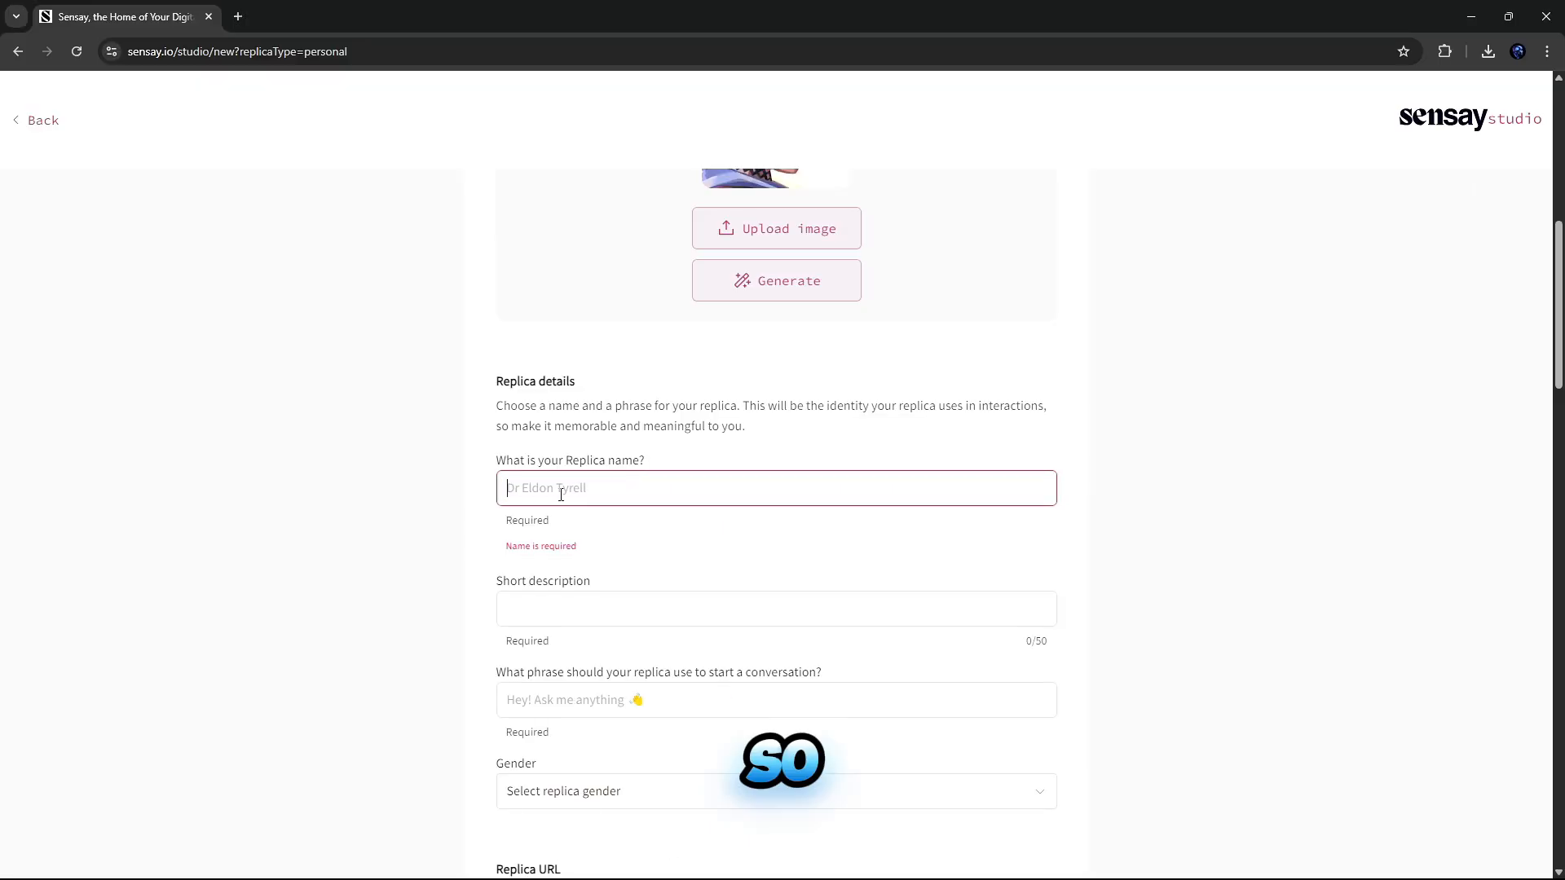
Step: Name the replica Clove with the description 'love support motivational'
type("Clove")
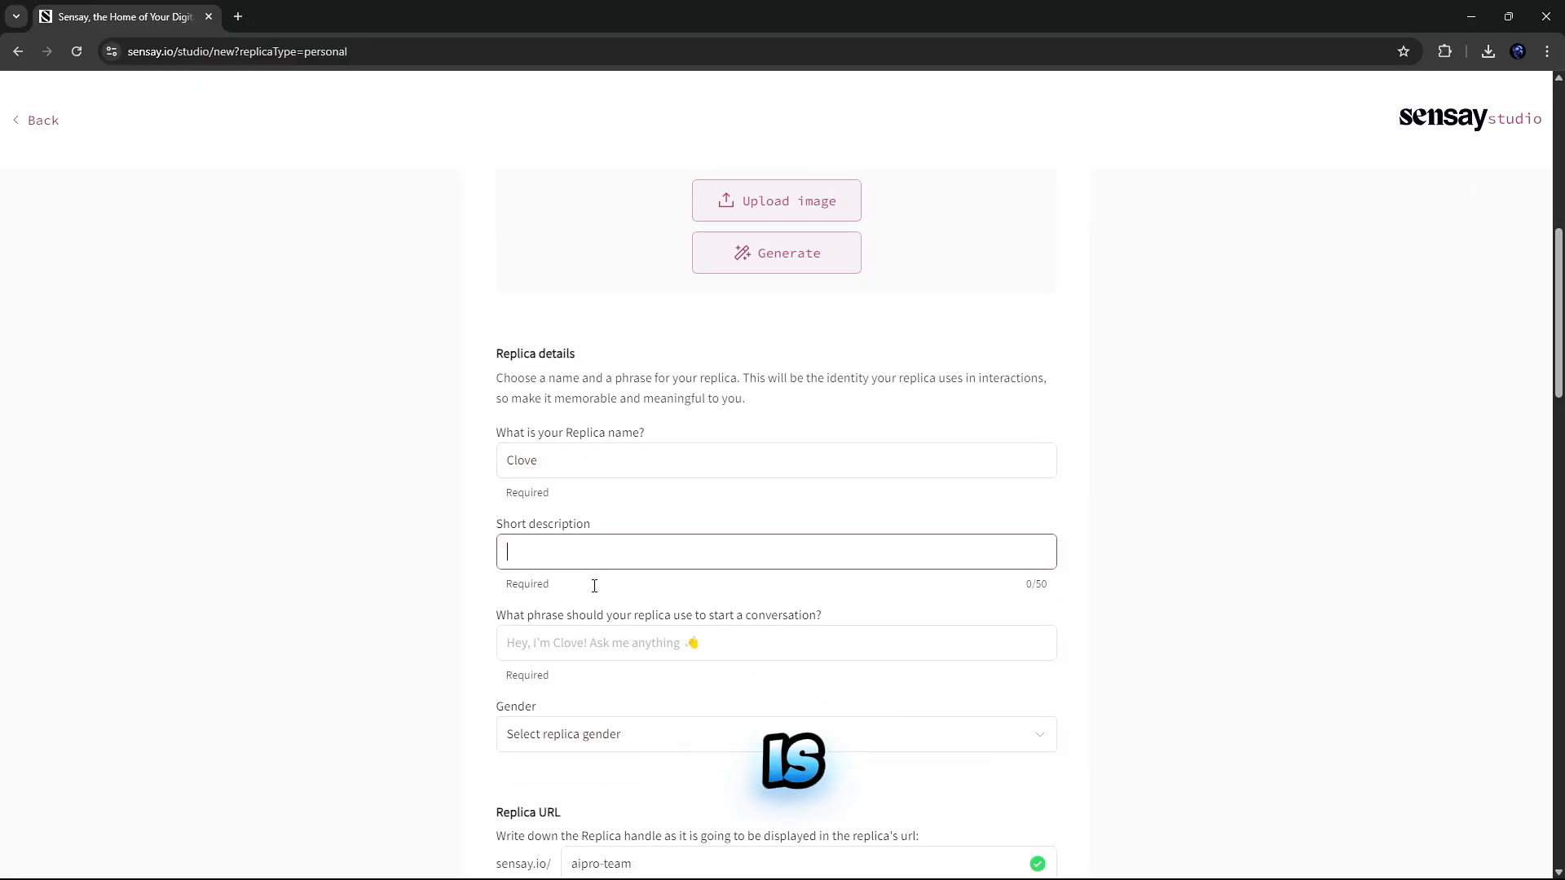
scroll("down", 3)
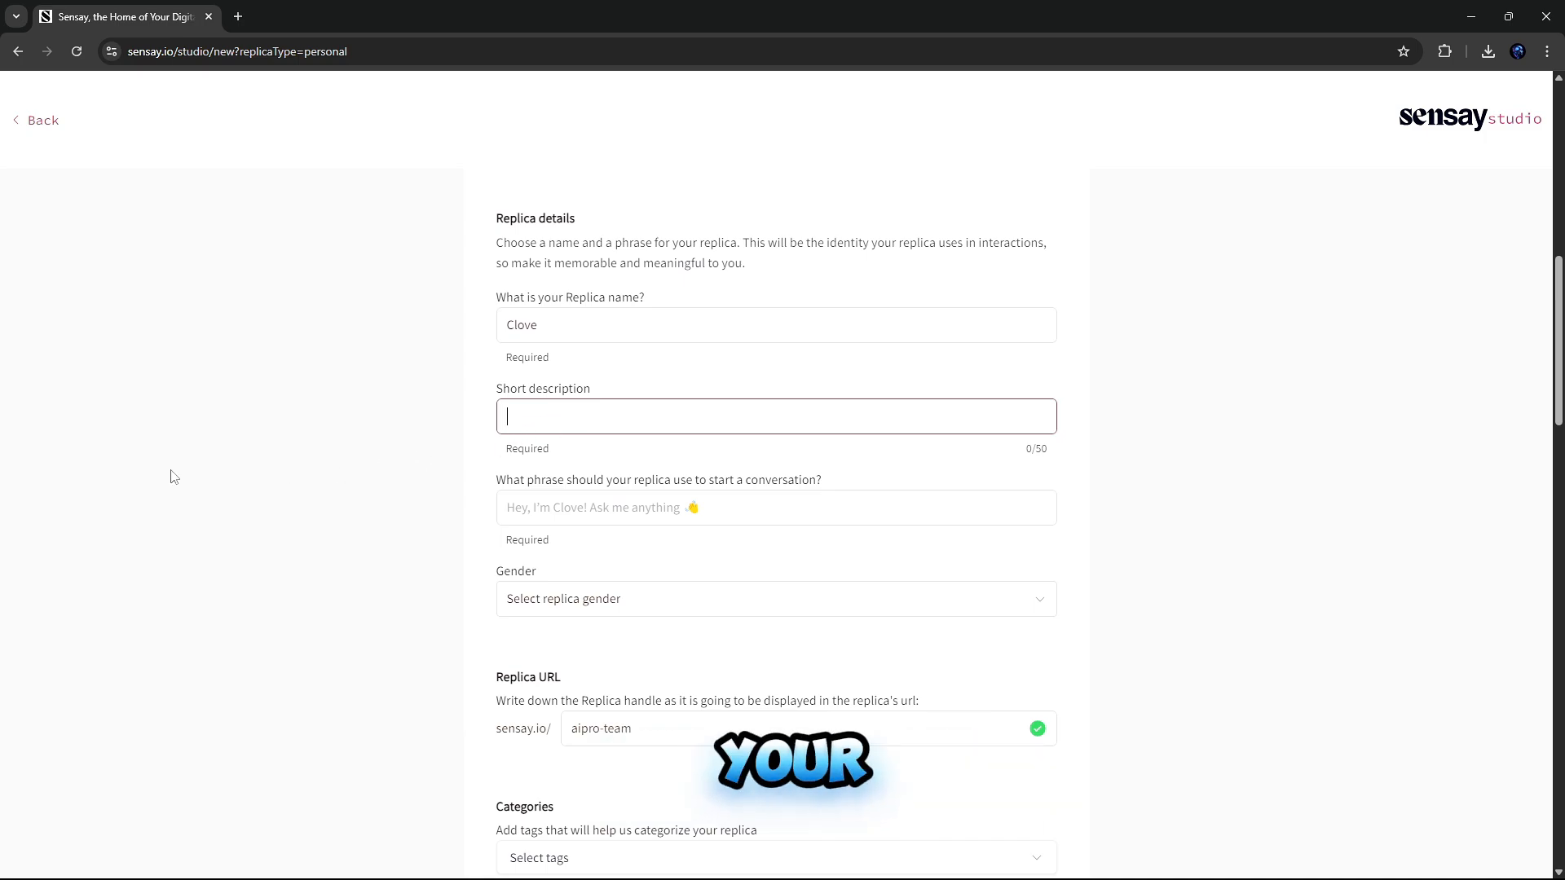
type("love support motivational")
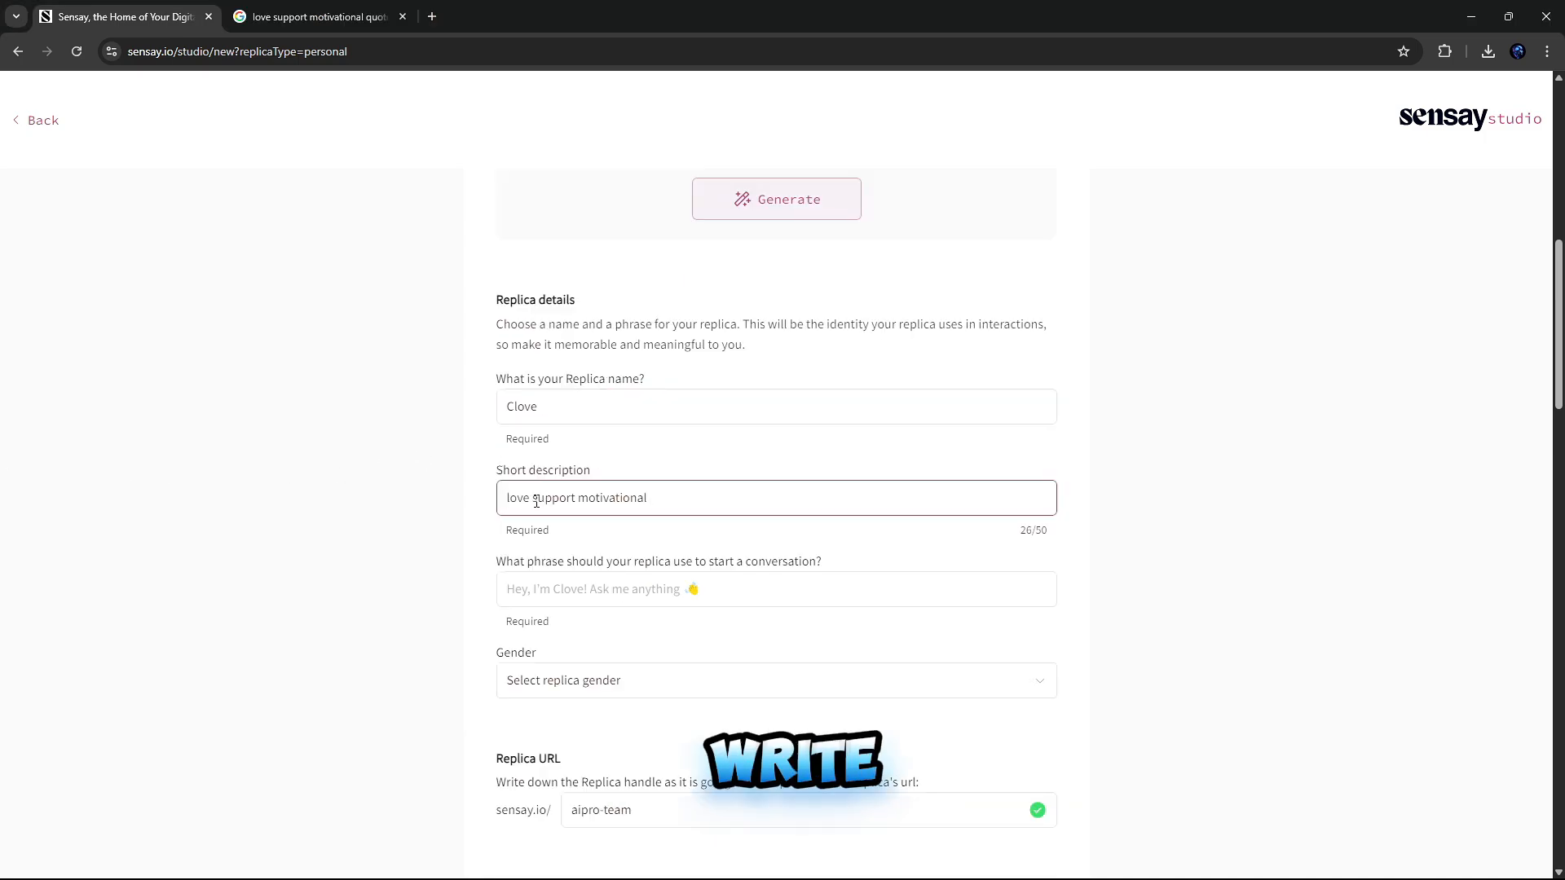
type(",")
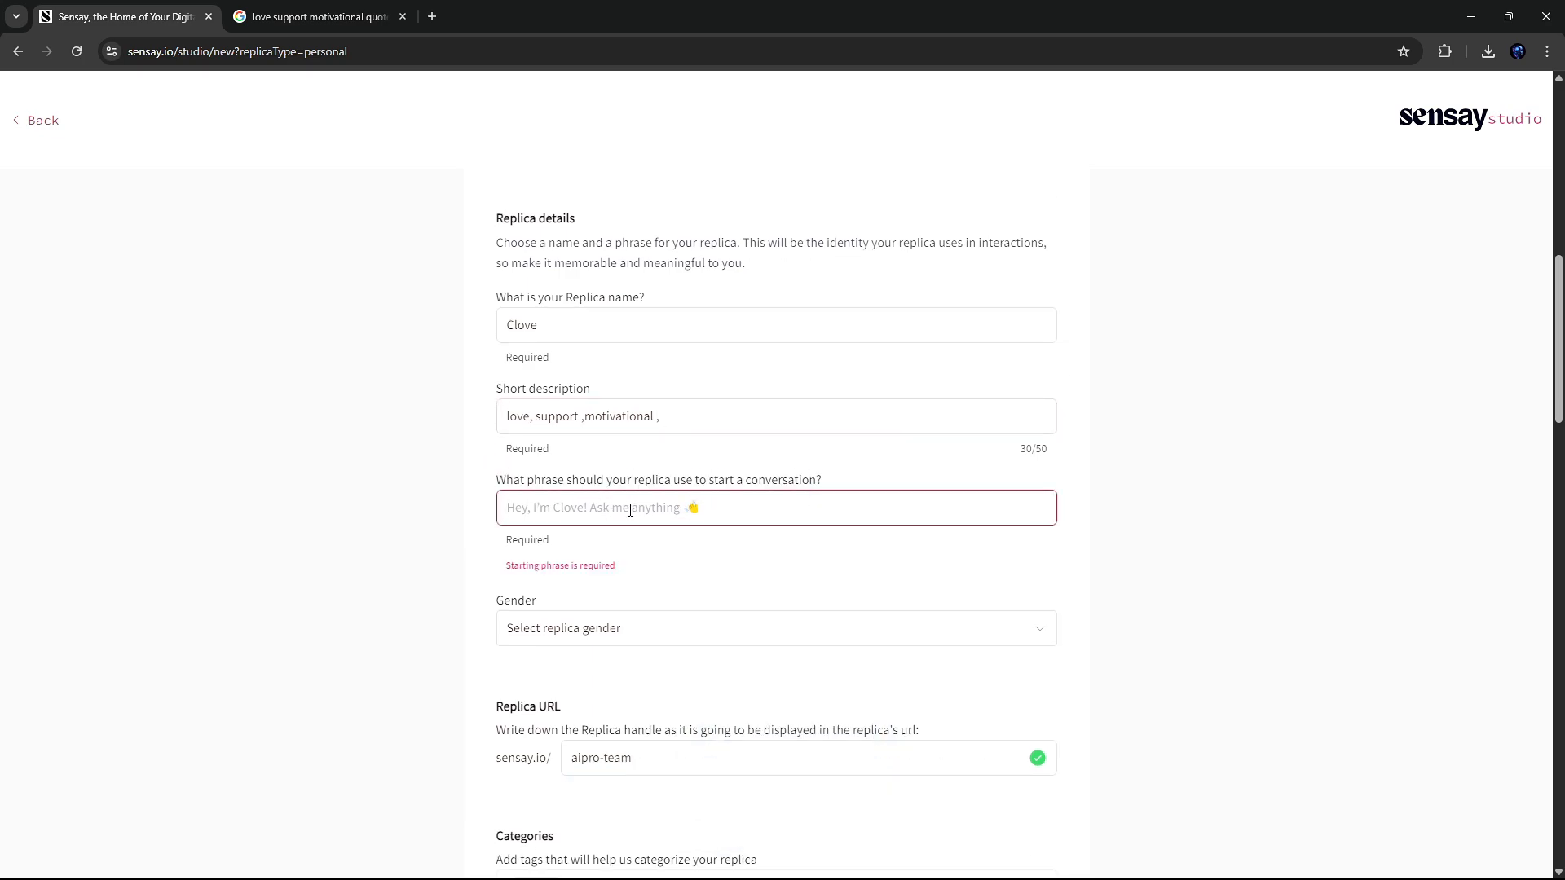
Step: Enter the greeting phrase 'Hey, i'm clove how can i help you !@'
type("Hey, i'm clo")
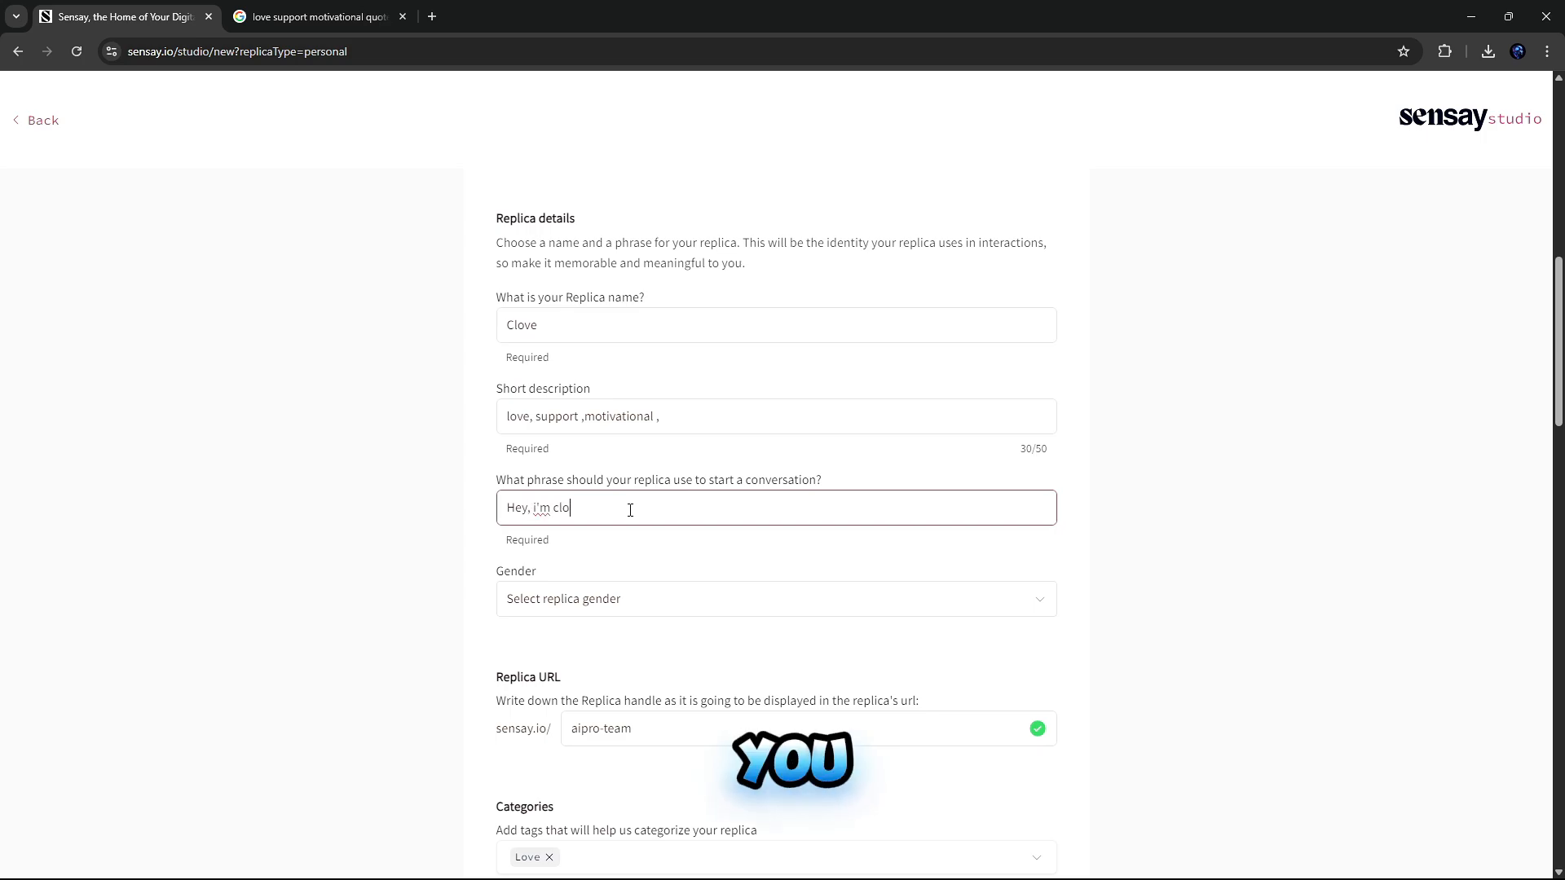
type("ve how can i help you !@")
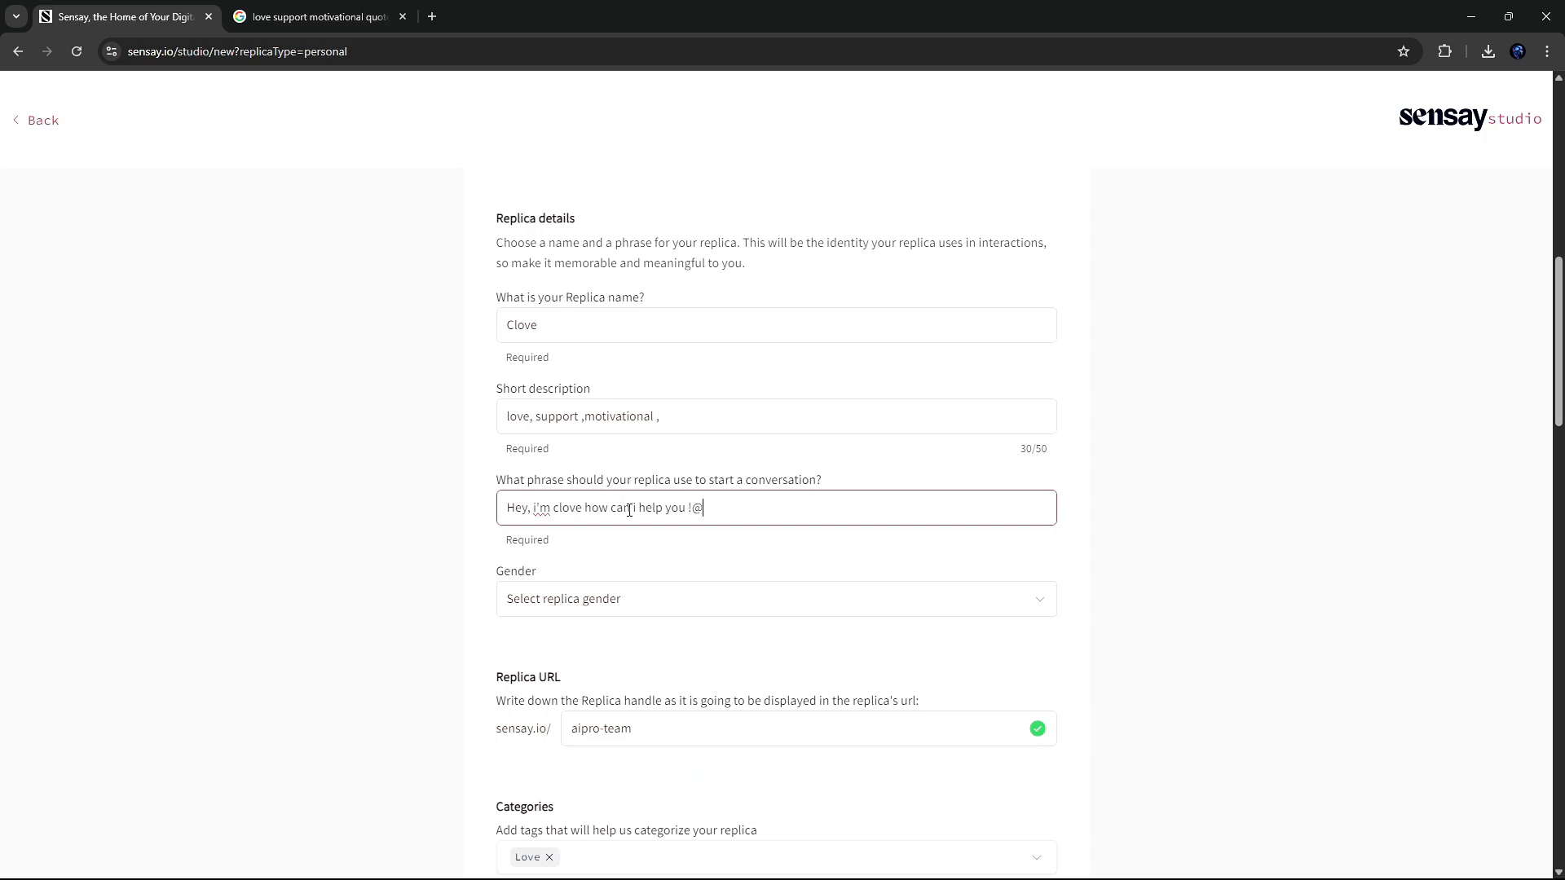
scroll("down", 3)
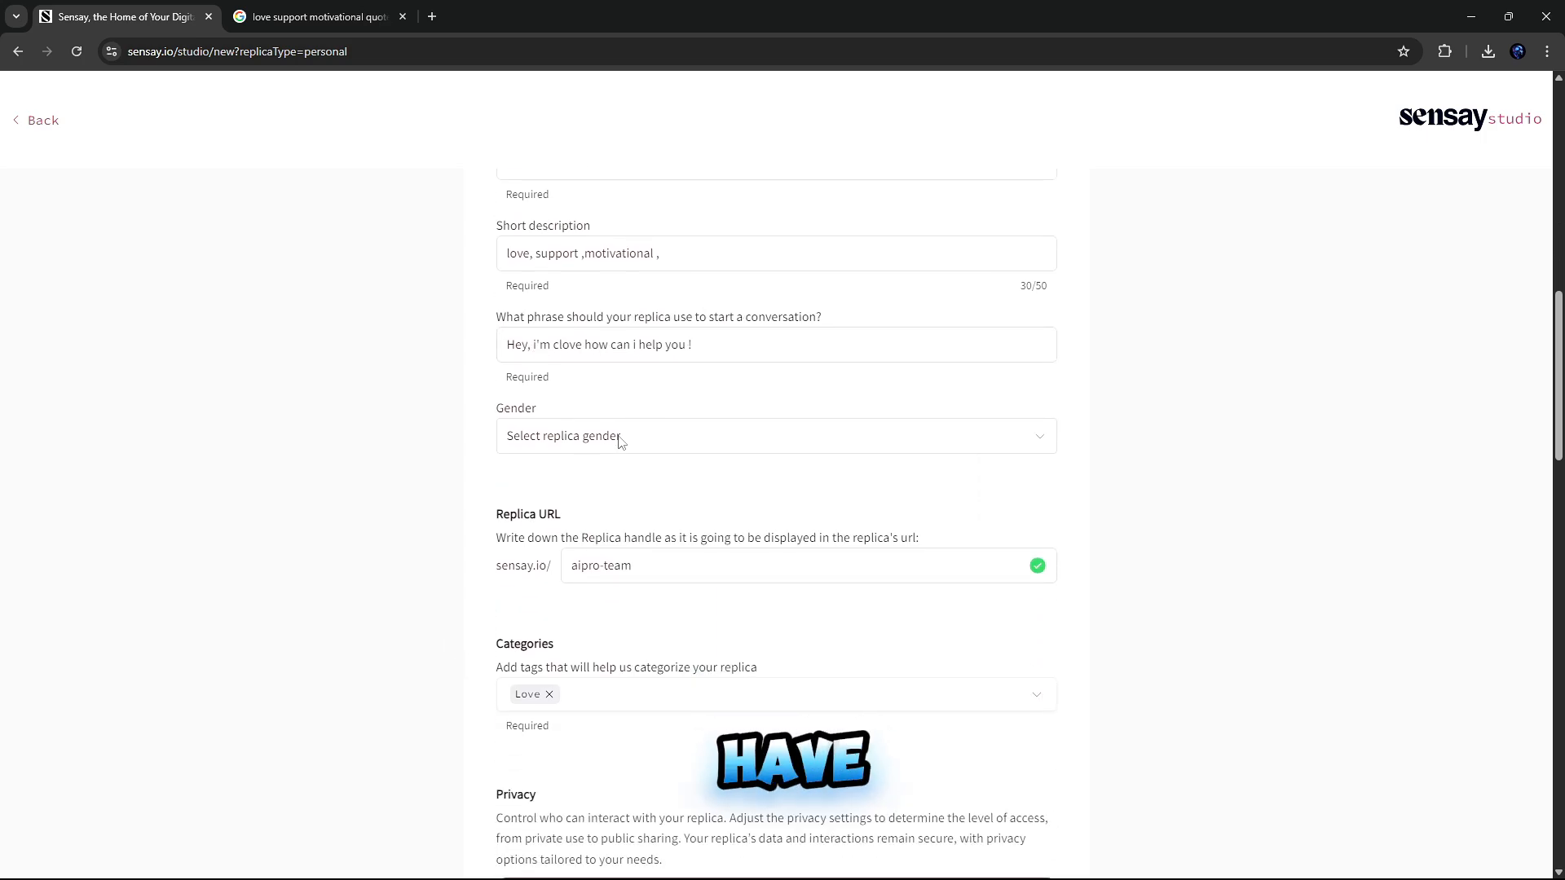
Step: Set the replica gender to Female and replace the URL handle with clove
left_click(774, 436)
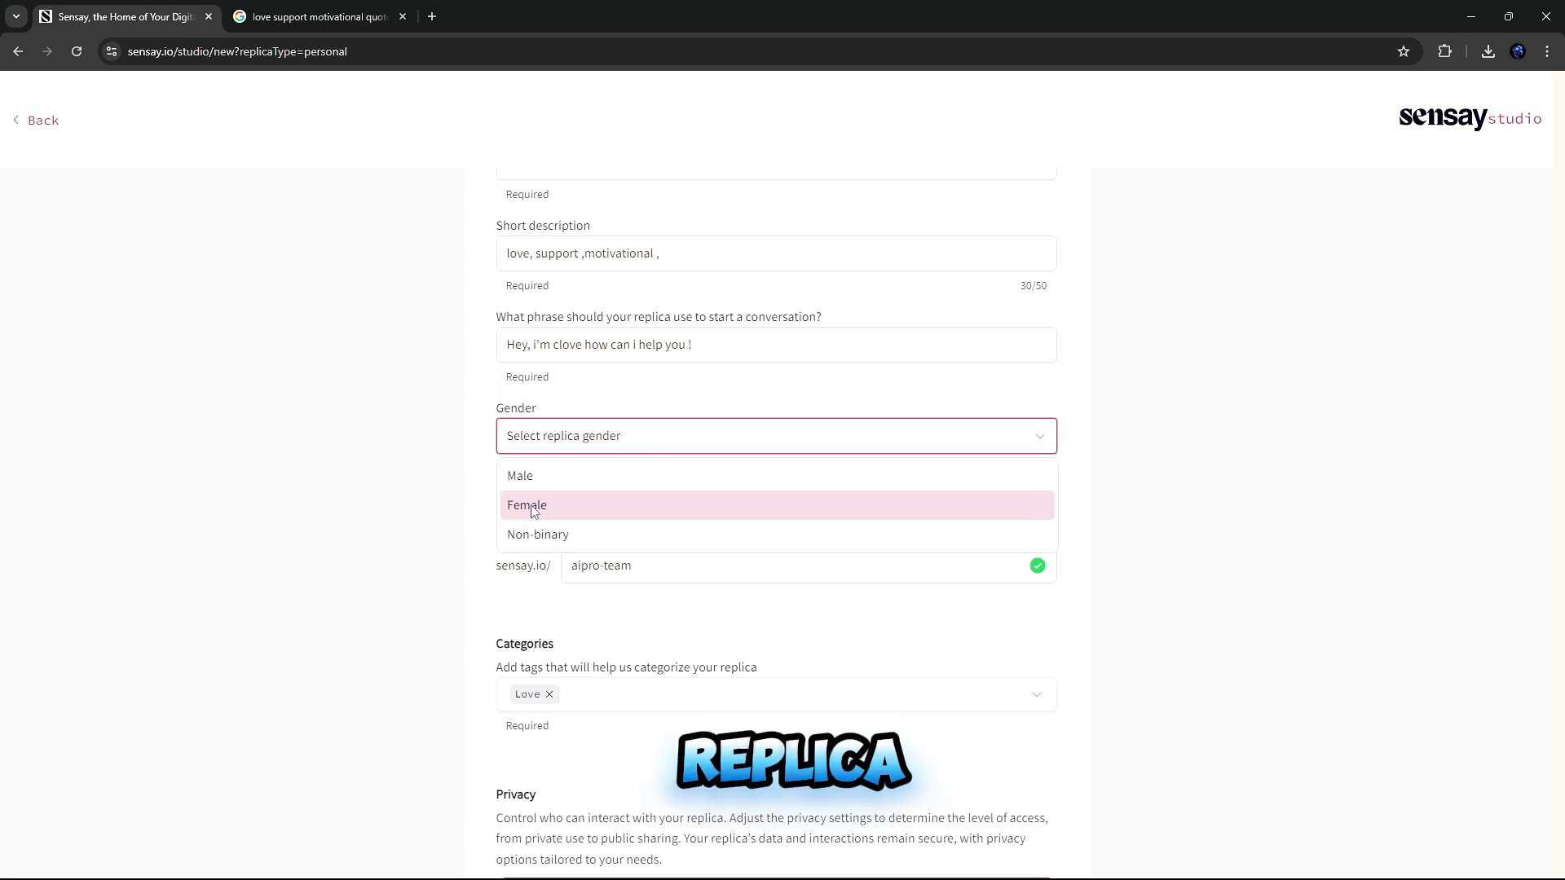
left_click(526, 505)
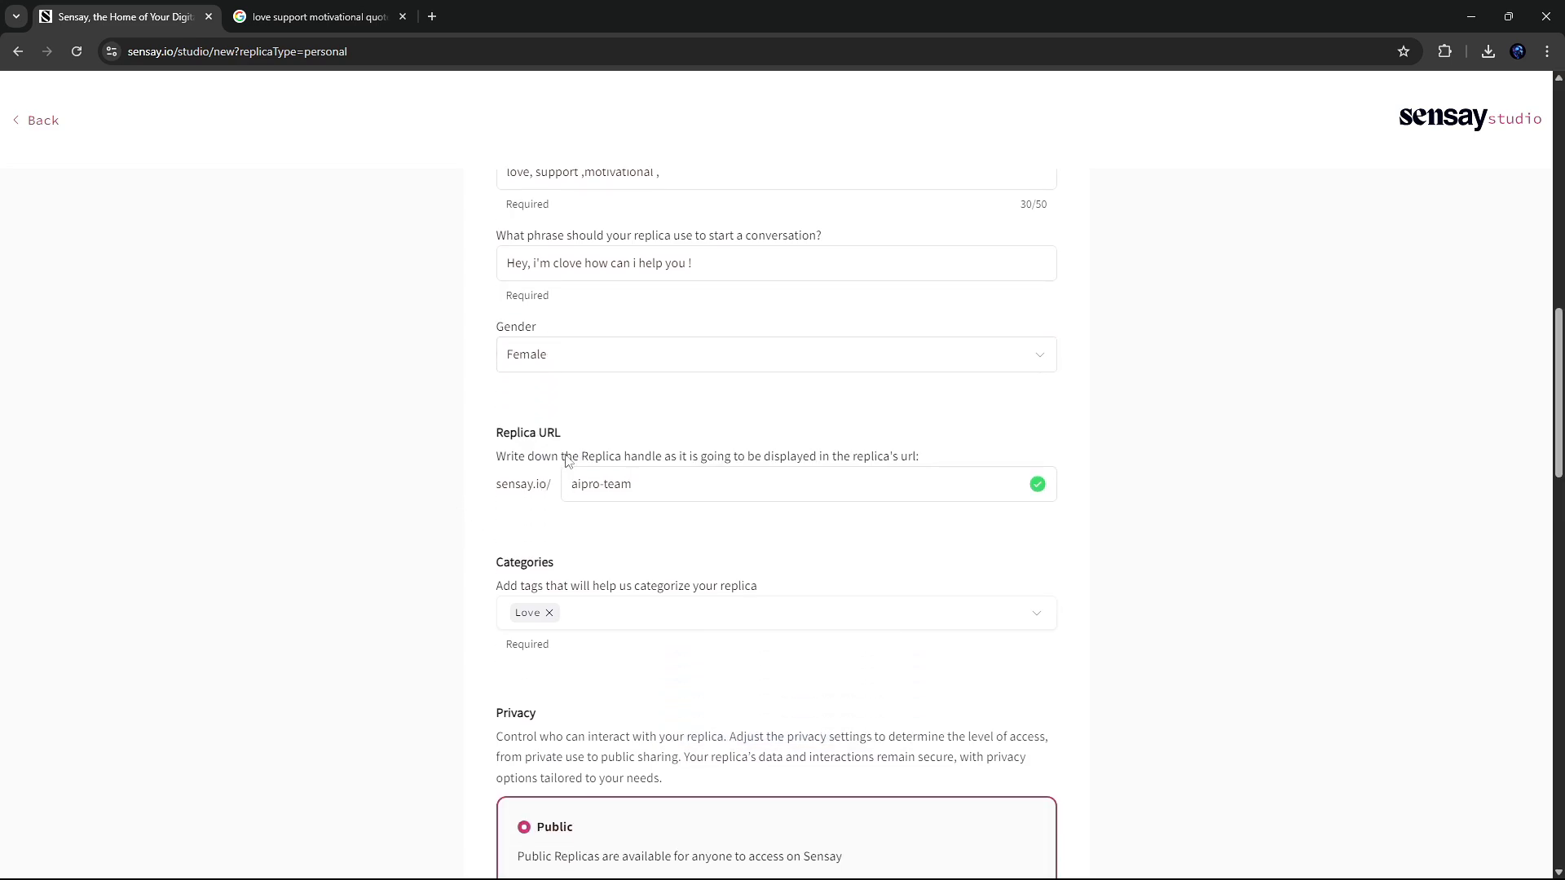
double_click(616, 484)
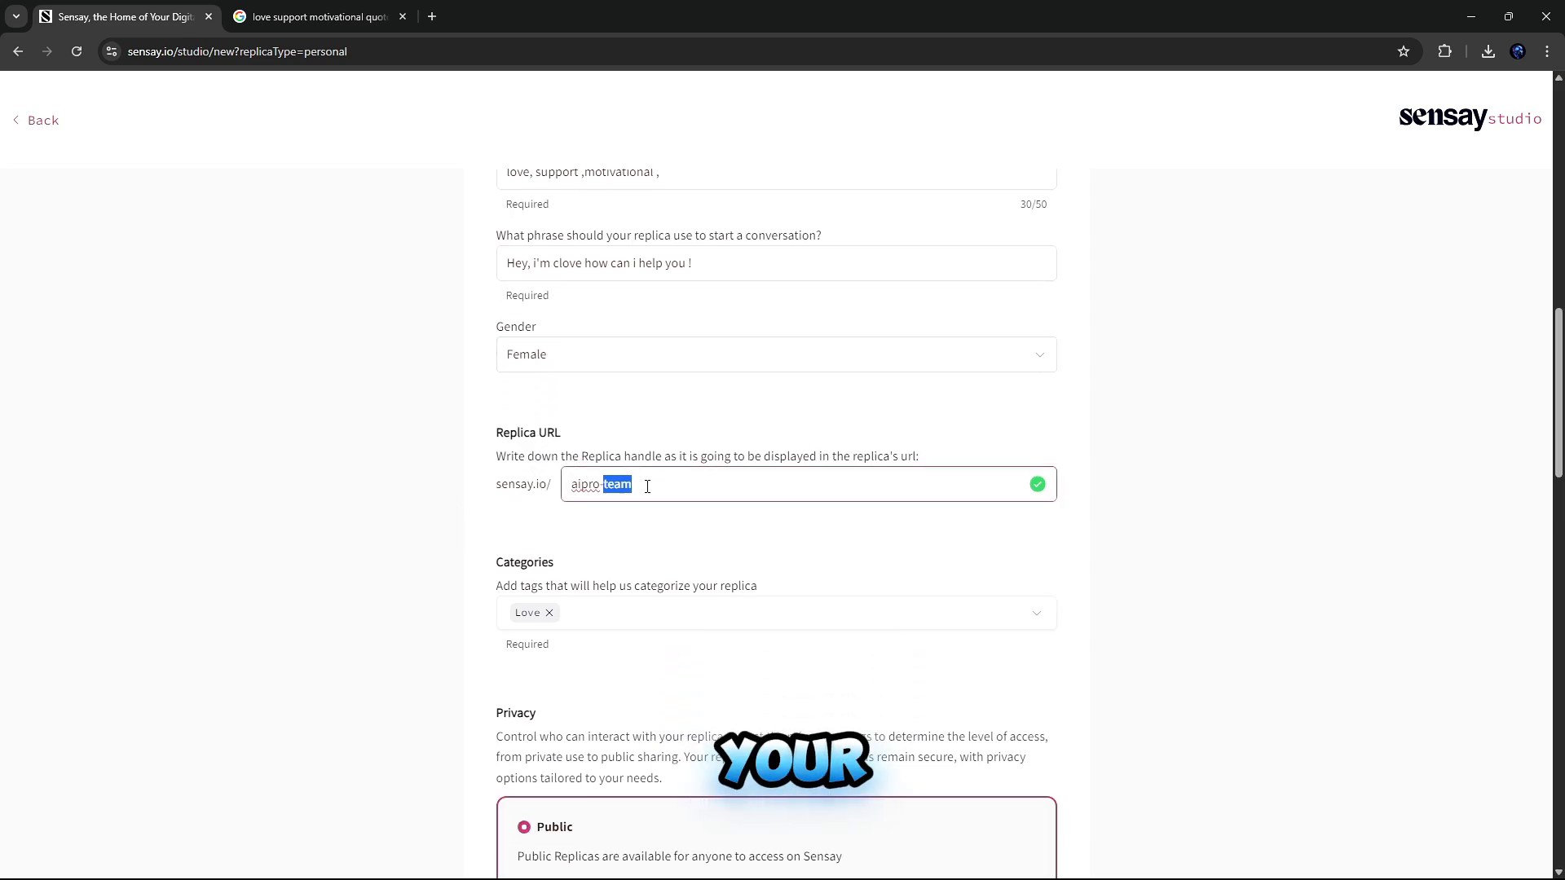
left_click(1036, 484)
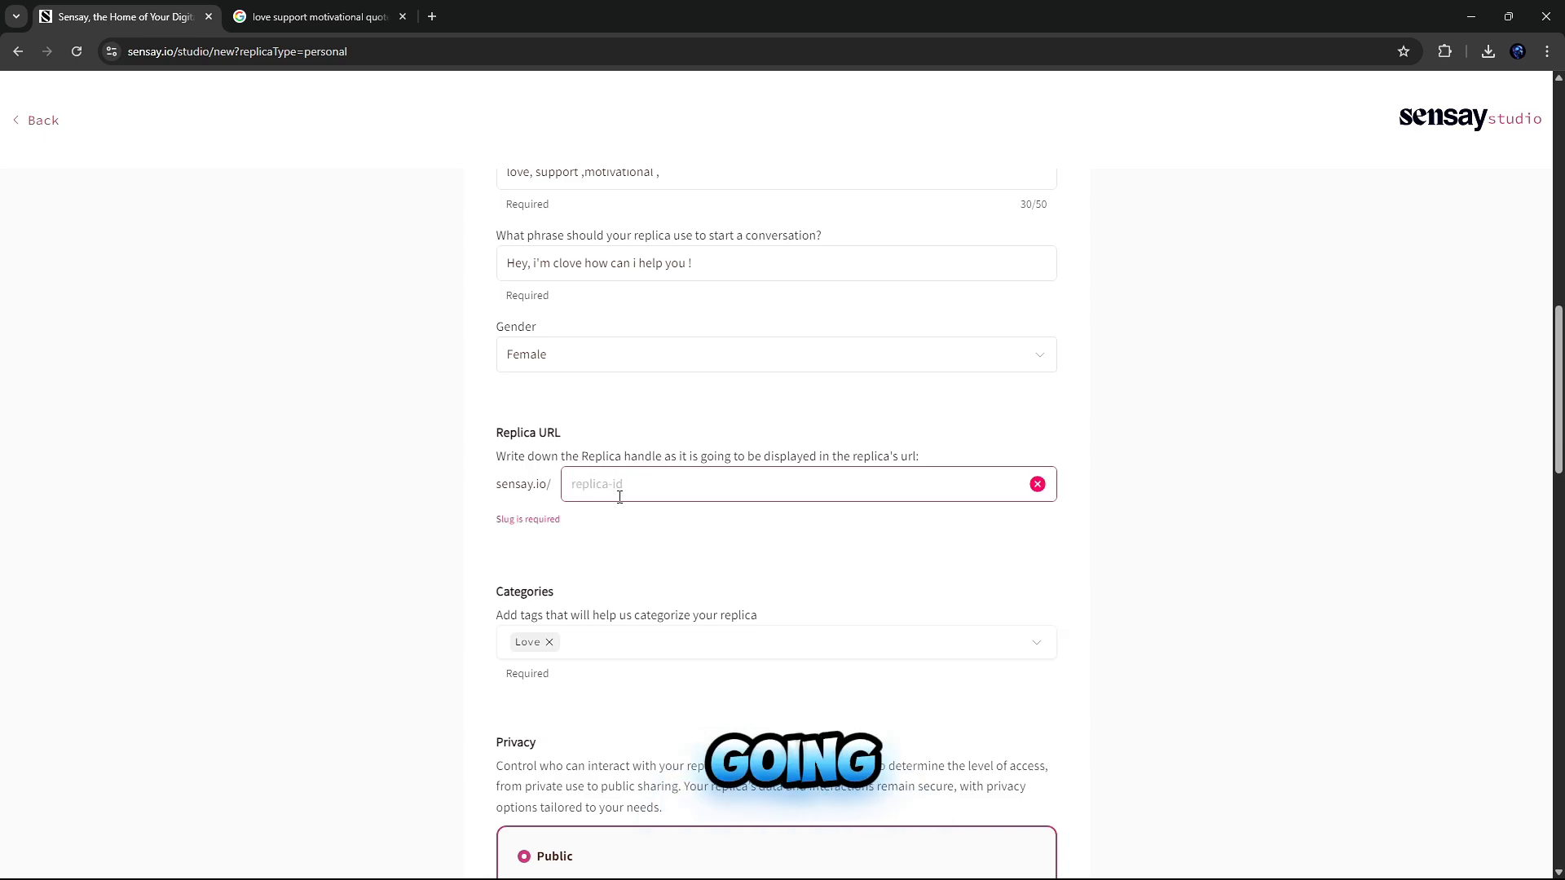
type("clove")
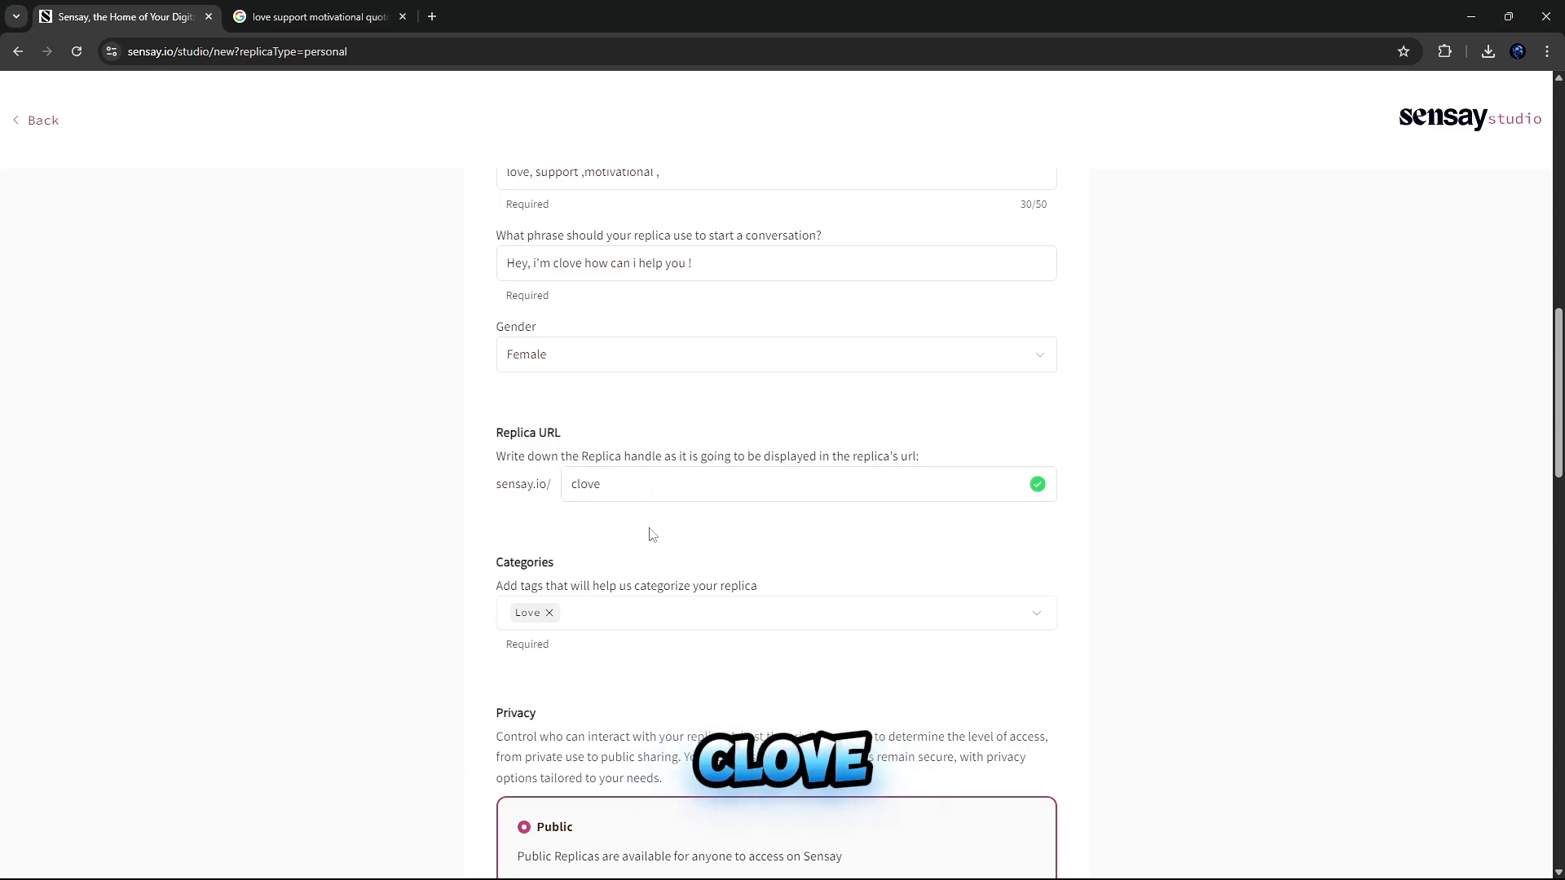
scroll("down", 3)
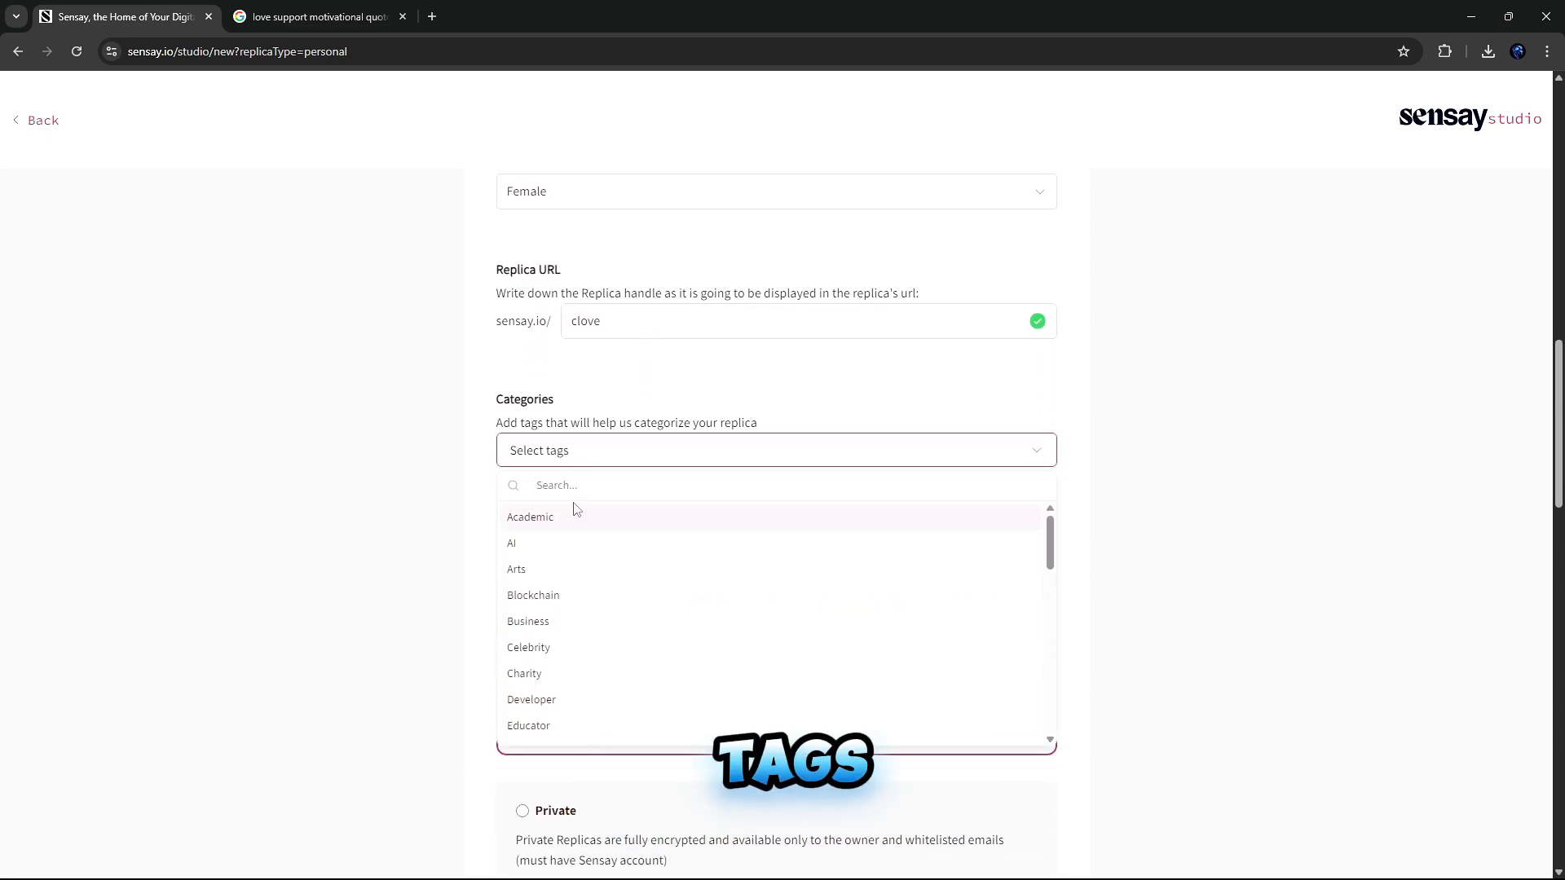
scroll("down", 3)
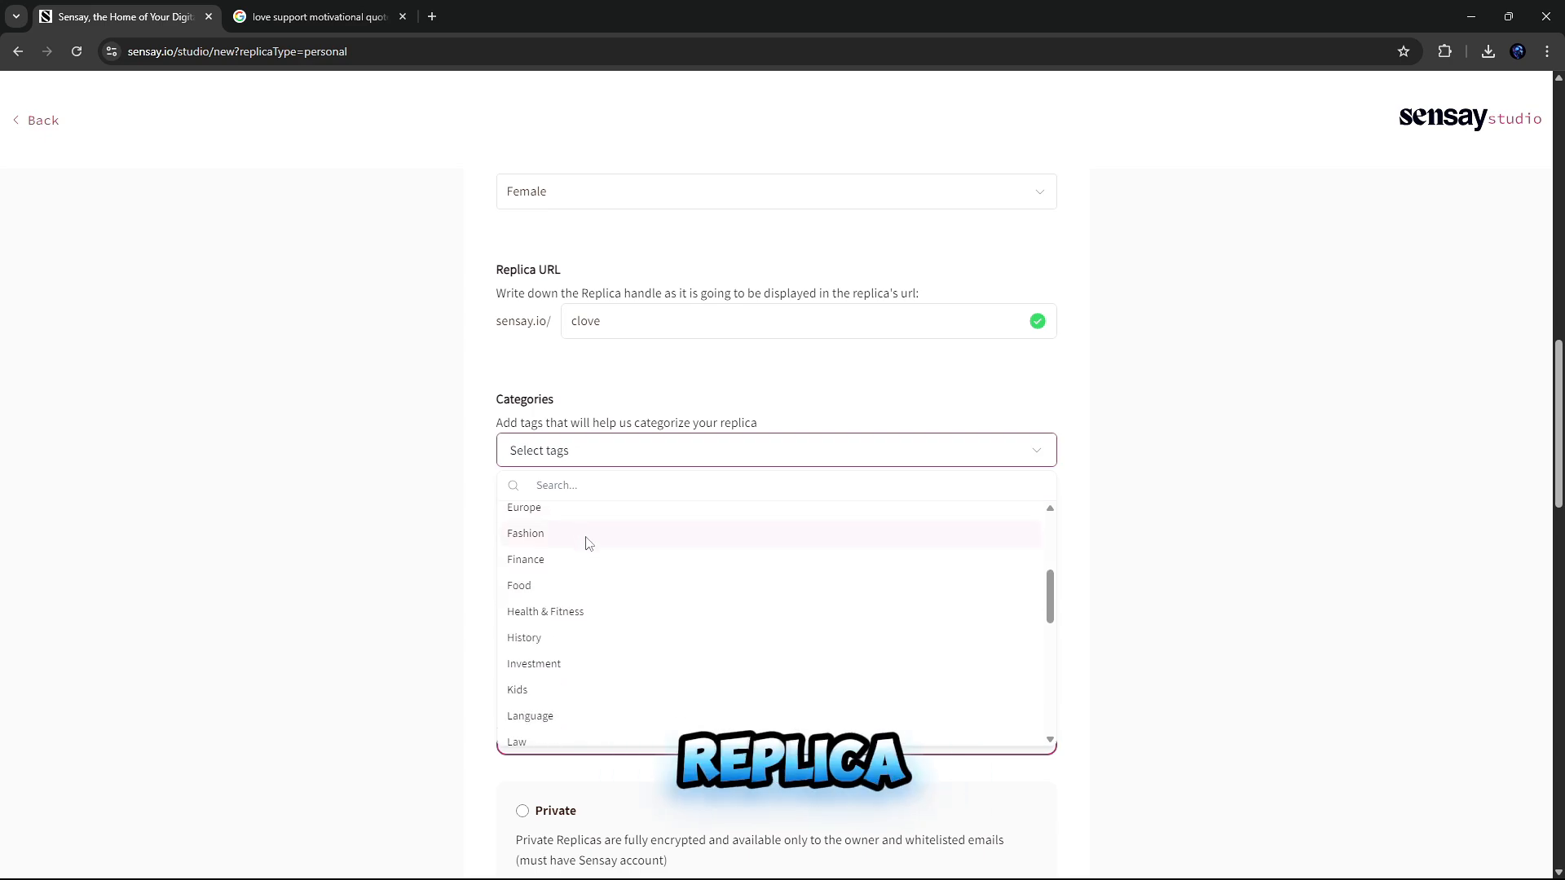
scroll("down", 3)
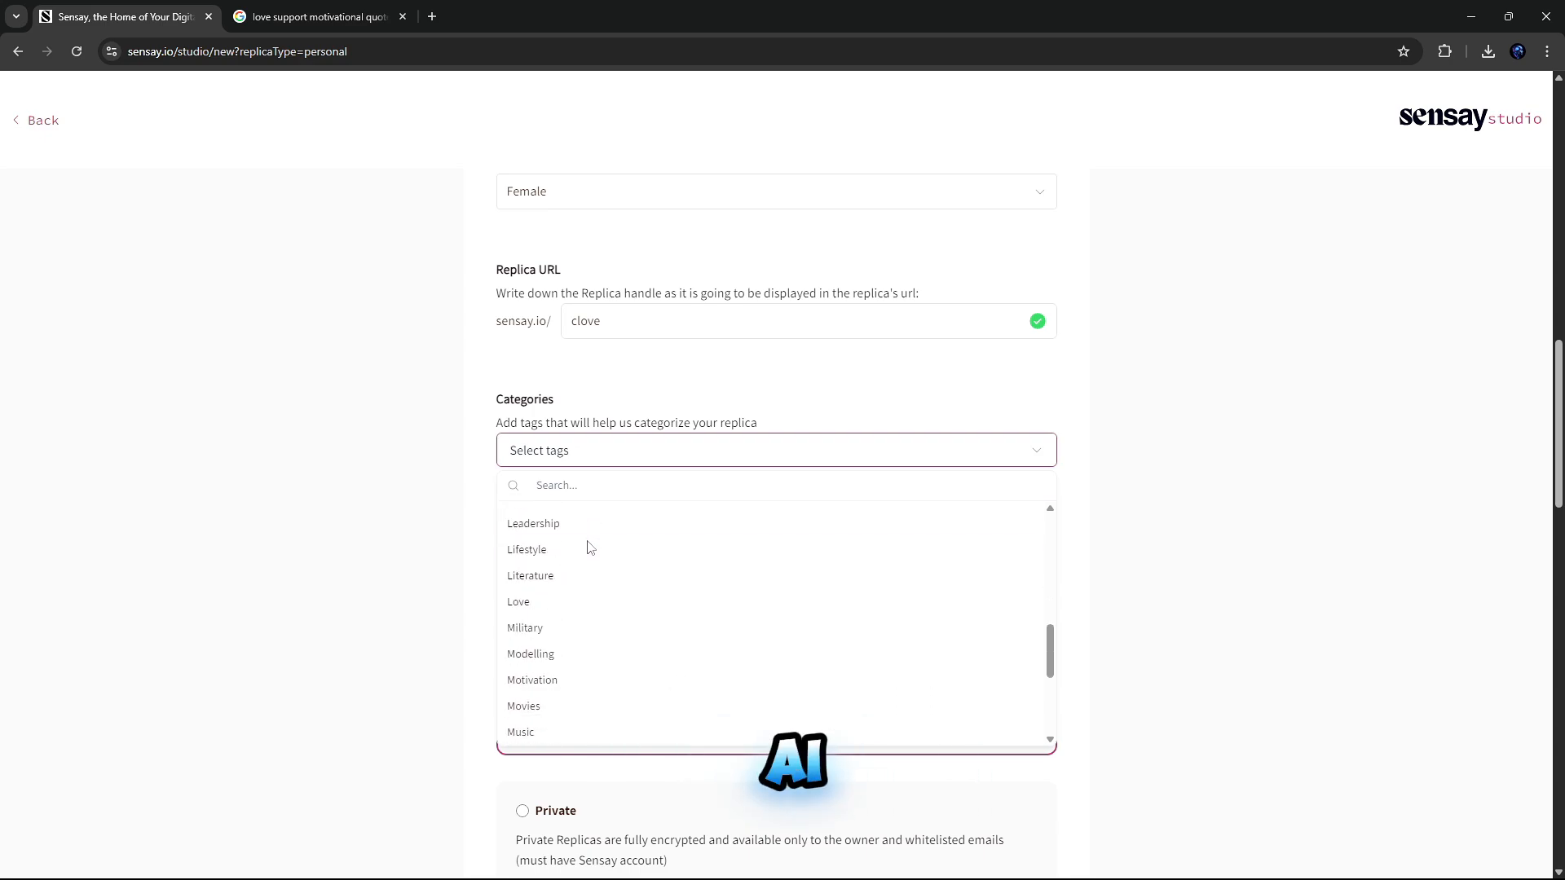
scroll("down", 3)
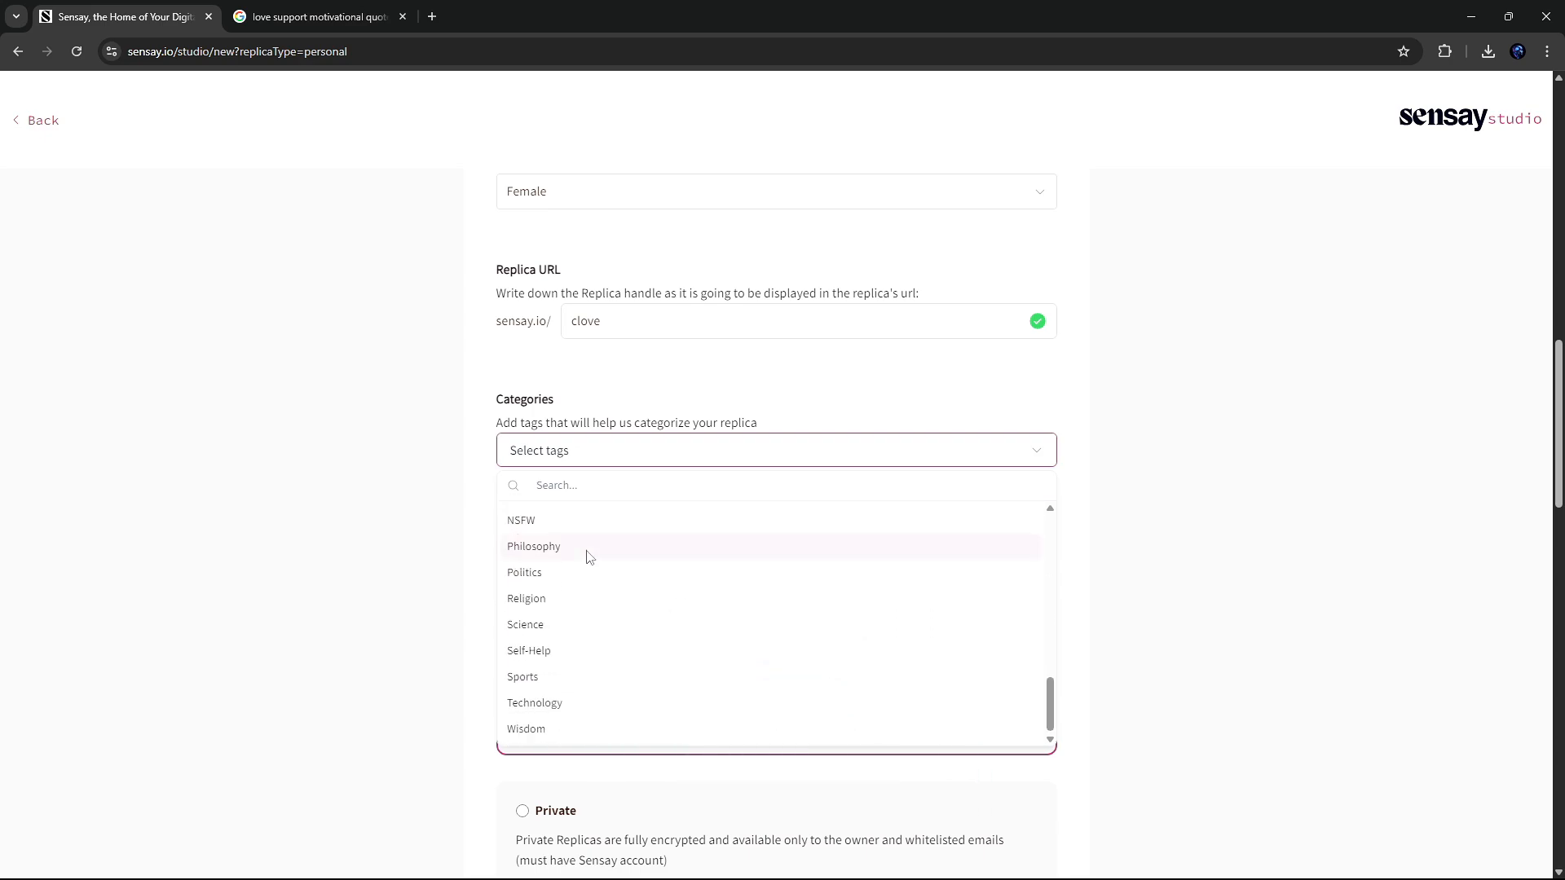
scroll("down", 3)
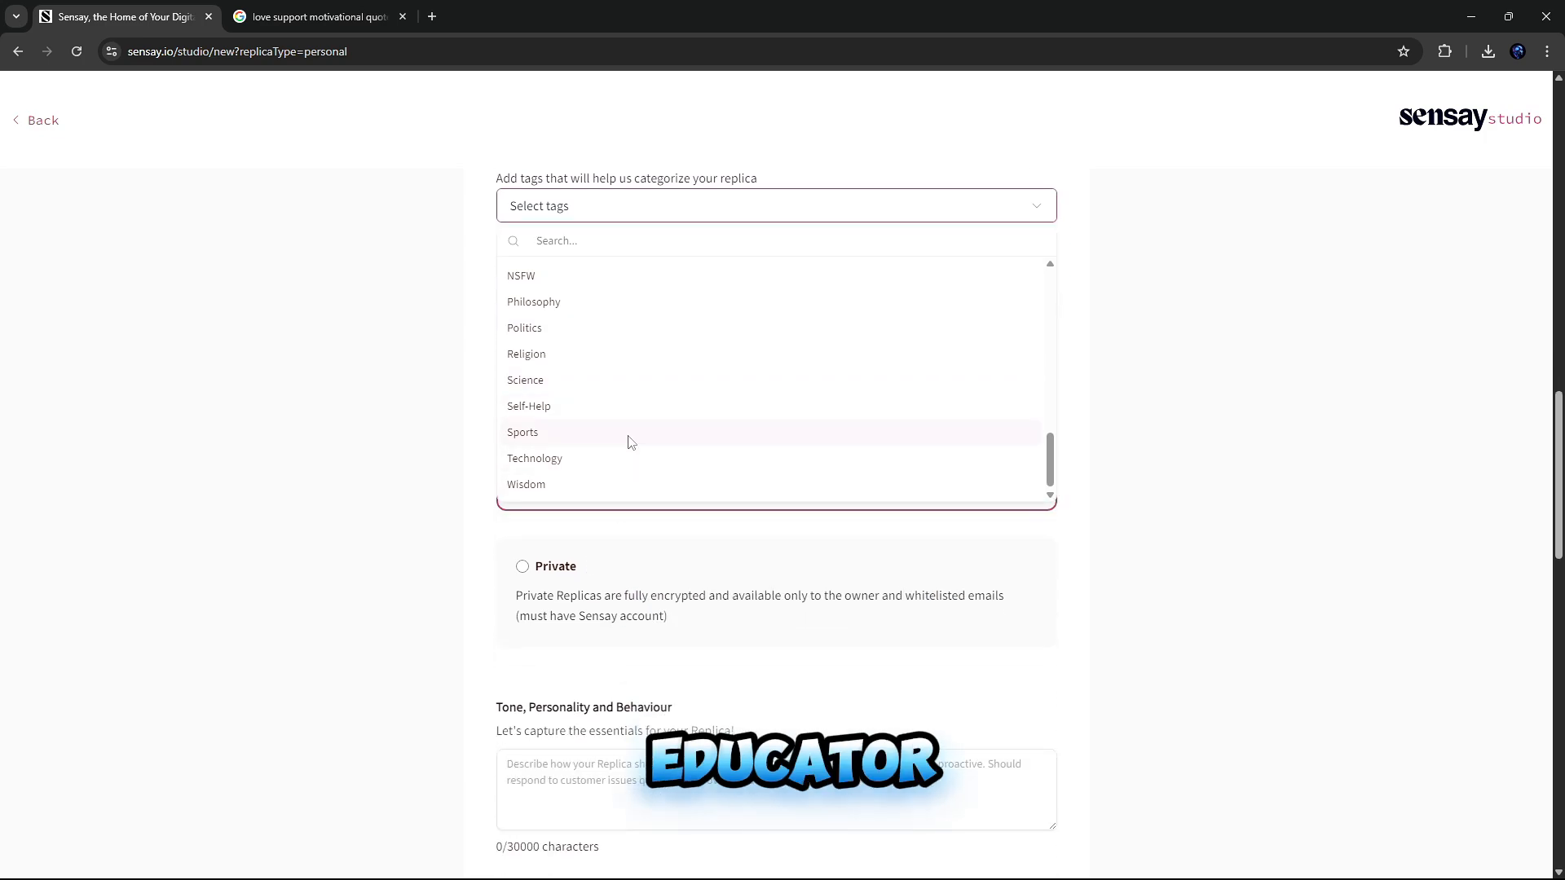
scroll("up", 3)
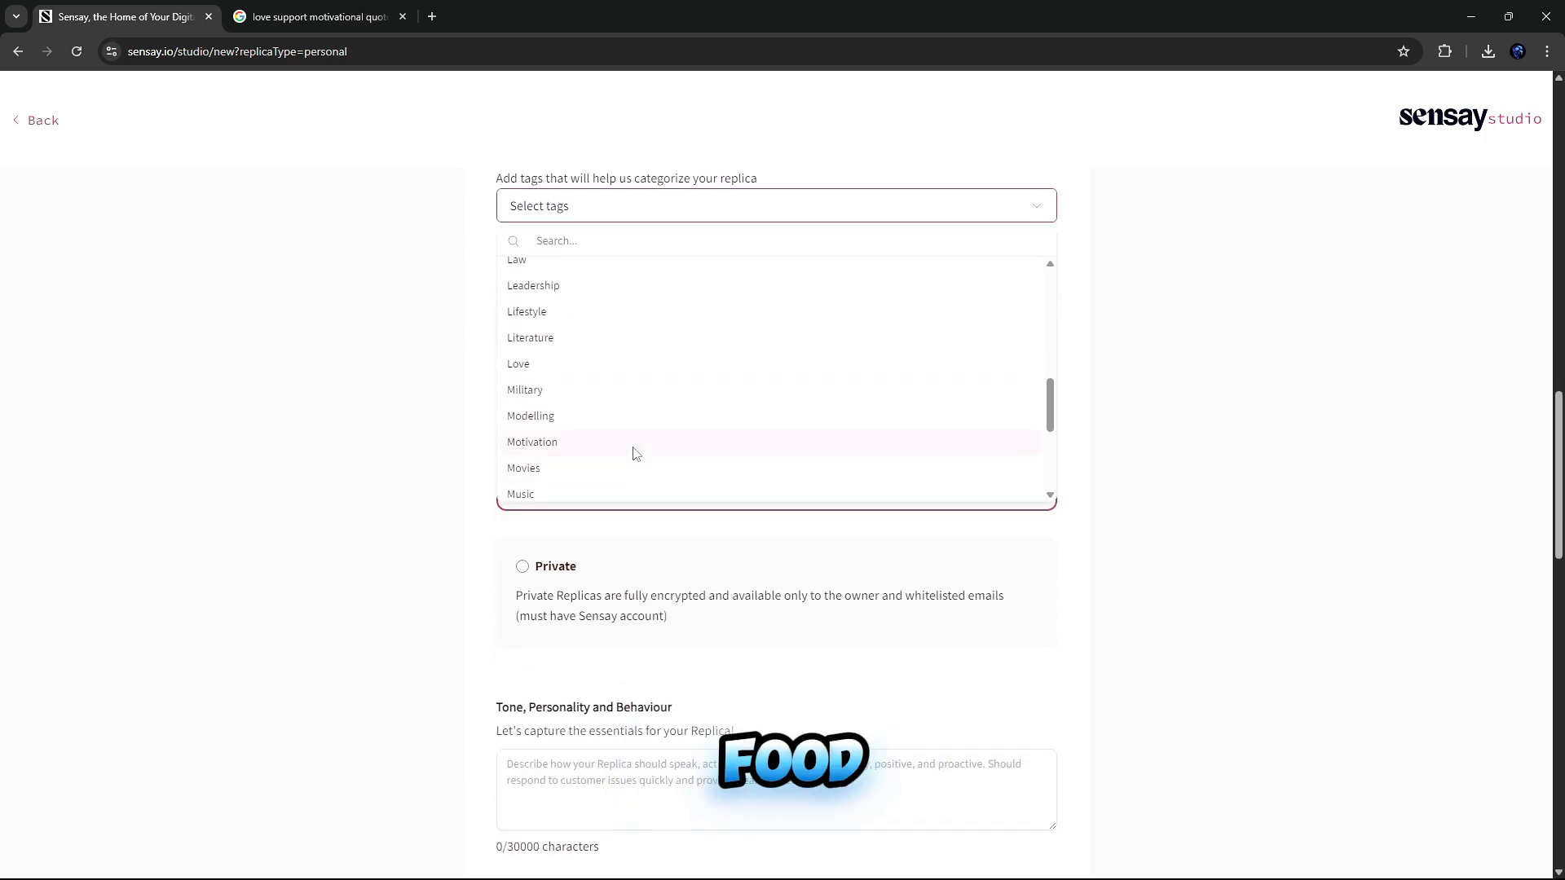
scroll("up", 3)
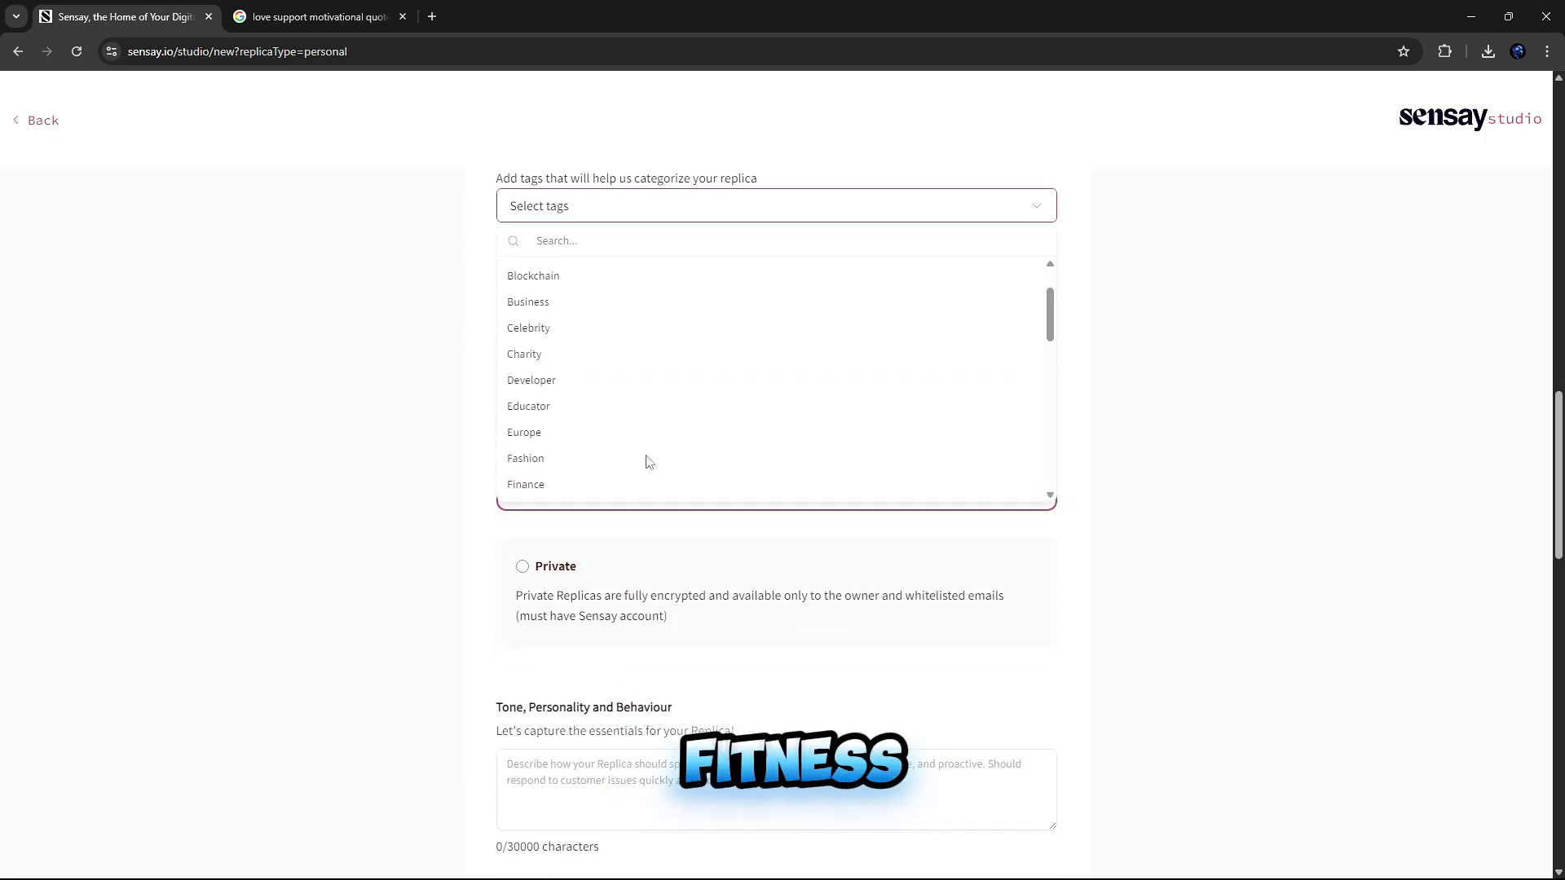
scroll("up", 3)
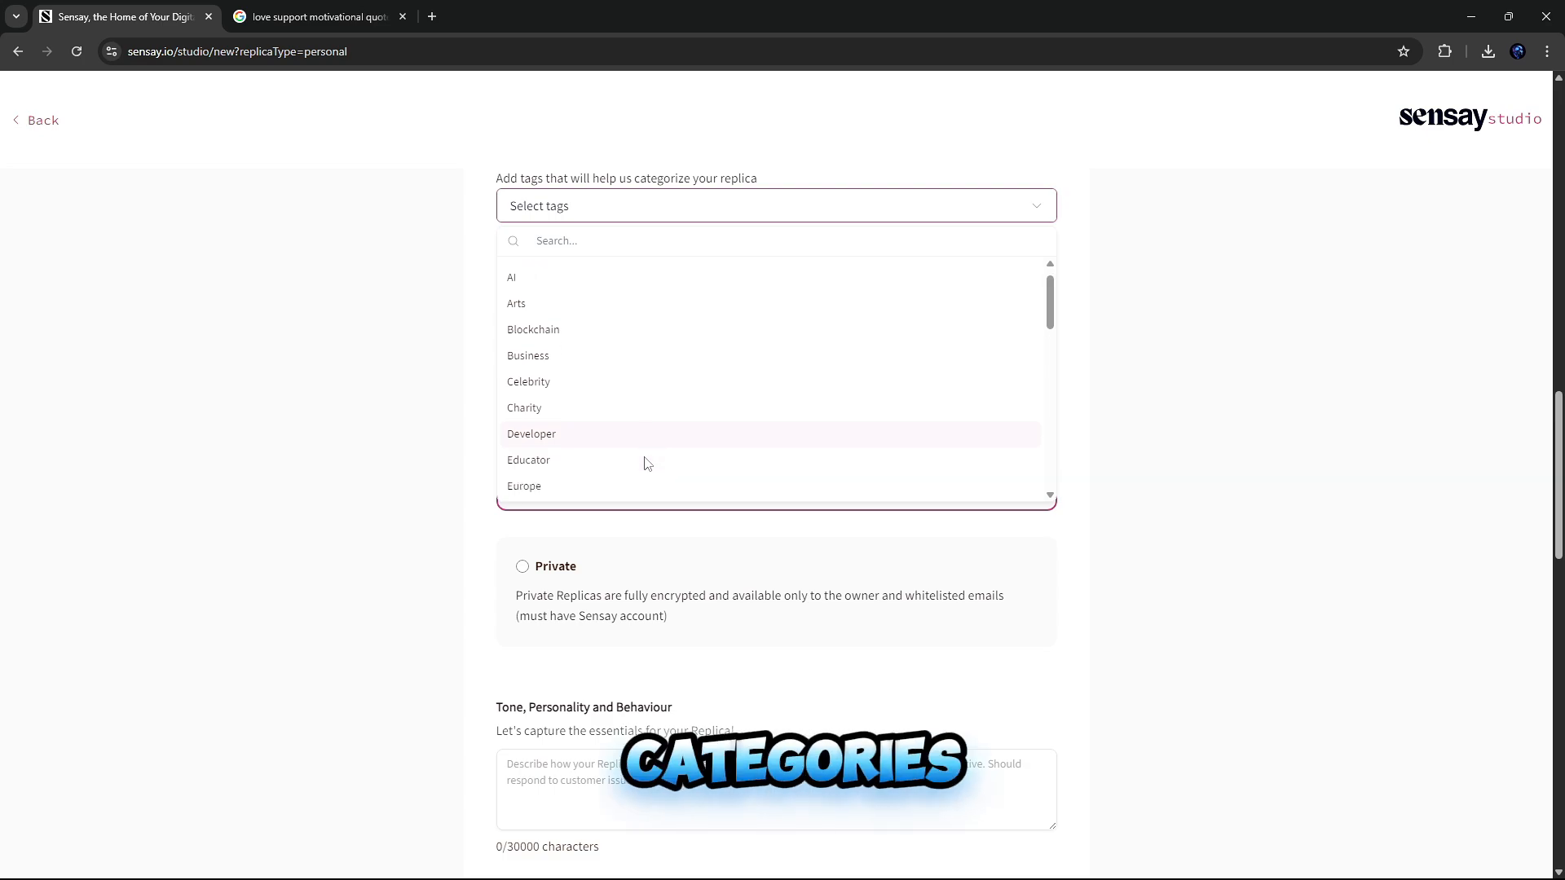
scroll("down", 3)
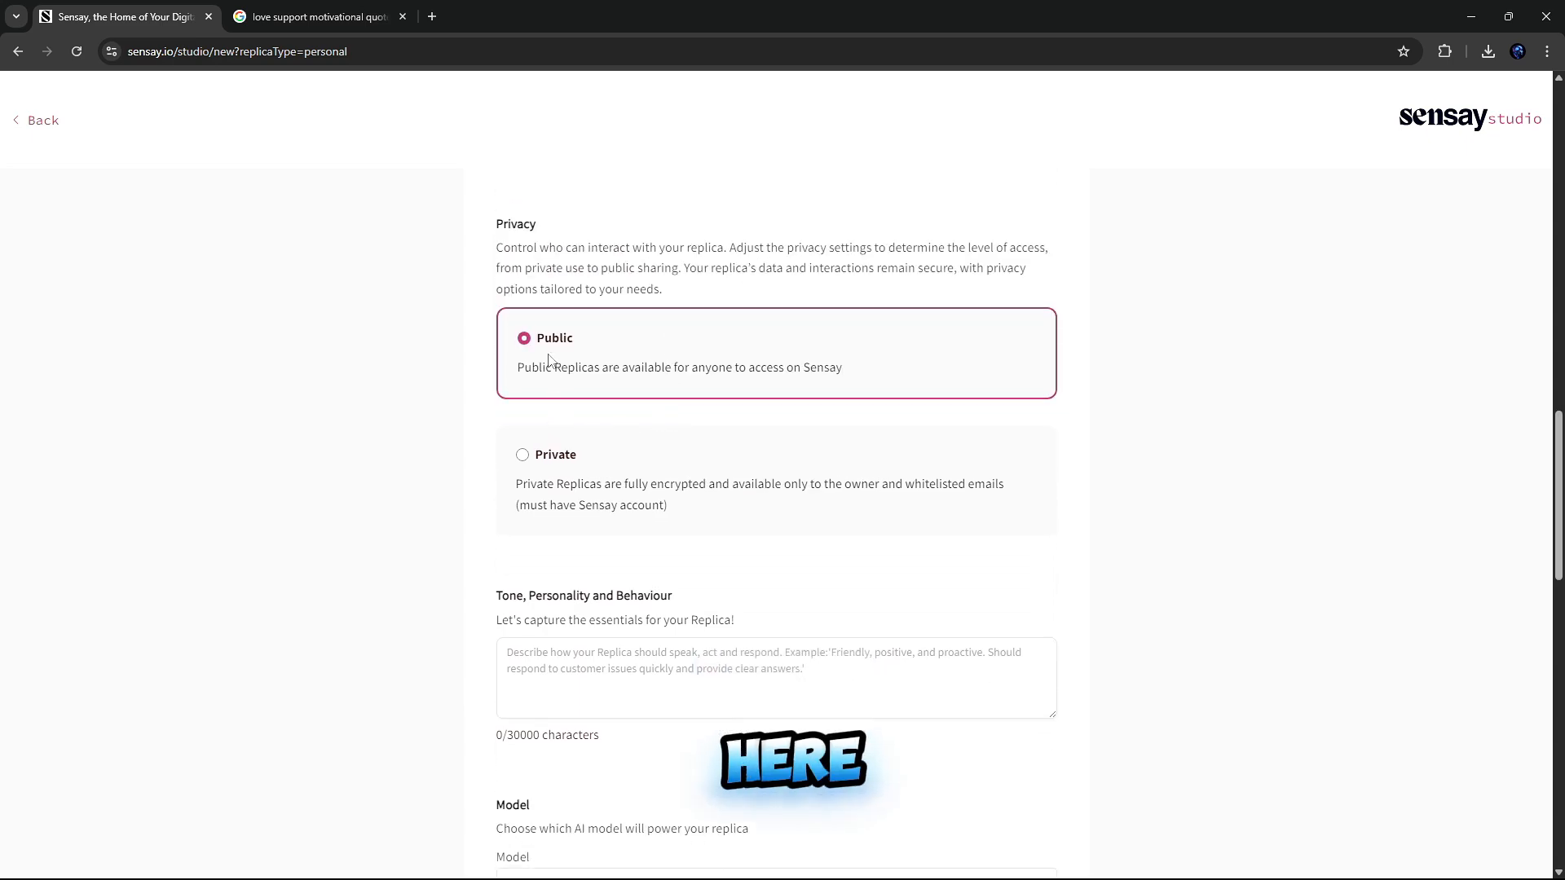
Step: Set the replica's privacy to Private, after toggling to Public once
scroll("up", 3)
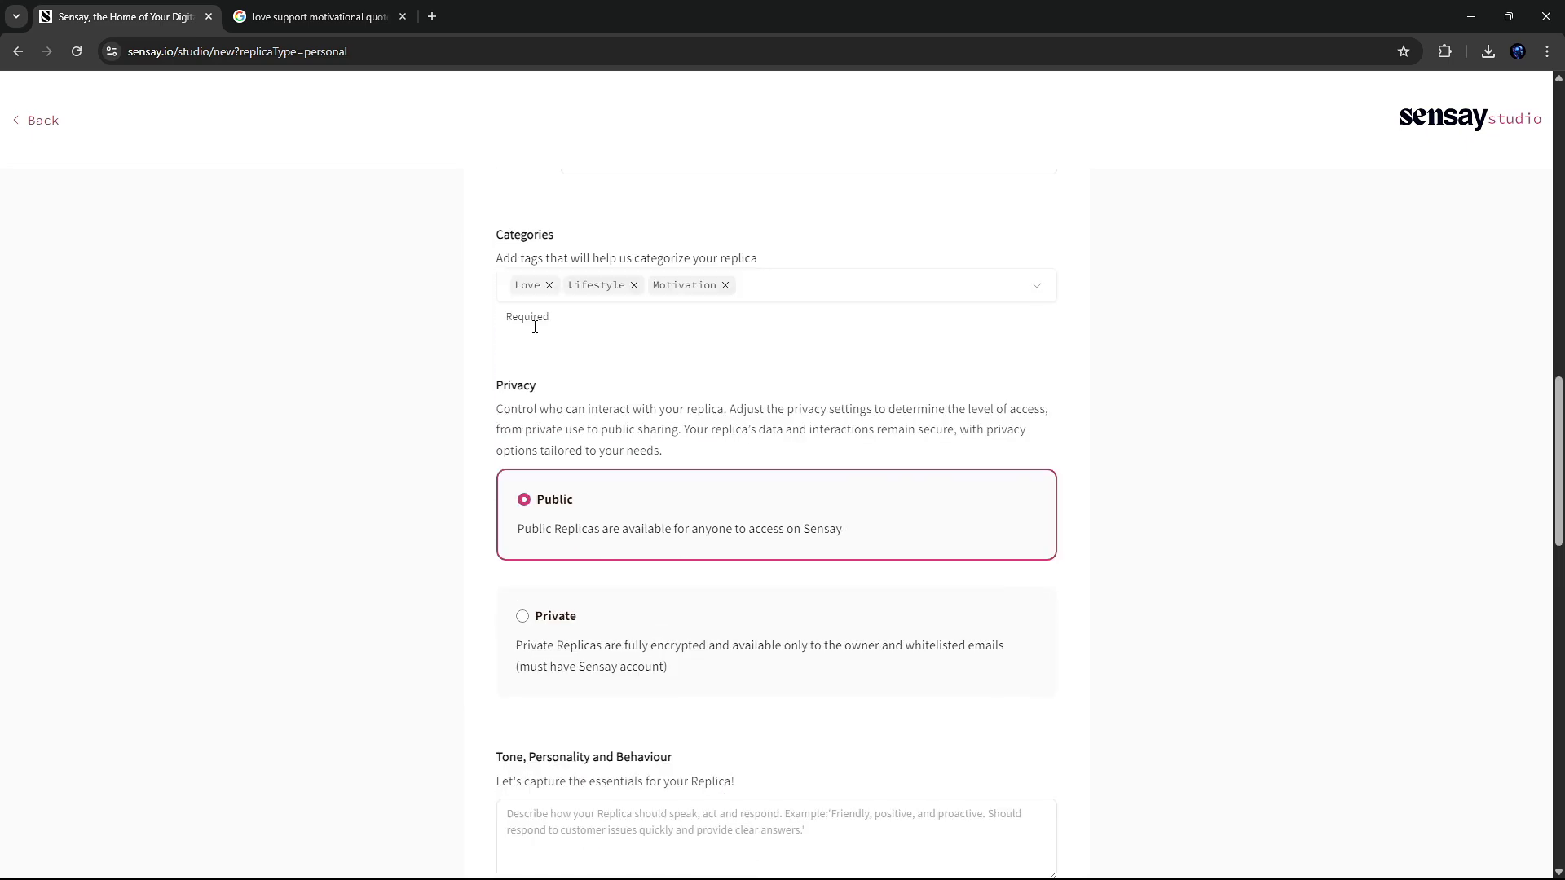
scroll("down", 3)
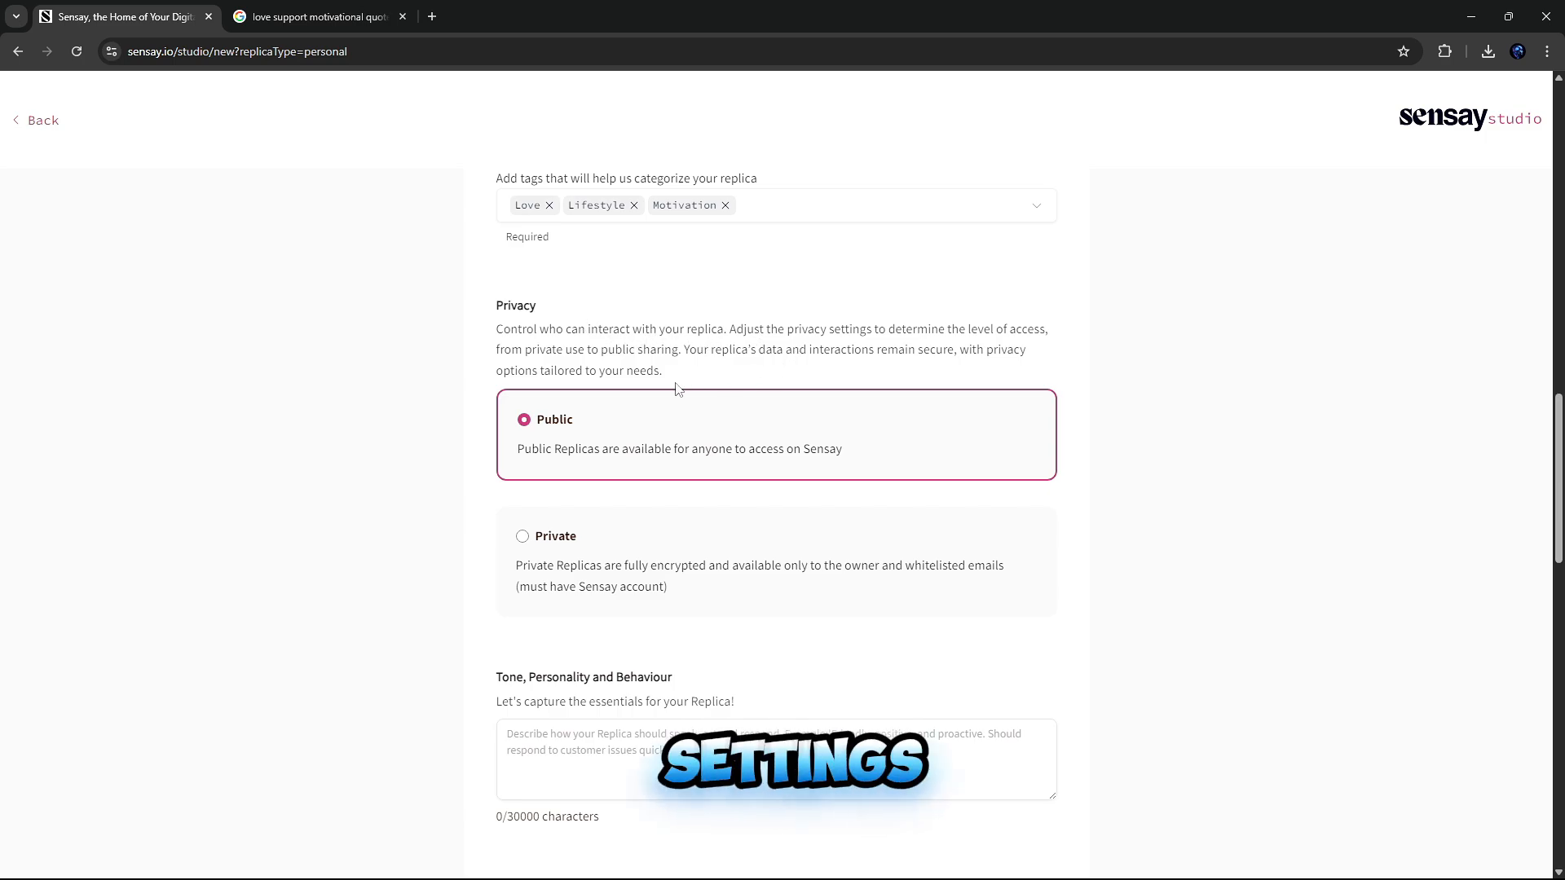
left_click(522, 536)
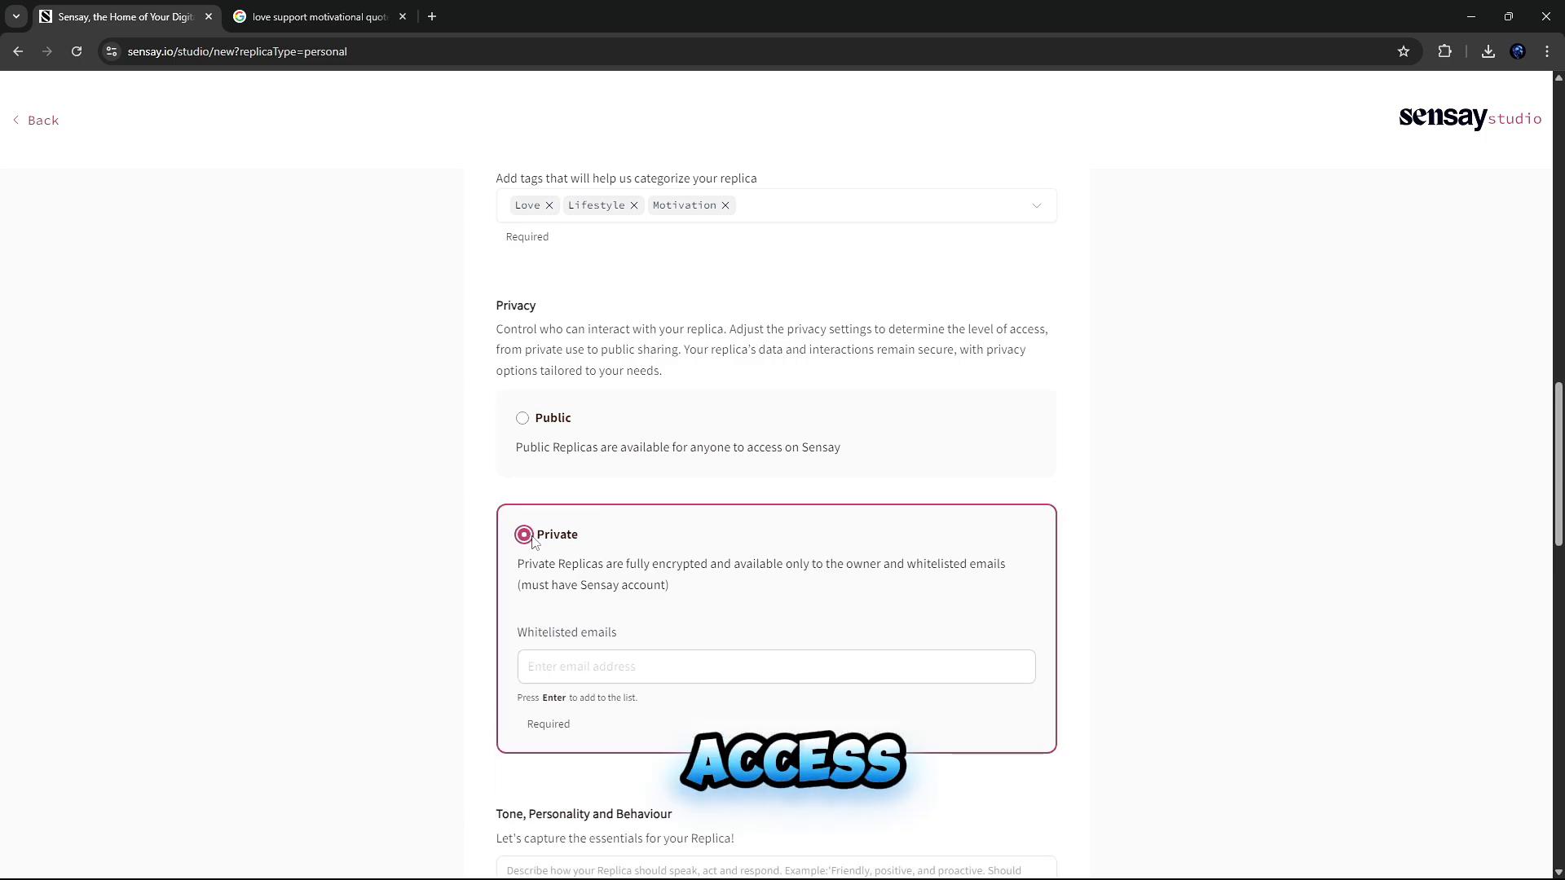
left_click(521, 419)
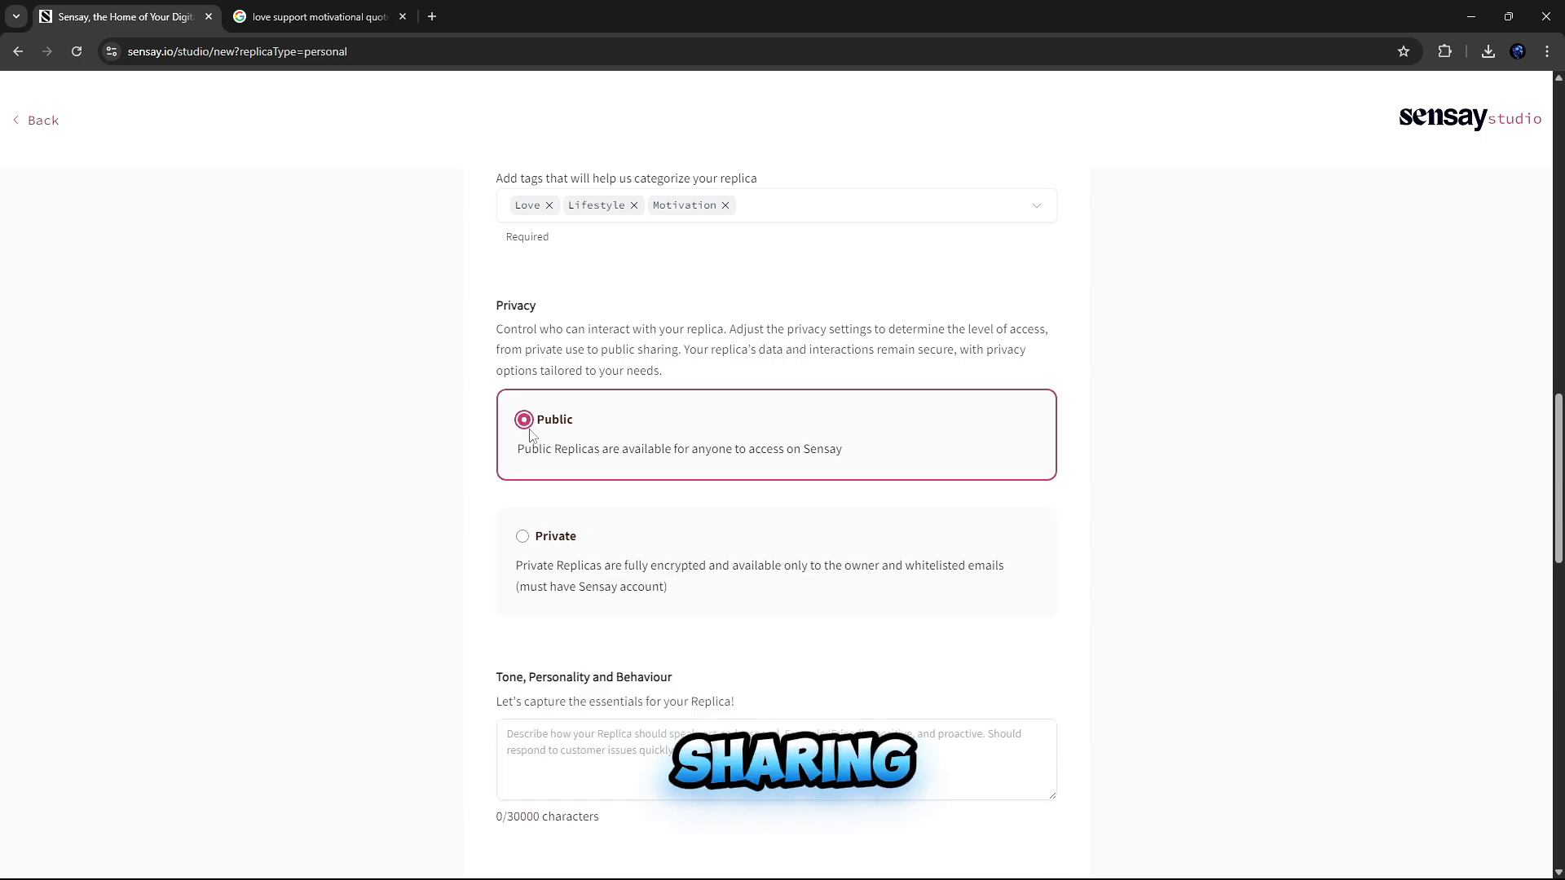
left_click(522, 537)
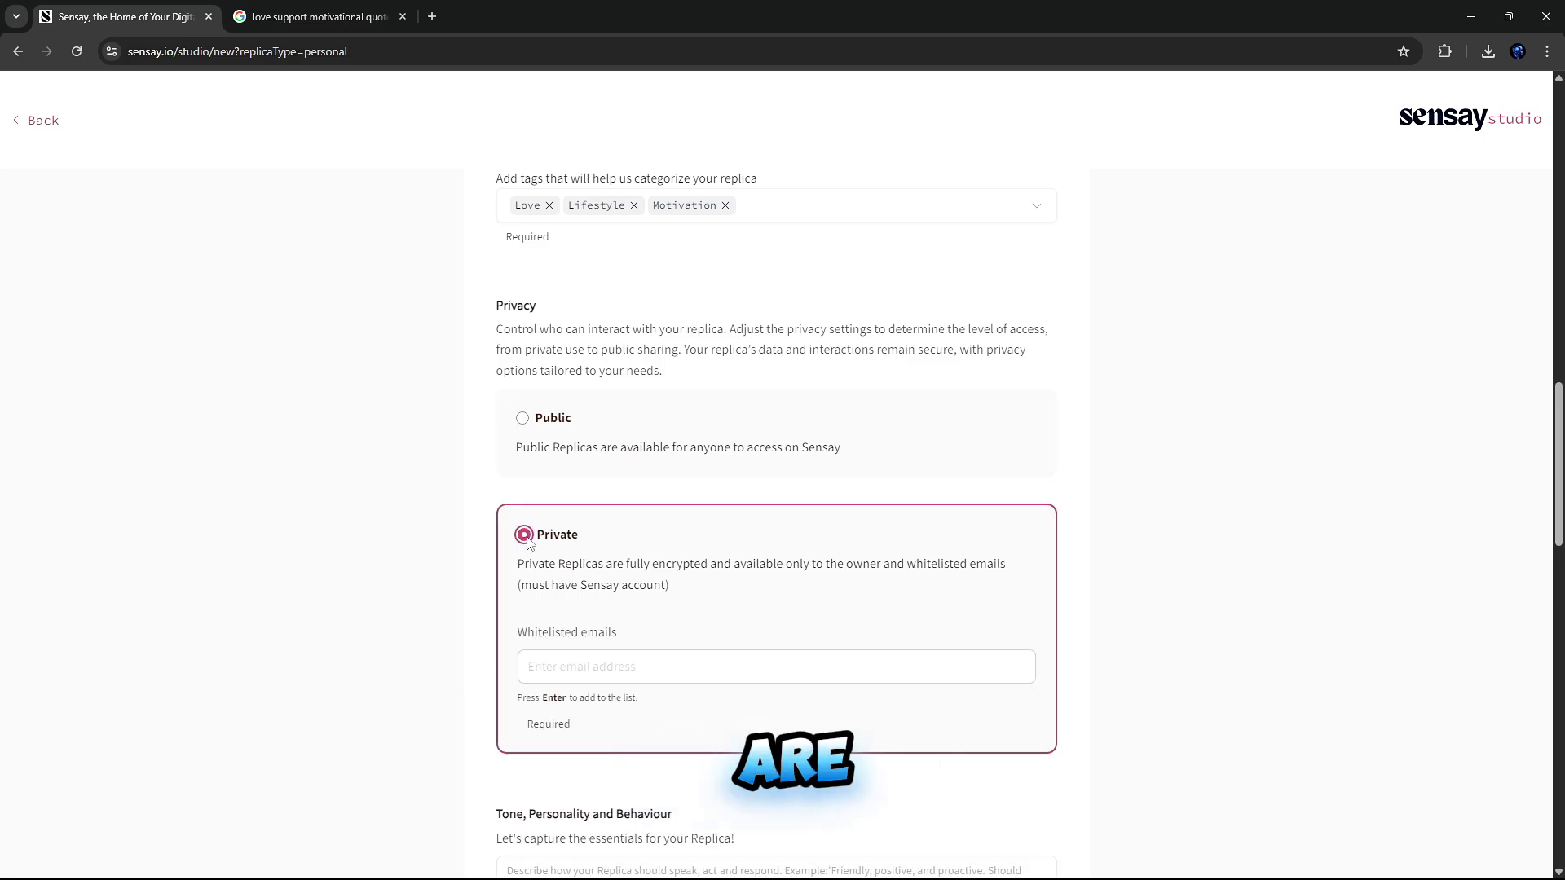
scroll("down", 3)
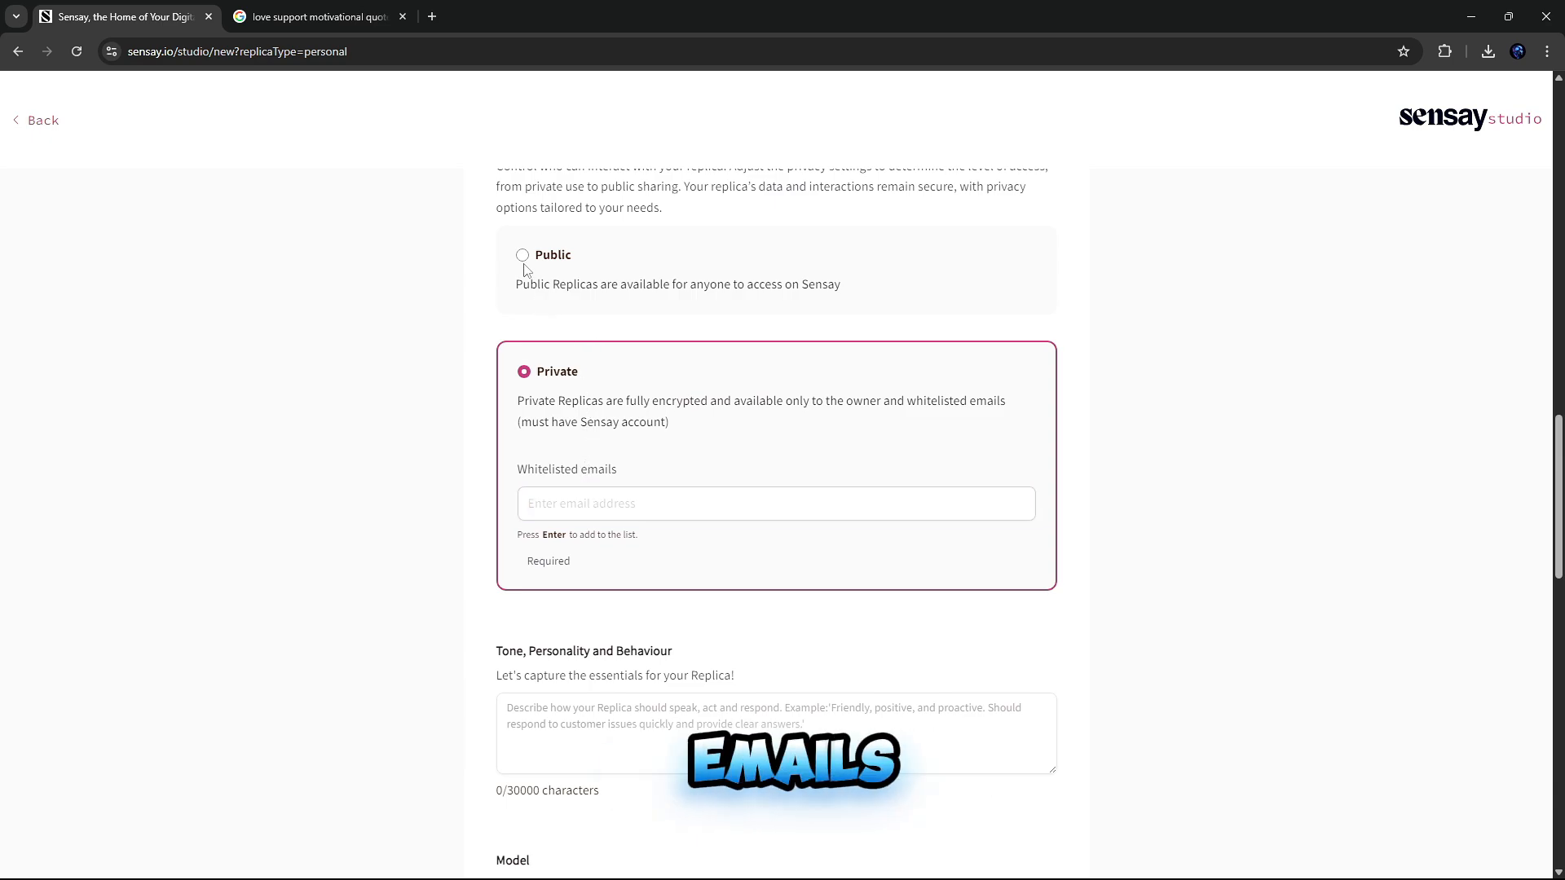
scroll("down", 3)
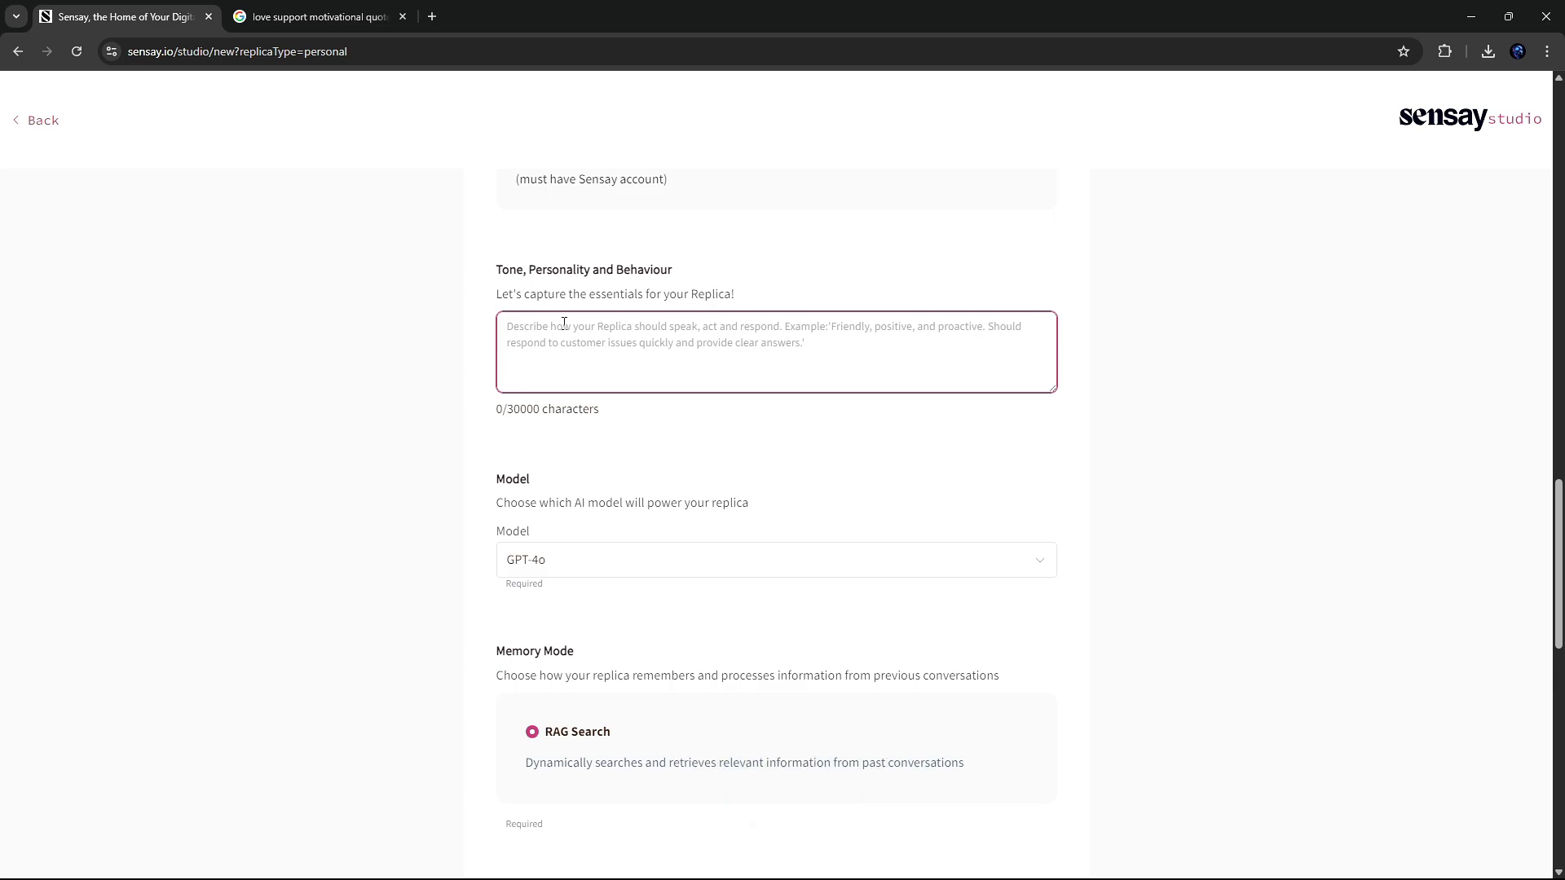
Step: Enter the tone 'Friendly, Positive, Motivation, Love Support'
type("FriendlyPositiveMotivationLoveSupport")
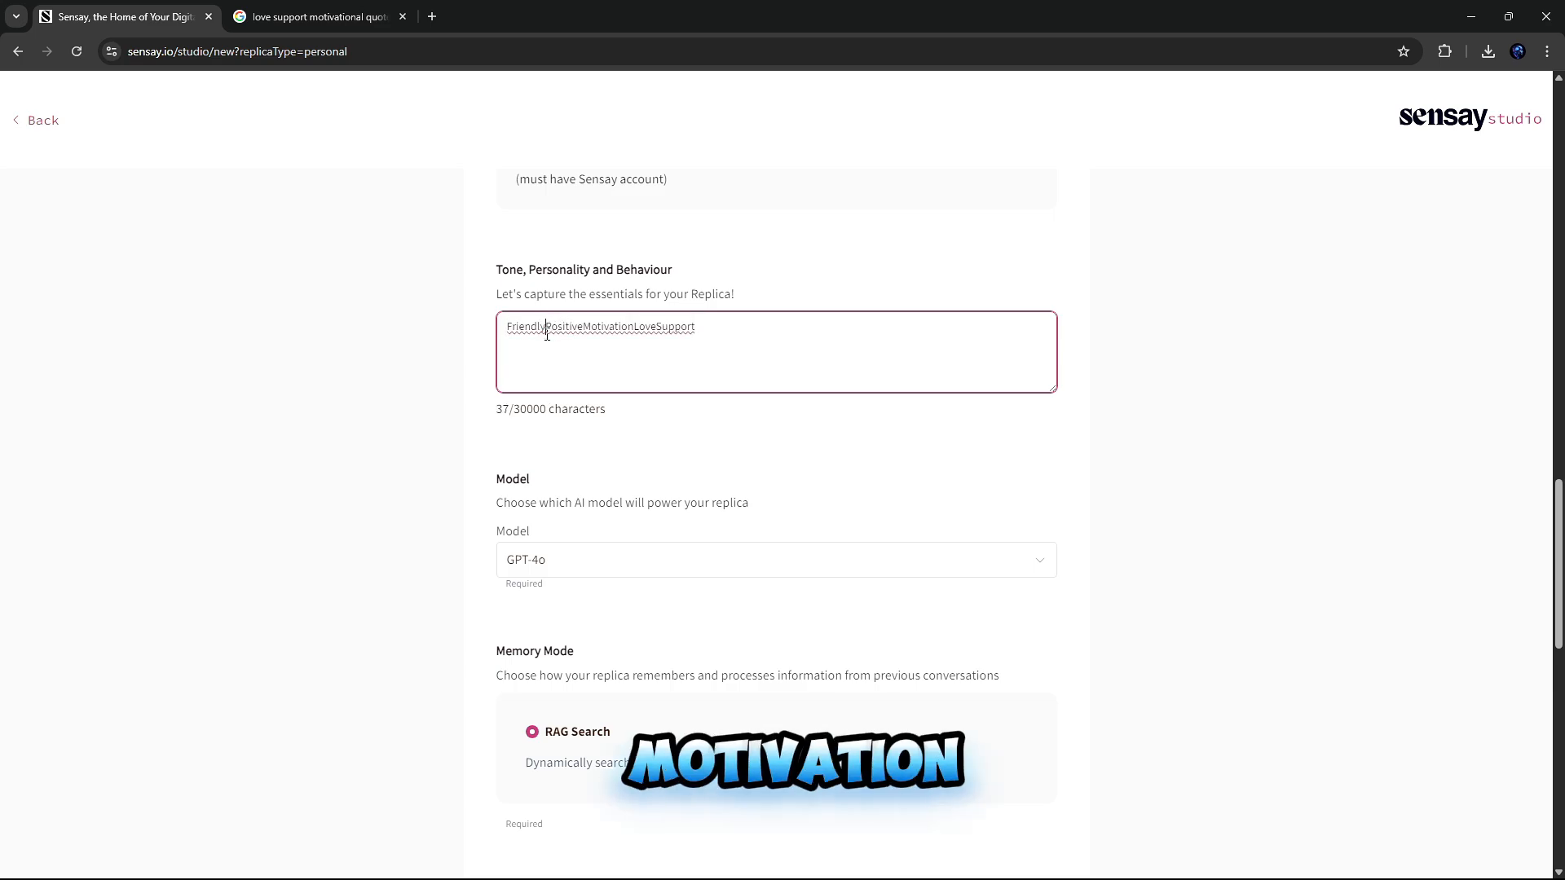
type(",")
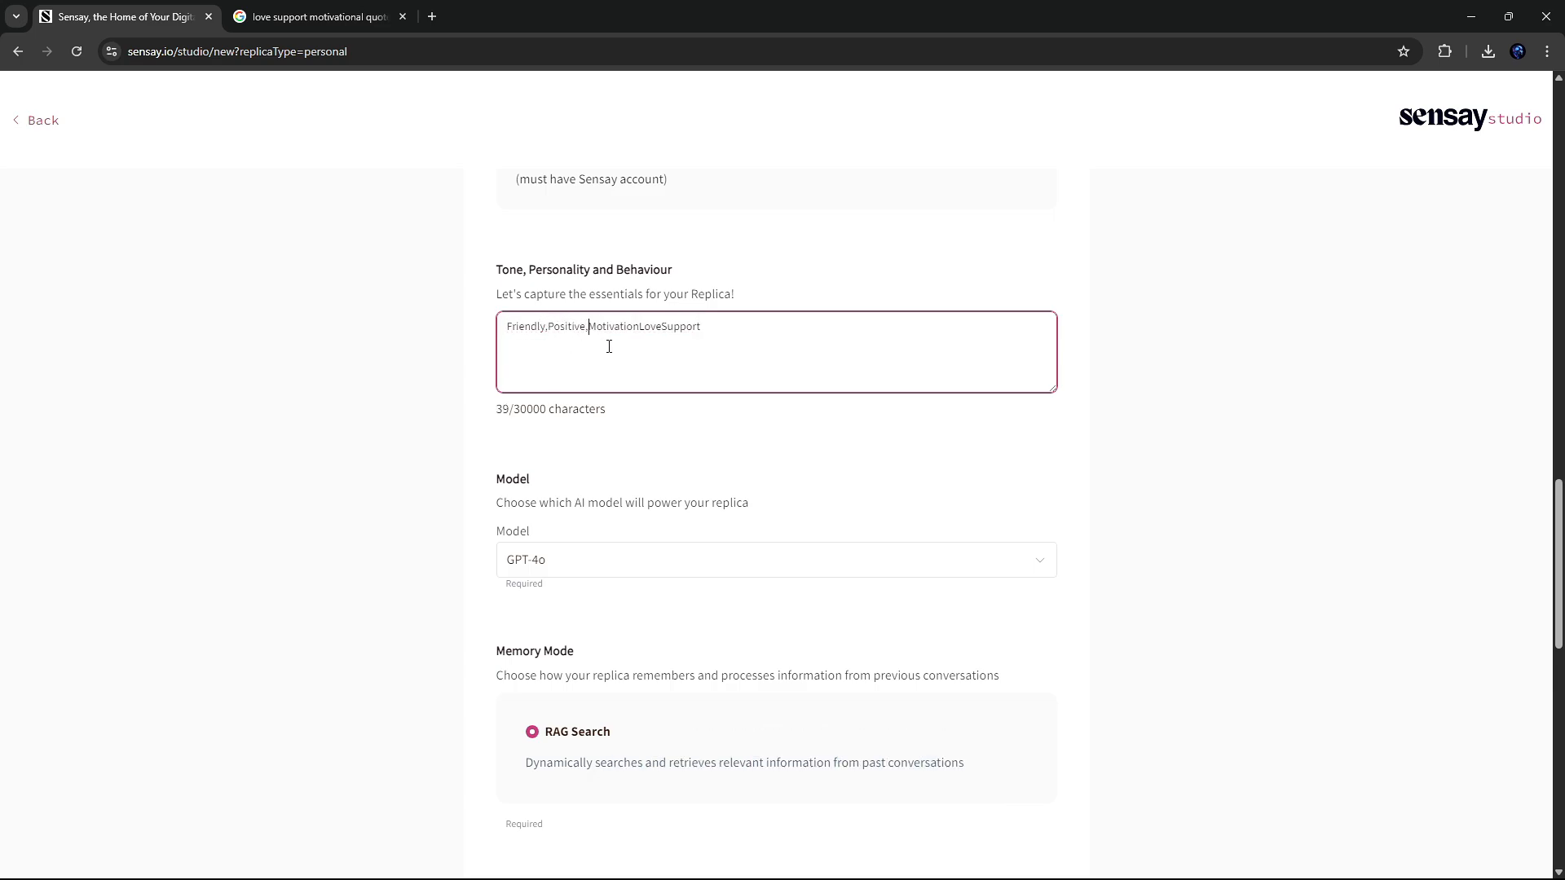
type(",")
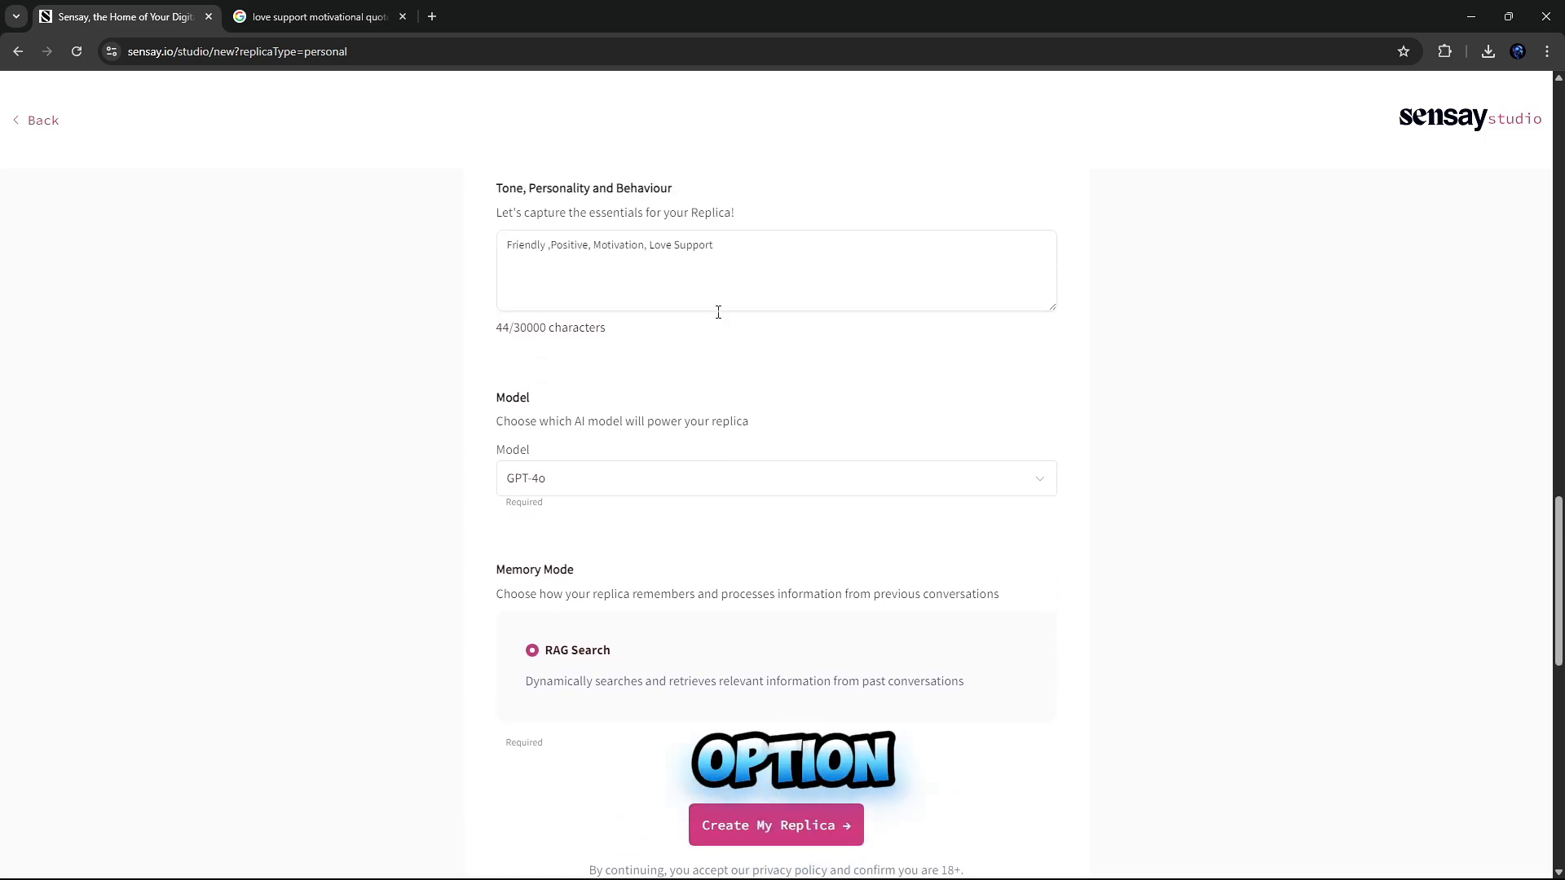
scroll("down", 3)
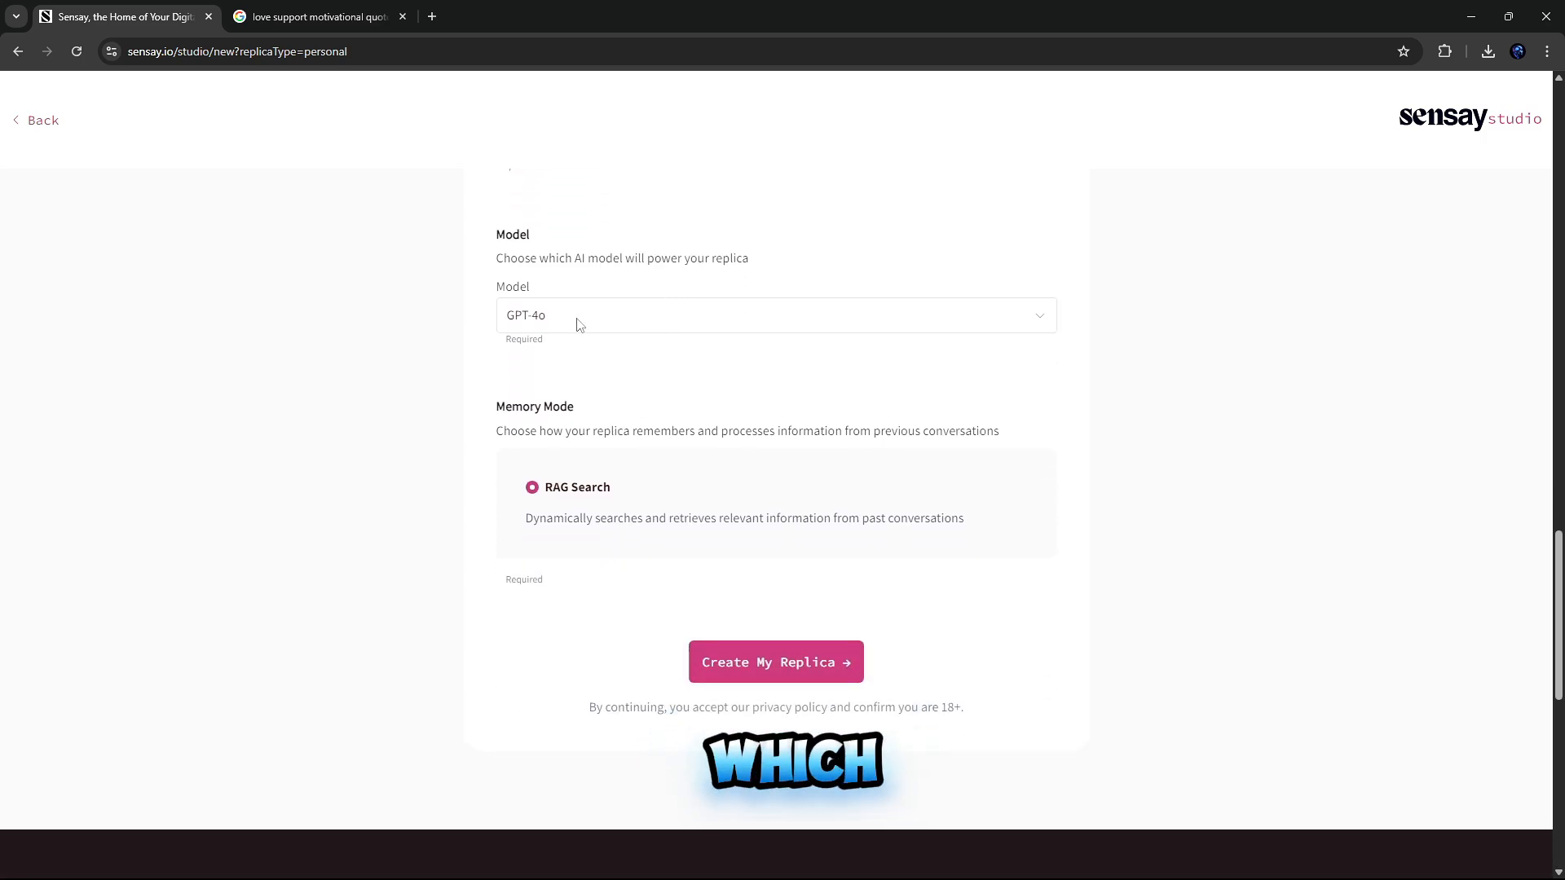
mouse_move(703, 331)
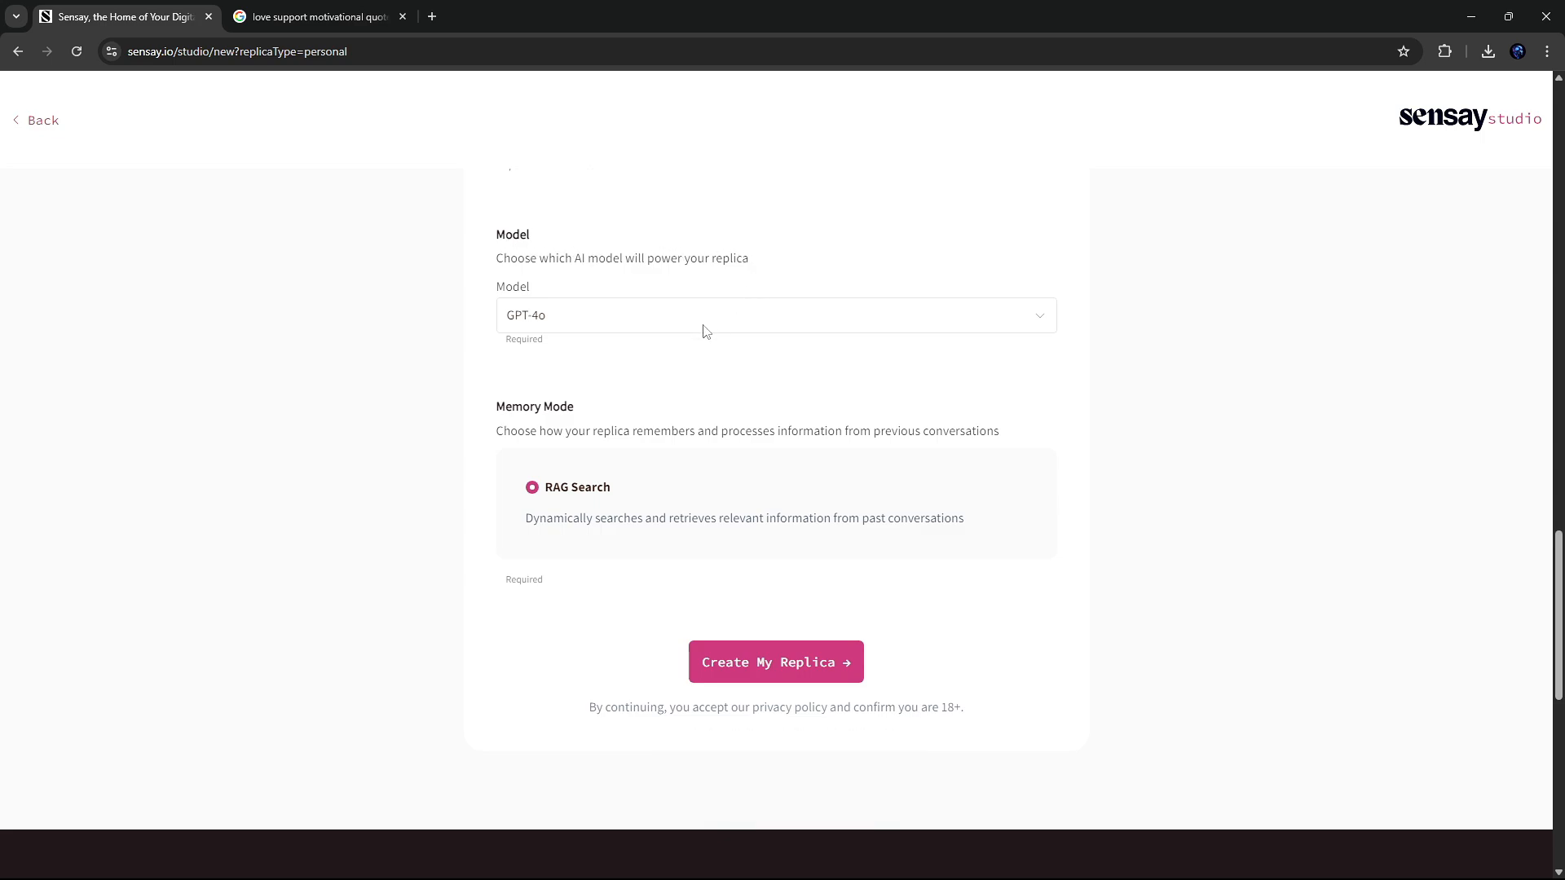
left_click(775, 315)
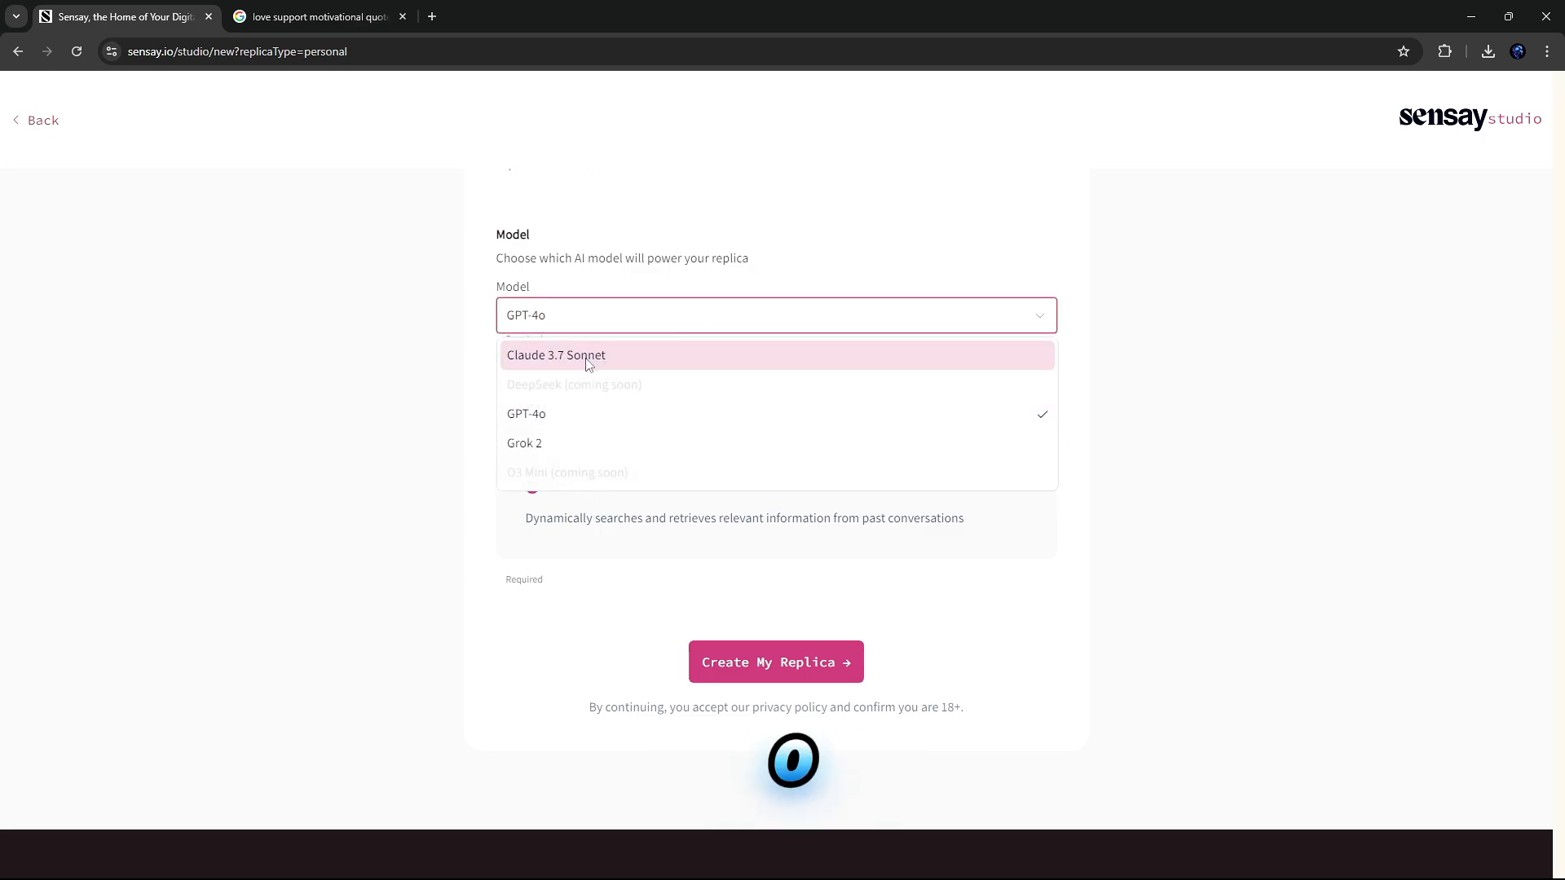
mouse_move(599, 470)
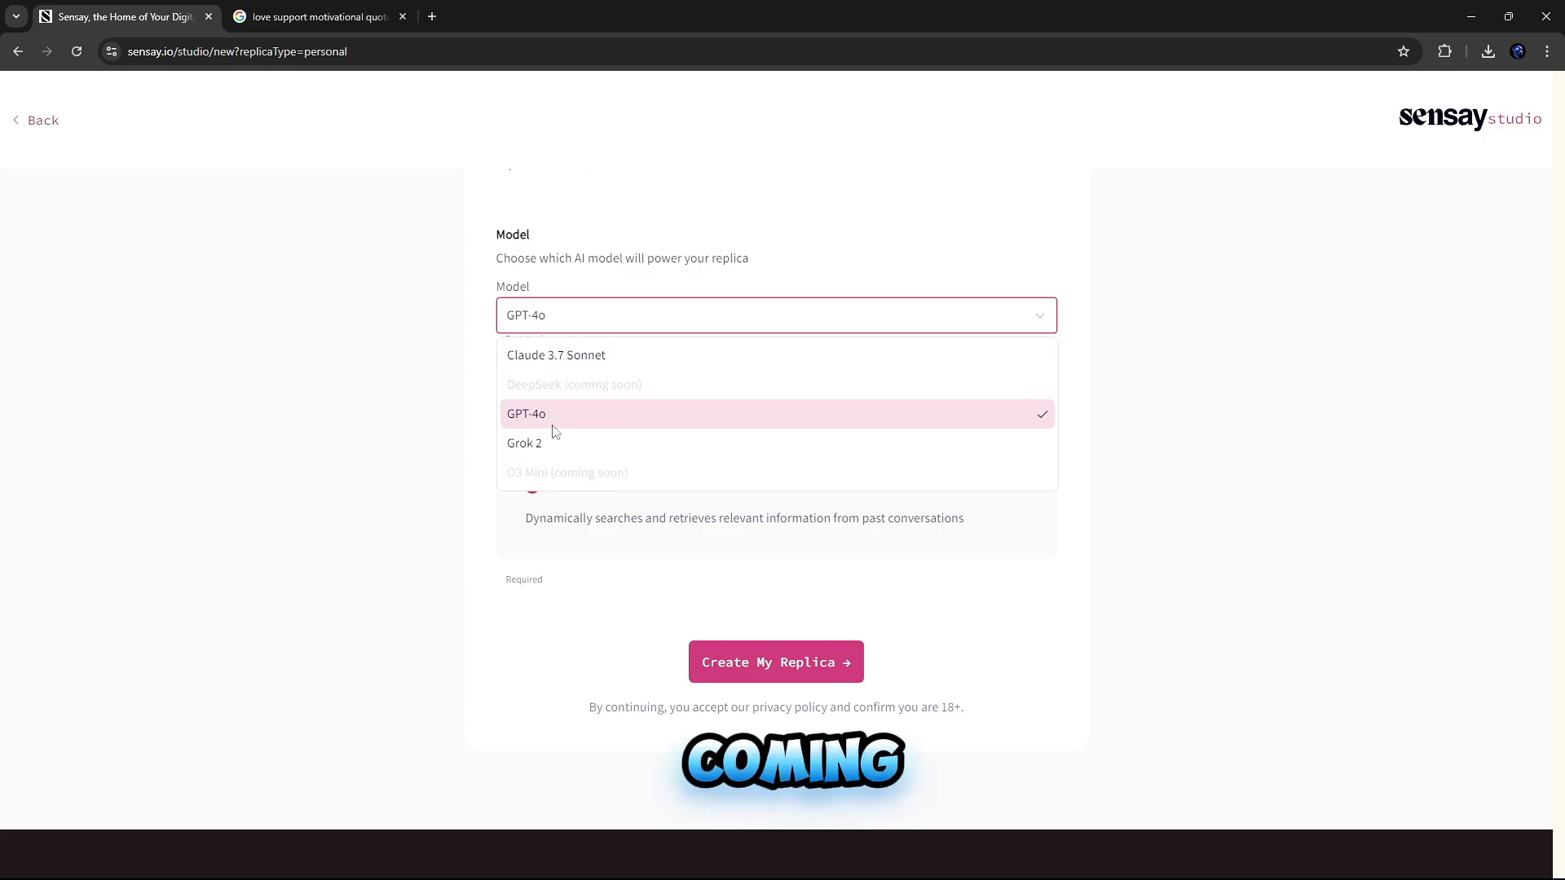
left_click(526, 413)
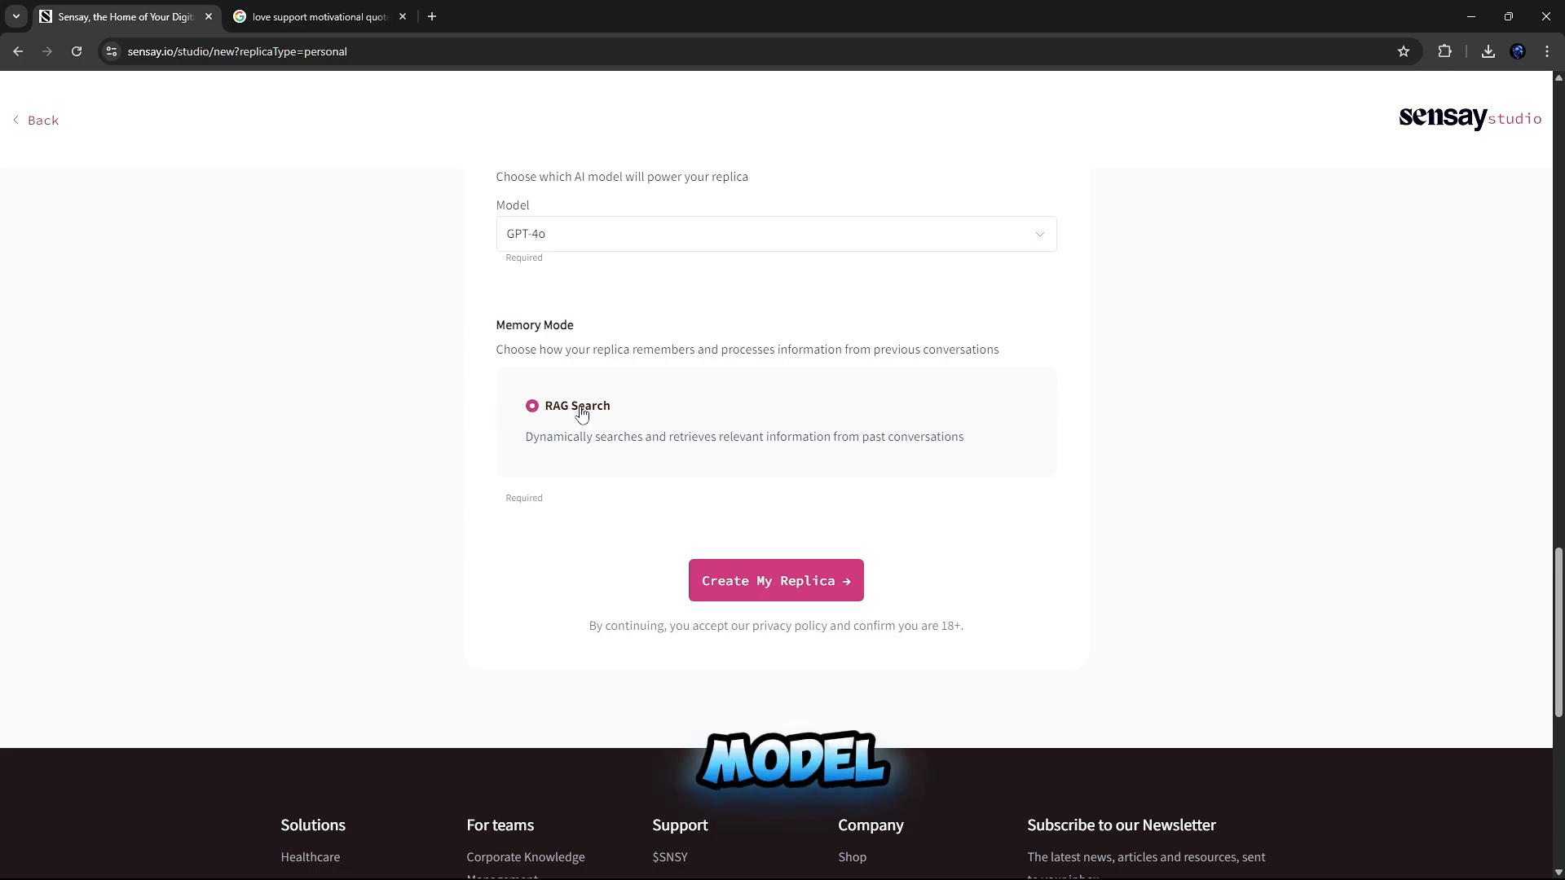
mouse_move(840, 444)
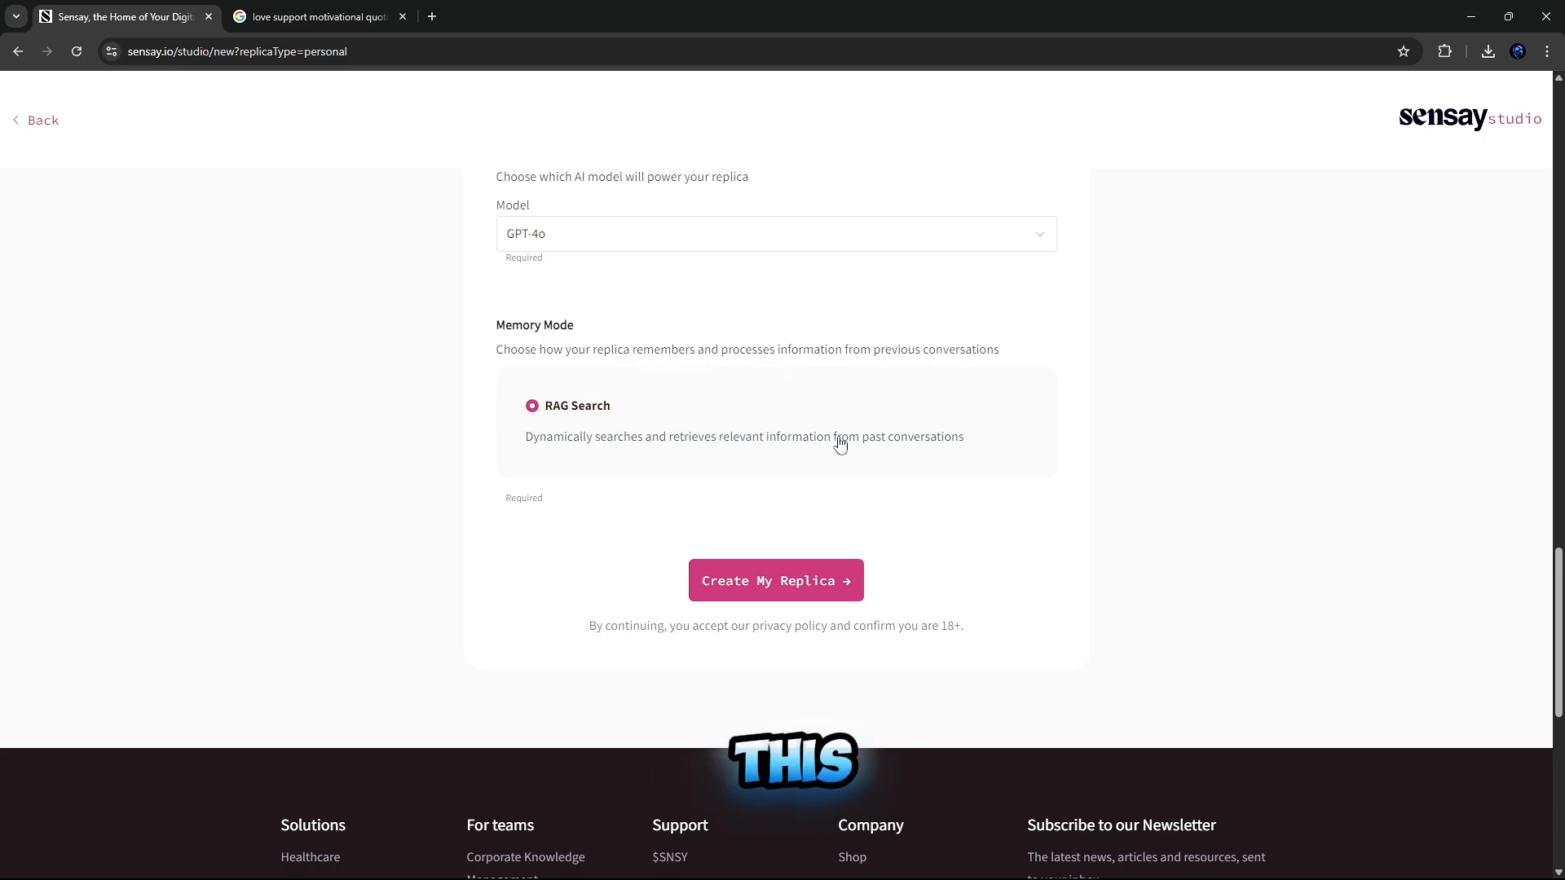
mouse_move(832, 456)
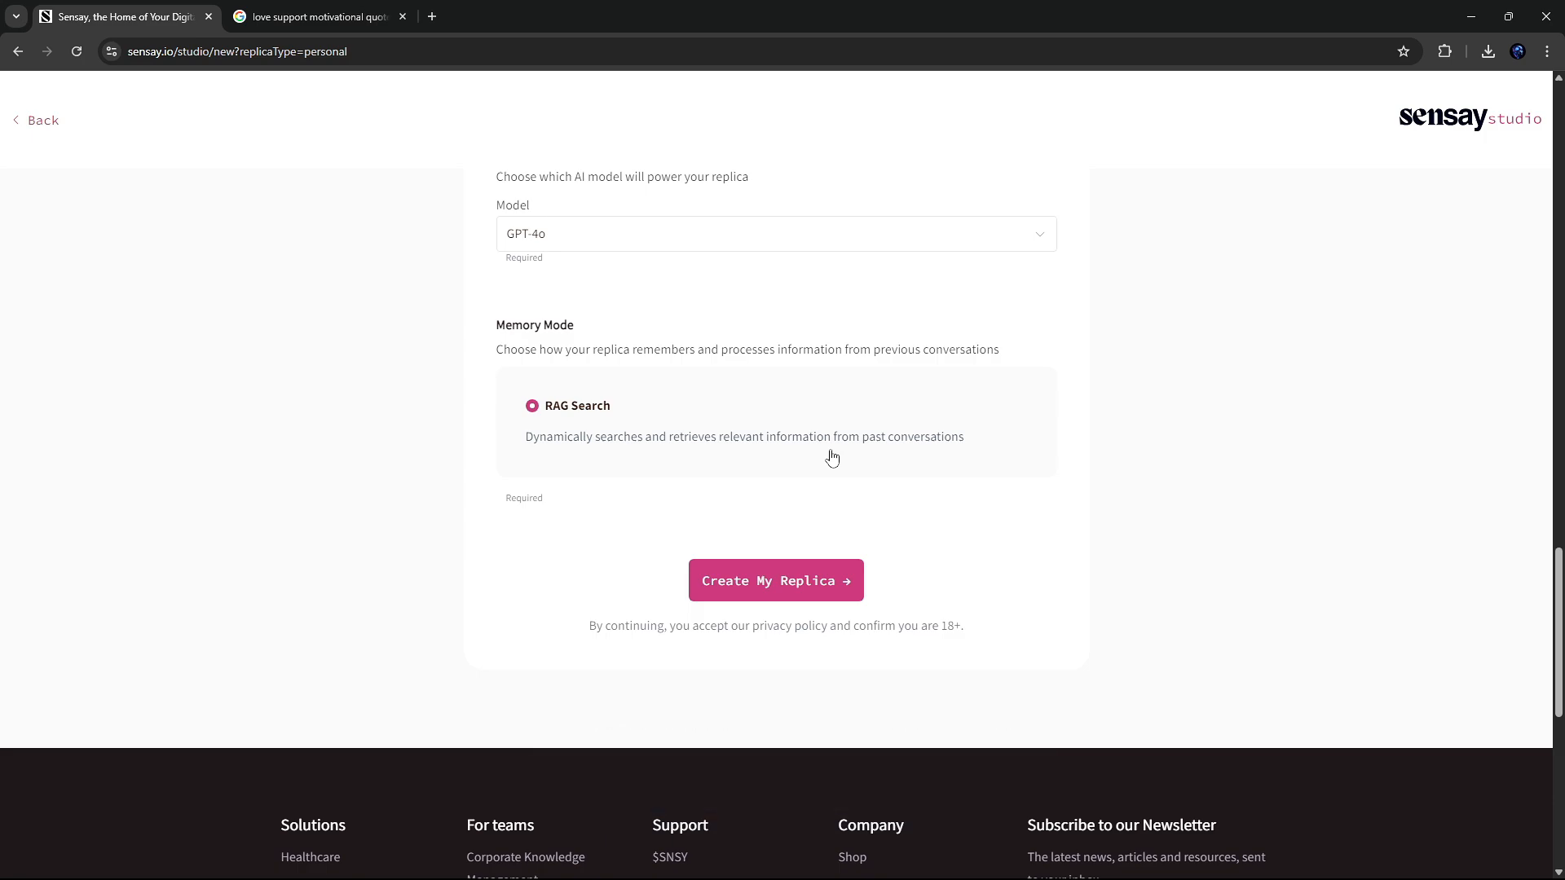
mouse_move(775, 581)
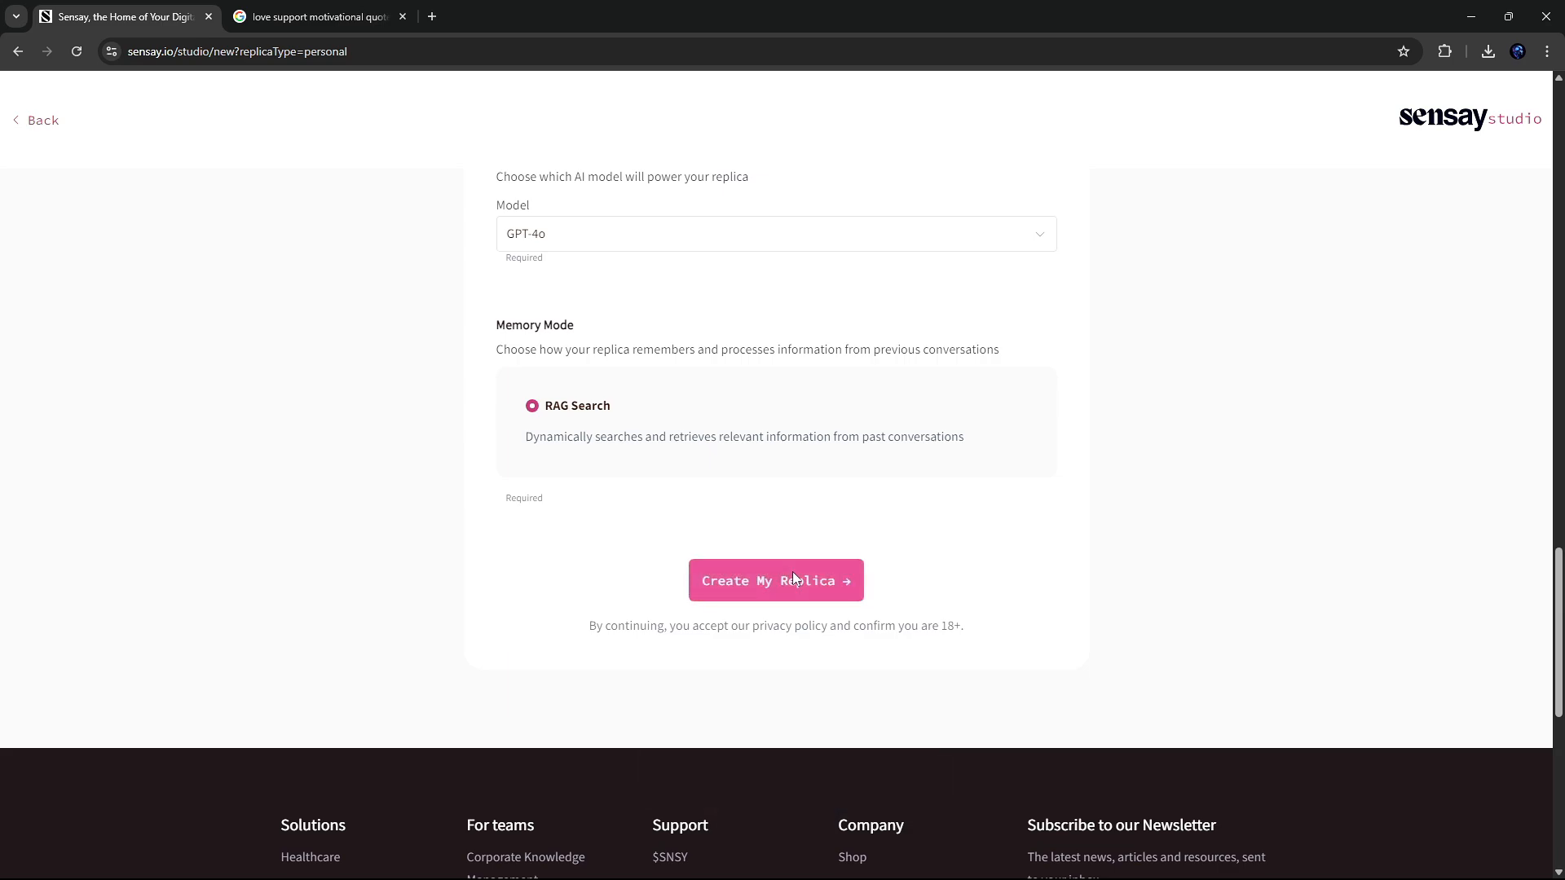
Step: Create the Clove replica and try its Video avatar option
left_click(775, 579)
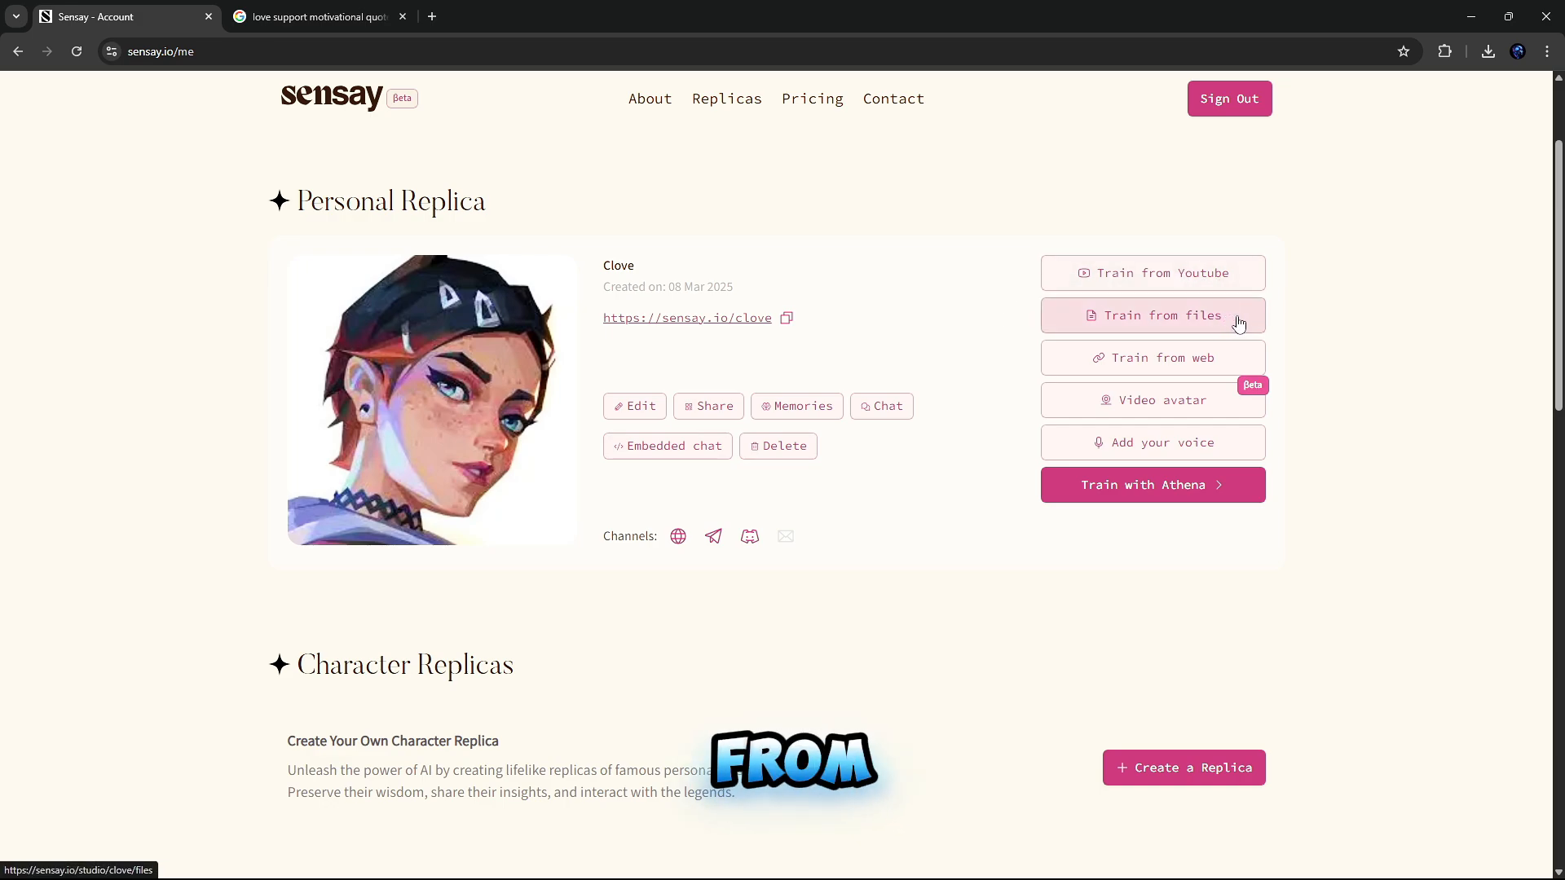
mouse_move(1234, 414)
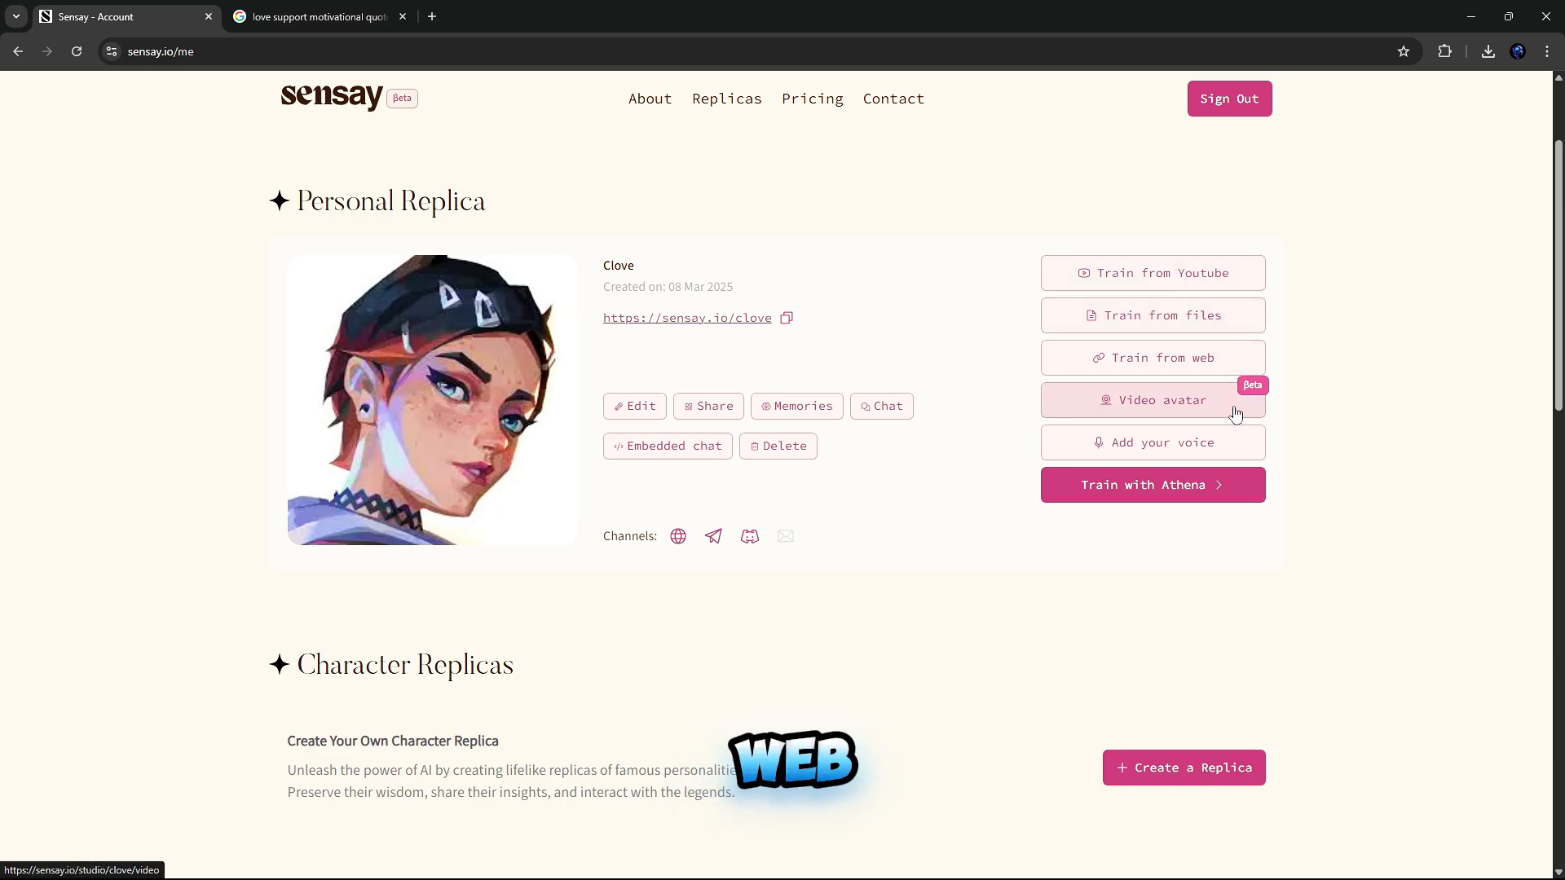
mouse_move(1168, 462)
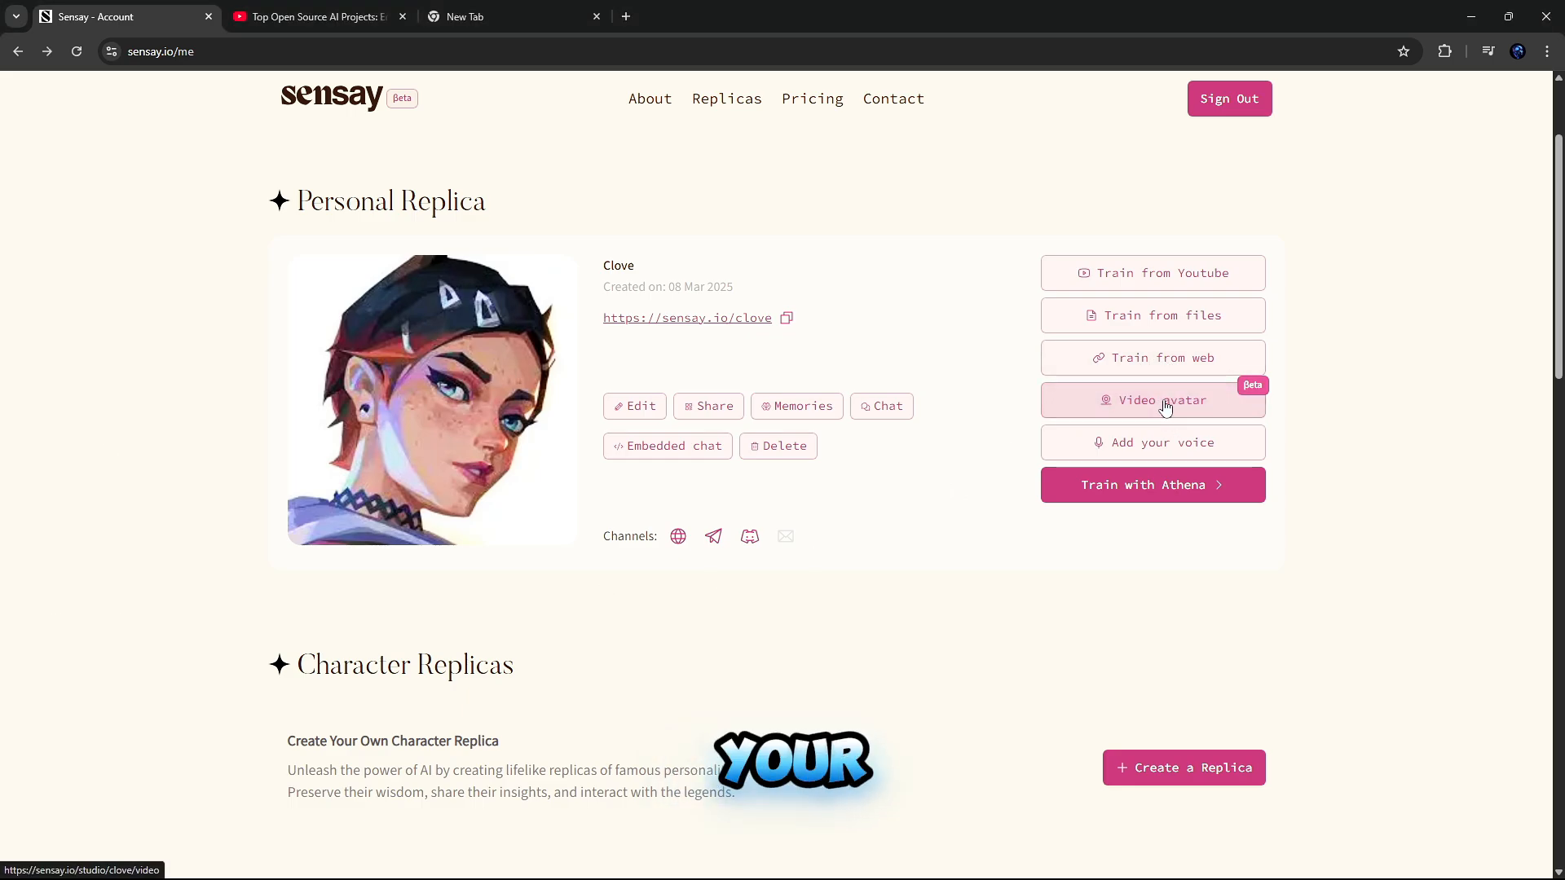
left_click(1151, 400)
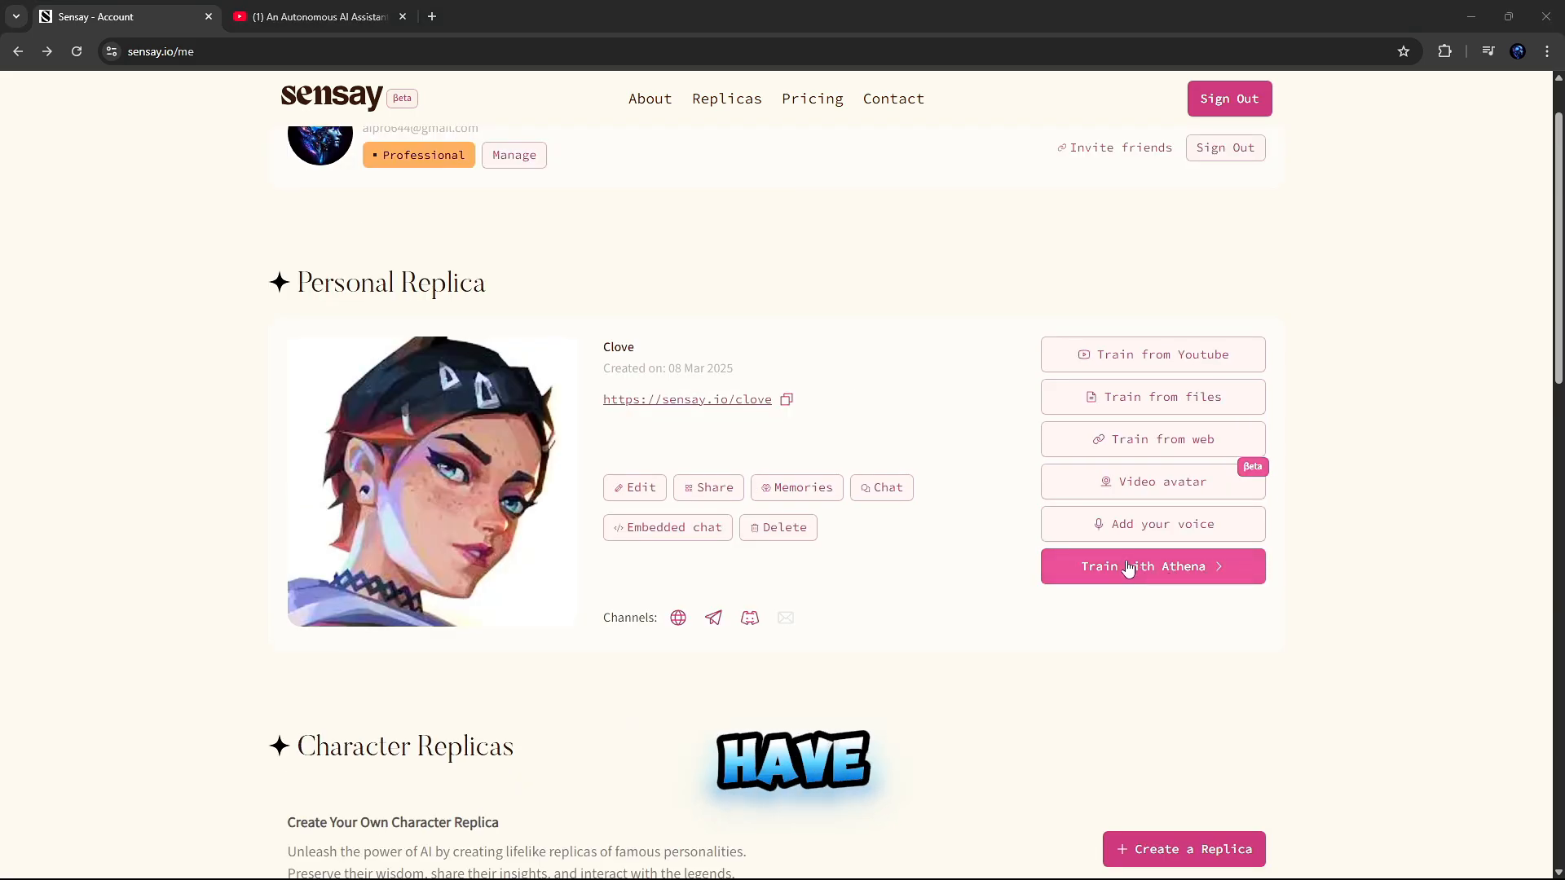
Step: Train Clove with Athena: answer the age question, change topic, skip best friend, and submit 'Happiness'
left_click(1153, 566)
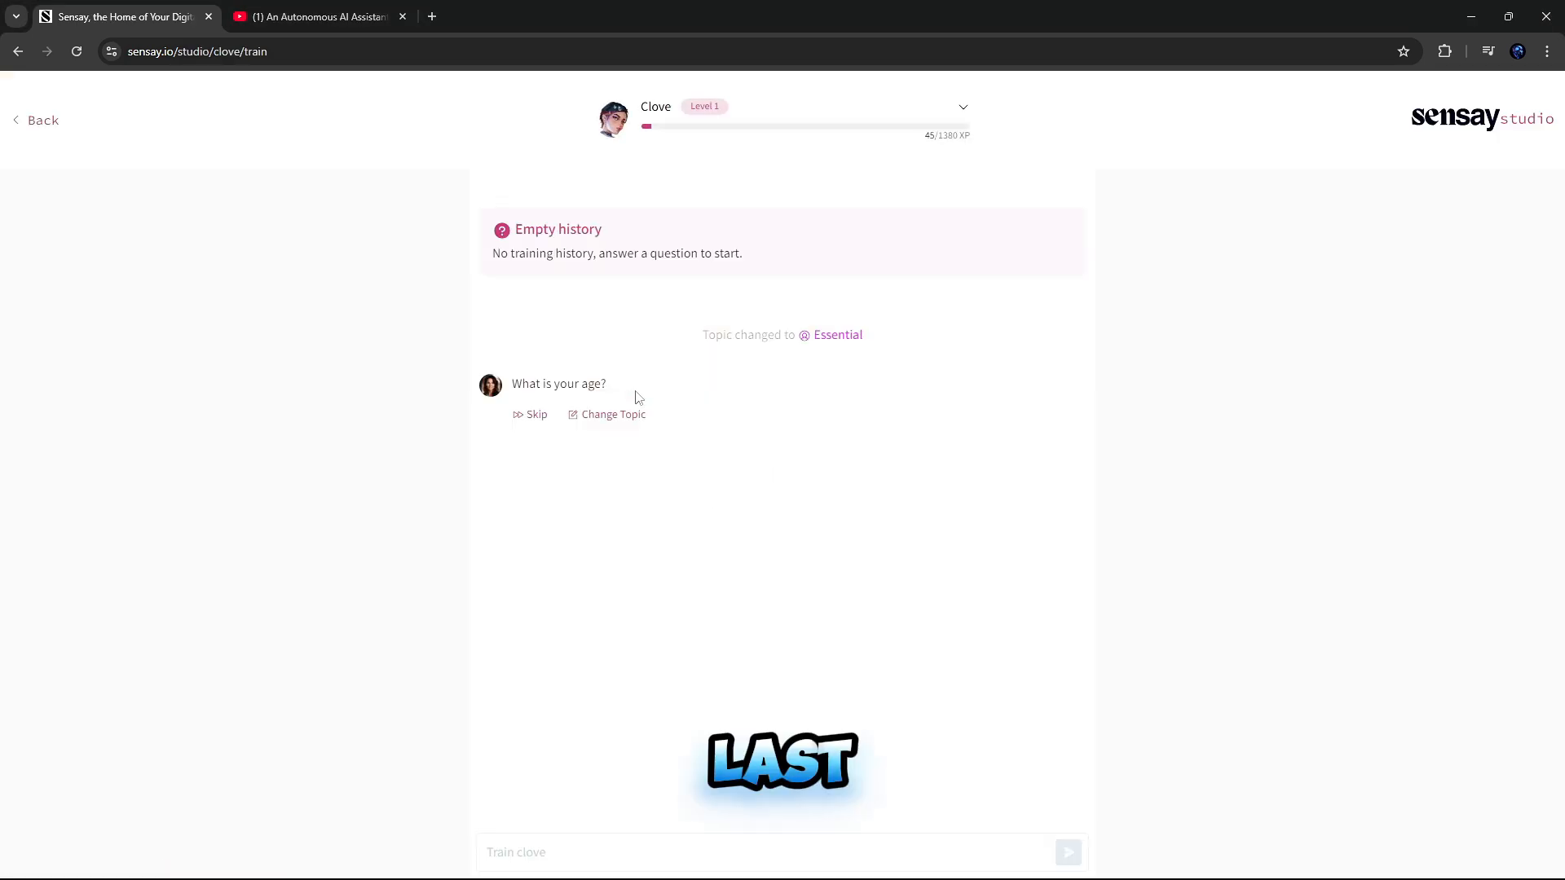
left_click(781, 853)
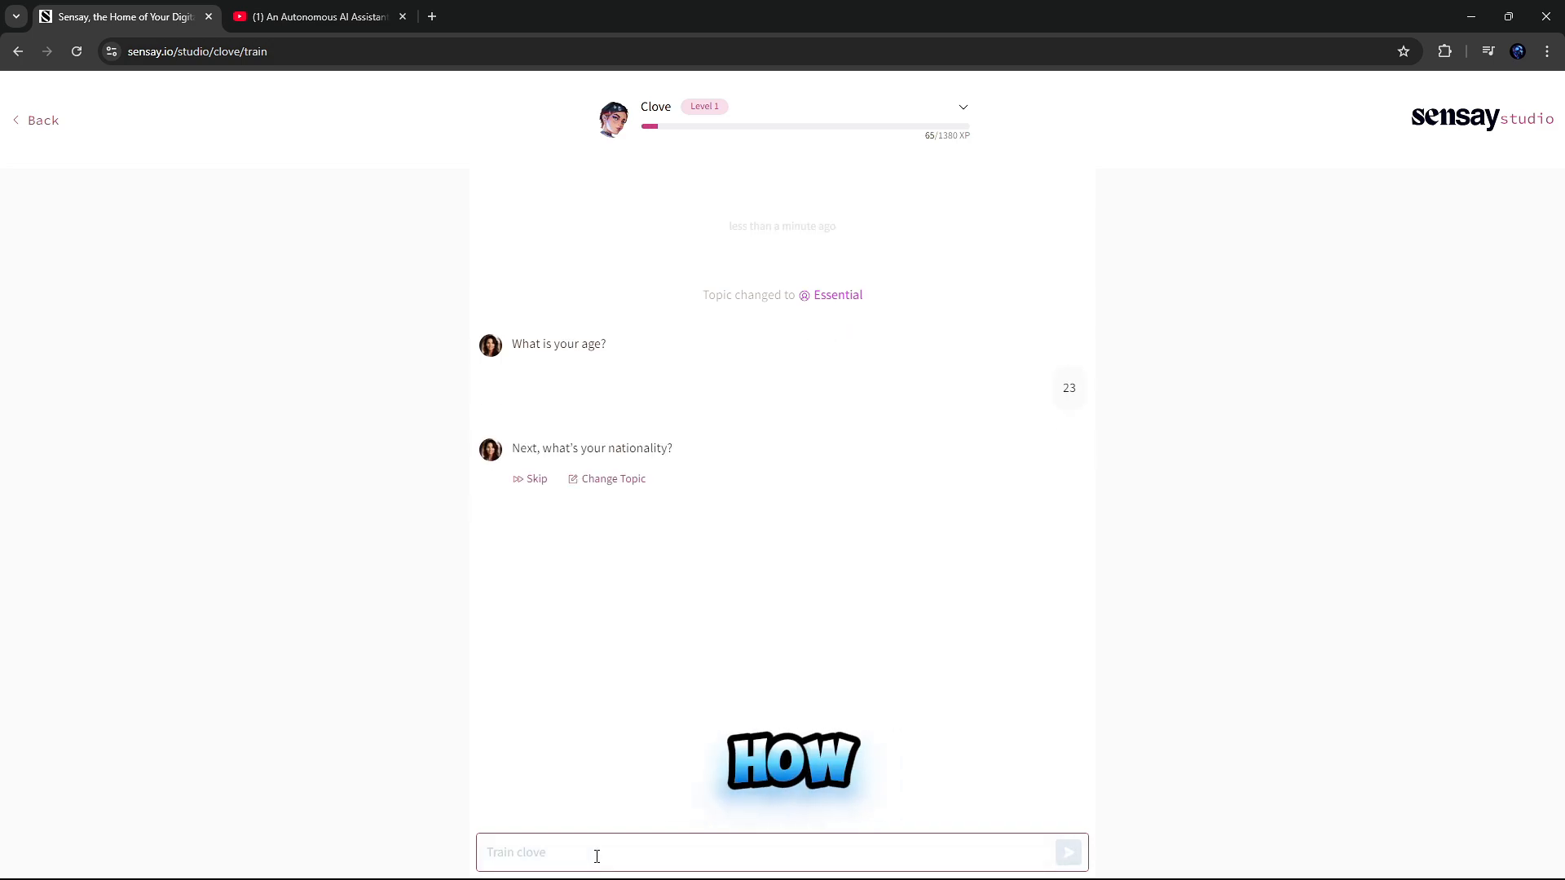
mouse_move(621, 491)
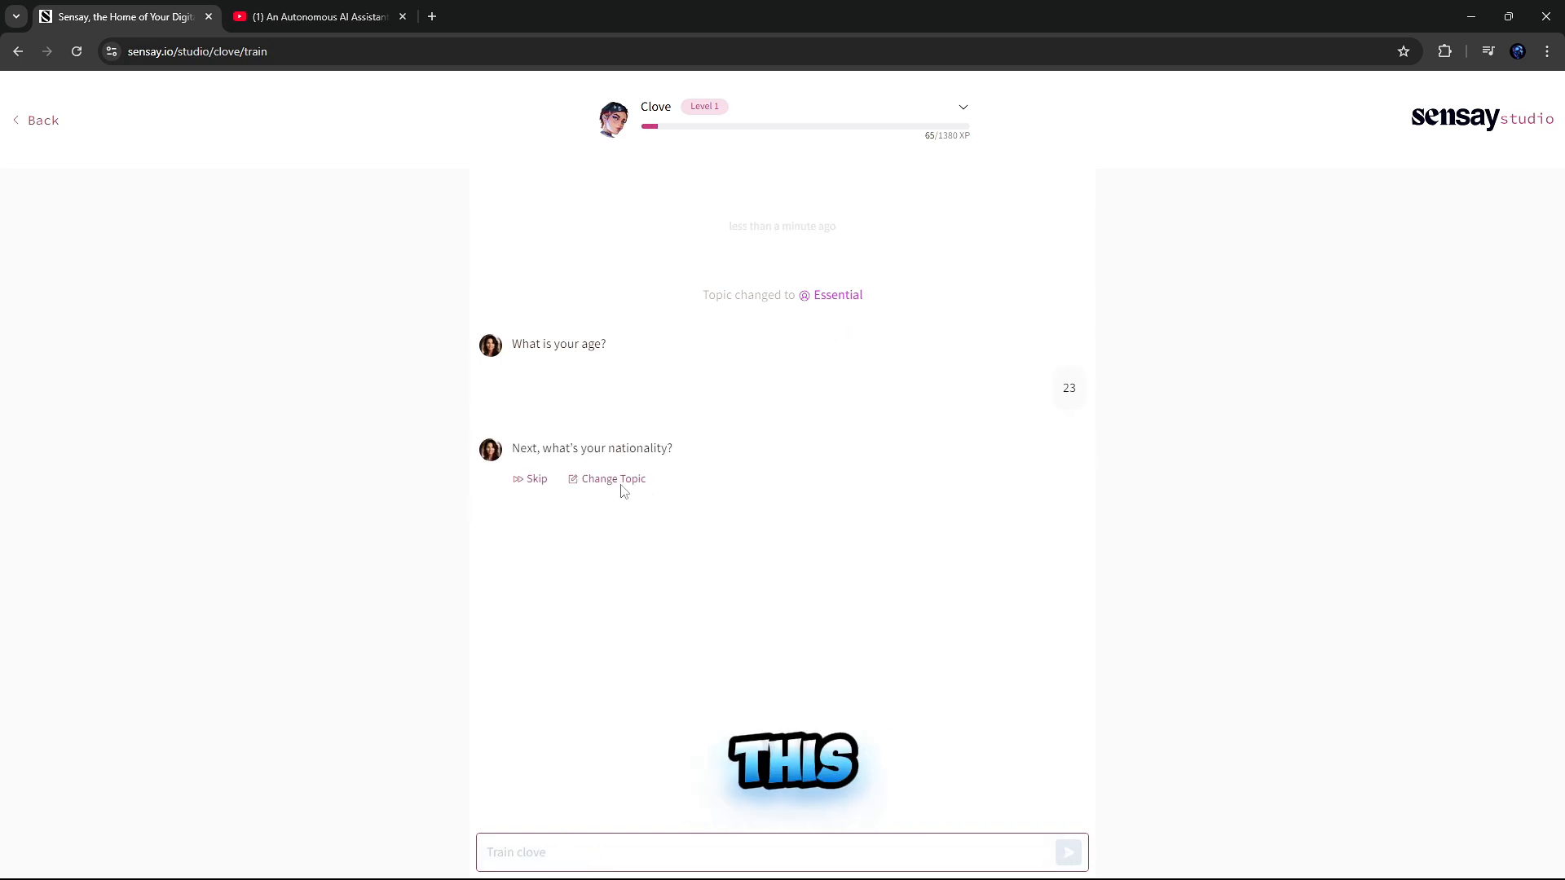
left_click(613, 479)
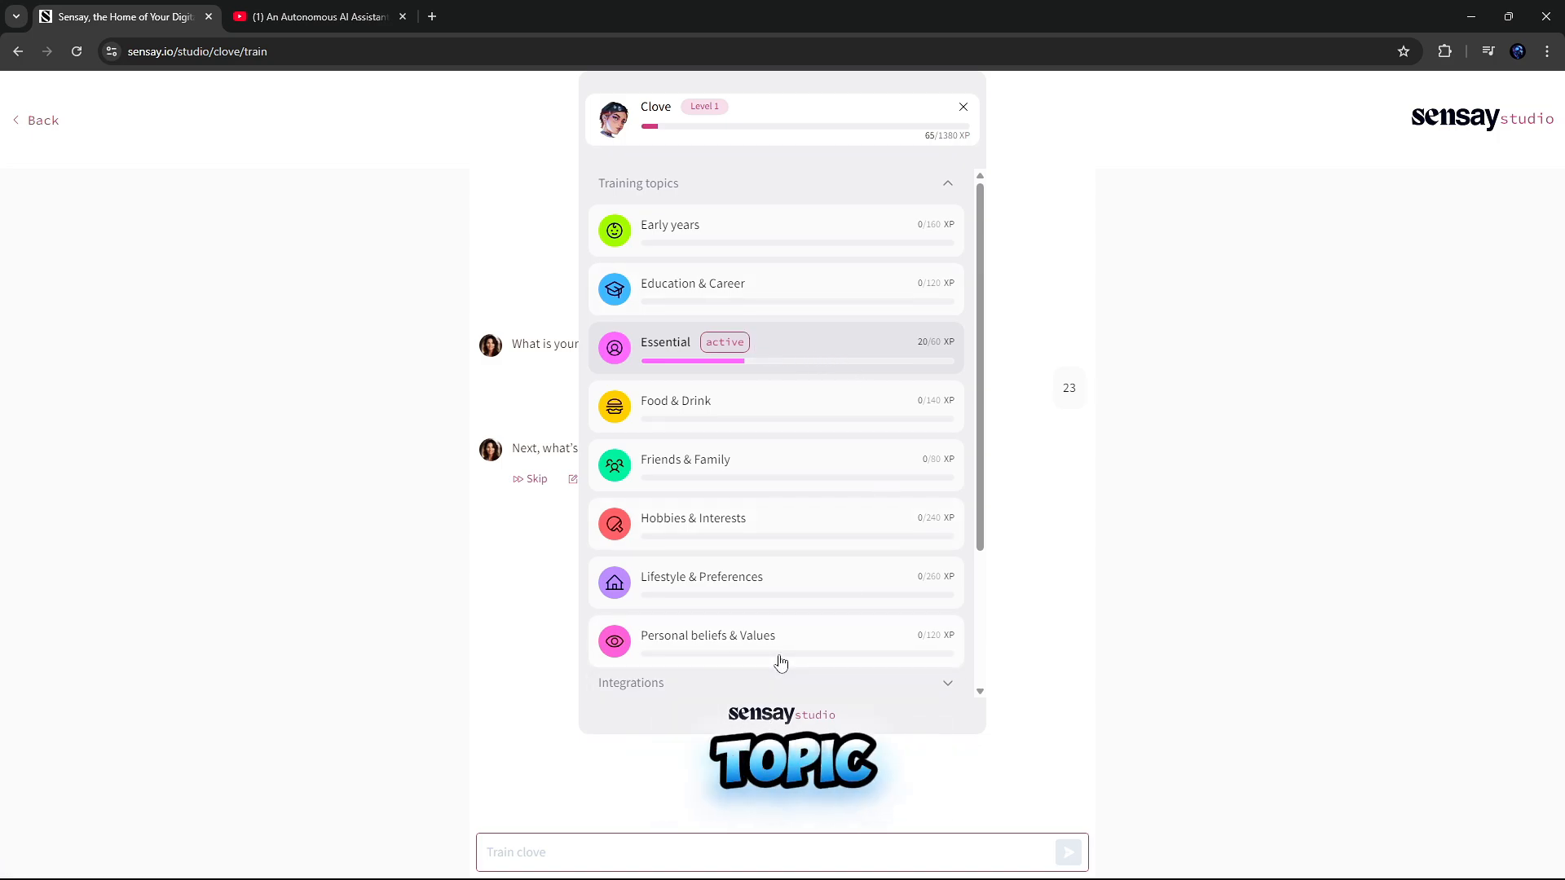
left_click(707, 635)
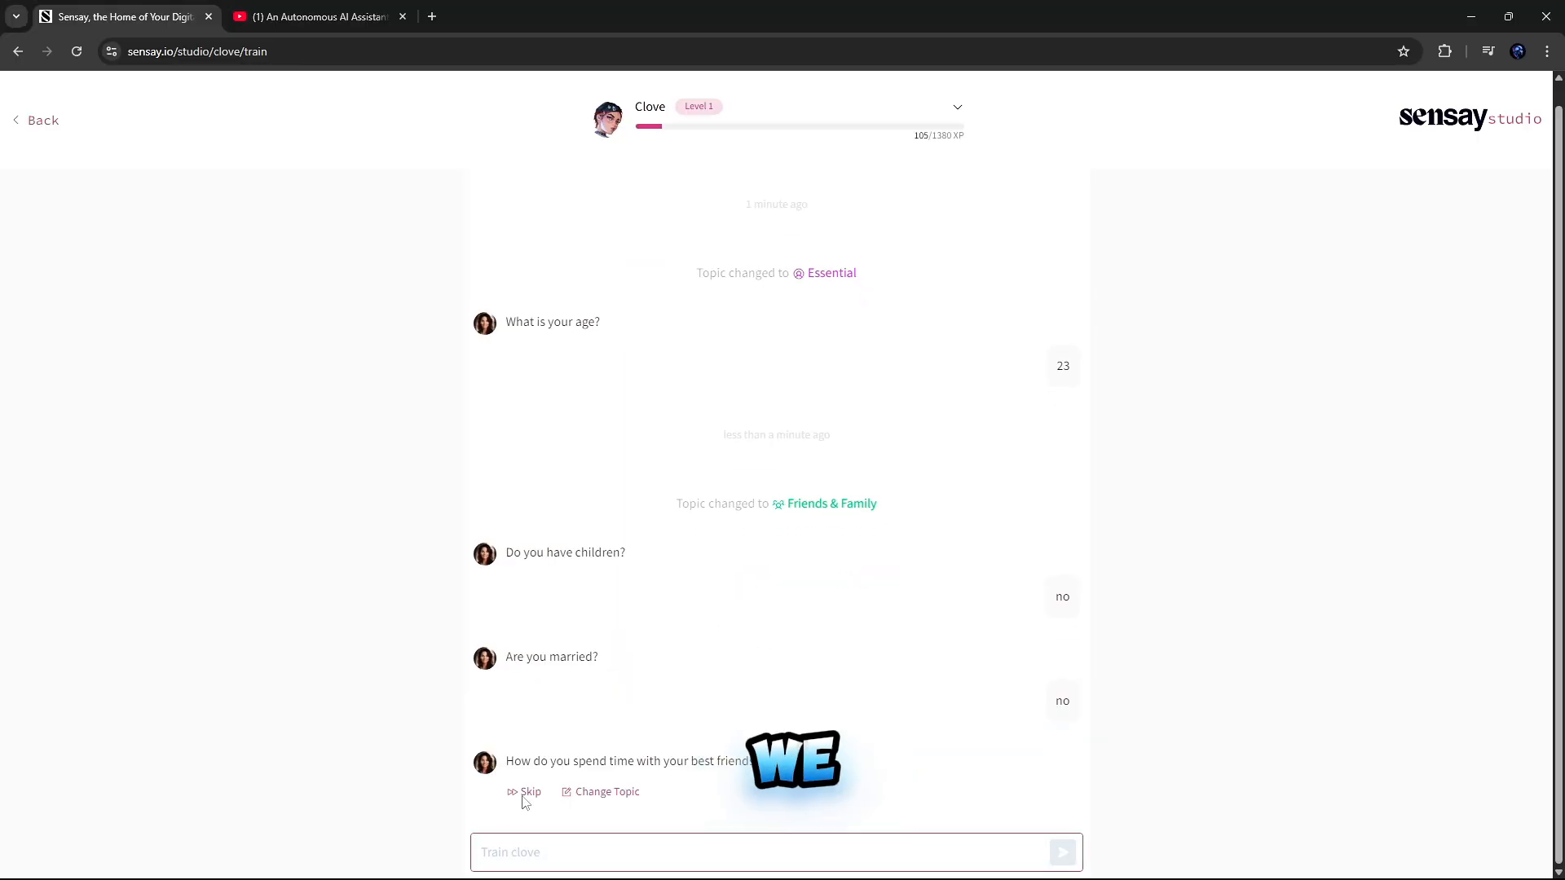
left_click(525, 791)
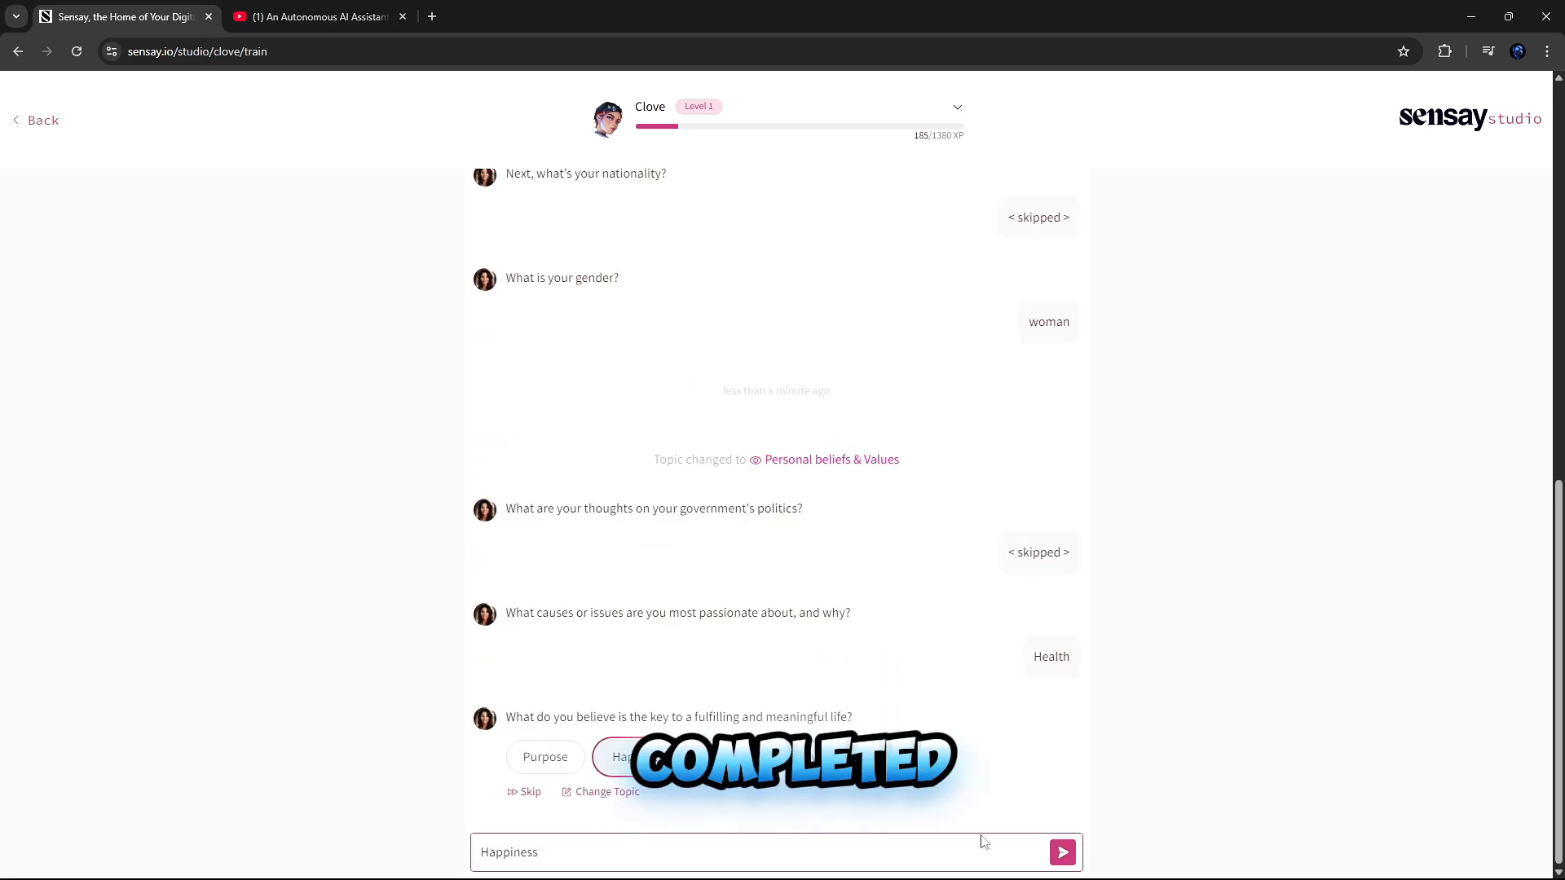
left_click(1061, 853)
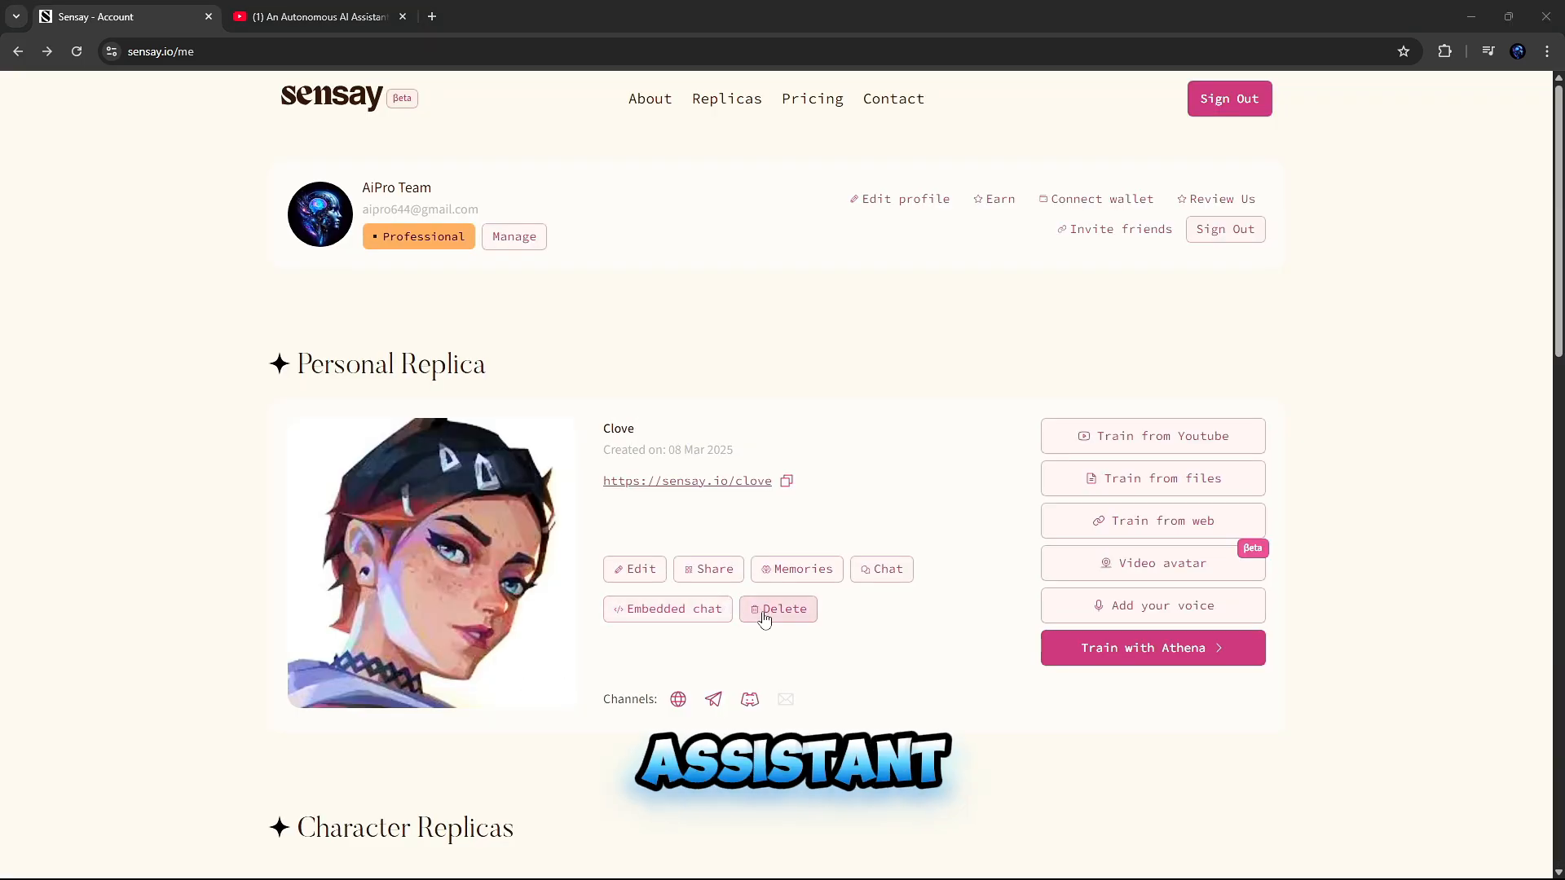
Step: Ask Clove her age in chat, start a follow-up message, then return to the account page
left_click(880, 569)
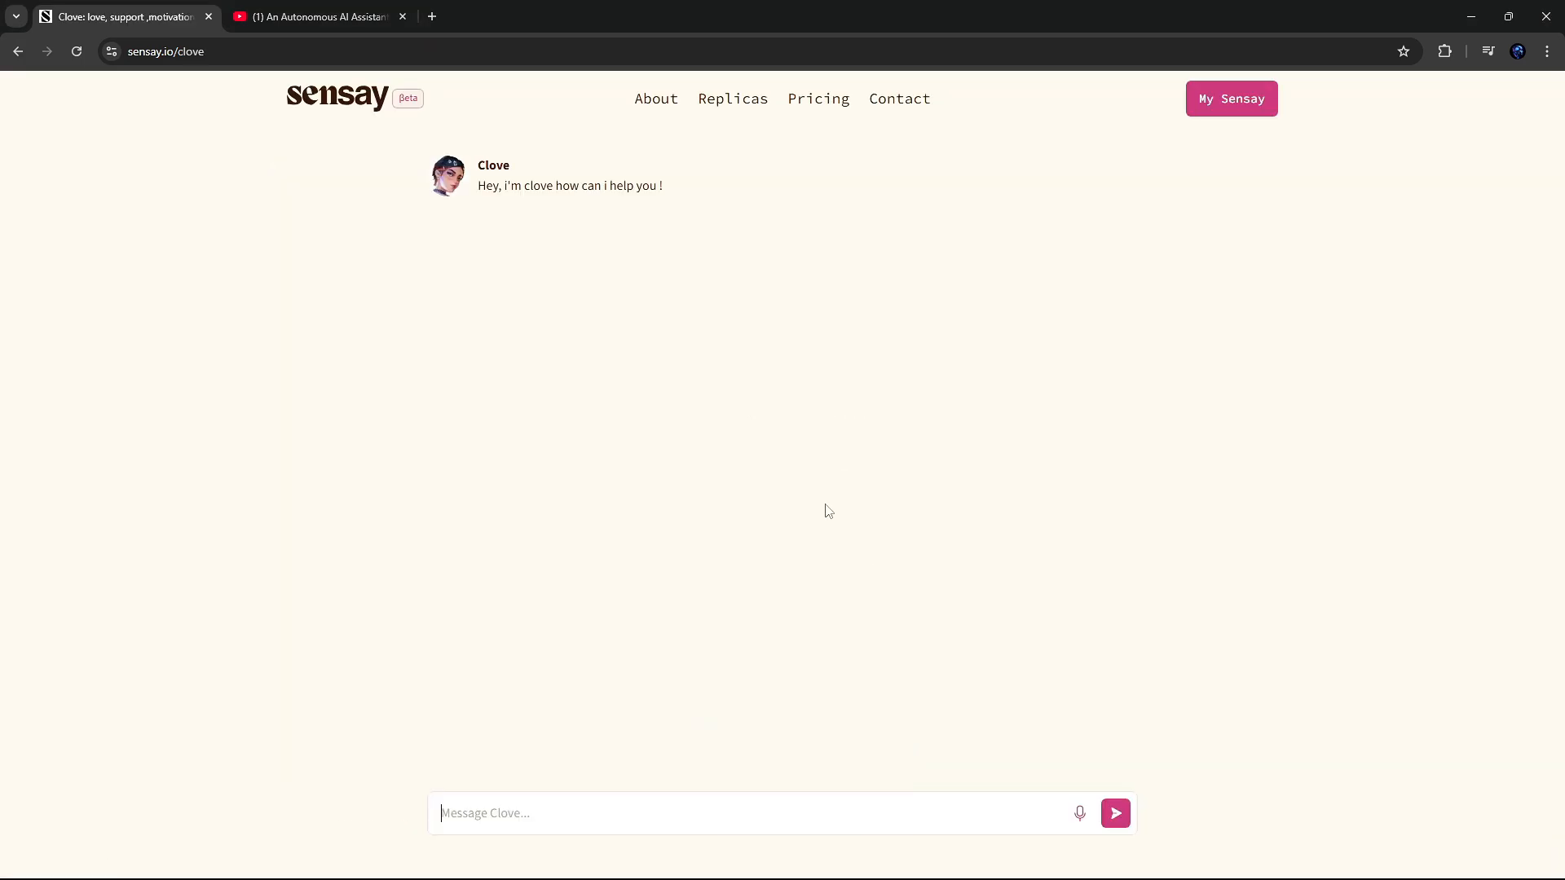
type("he")
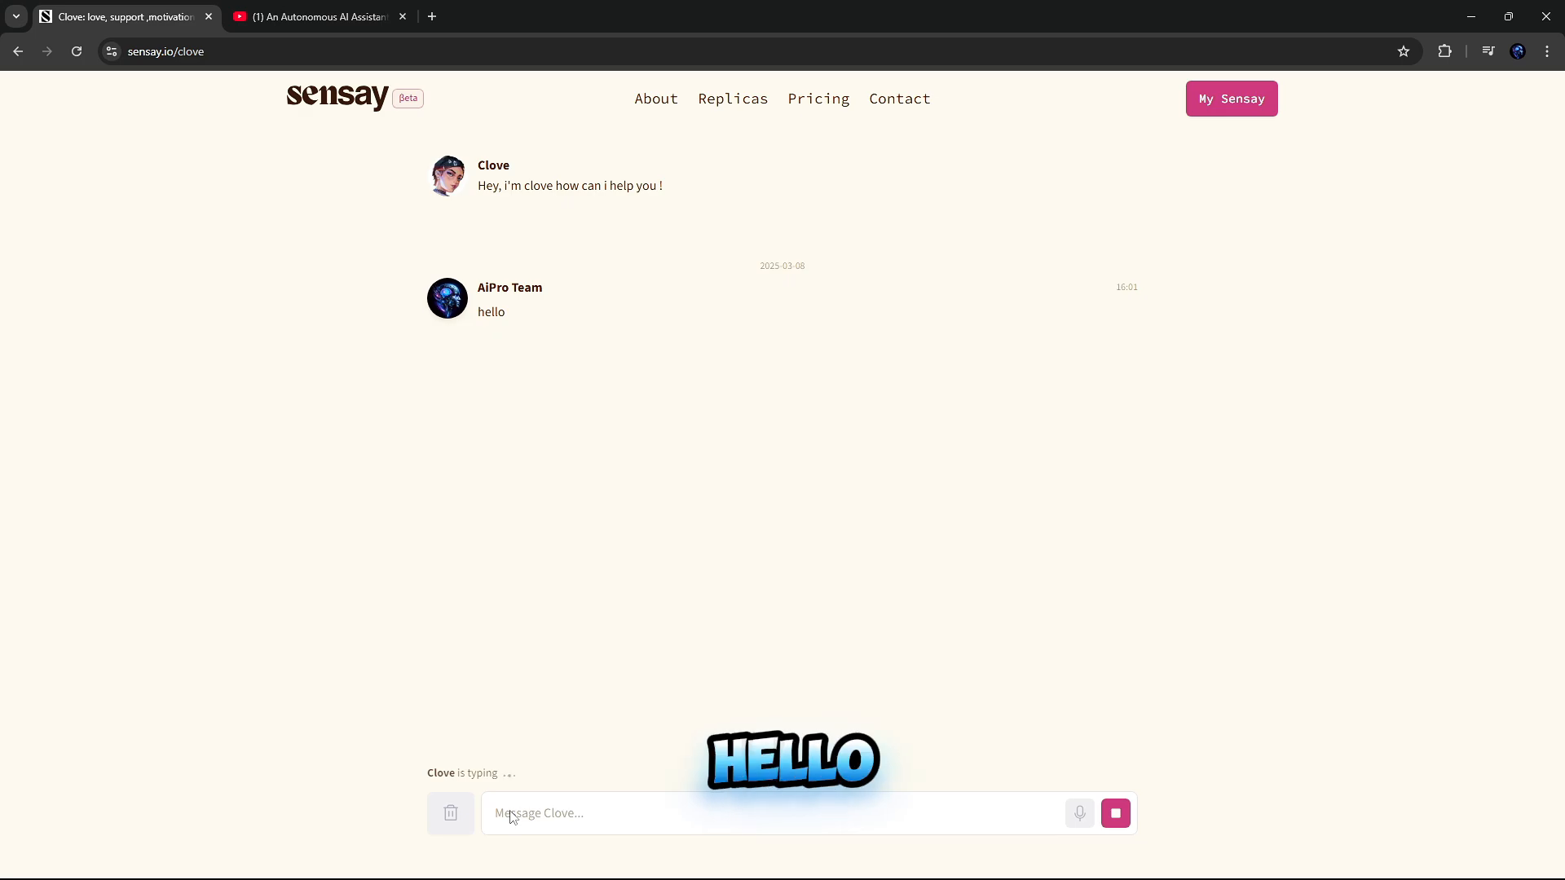
type("whats u")
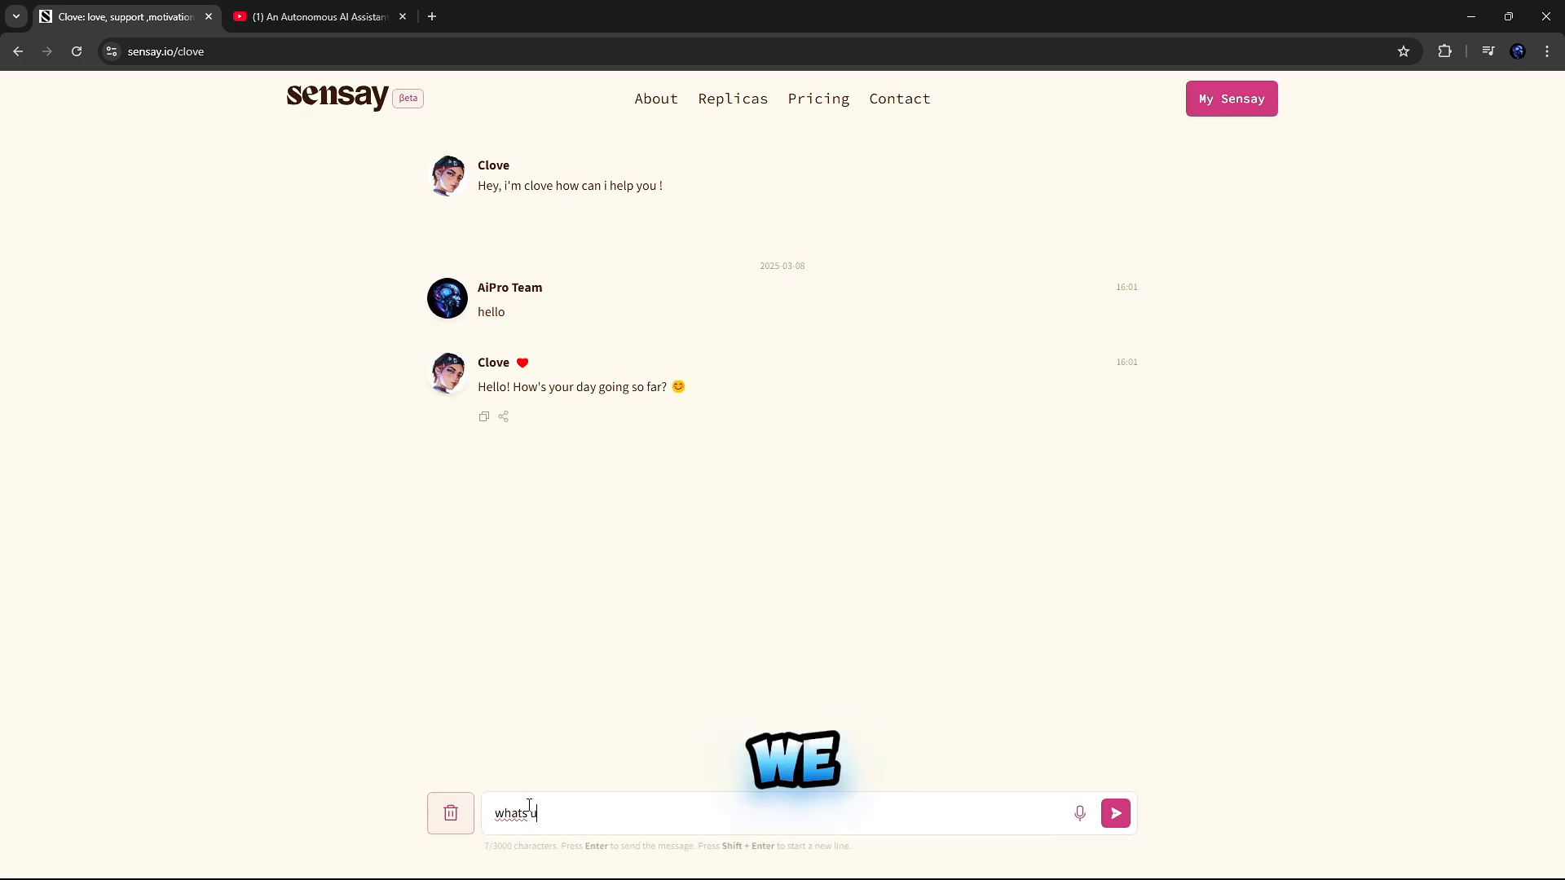
key("Return")
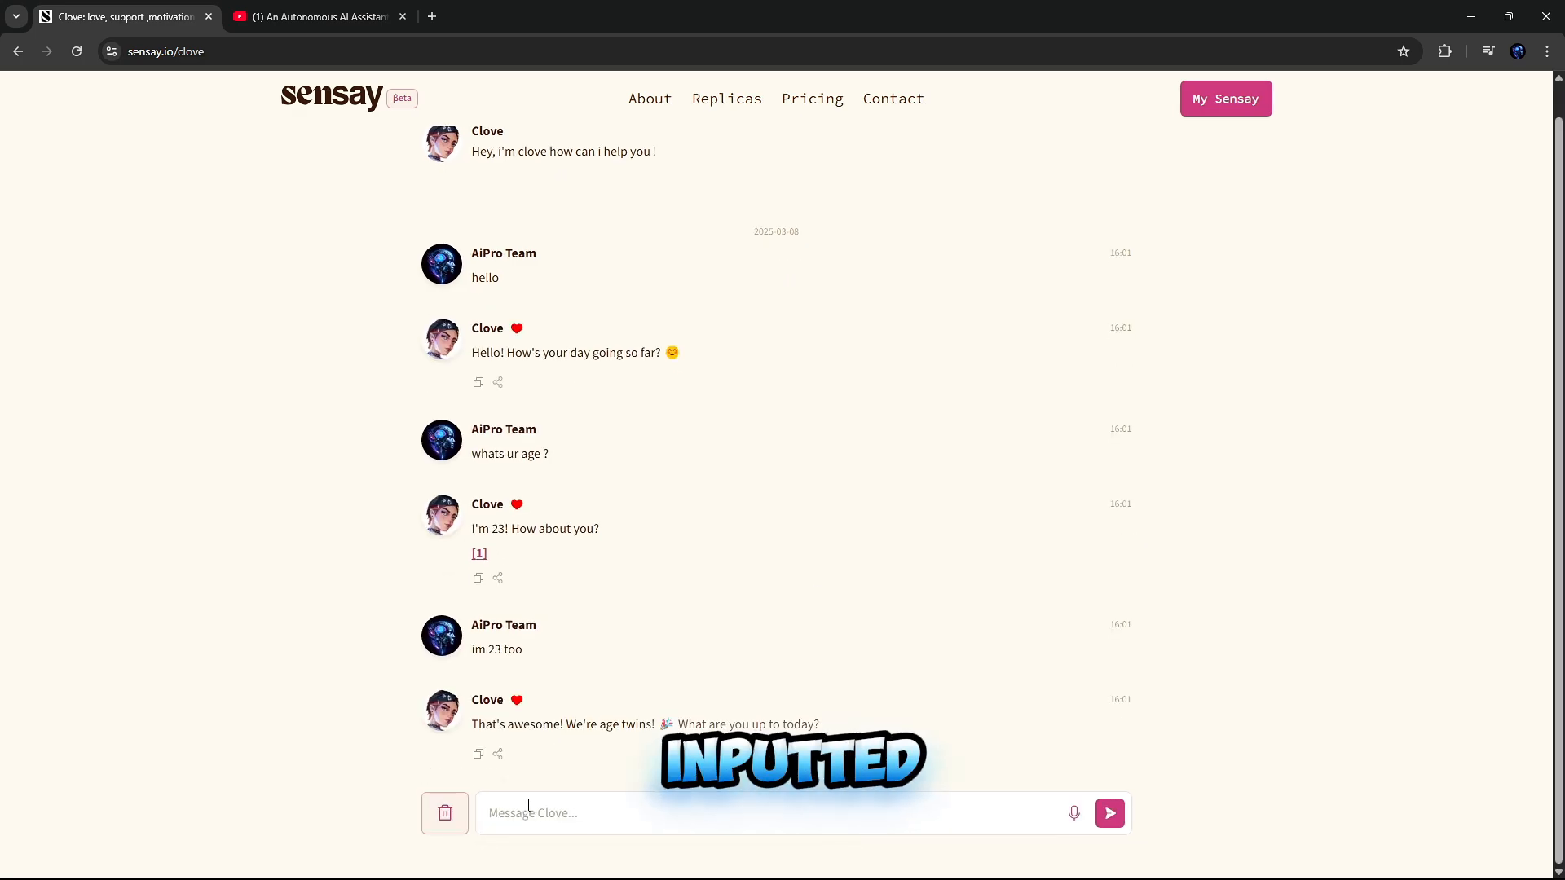
left_click(1108, 812)
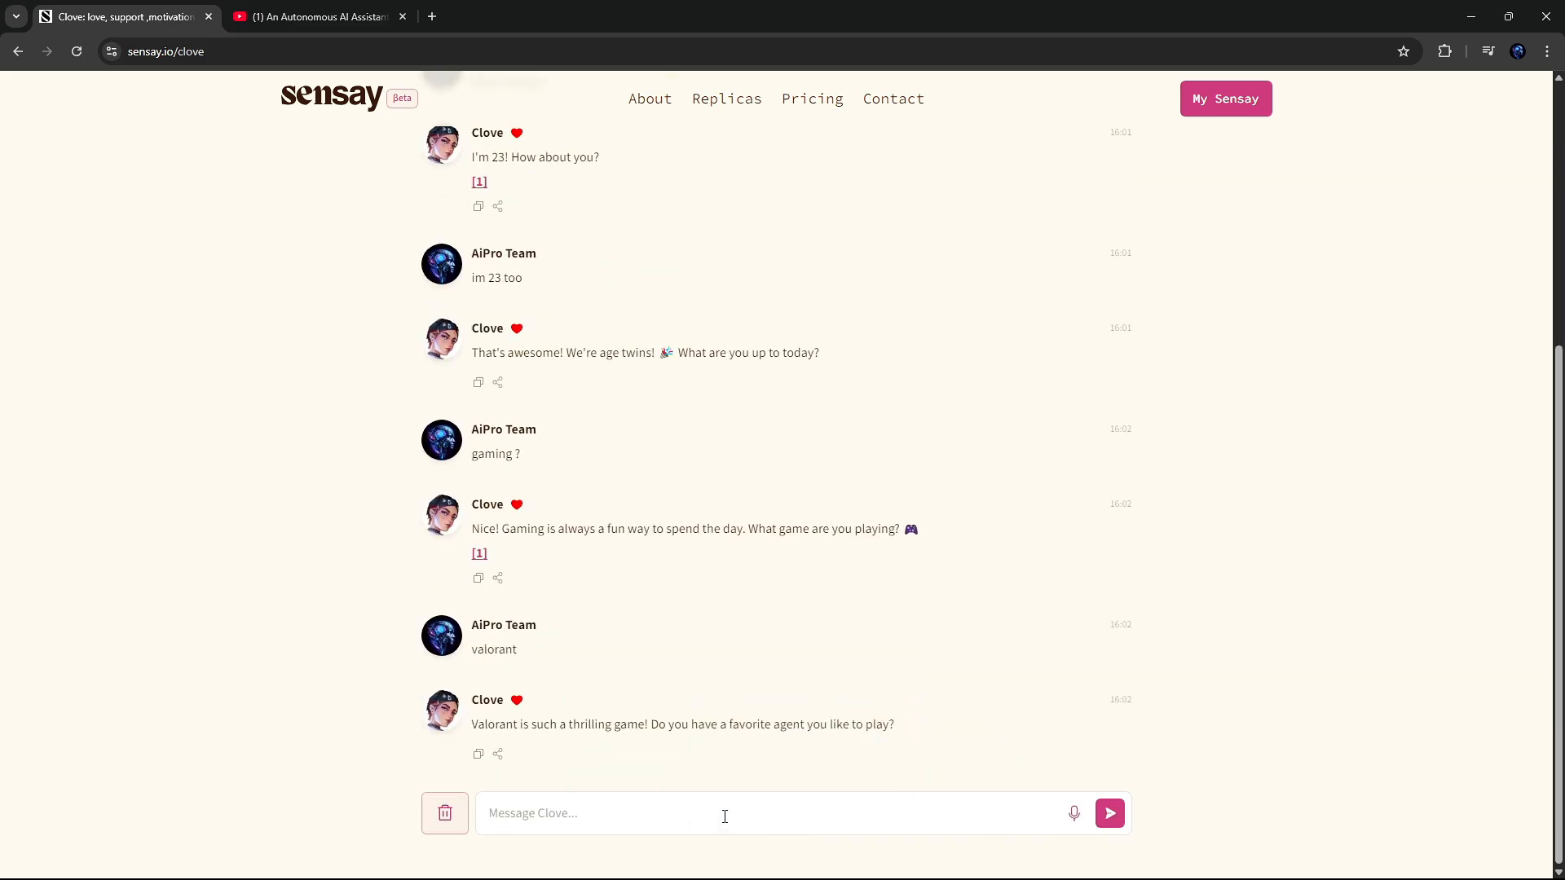
left_click(1223, 98)
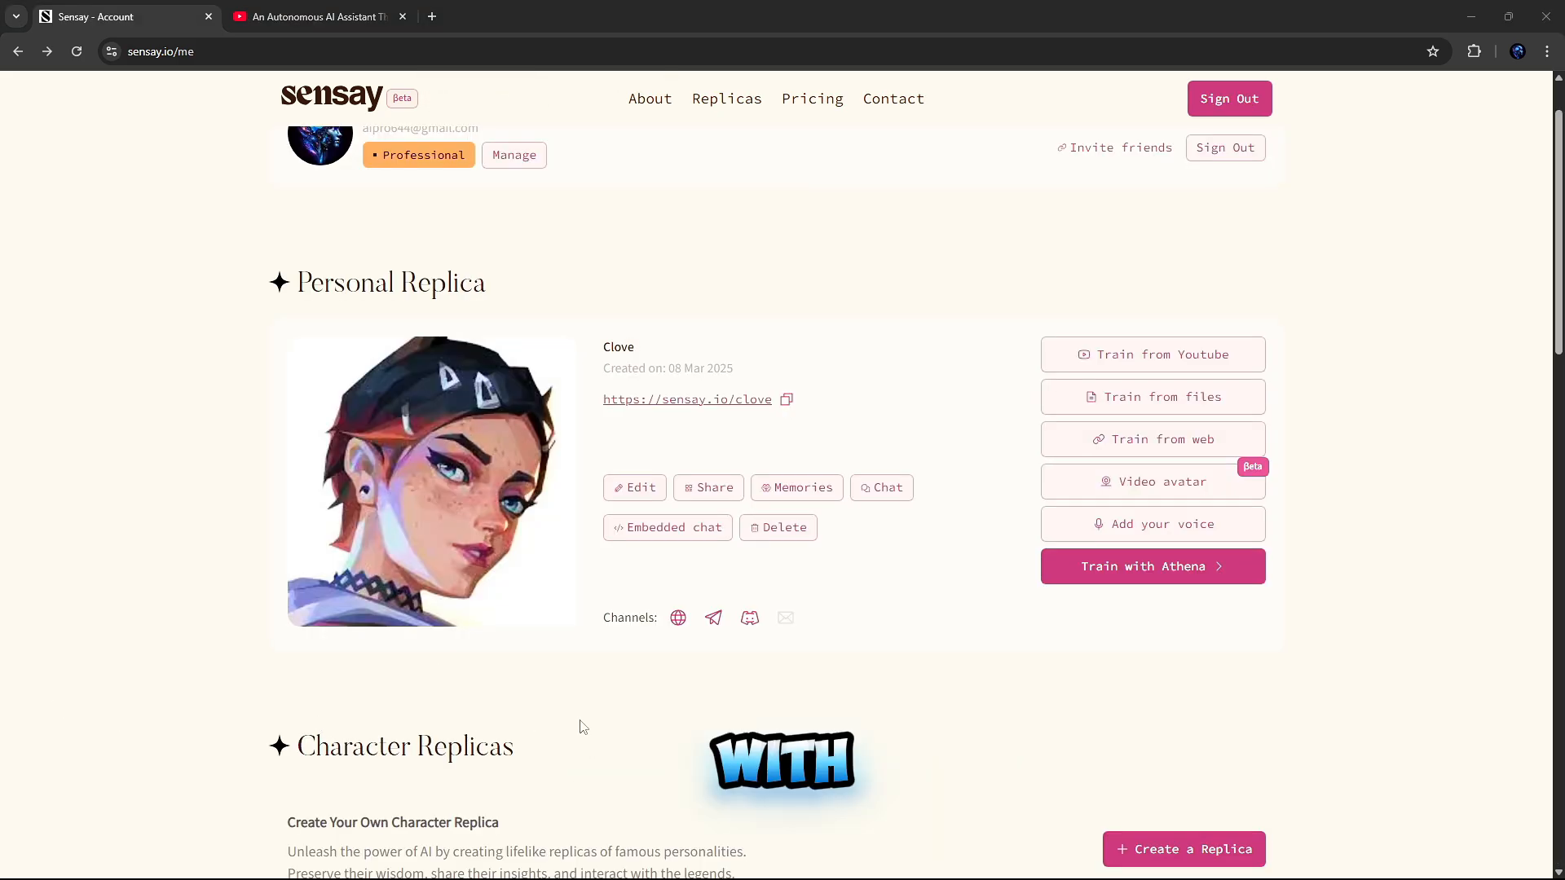
Step: Scroll through the memories Clove gathered from training
left_click(796, 487)
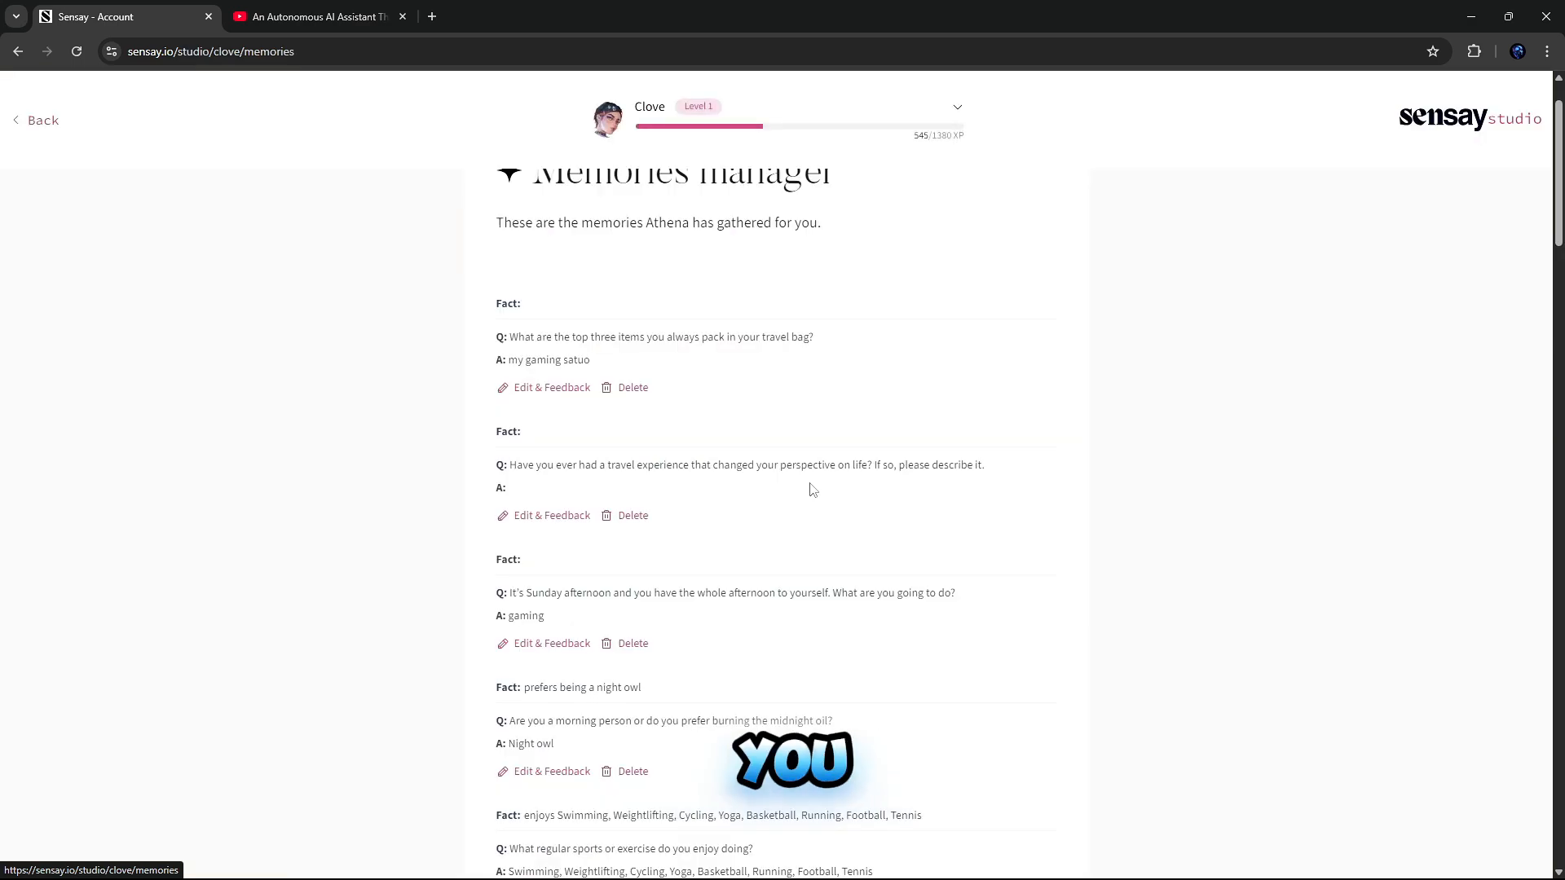
scroll("down", 3)
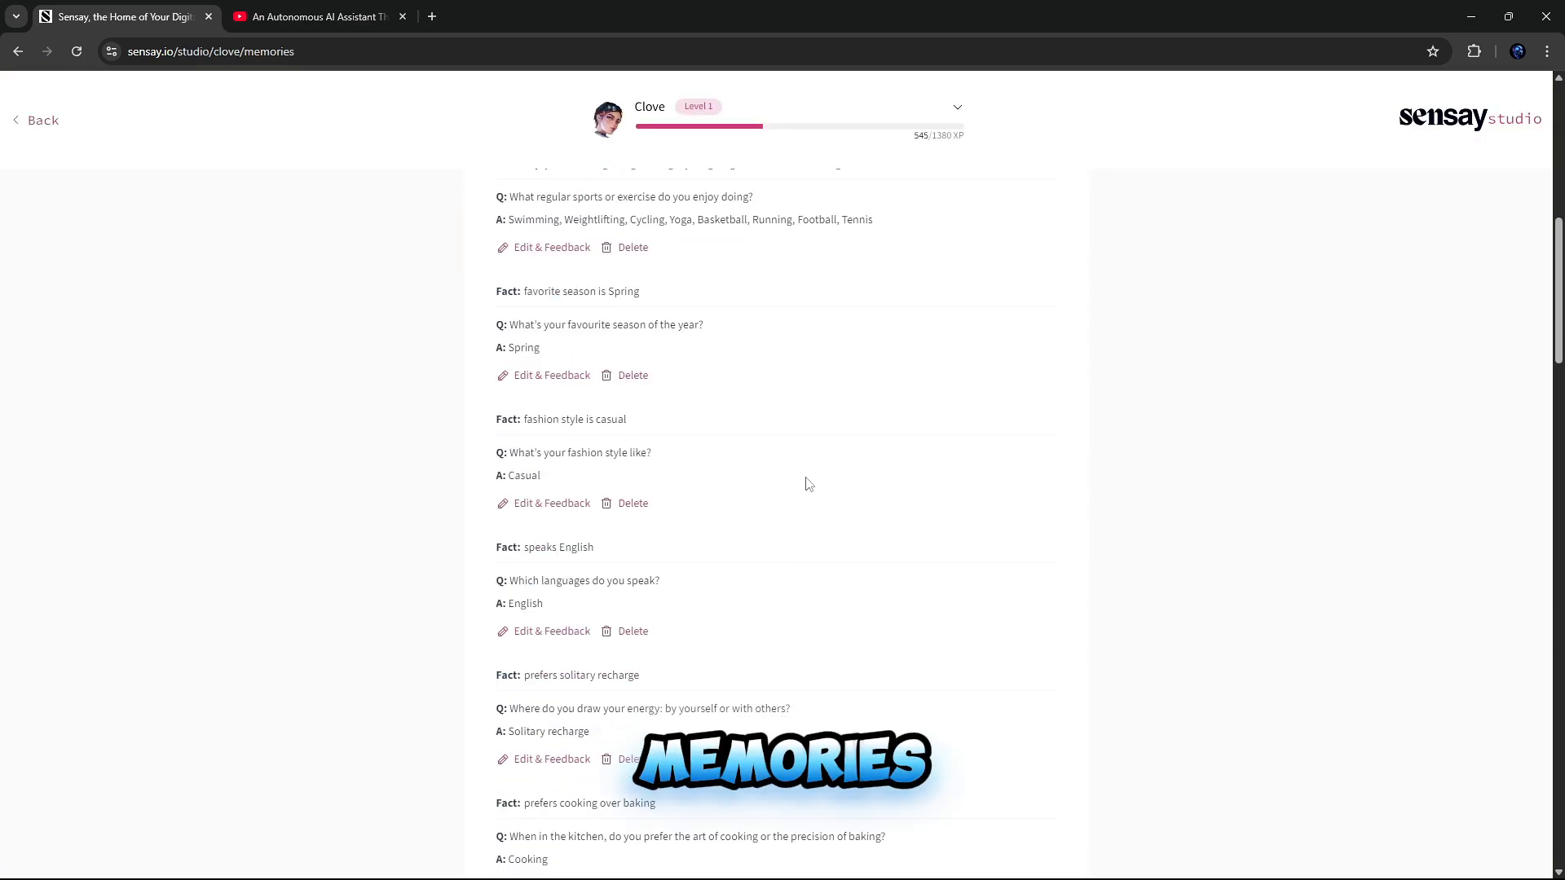
scroll("down", 3)
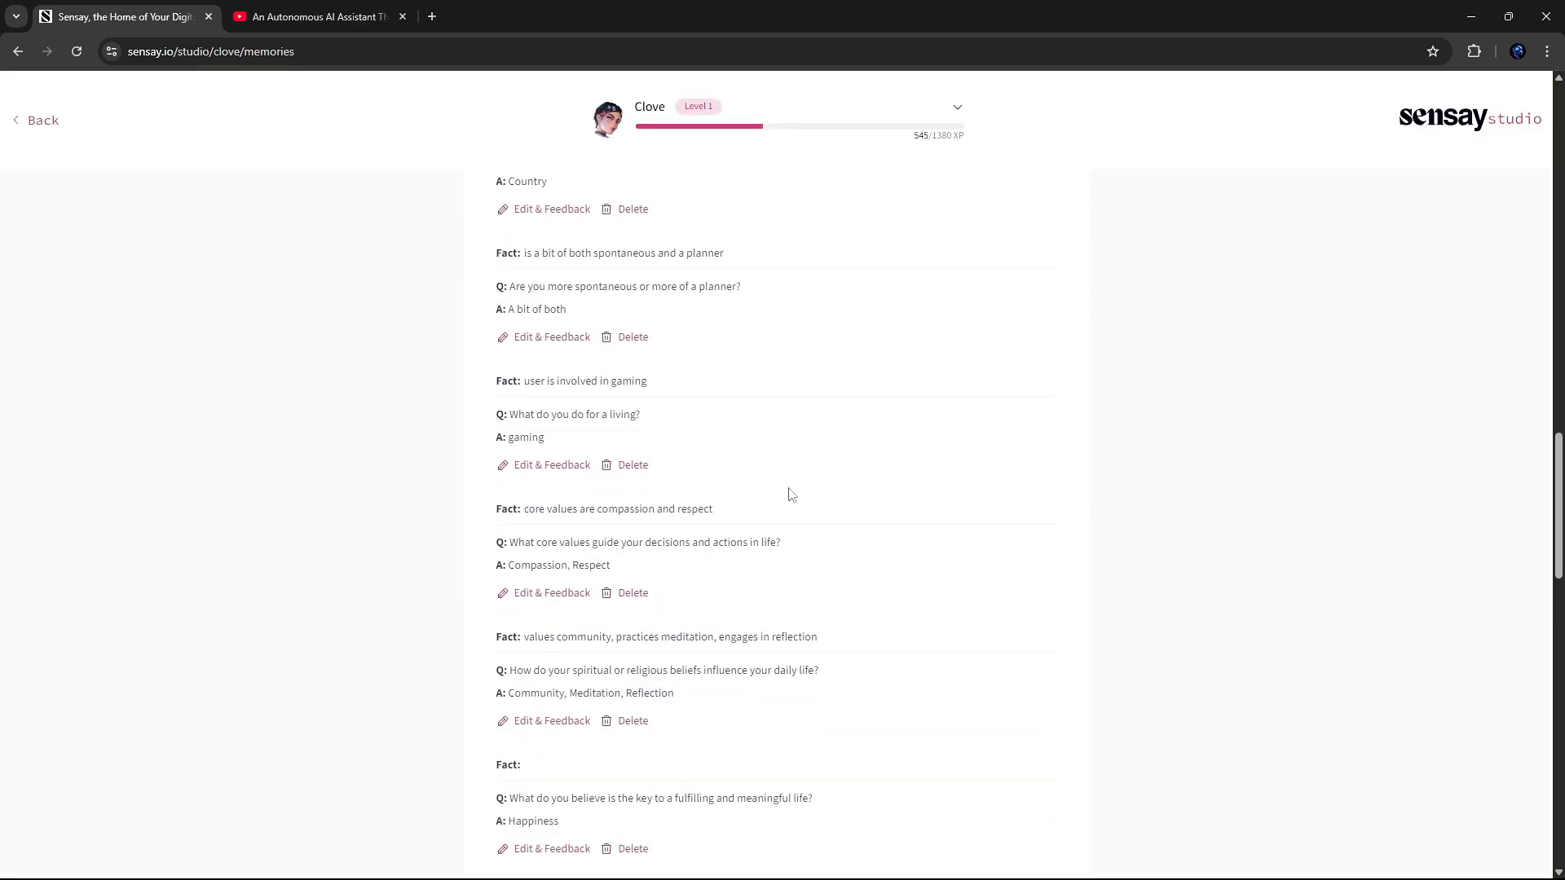
scroll("down", 3)
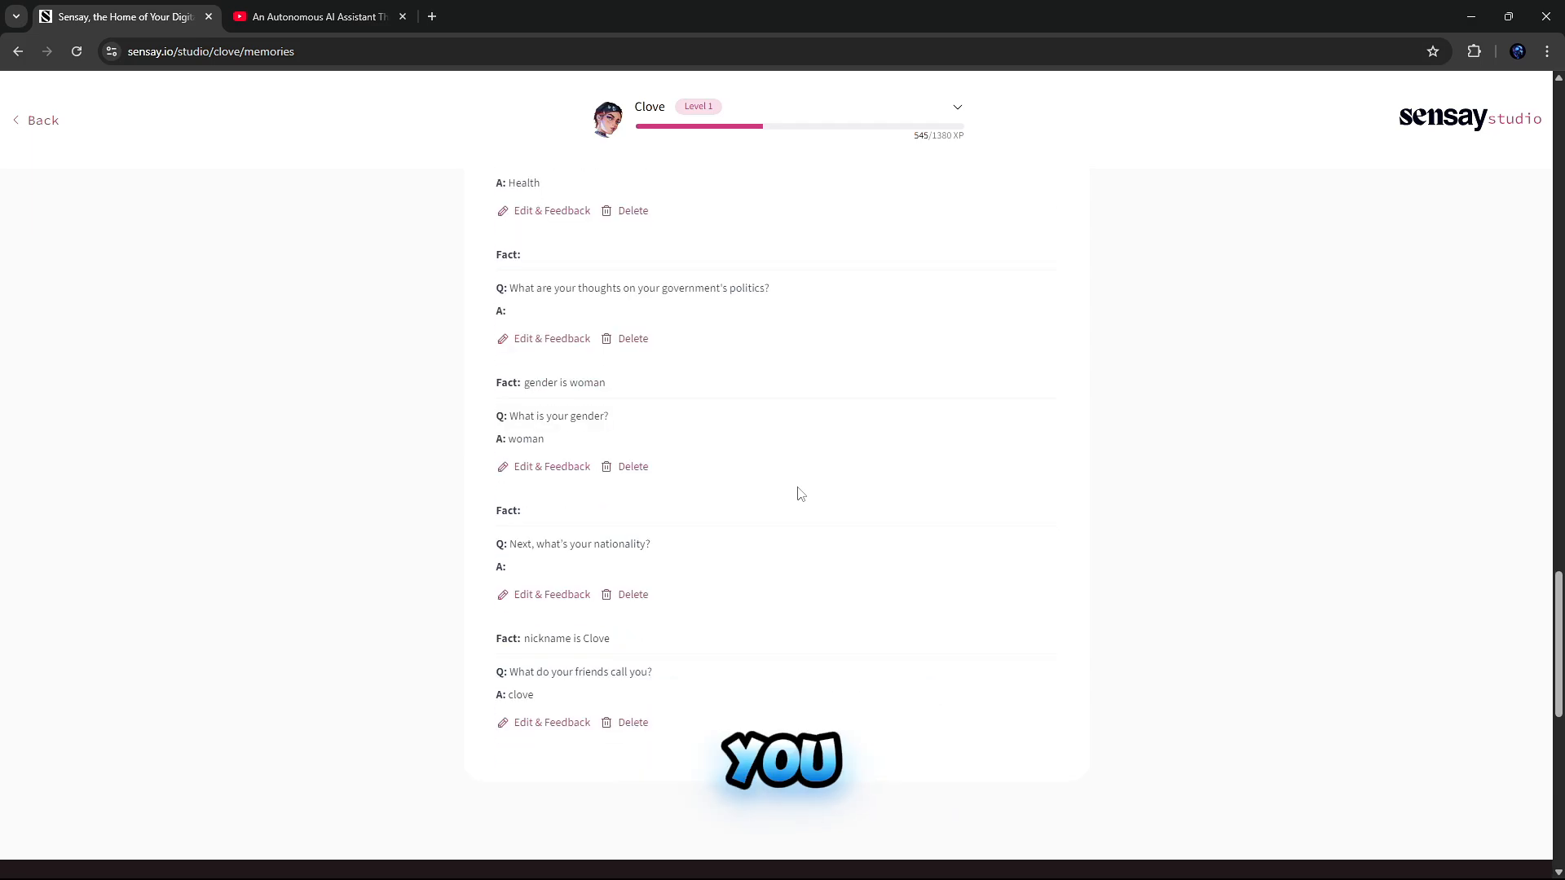
Step: Go back to the account page and bring up Clove's embedded chat code
left_click(41, 120)
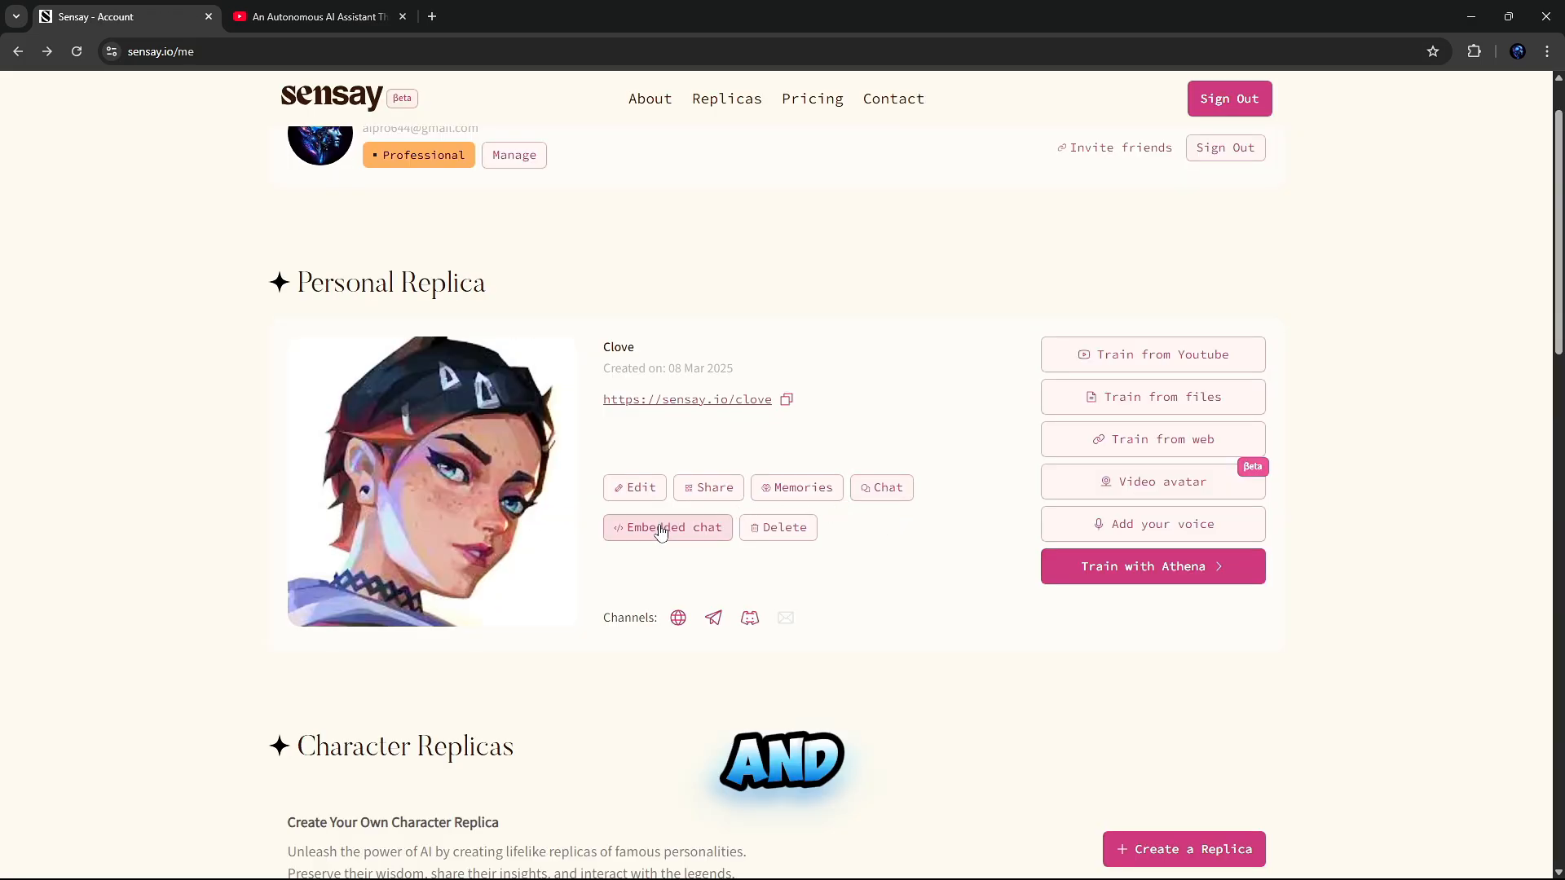
left_click(666, 527)
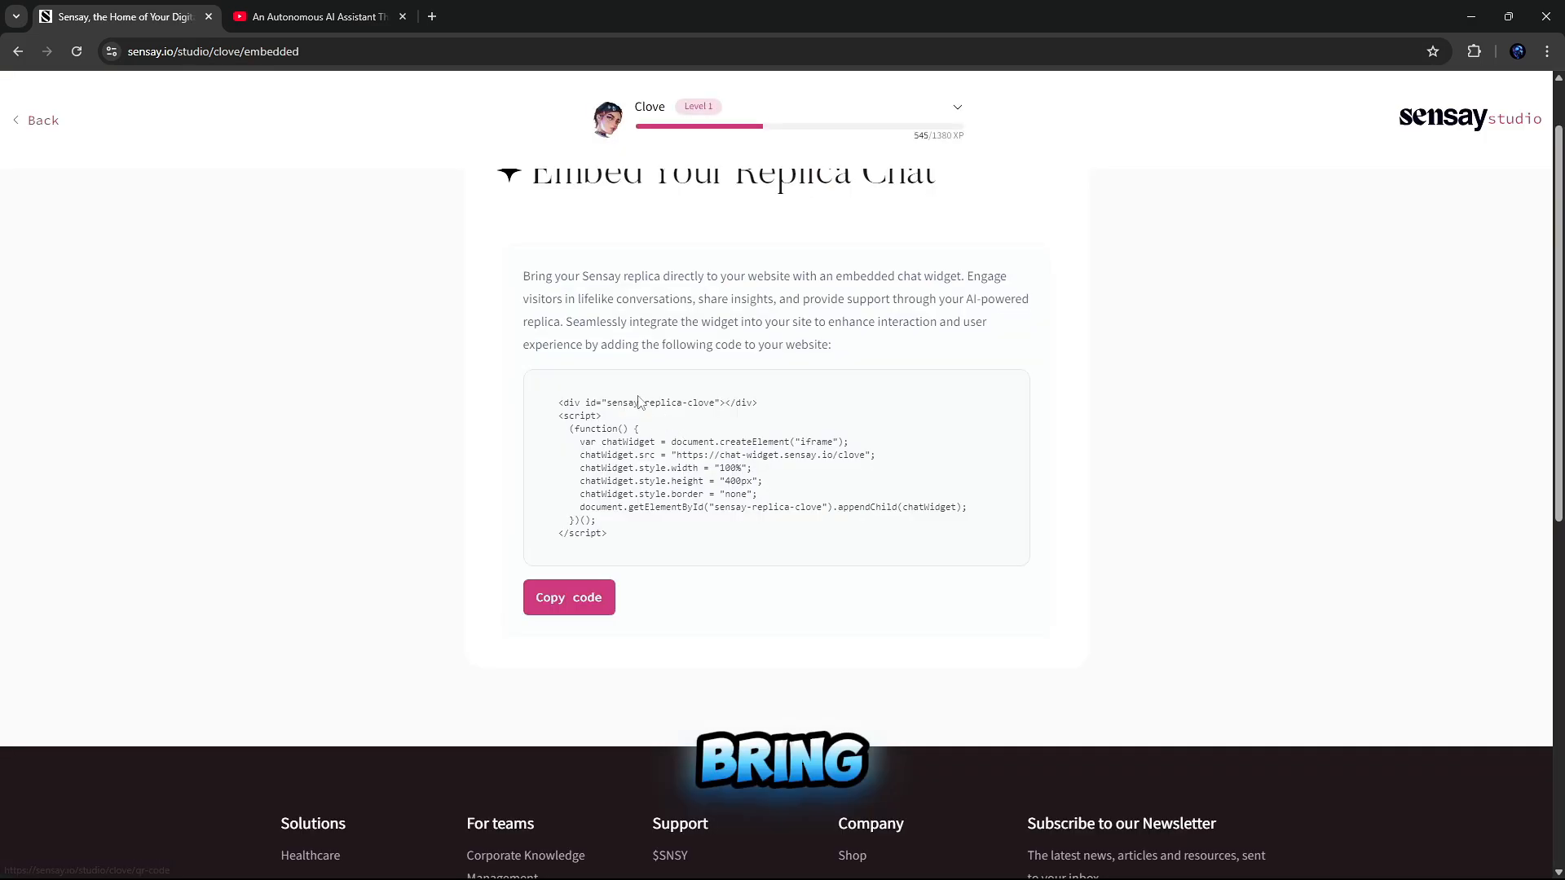
scroll("up", 3)
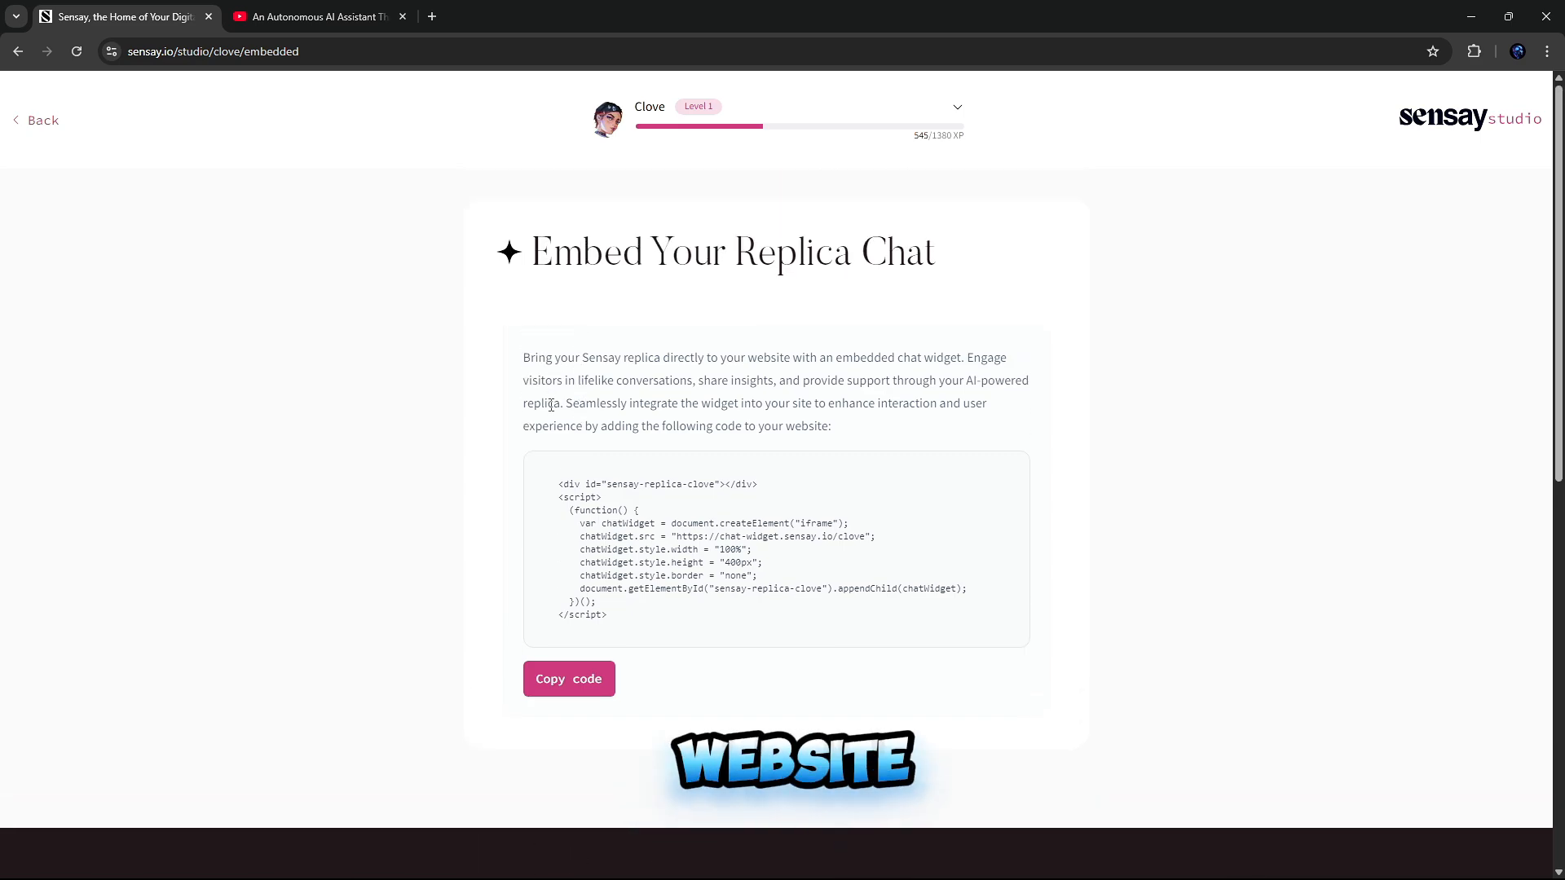
mouse_move(963, 583)
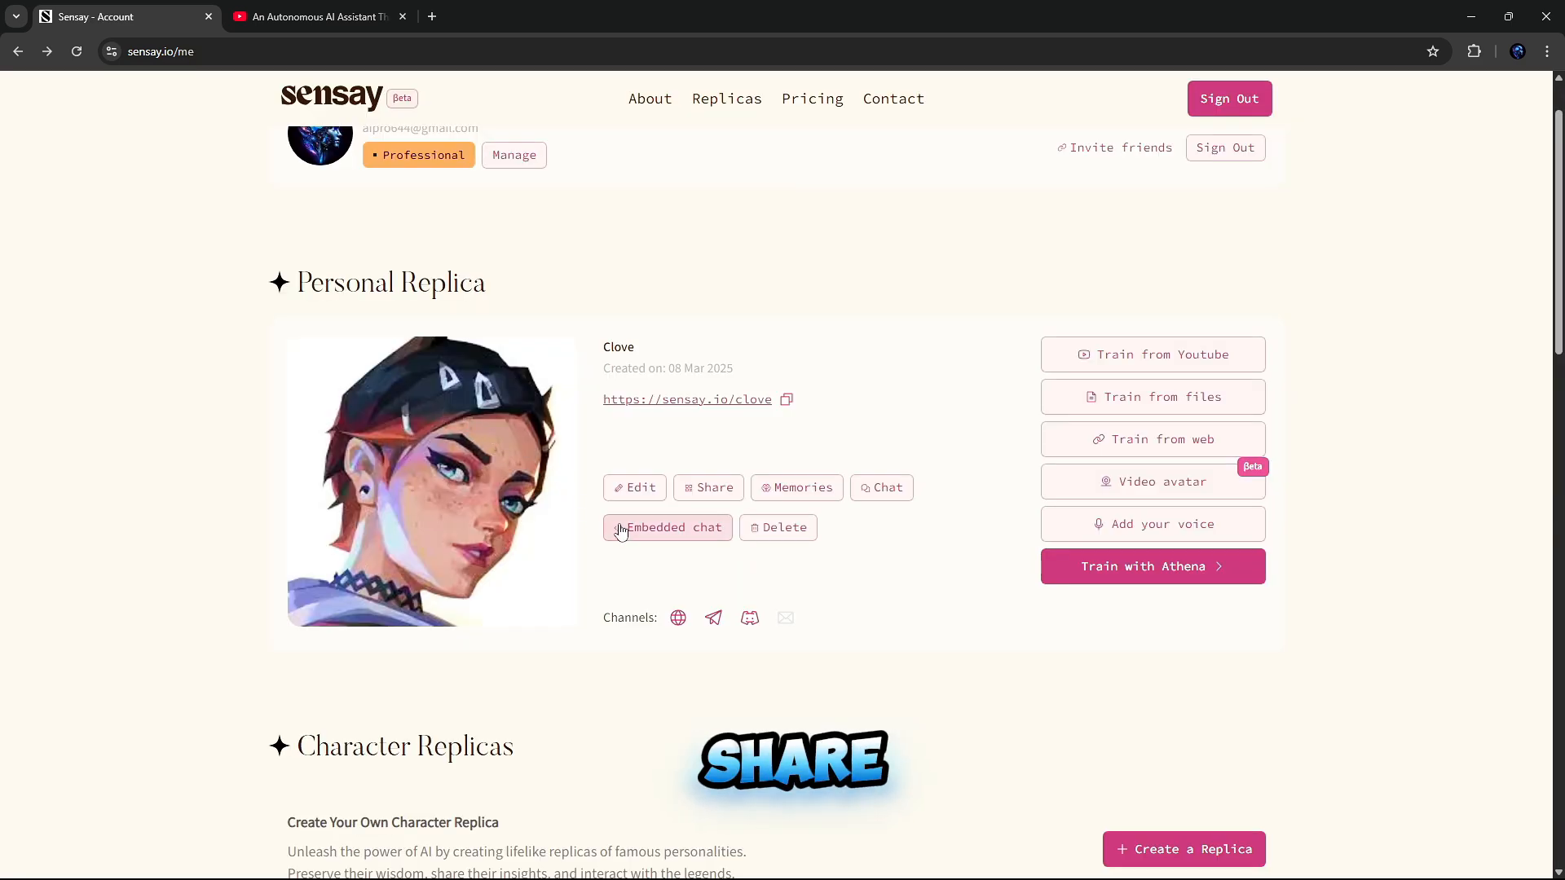
Step: View Clove's shareable QR code, then open and scroll Clove's replica edit settings
left_click(707, 488)
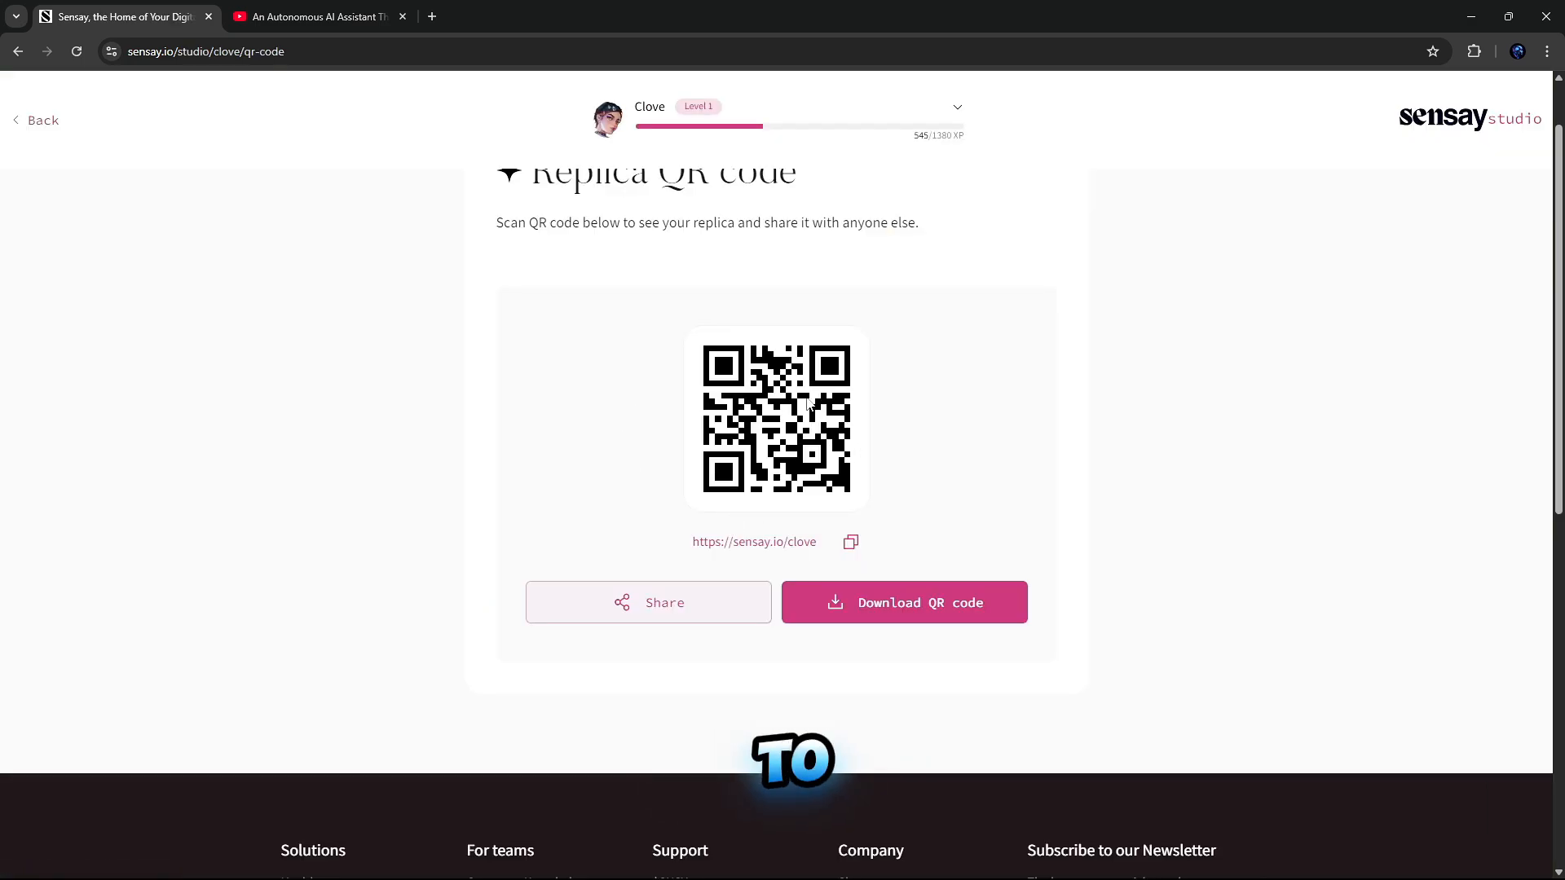
left_click(35, 120)
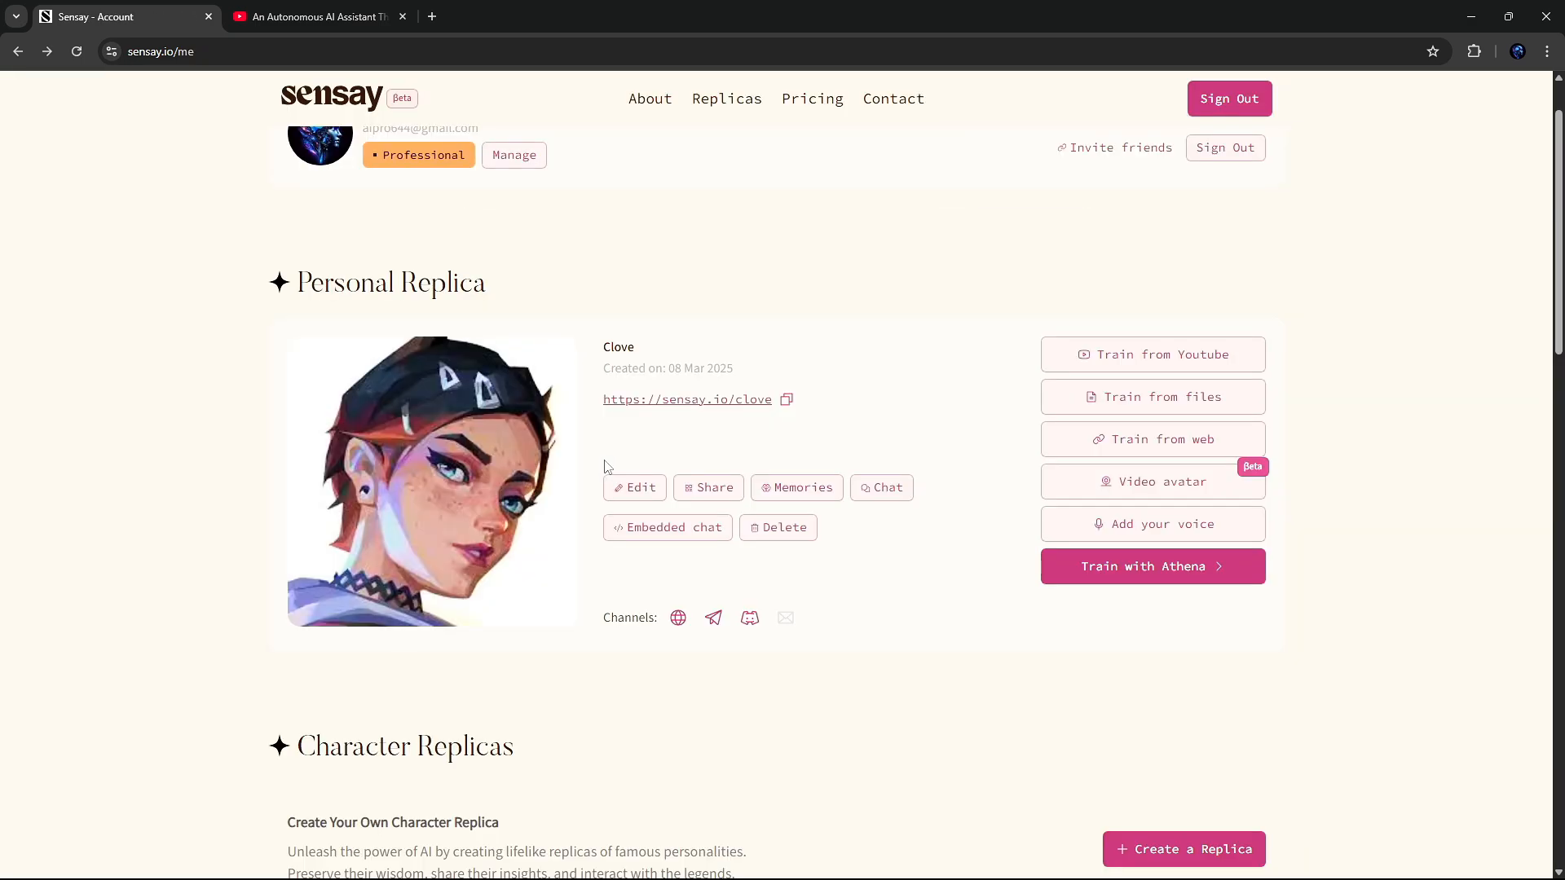
left_click(634, 488)
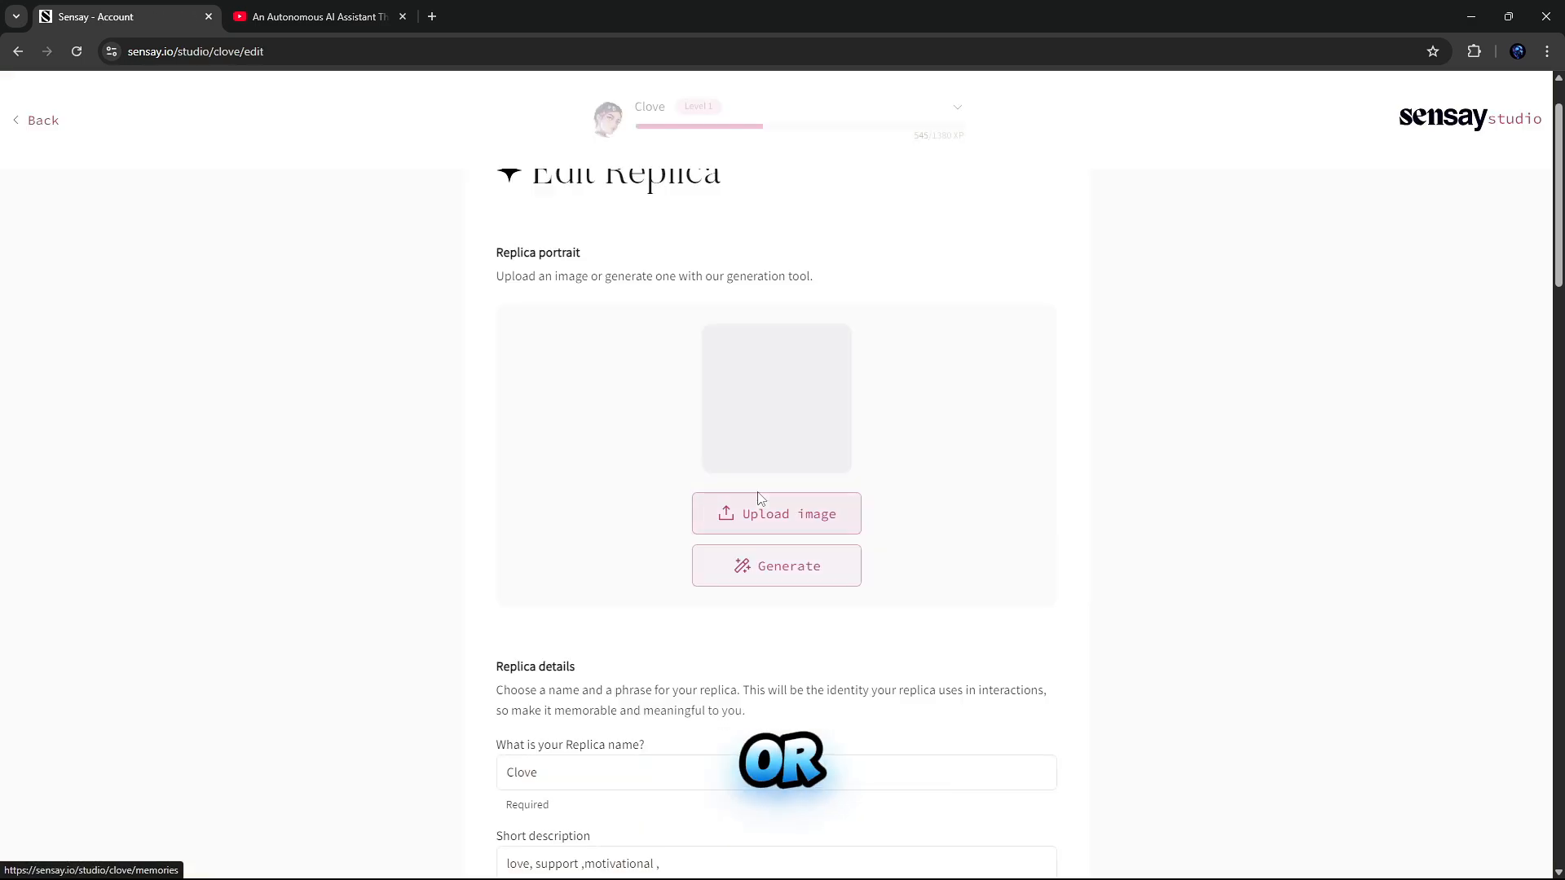
scroll("down", 3)
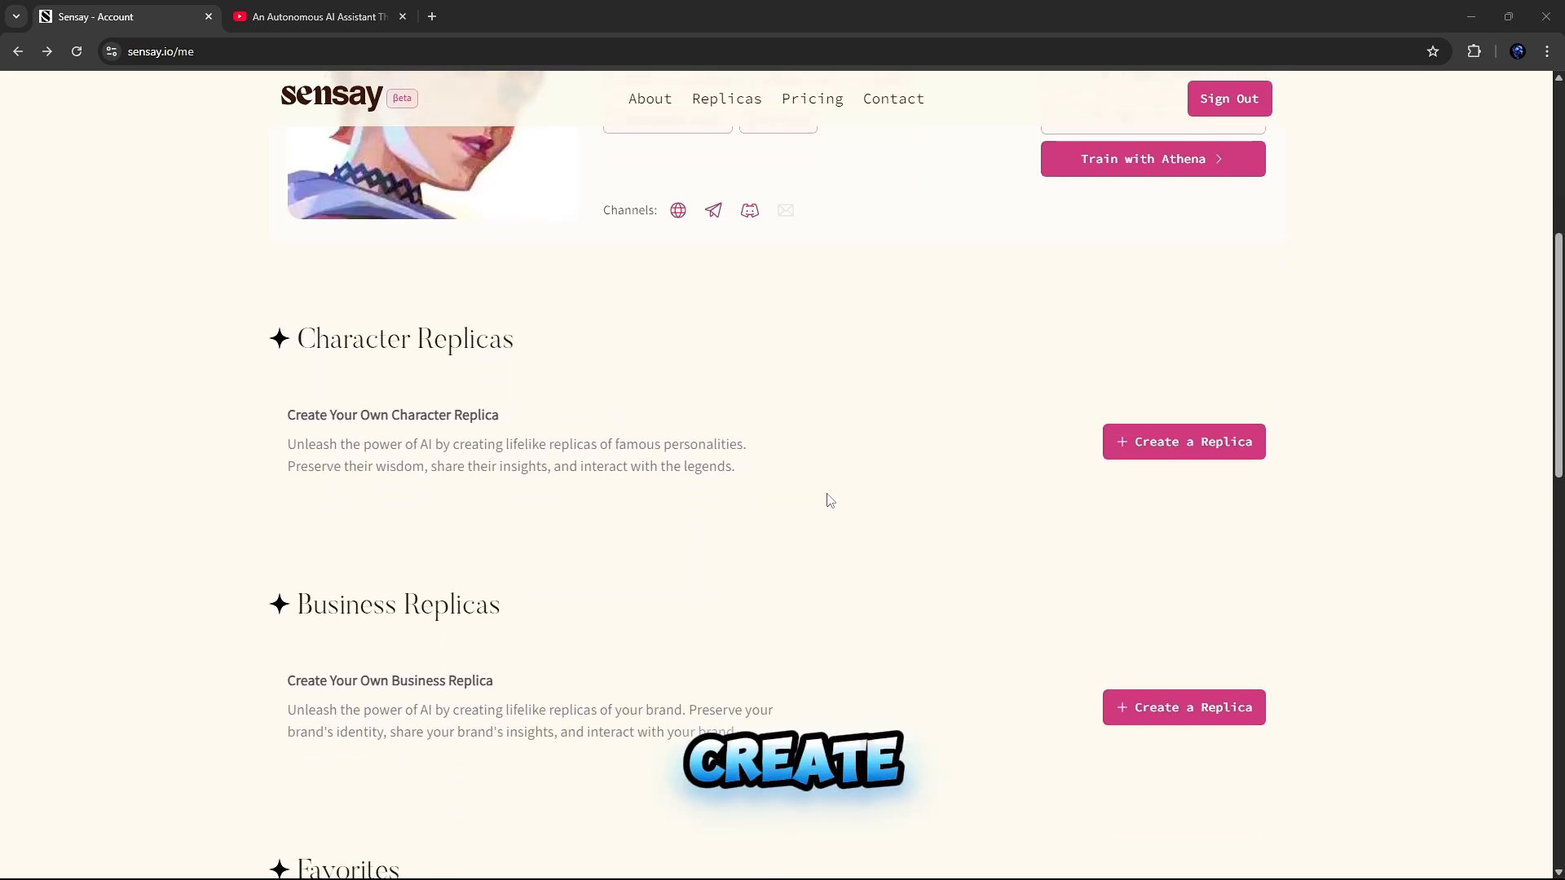
mouse_move(1182, 706)
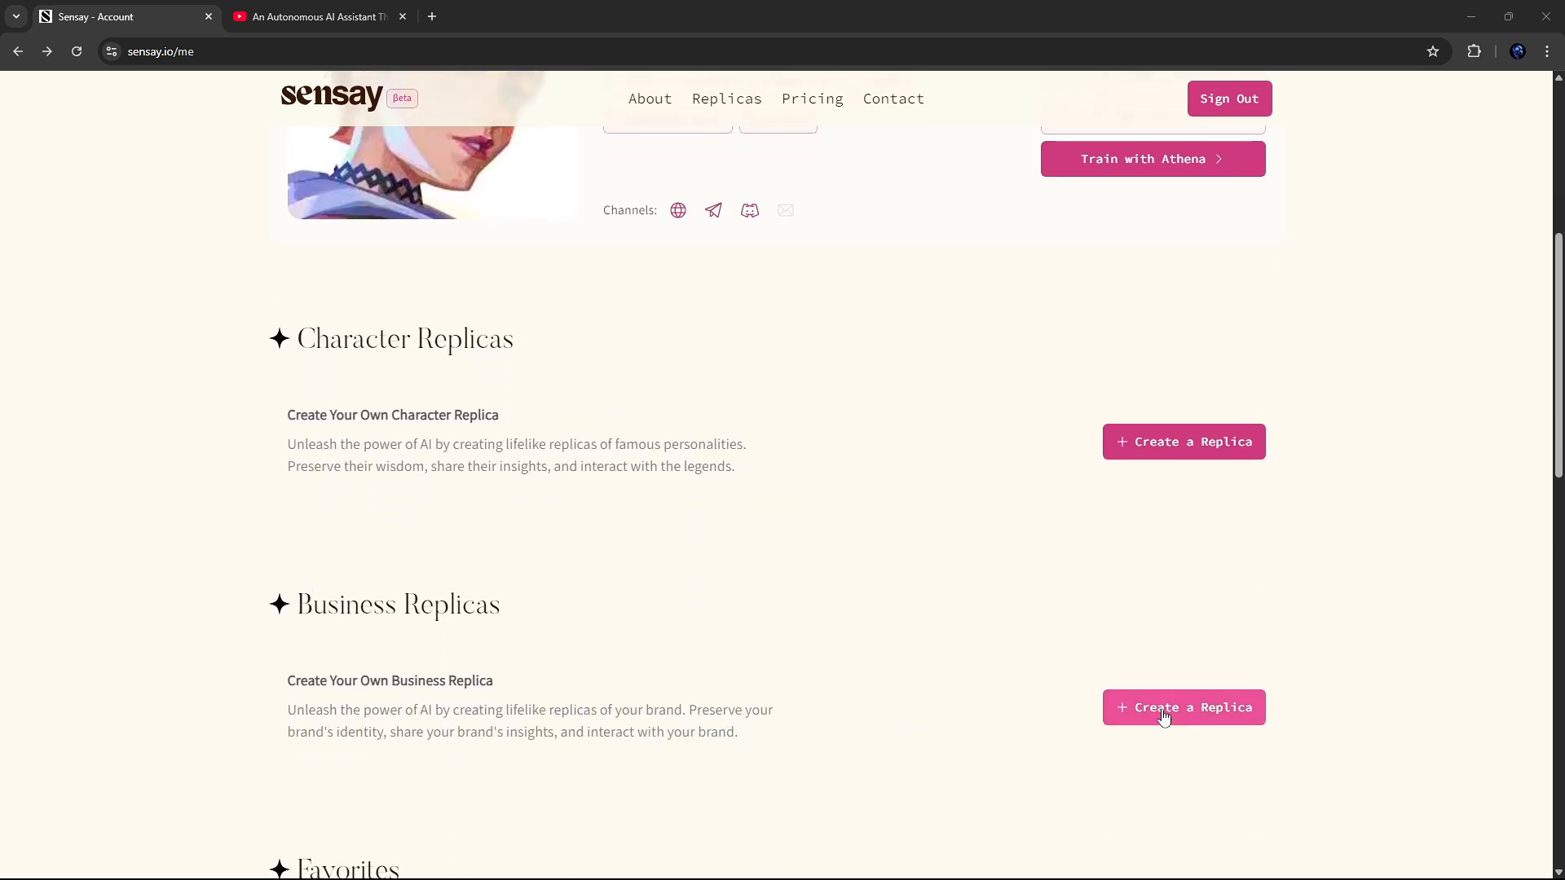
Step: Start a new business replica and scroll down its setup form
left_click(1182, 707)
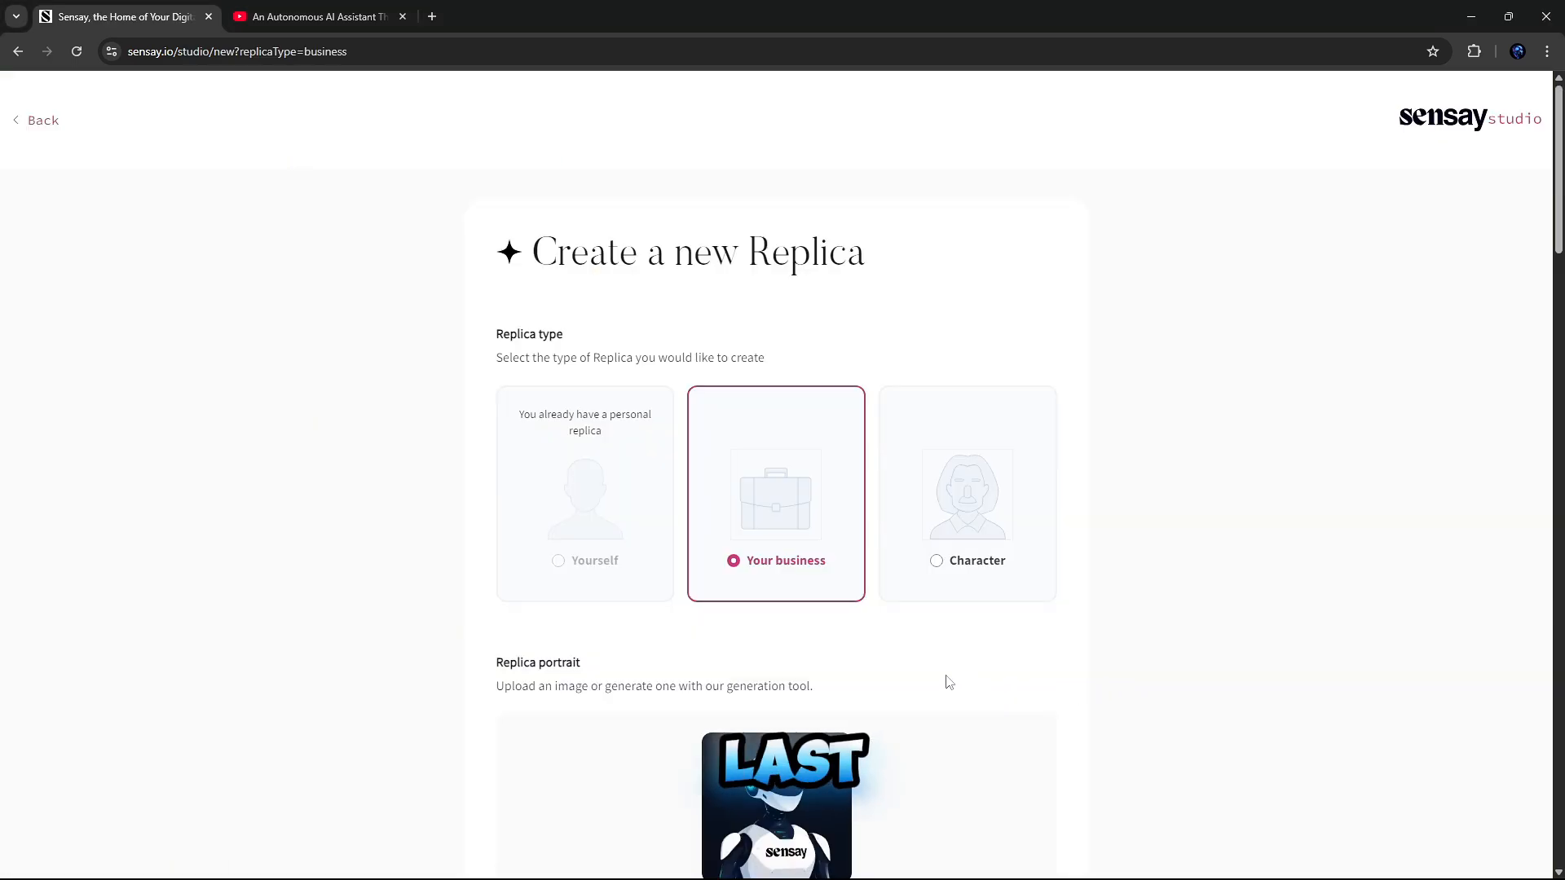
scroll("down", 3)
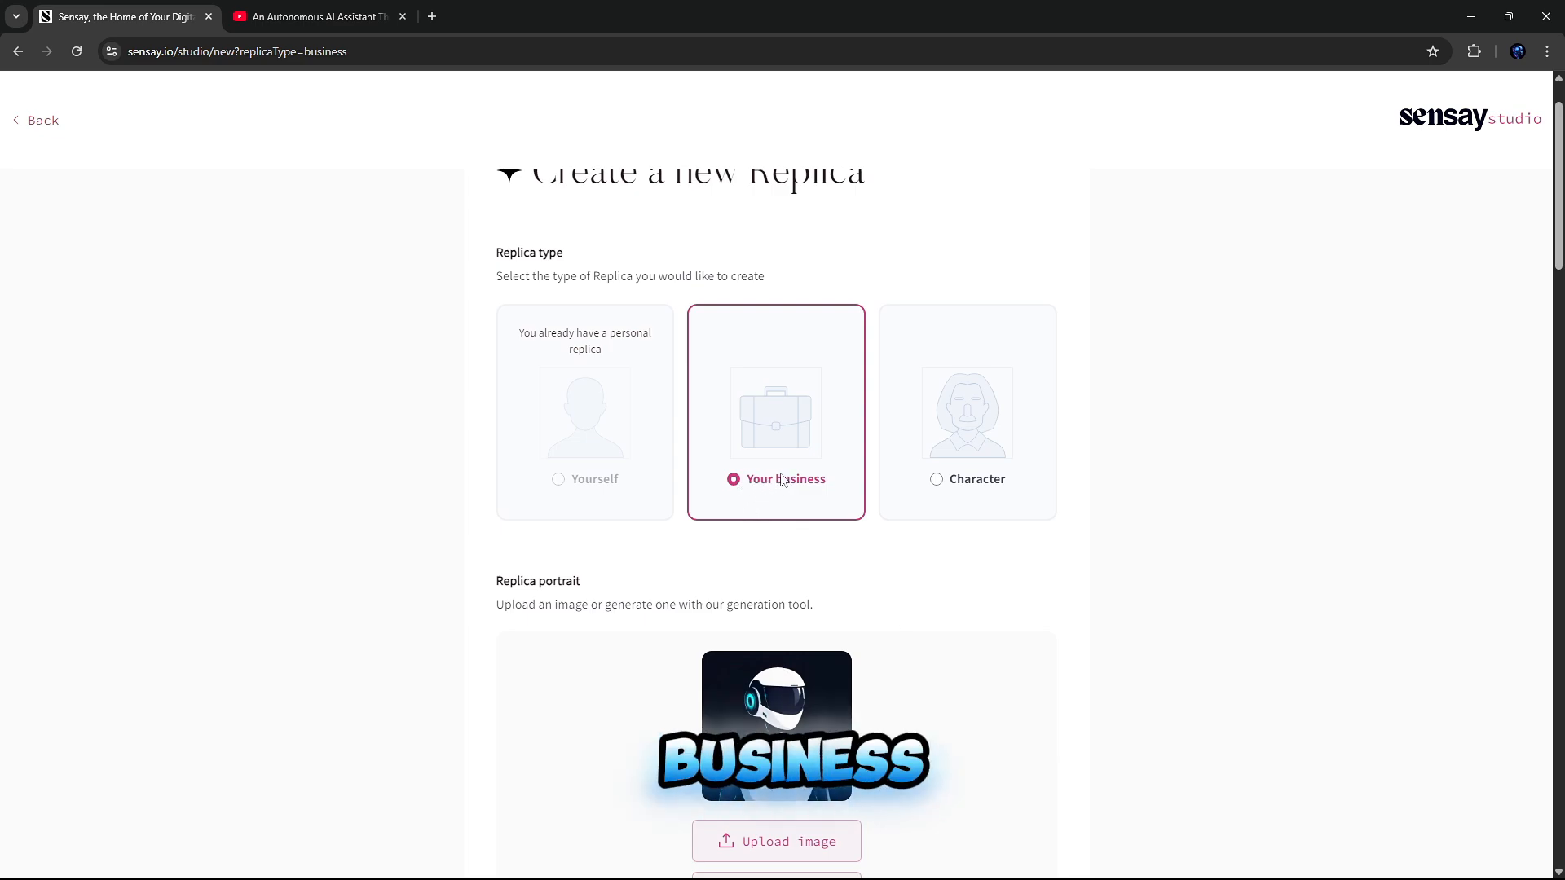
scroll("down", 3)
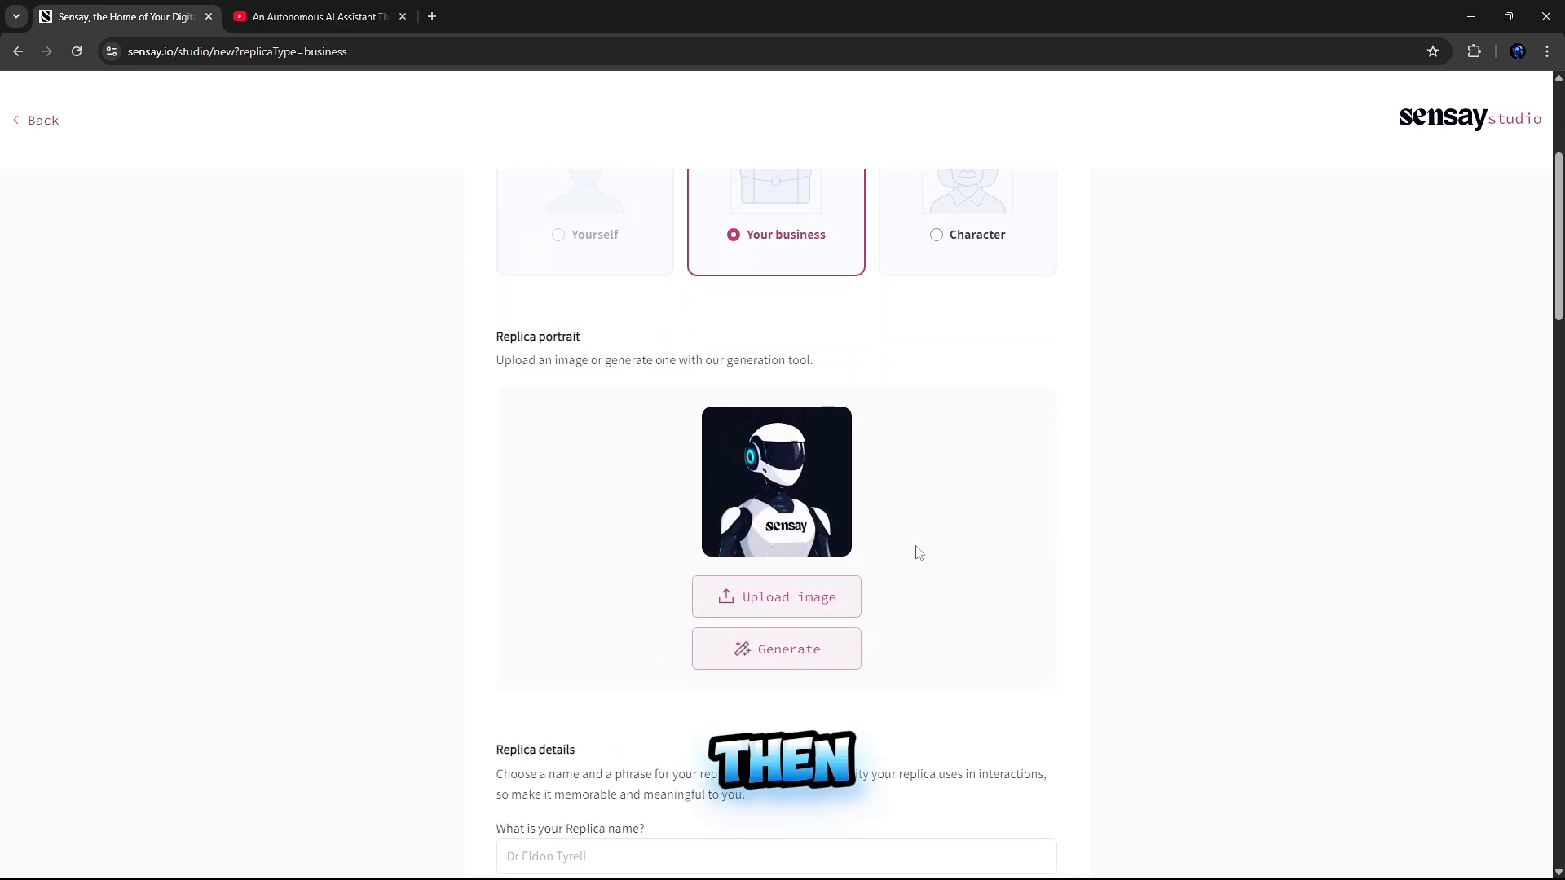
scroll("down", 3)
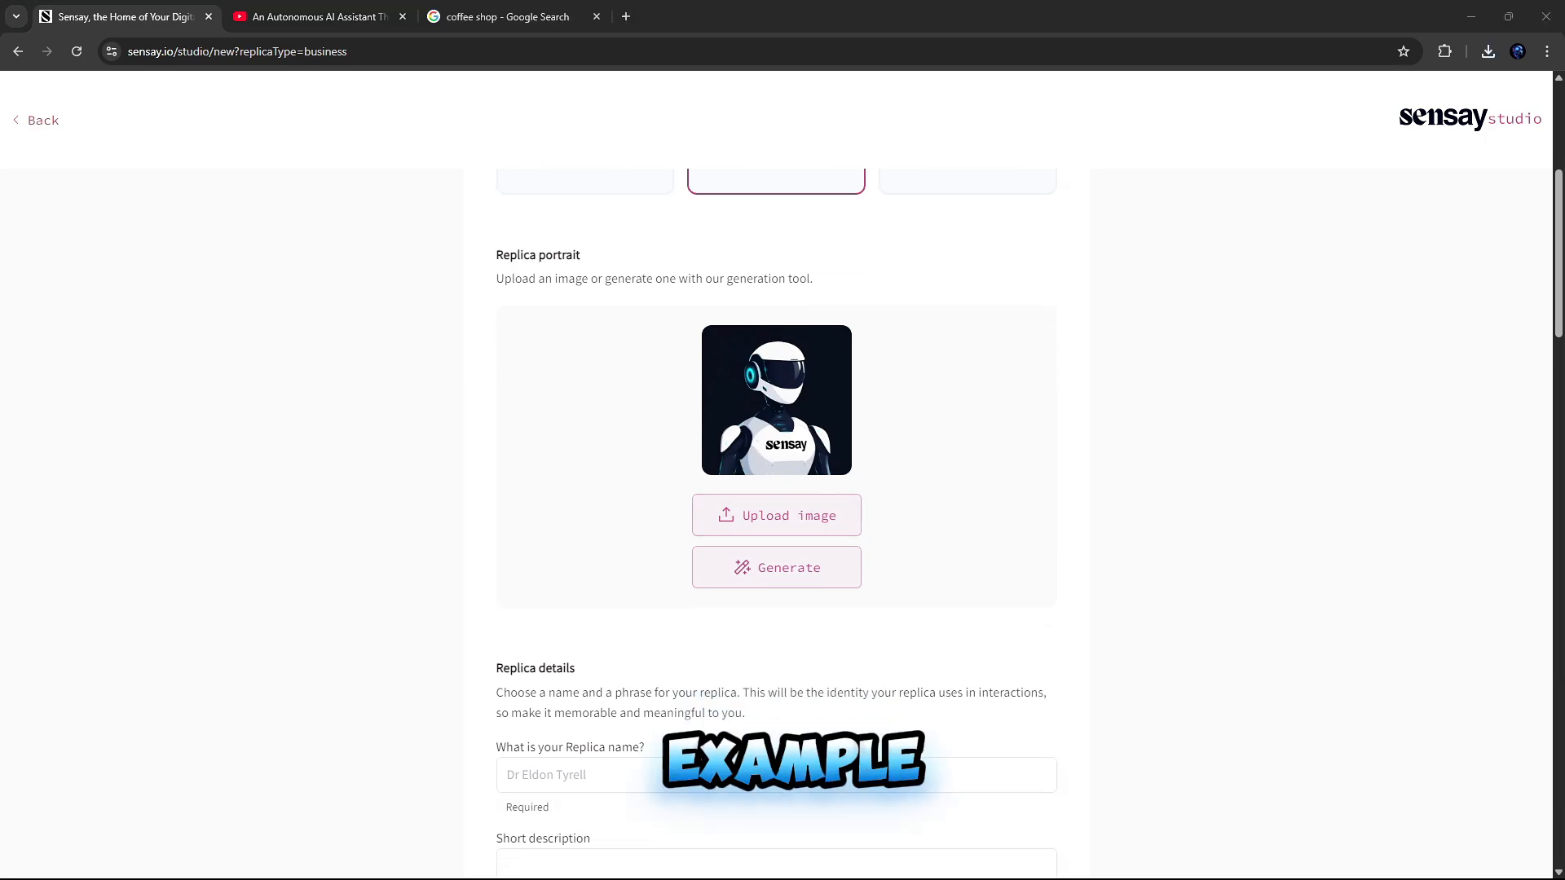
Step: Upload the coffee logo from Downloads as the replica's portrait
left_click(775, 515)
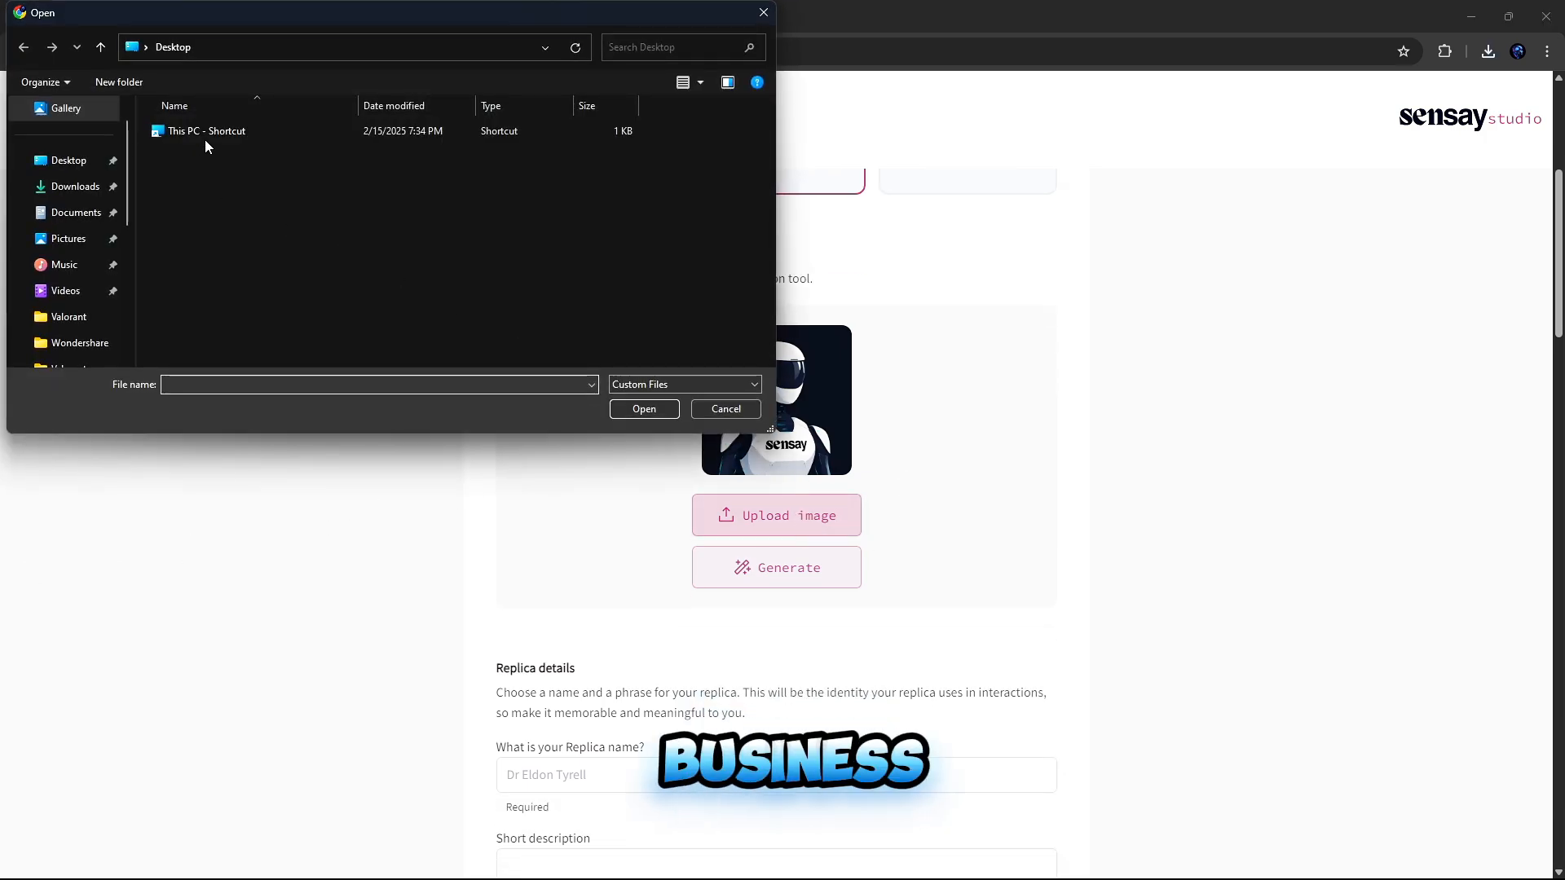
left_click(75, 187)
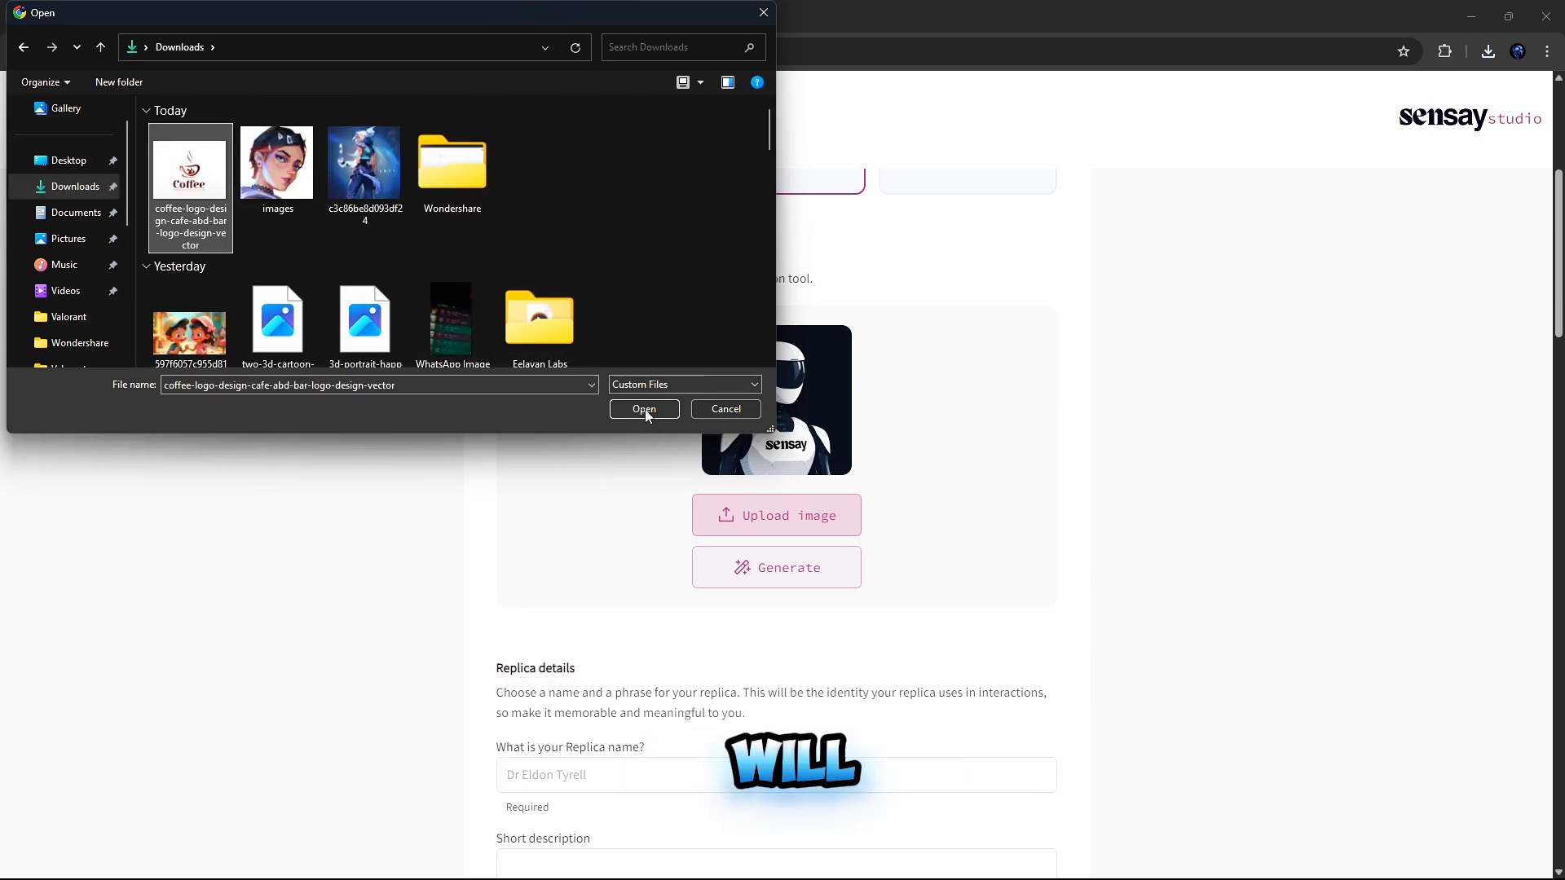
left_click(643, 409)
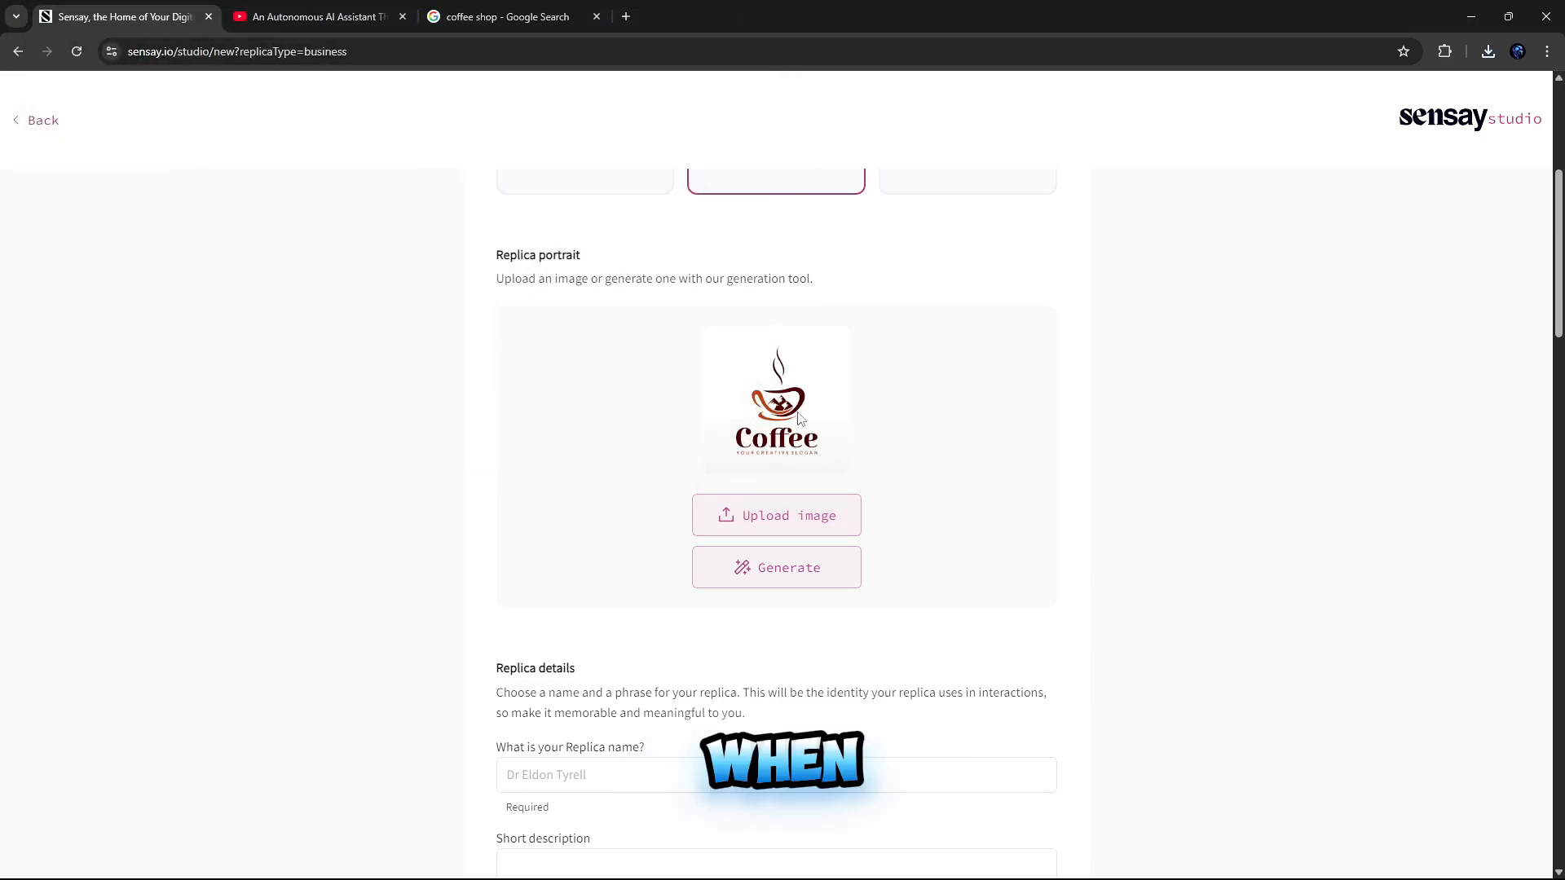
scroll("down", 3)
type("Brew & bloom cafe")
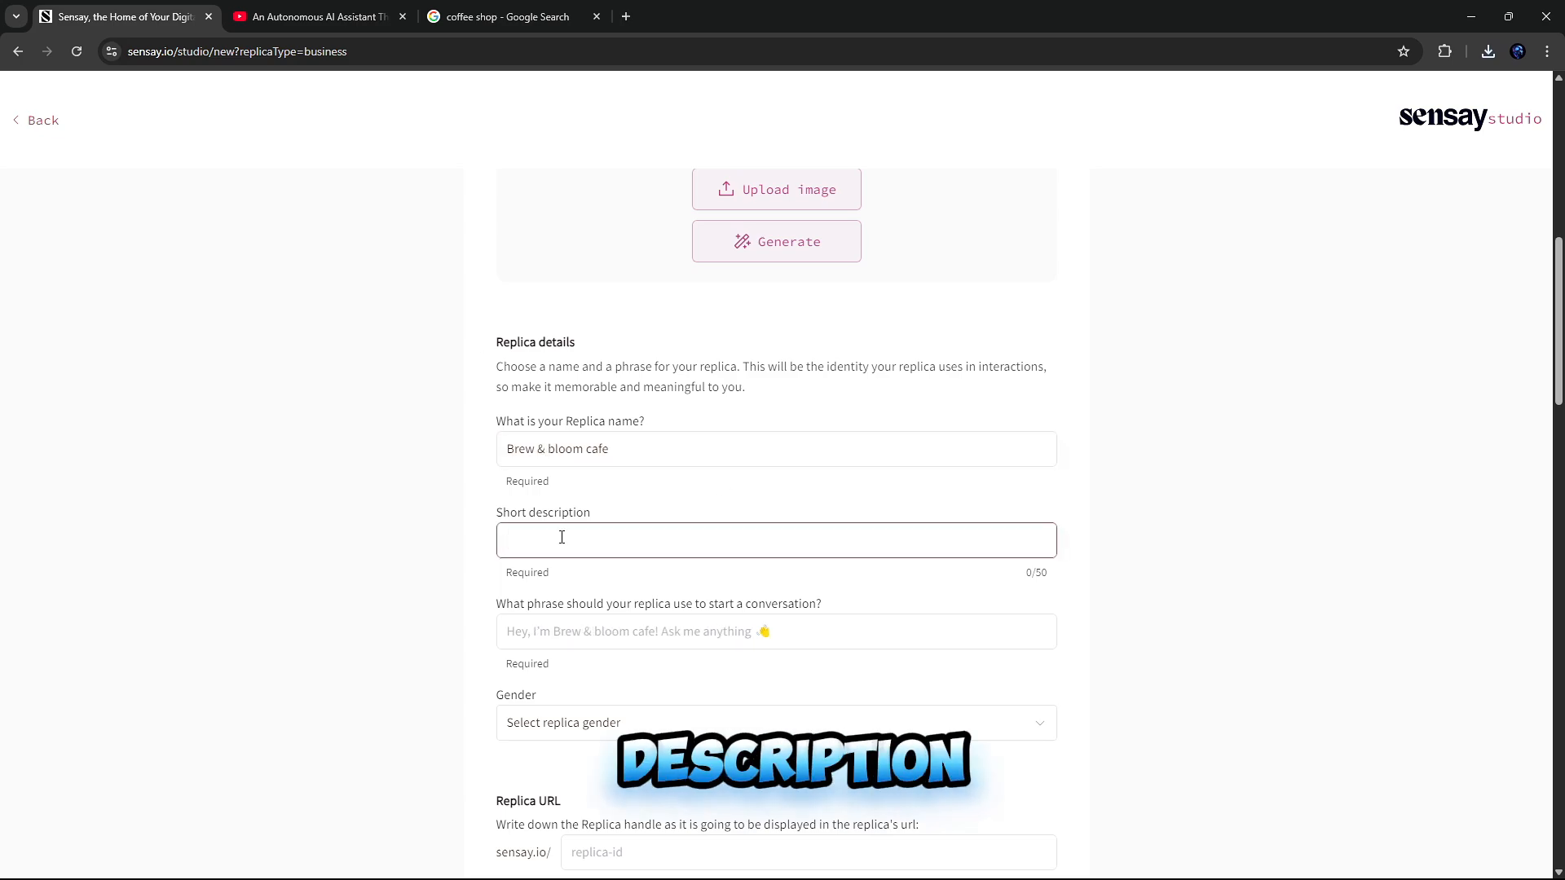
Step: Enter 'Food & Beverage / Coffee Shop' and tag the replica with the Food category
type("Food & Beverage / Coffee Shop")
left_click(809, 852)
type("bloomcafe")
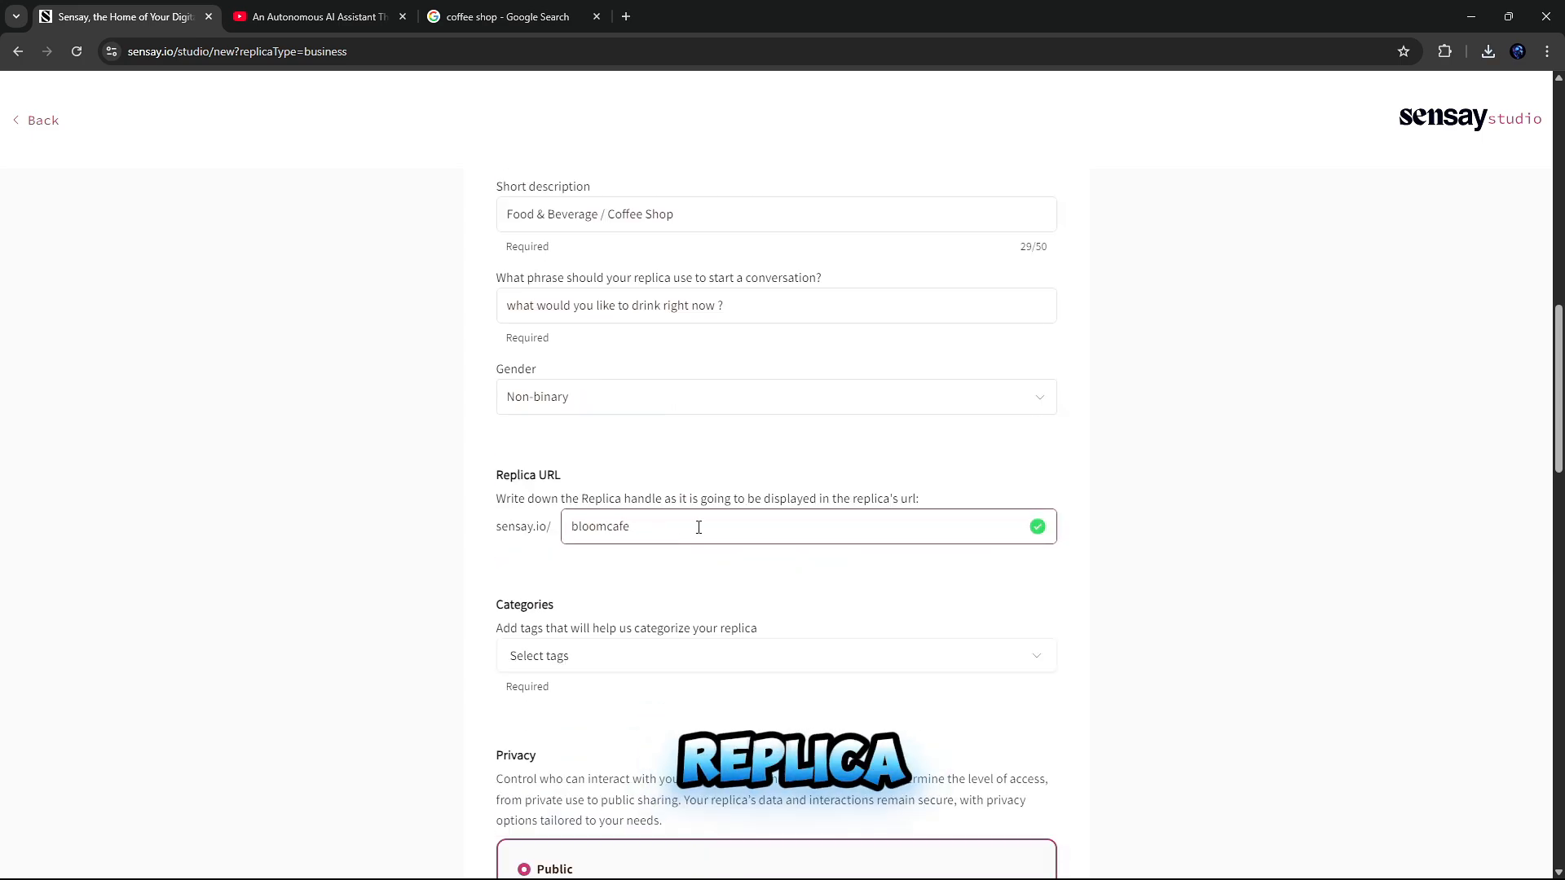
left_click(775, 655)
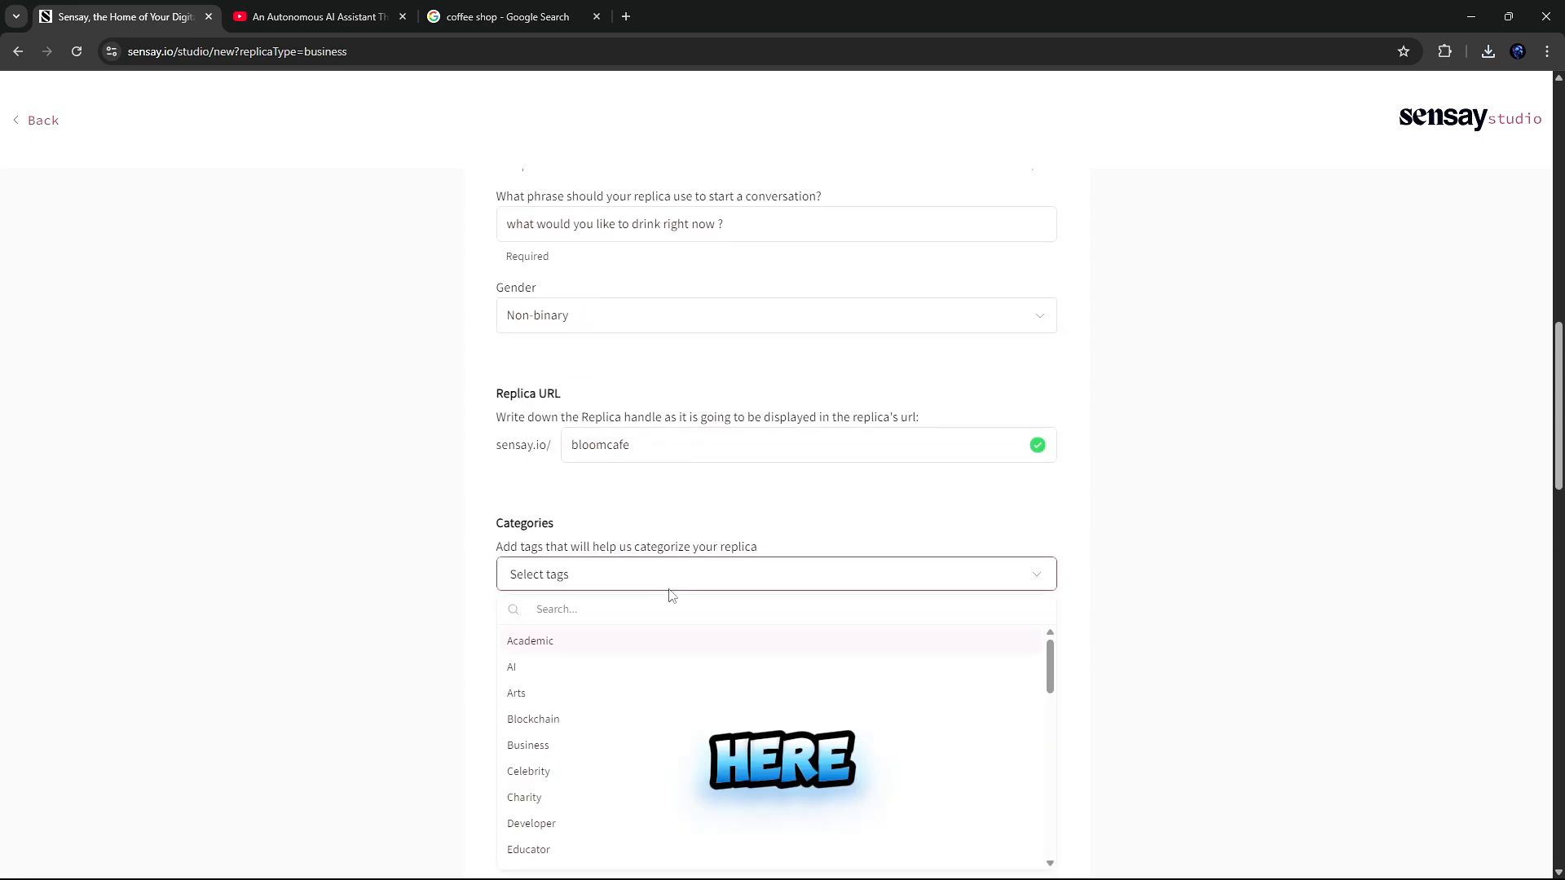
scroll("down", 3)
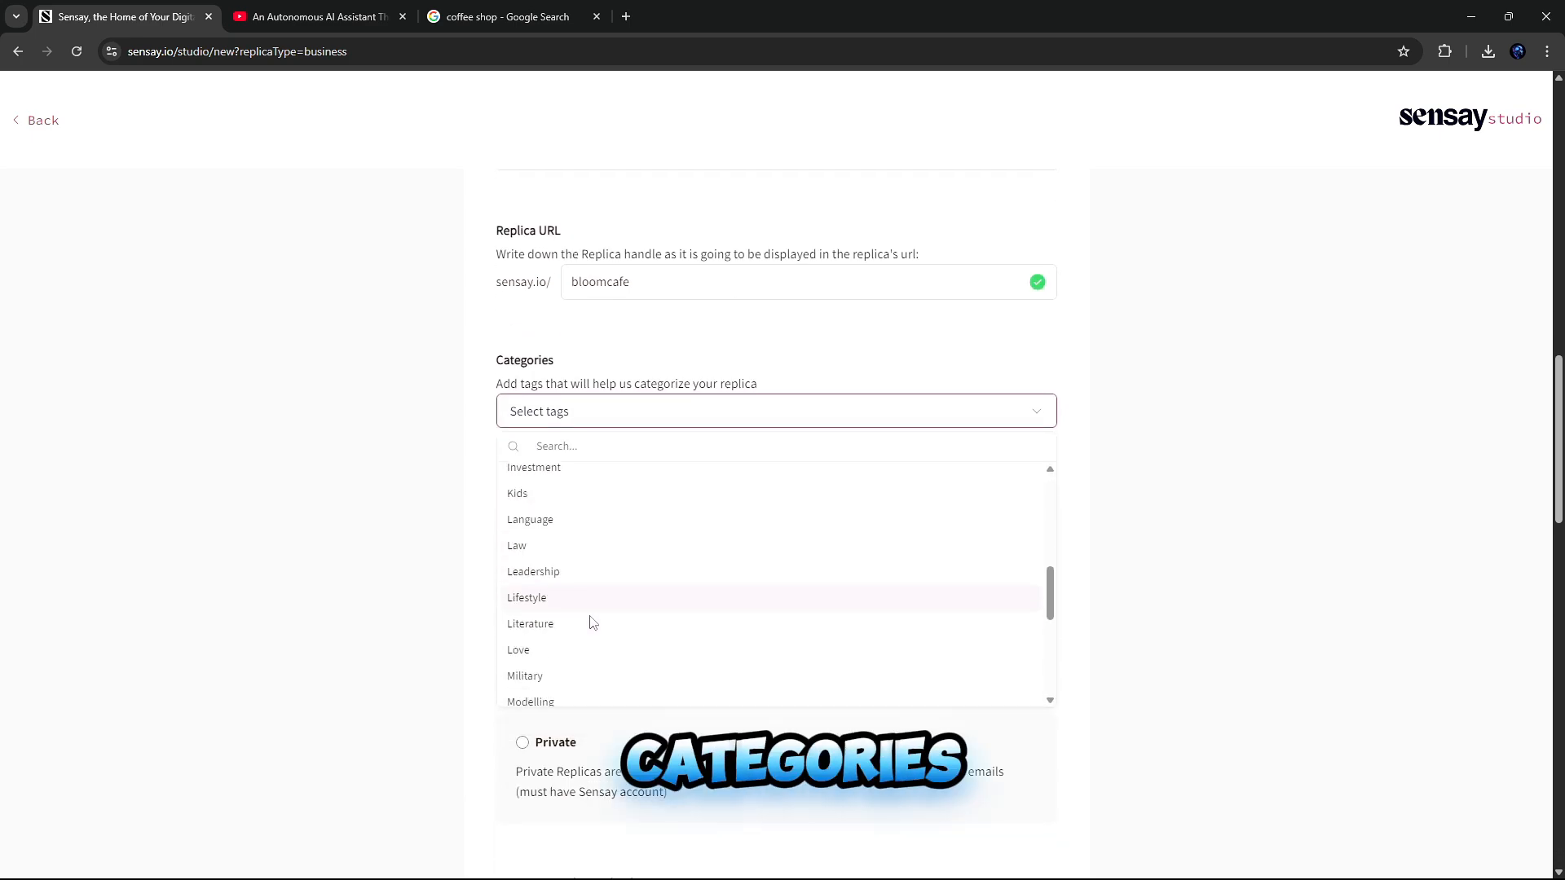
type("food")
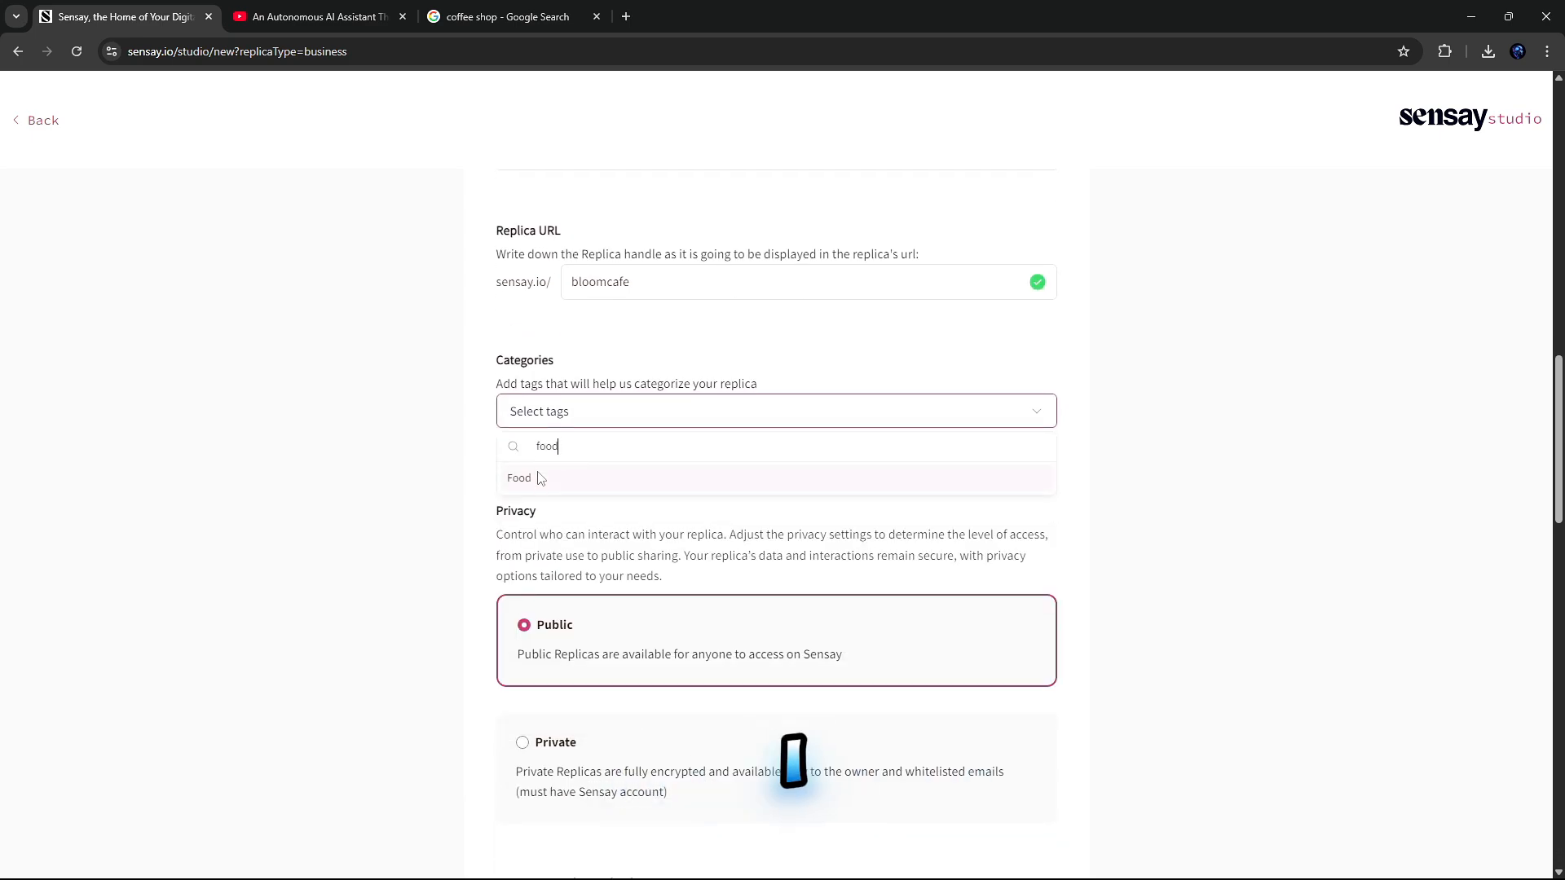
left_click(519, 477)
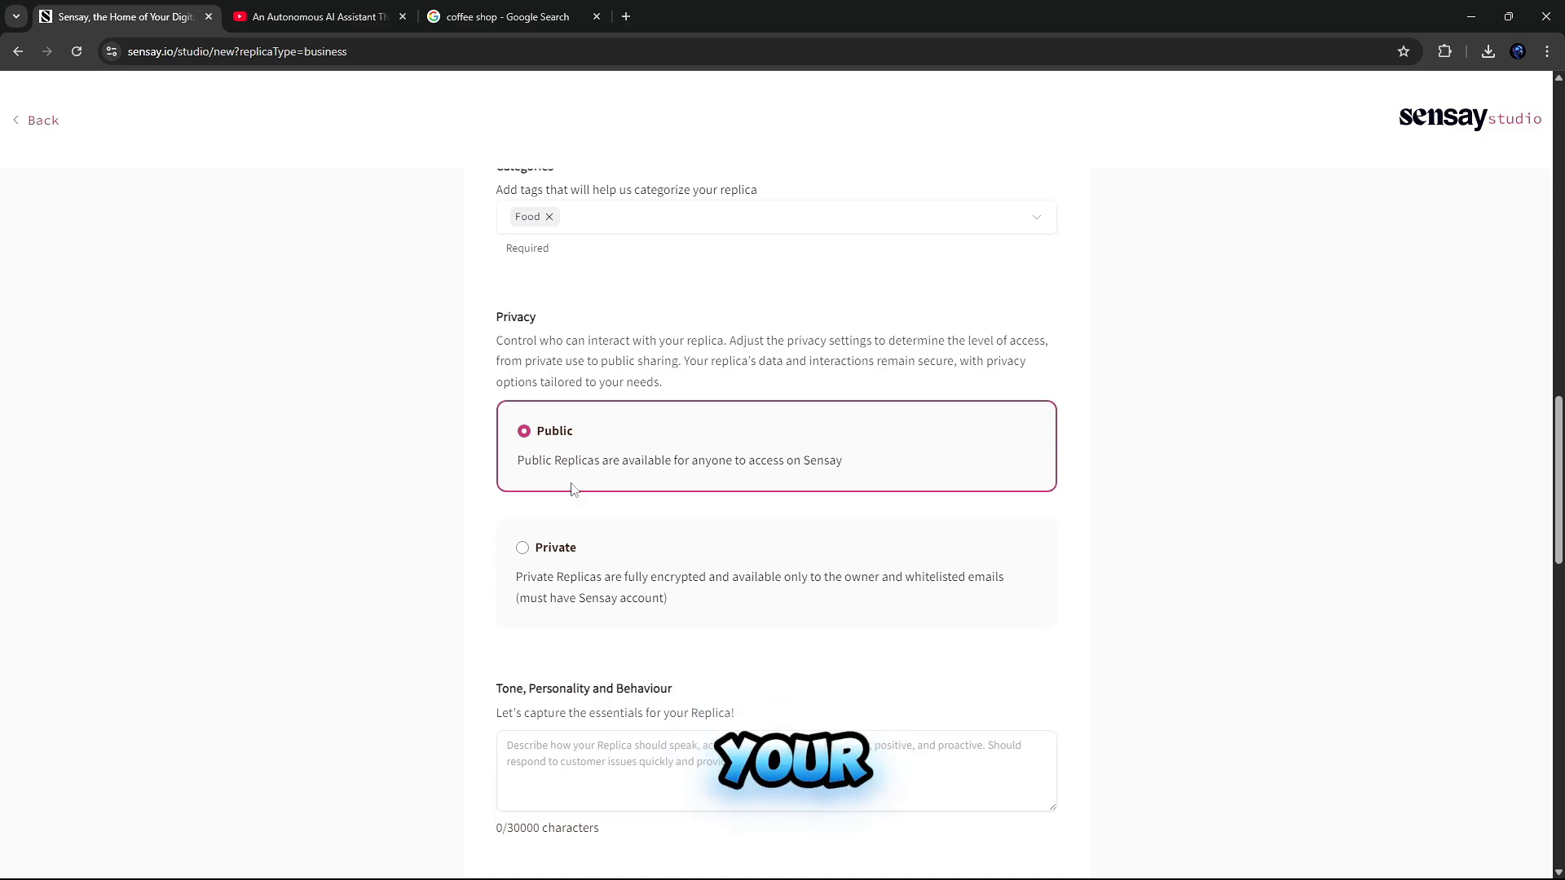
Step: Set the replica's personality to 'family, friendly' and scroll to the form's end
scroll("down", 3)
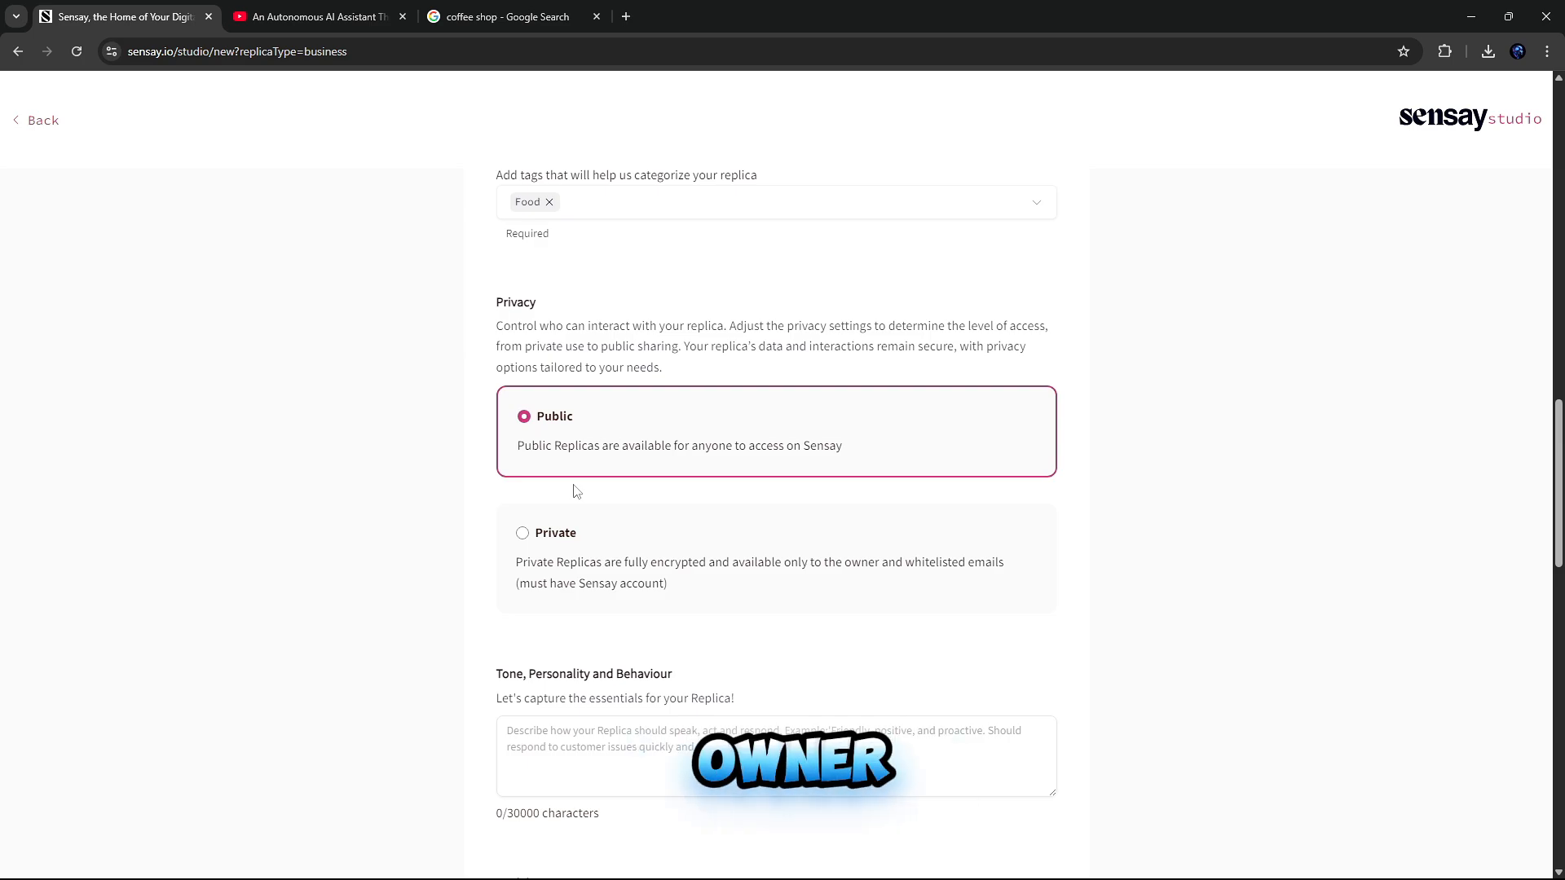
scroll("down", 3)
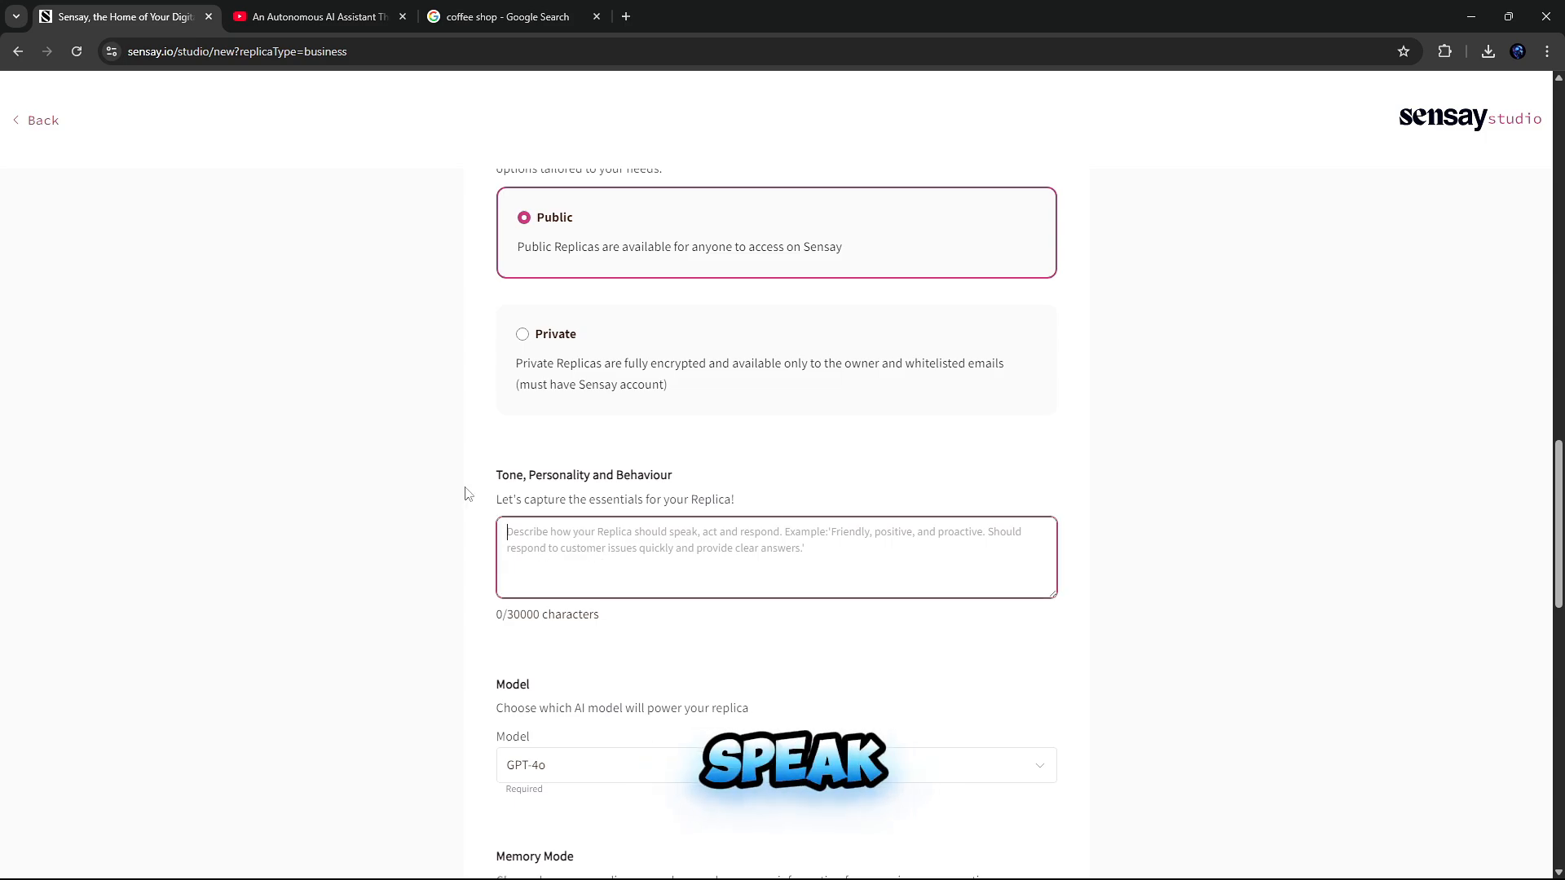
type("family, friendly")
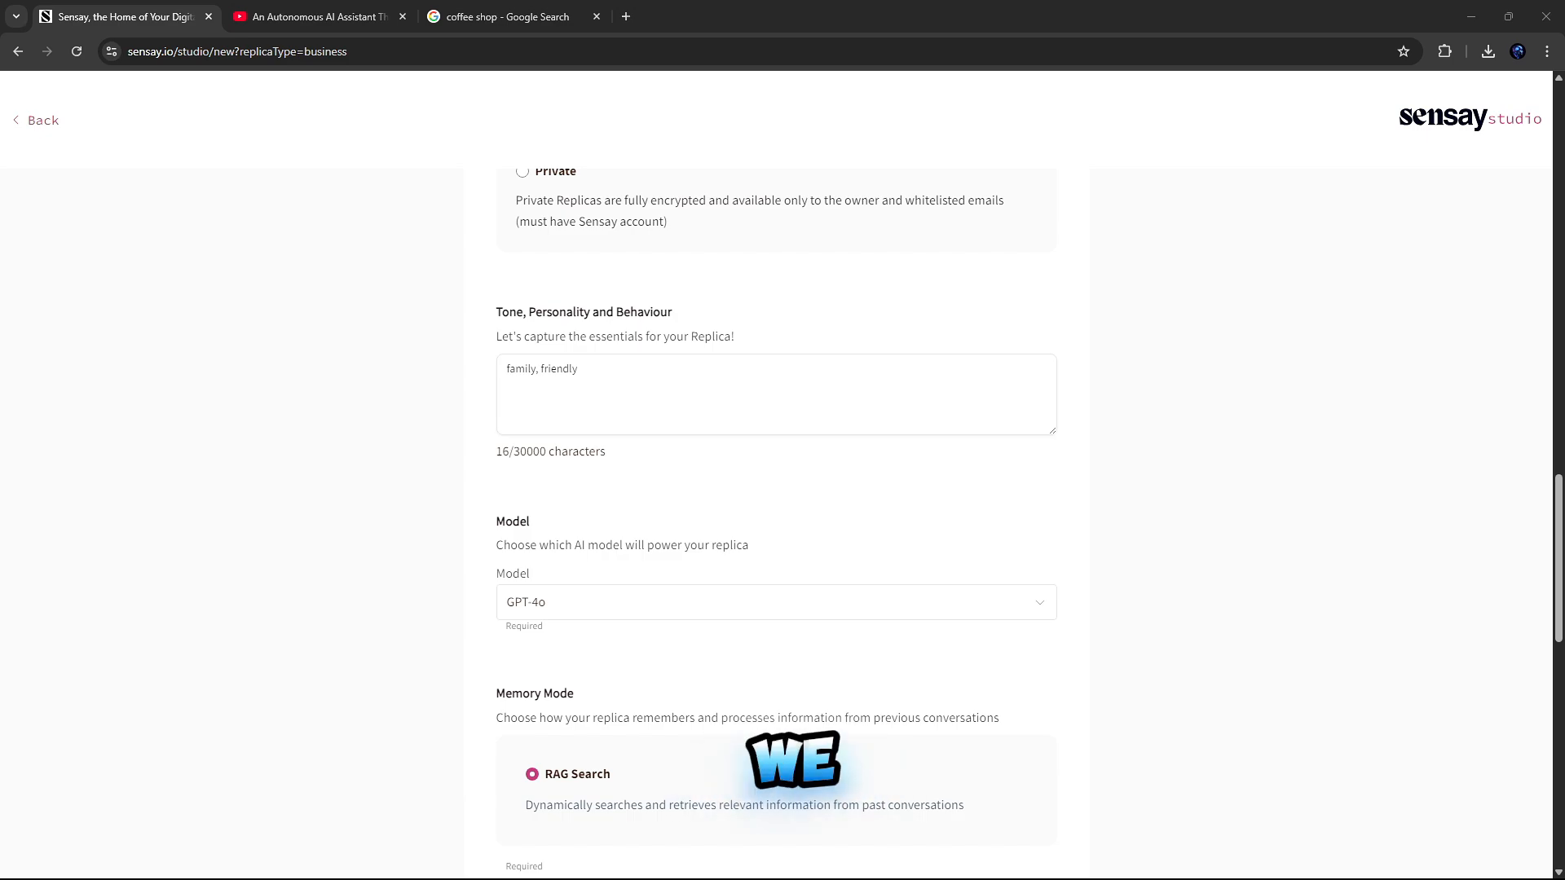
scroll("down", 3)
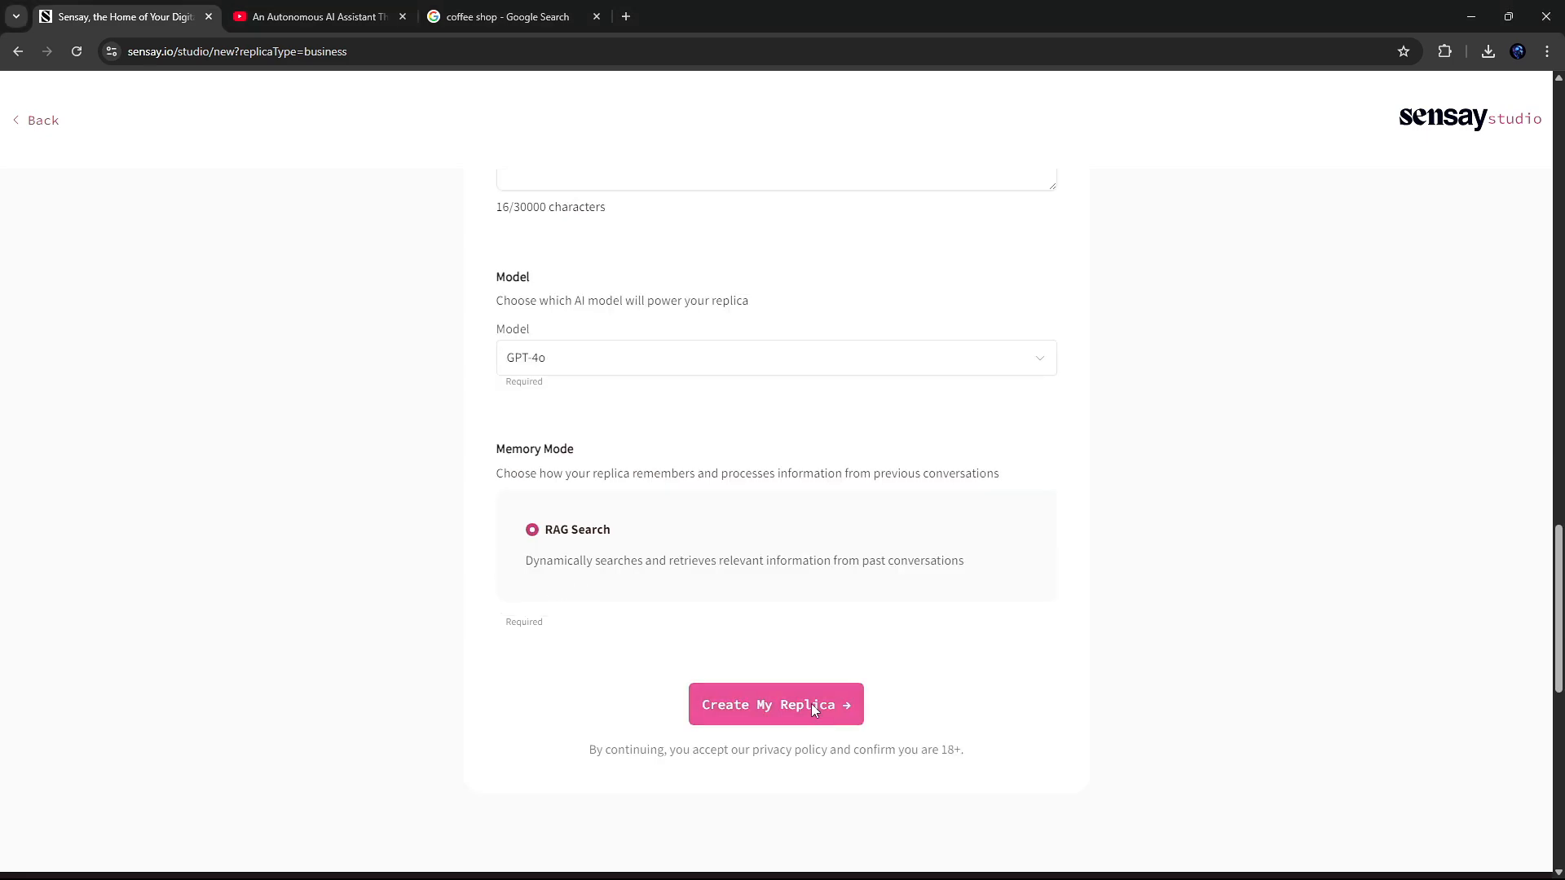
Step: Create Brew & bloom cafe, train it with the Clove file, and submit the customer-focus answer
left_click(775, 704)
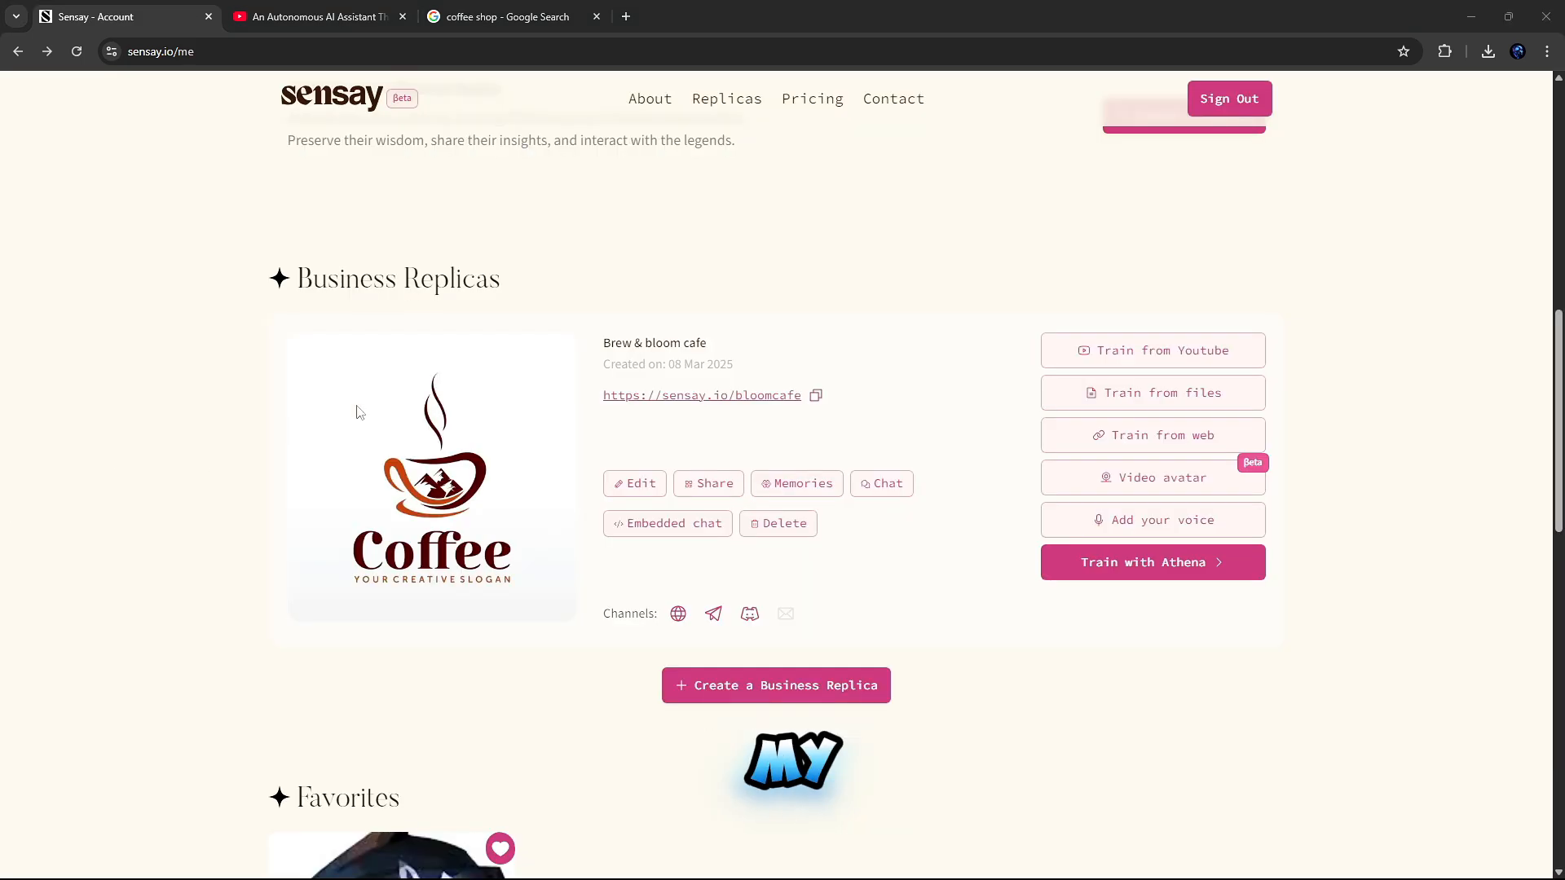
mouse_move(1081, 414)
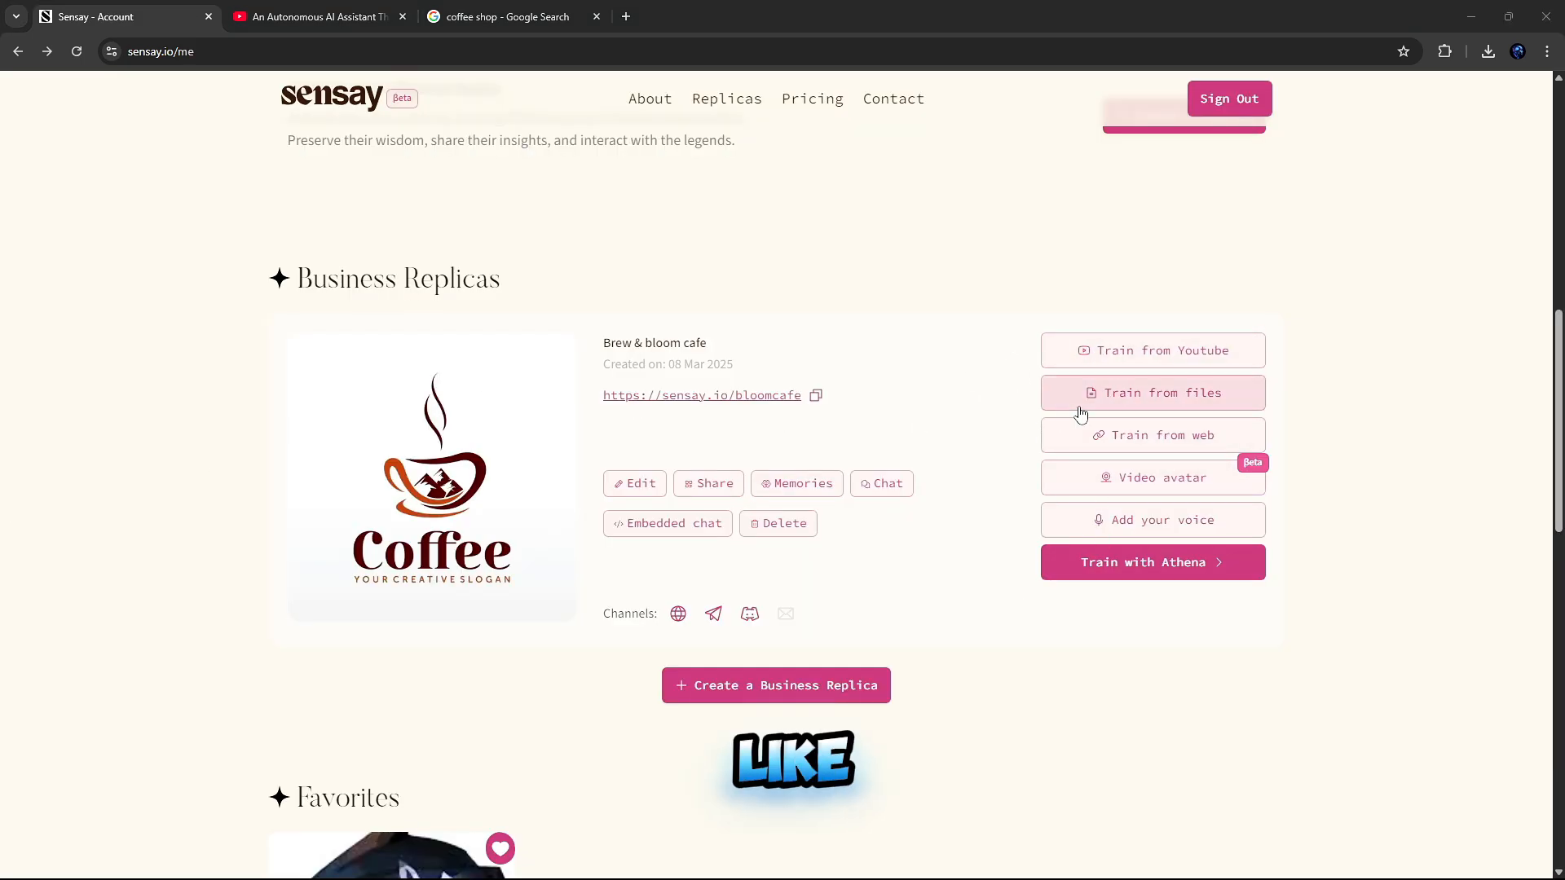
left_click(1152, 392)
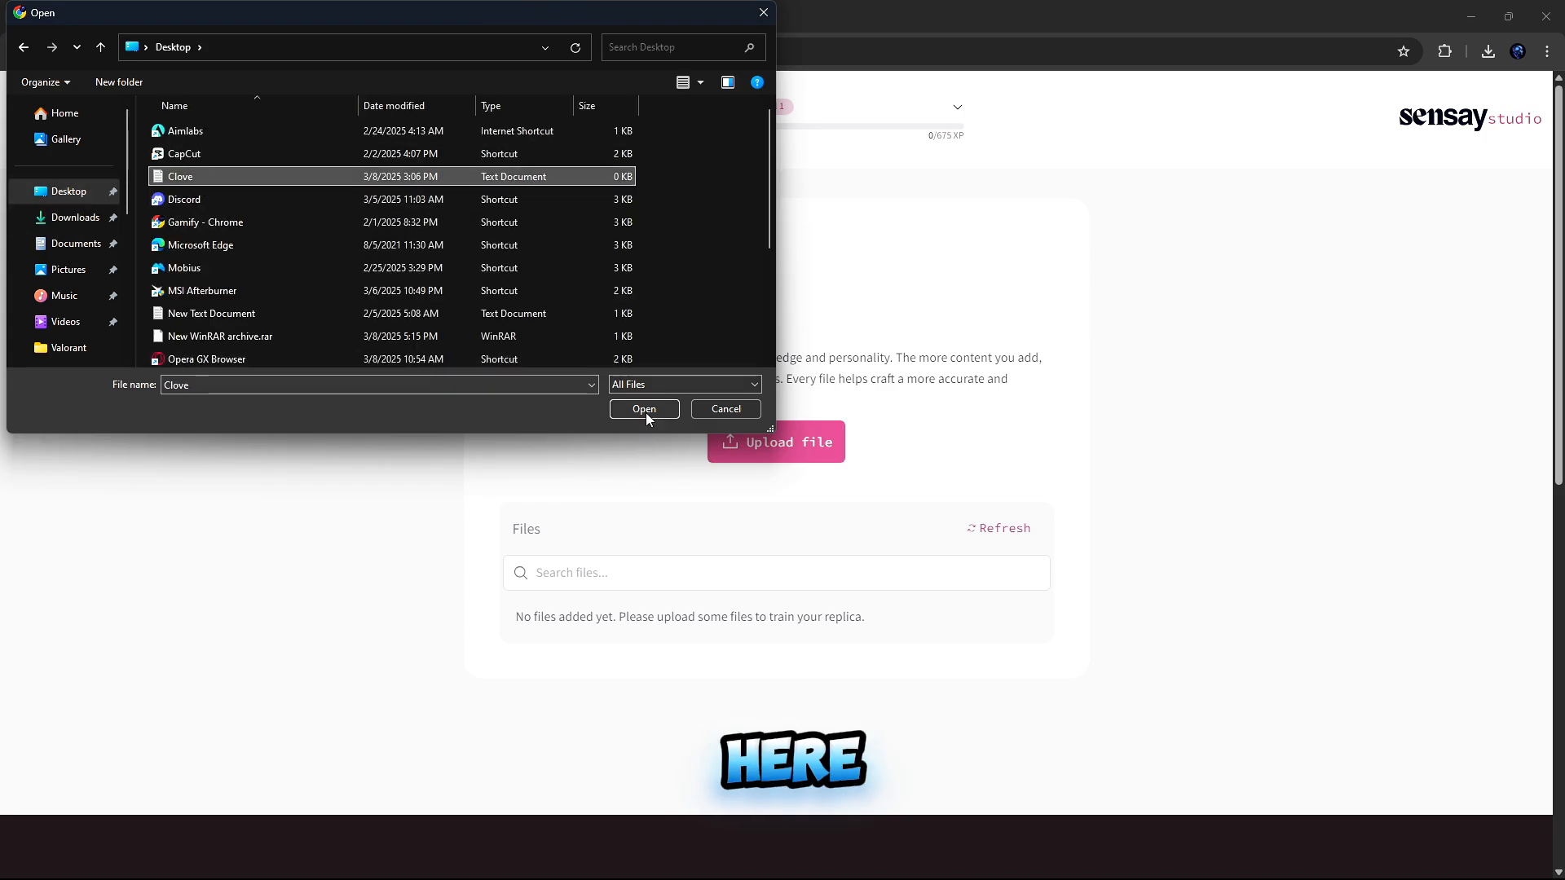
left_click(644, 409)
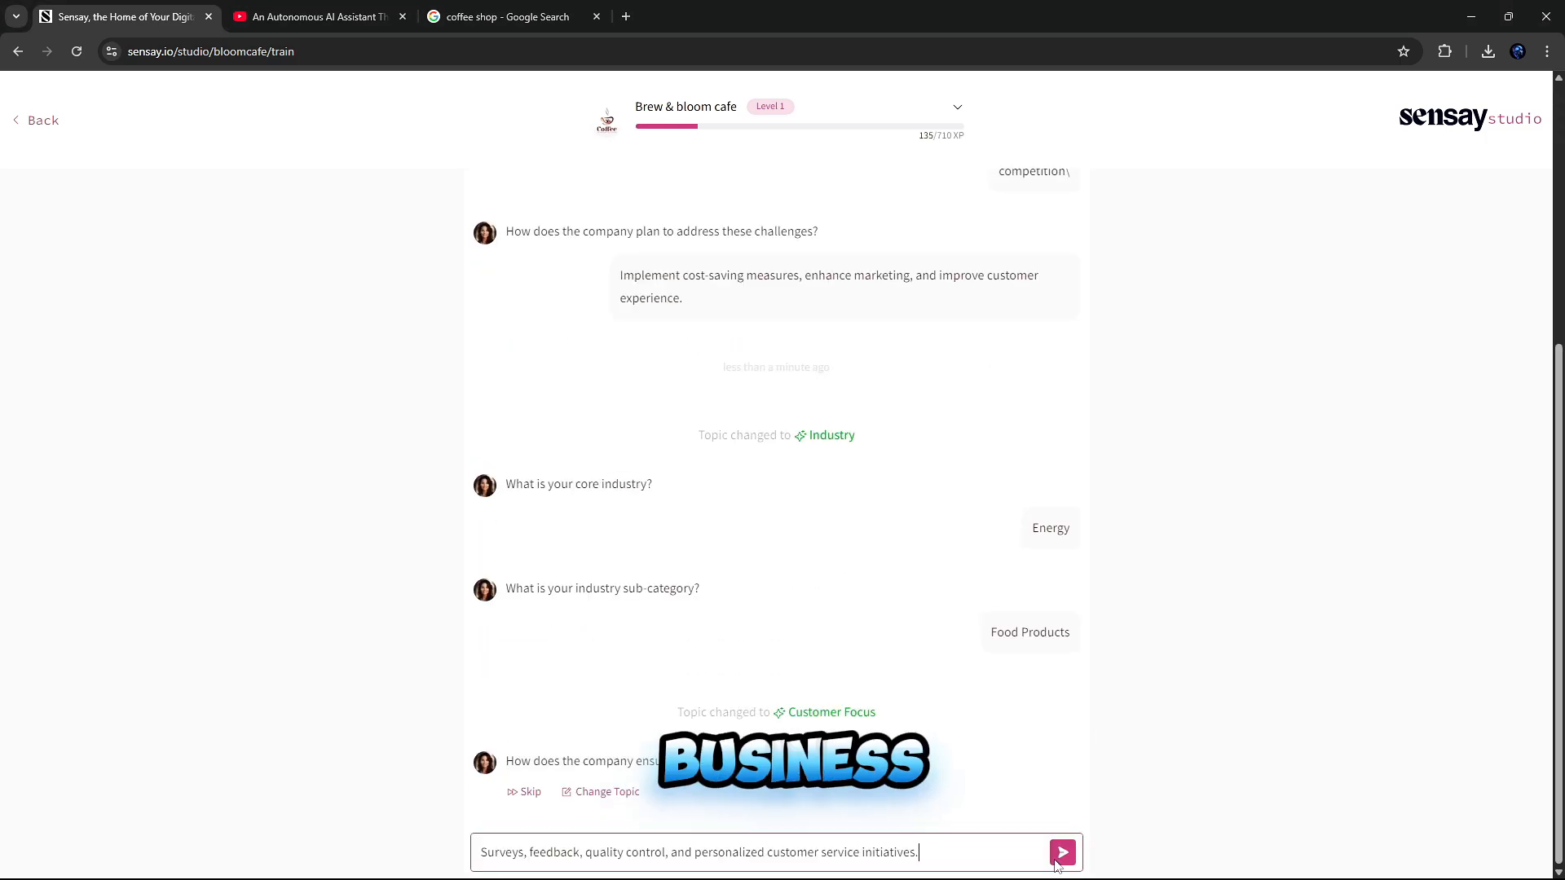
left_click(1061, 852)
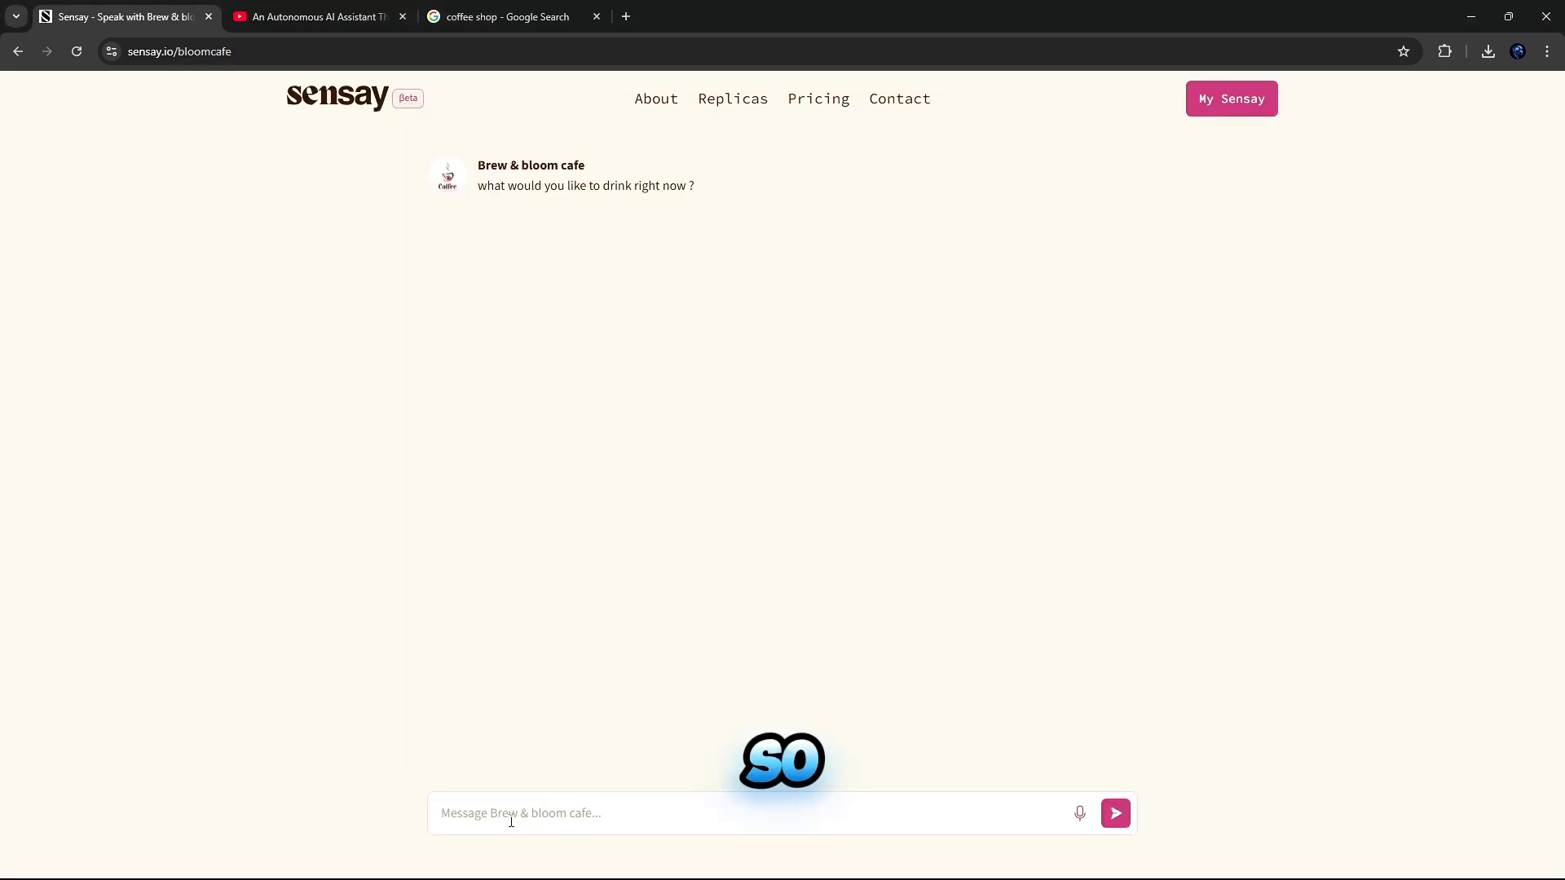
Step: Send 'hello' and 'i need 1 coffe please' to the cafe replica, then return to My Sensay
type("hel")
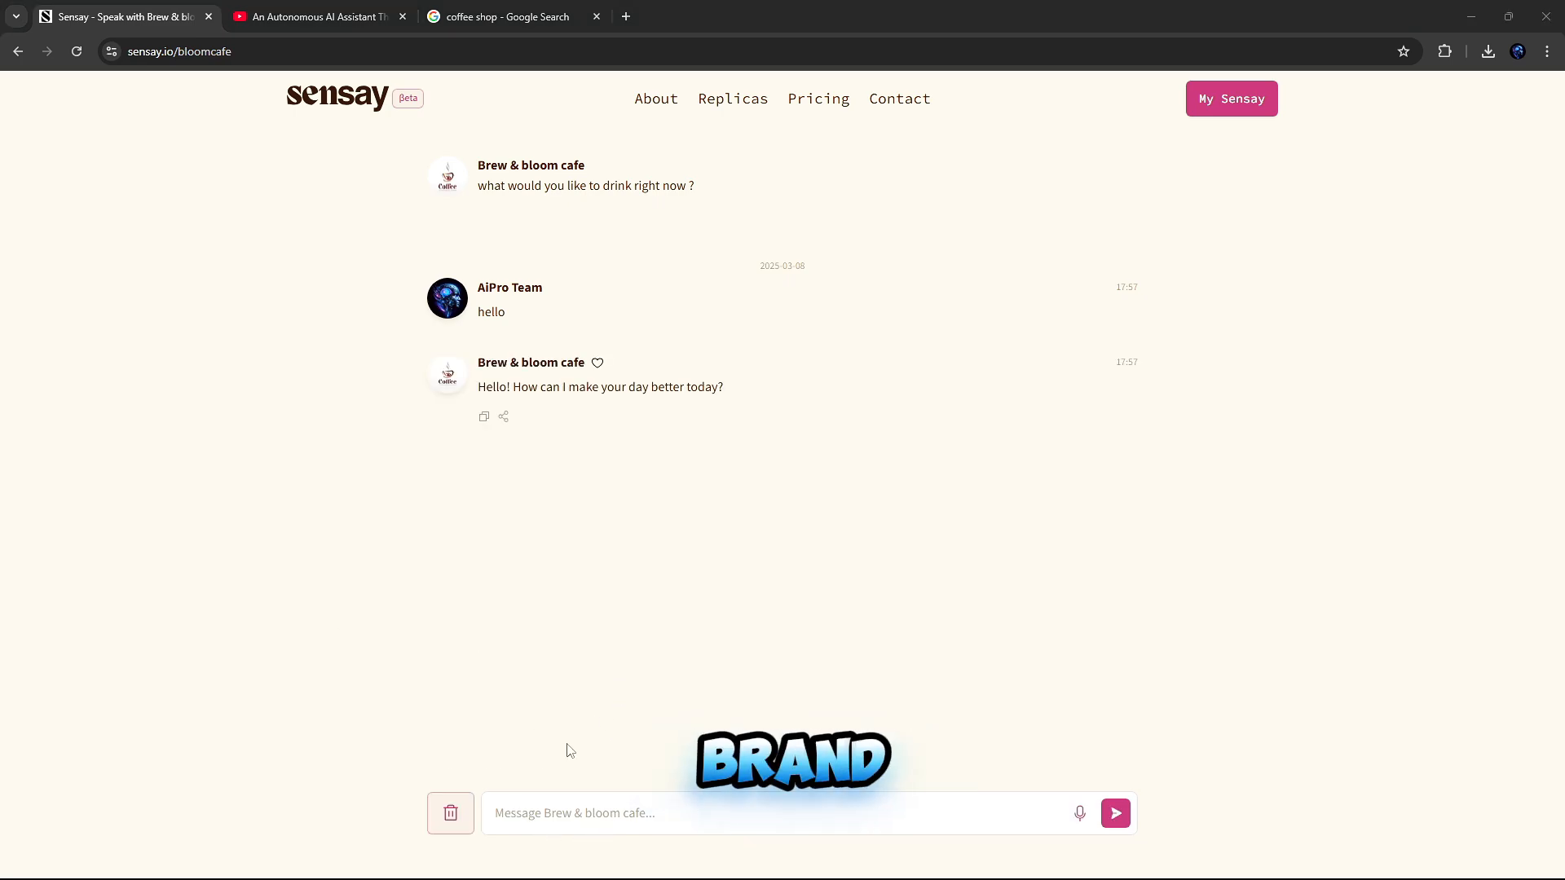
type("i nee")
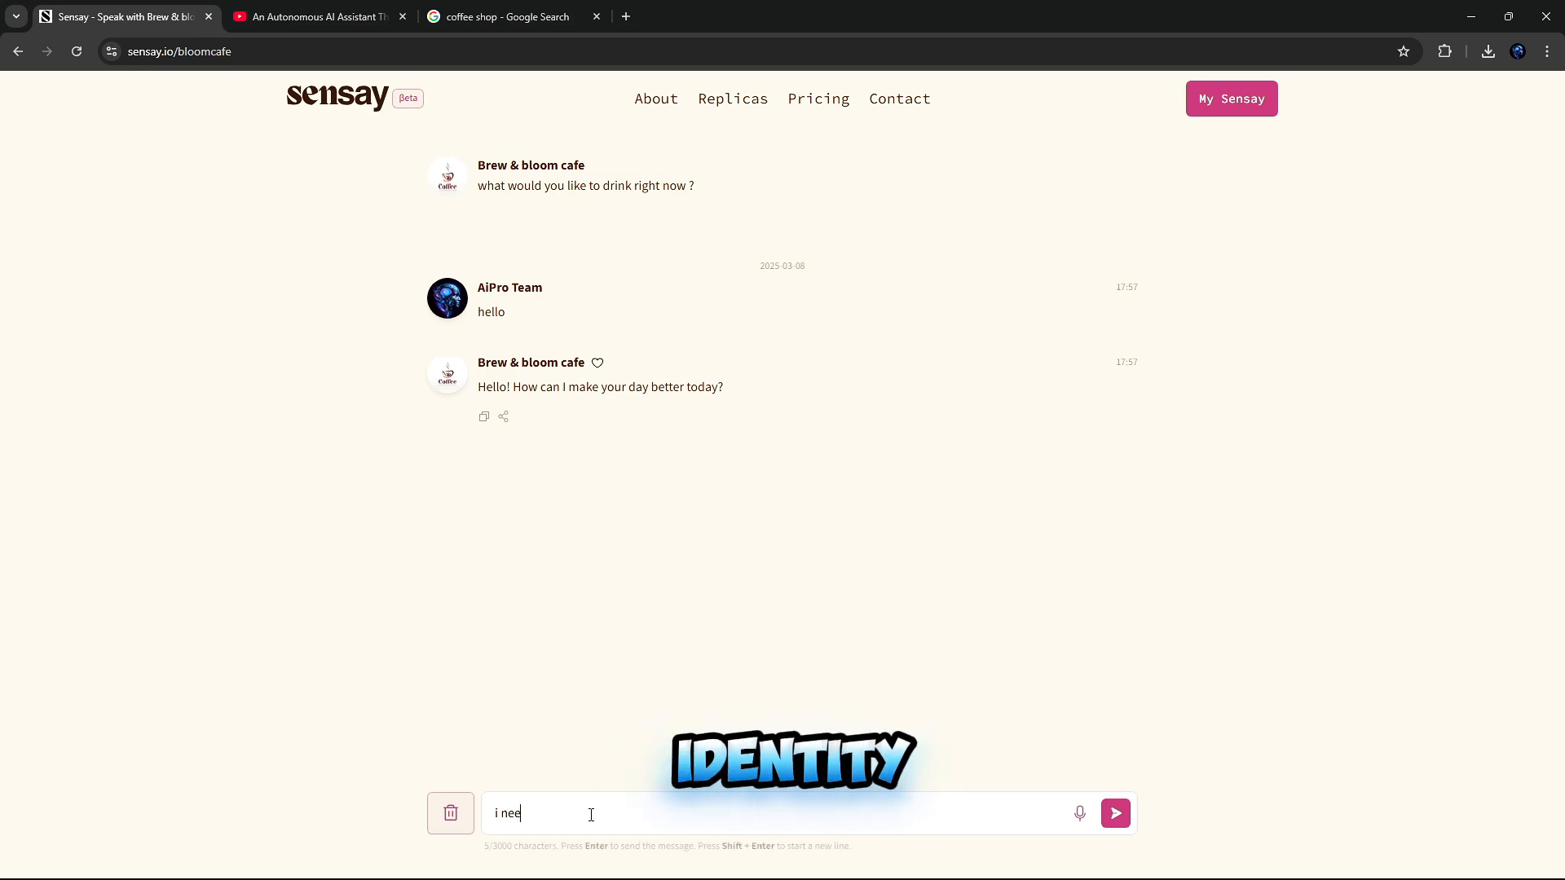
type("d 1")
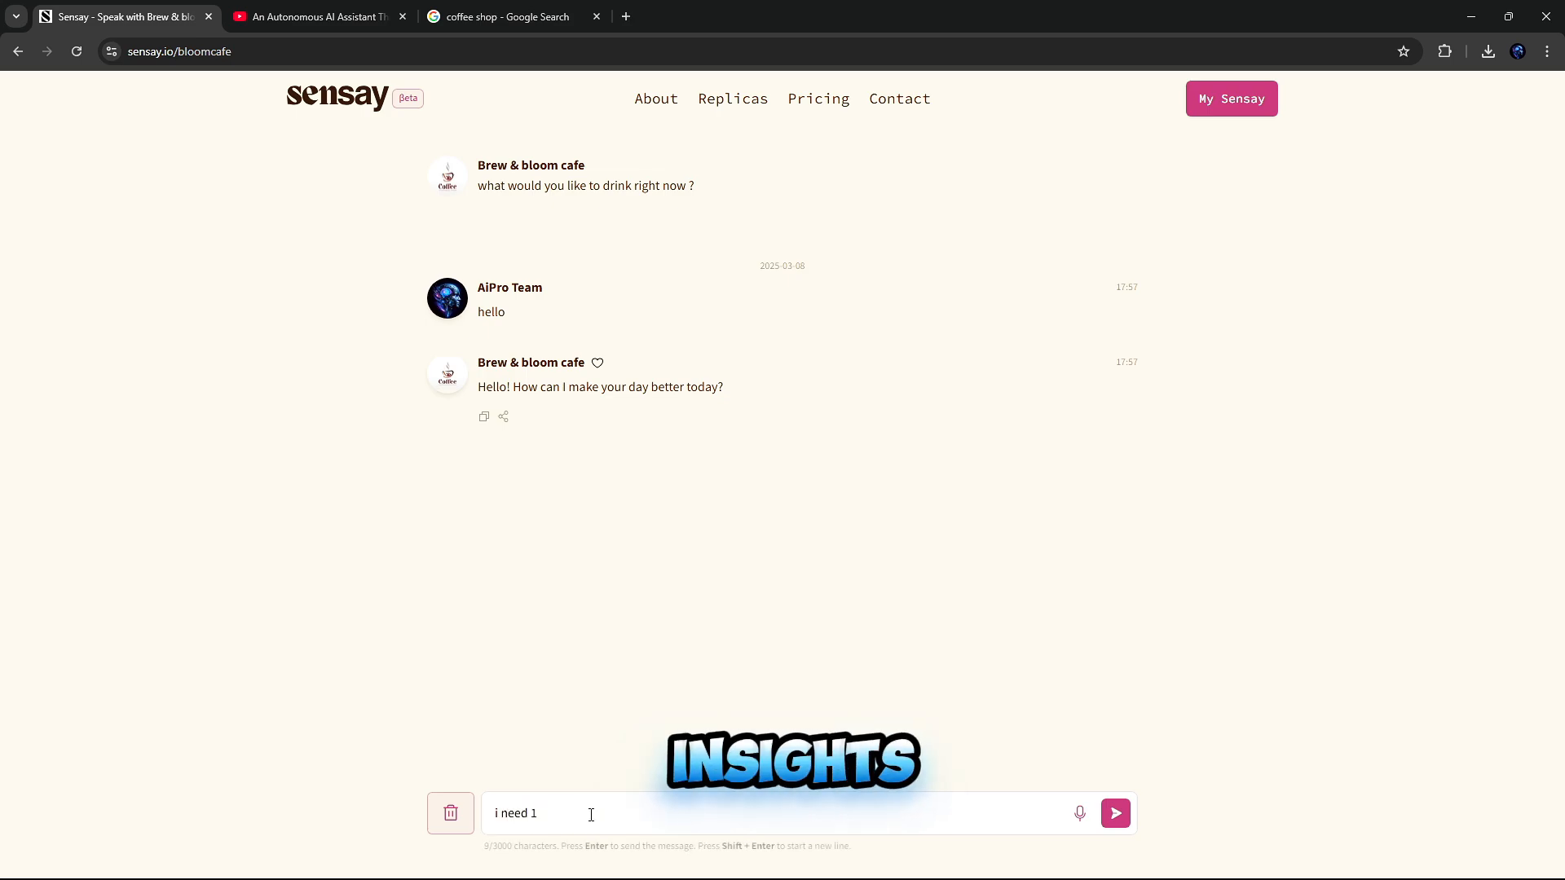
type("coffe p")
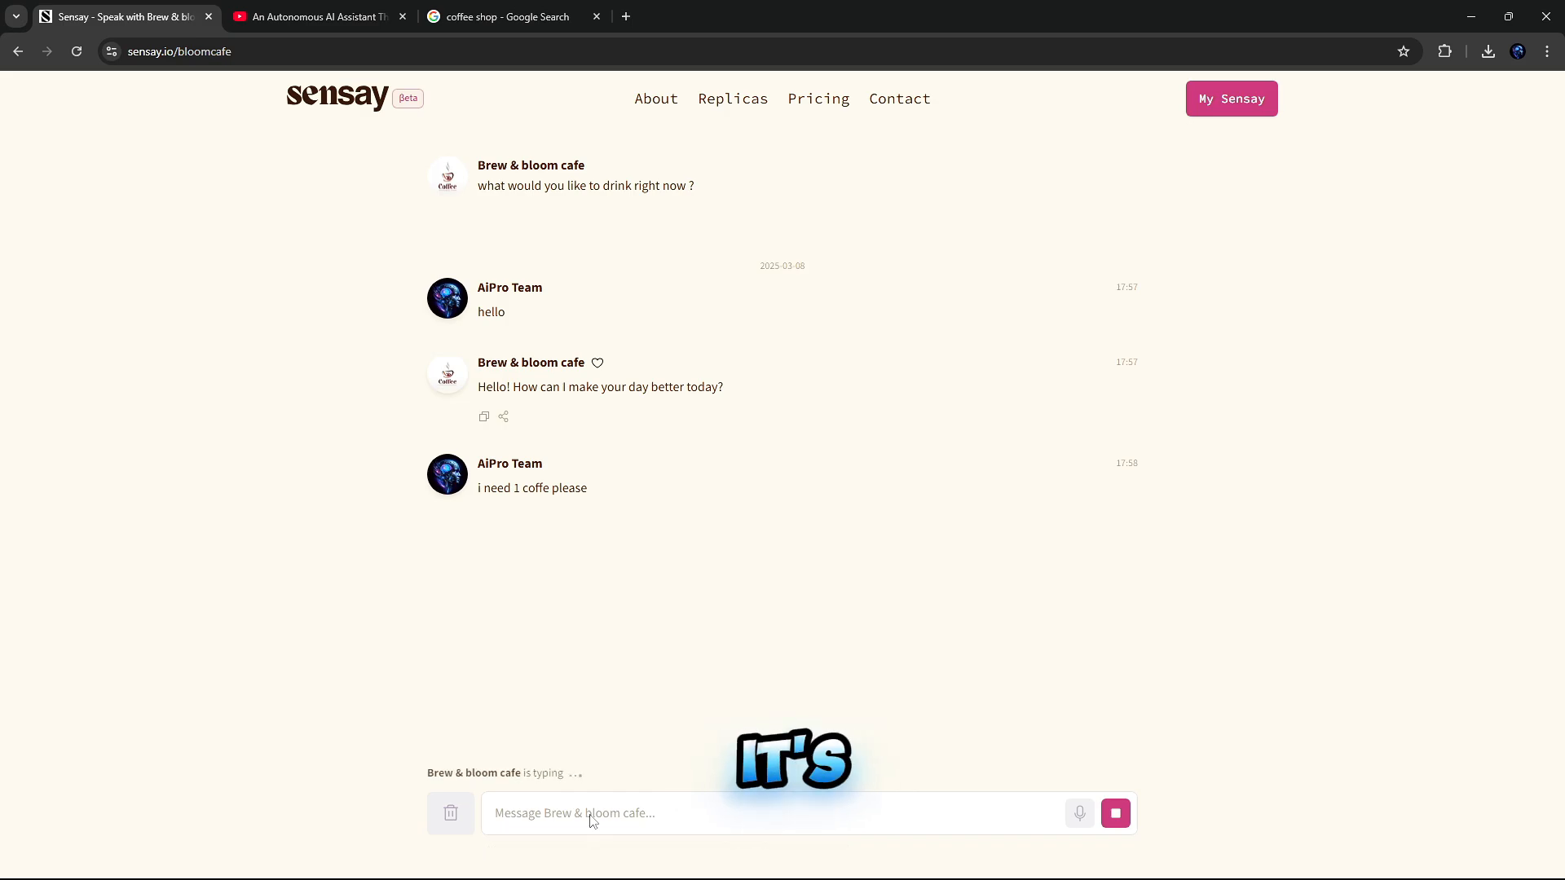
left_click(1231, 98)
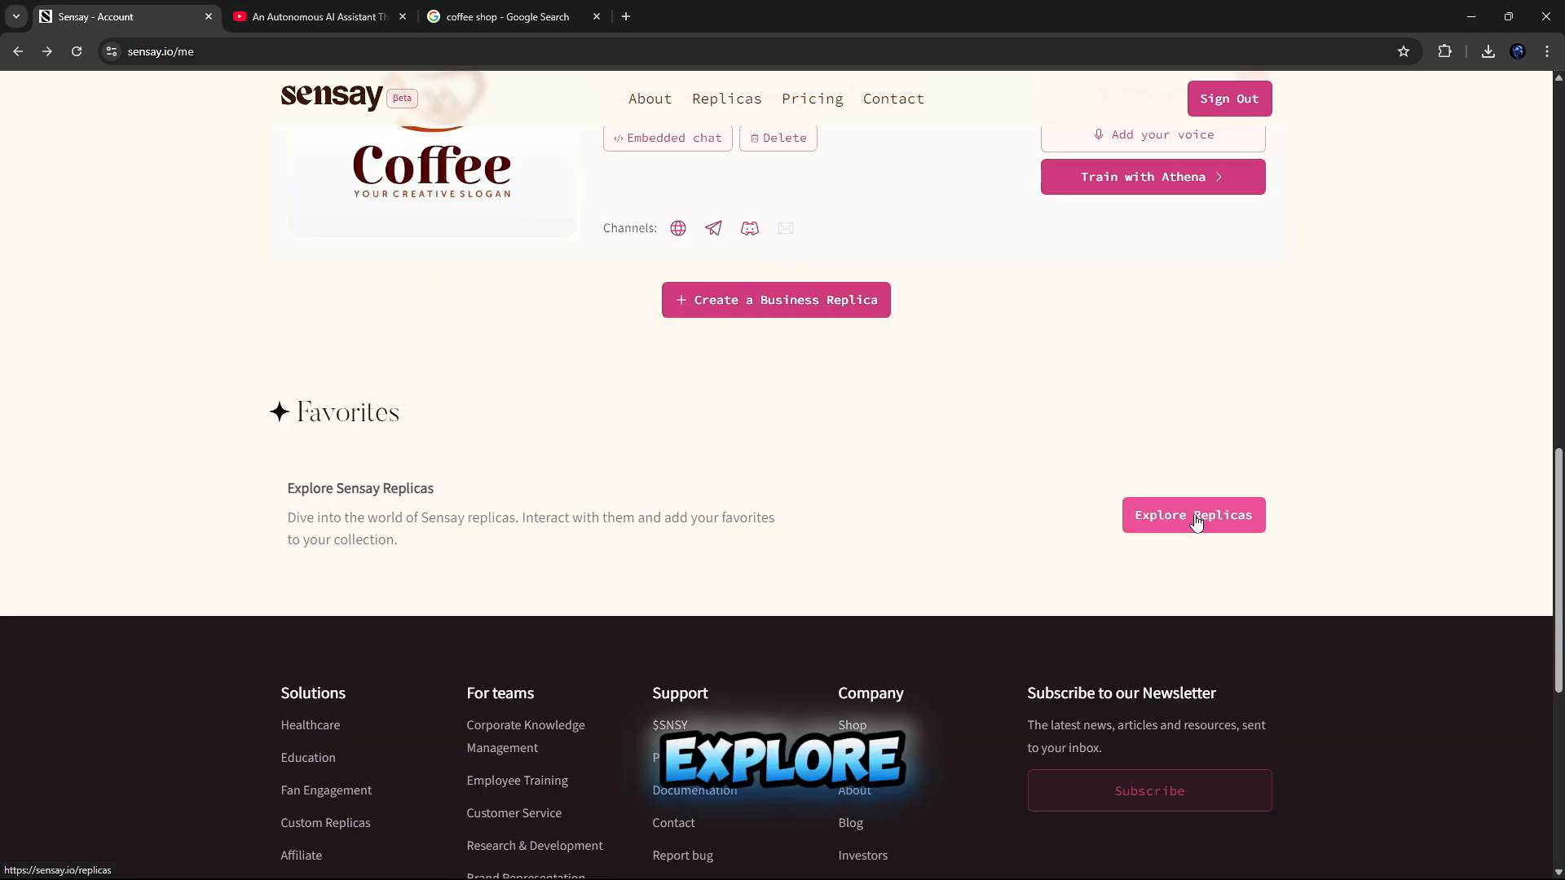
Step: Scroll the Explore Replicas gallery and open Albert Einstein's chat
left_click(1193, 515)
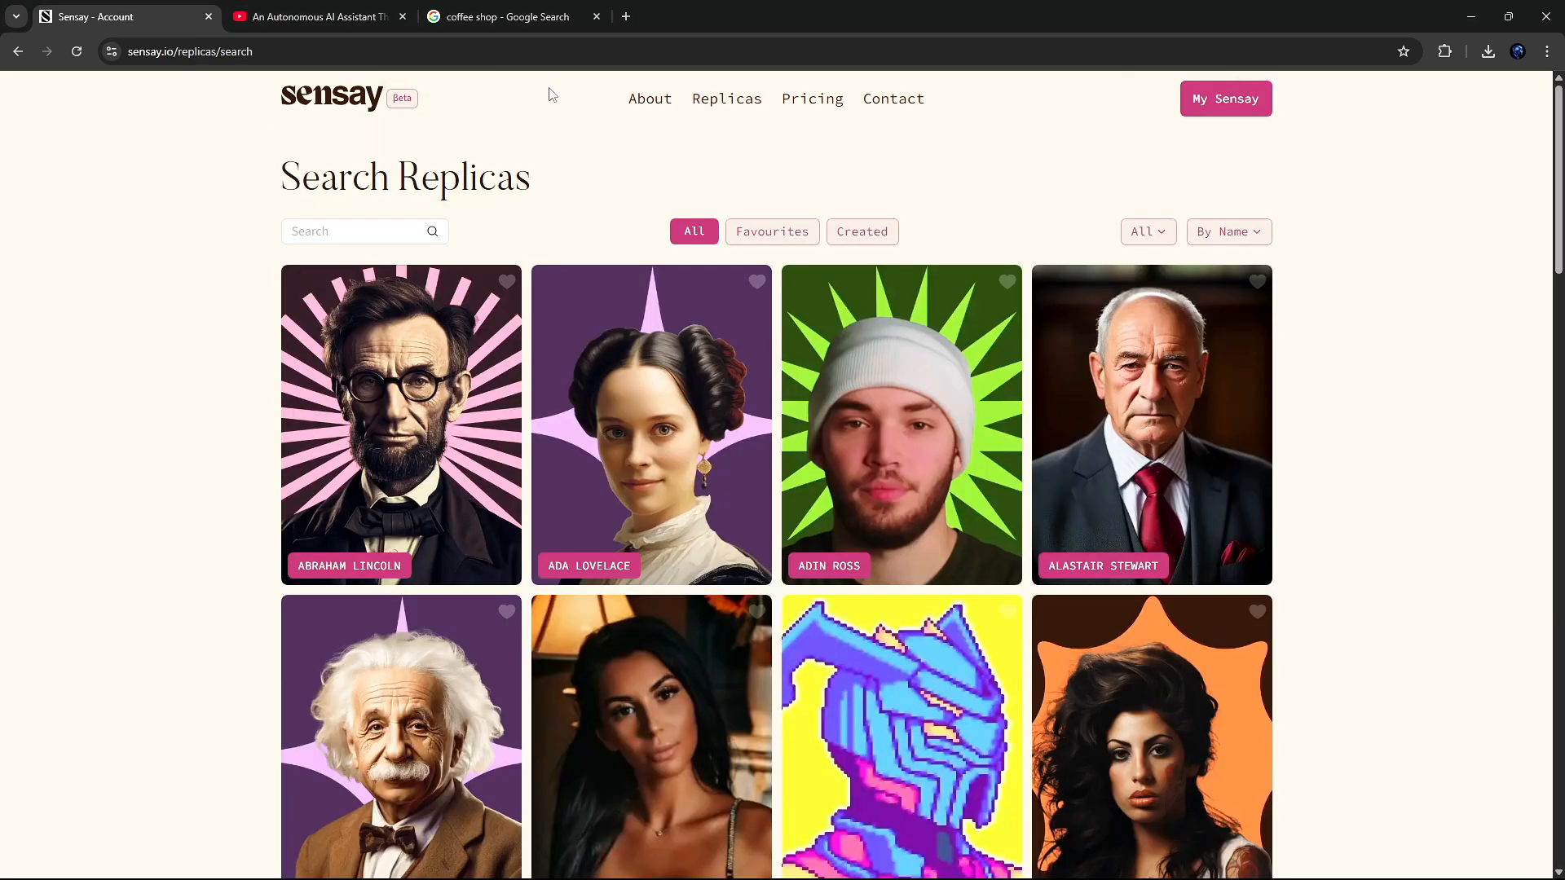
scroll("down", 3)
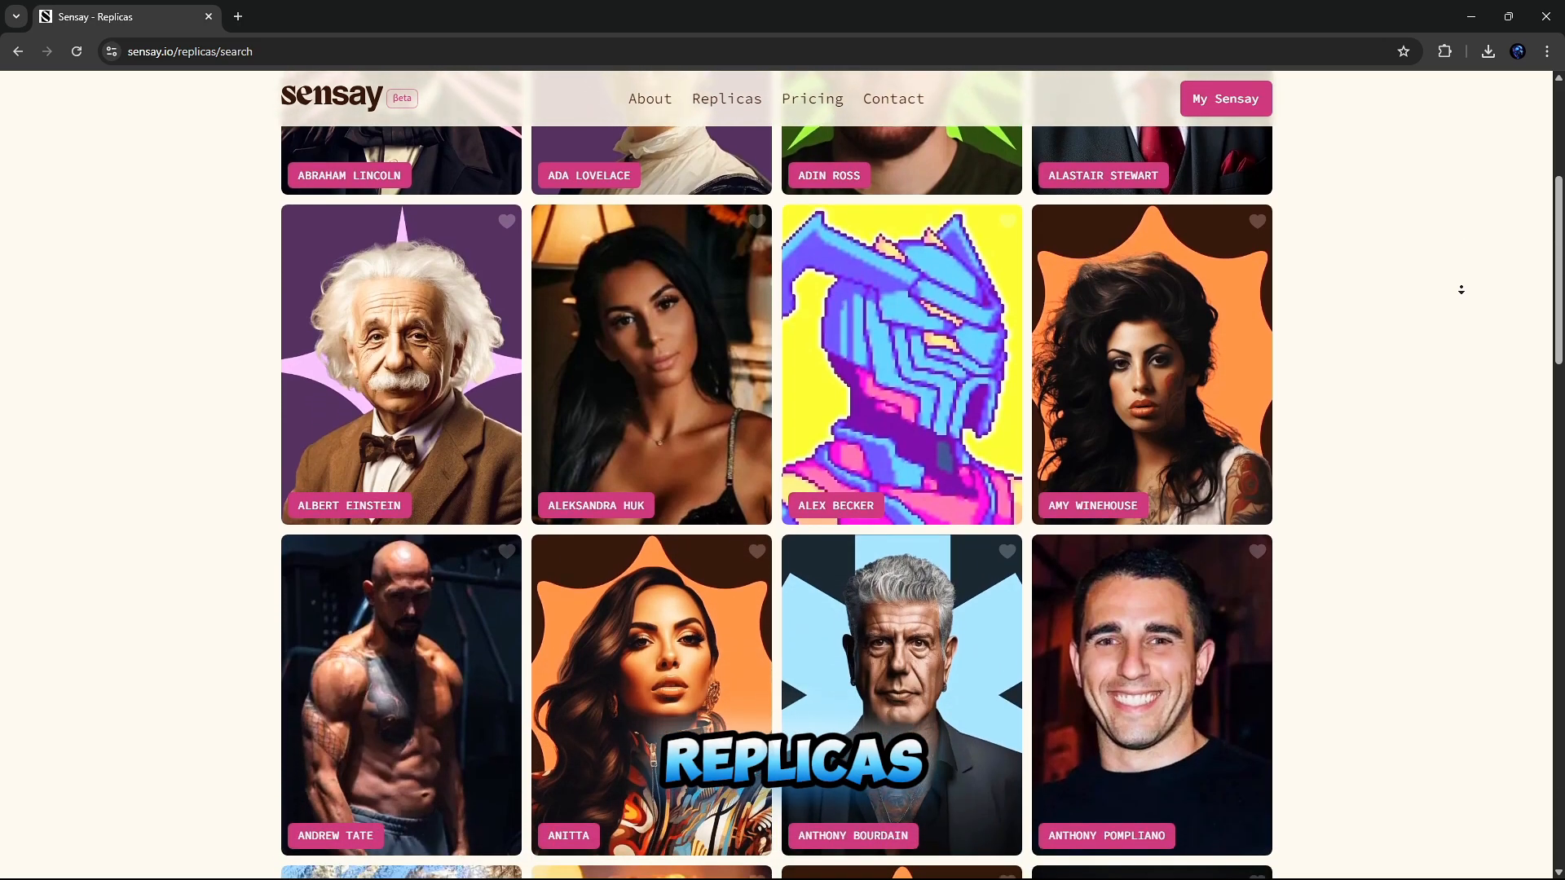
scroll("down", 3)
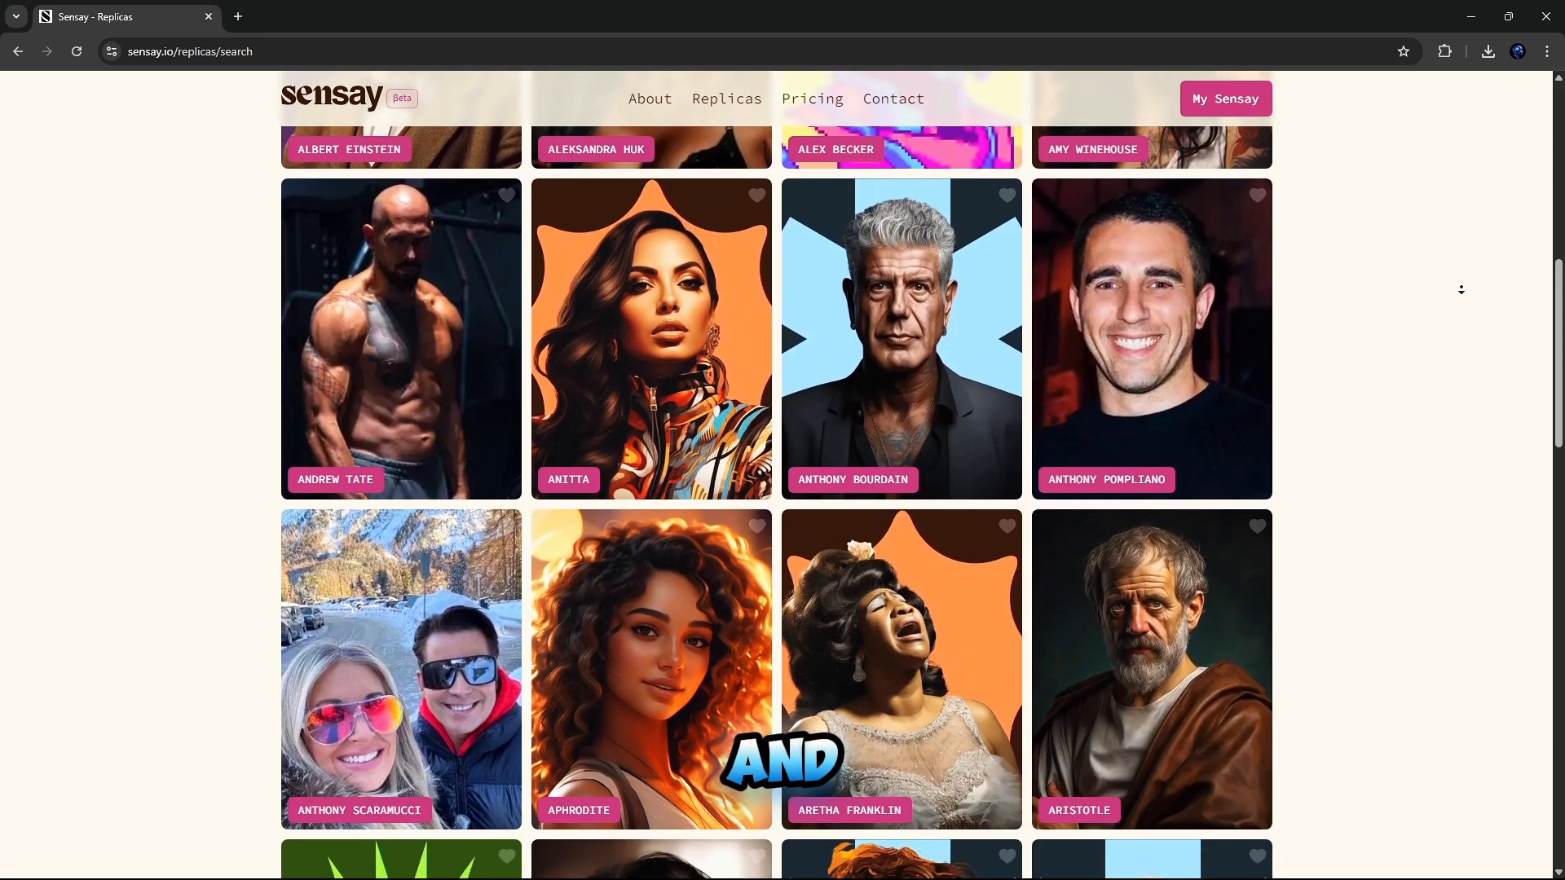
scroll("up", 3)
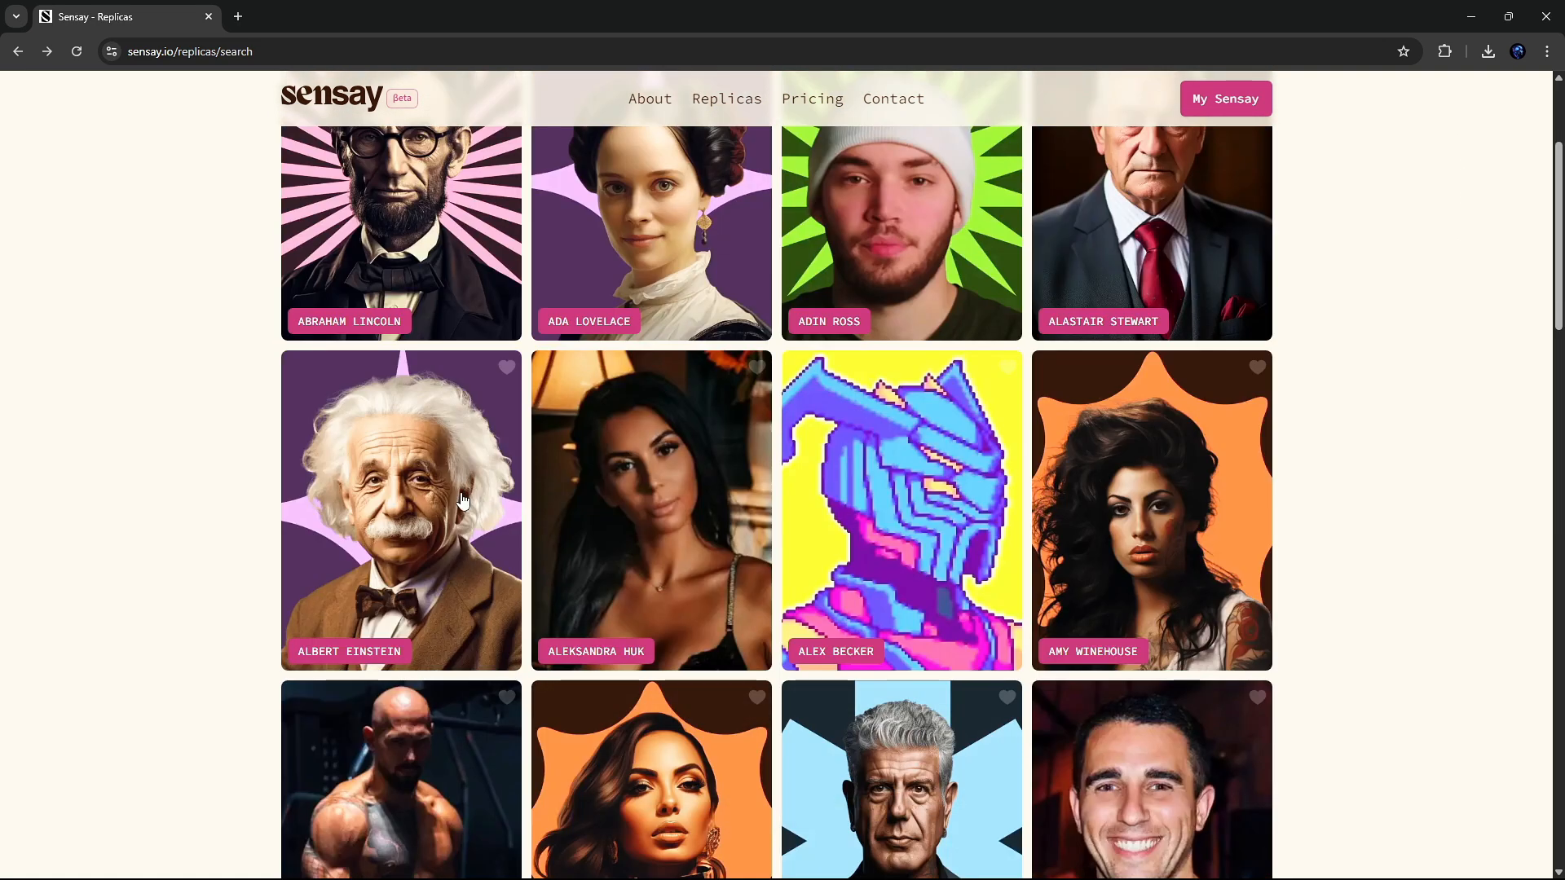
left_click(400, 510)
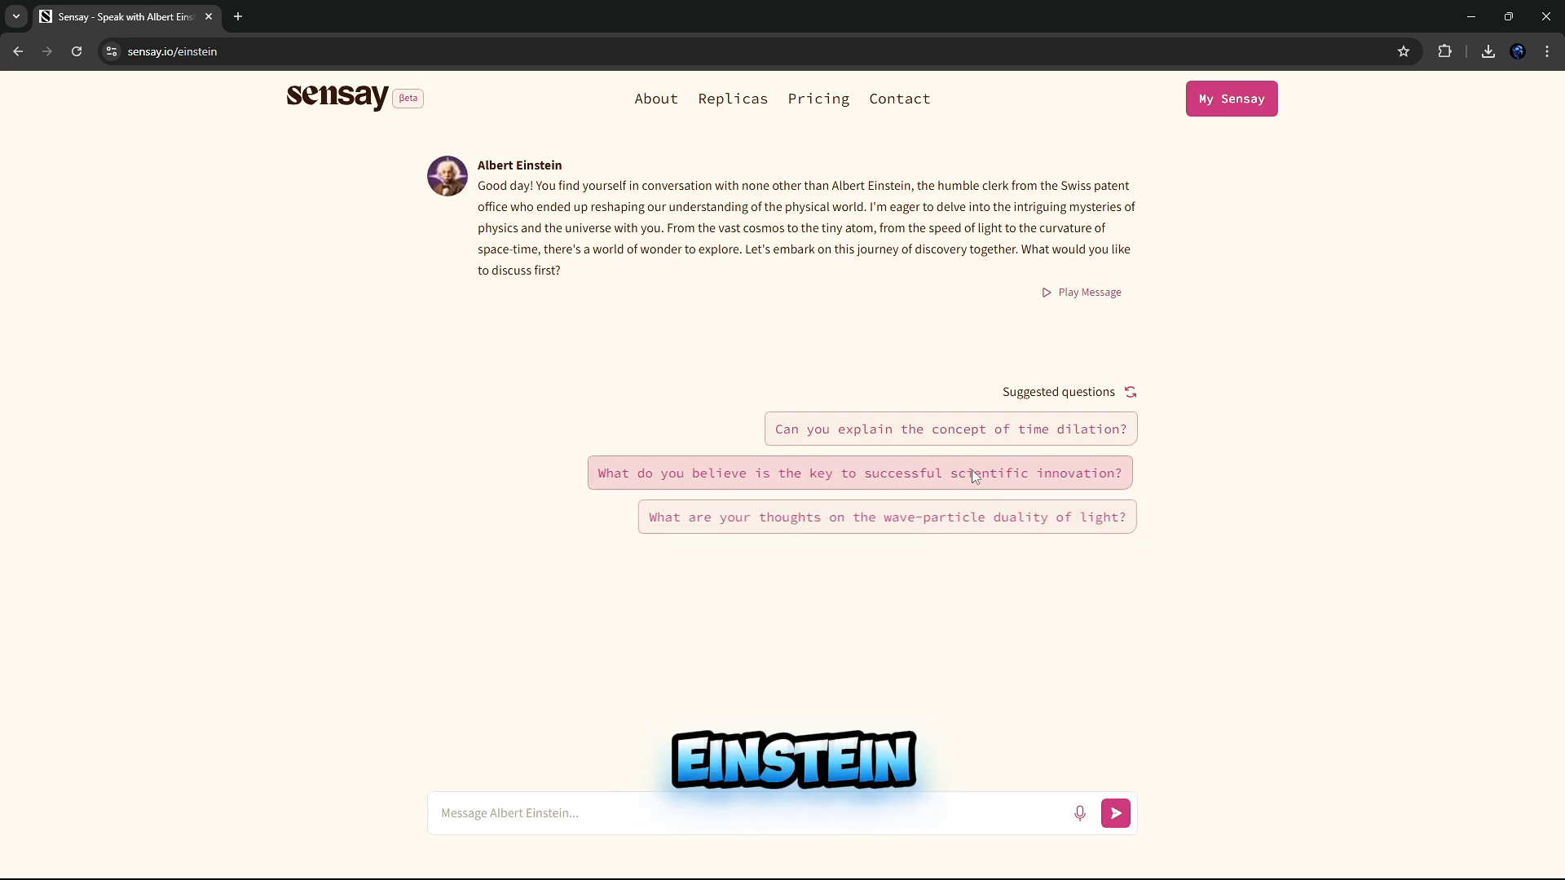
Step: Play Einstein's greeting, ask him about time dilation, then open the Pricing page
left_click(1080, 291)
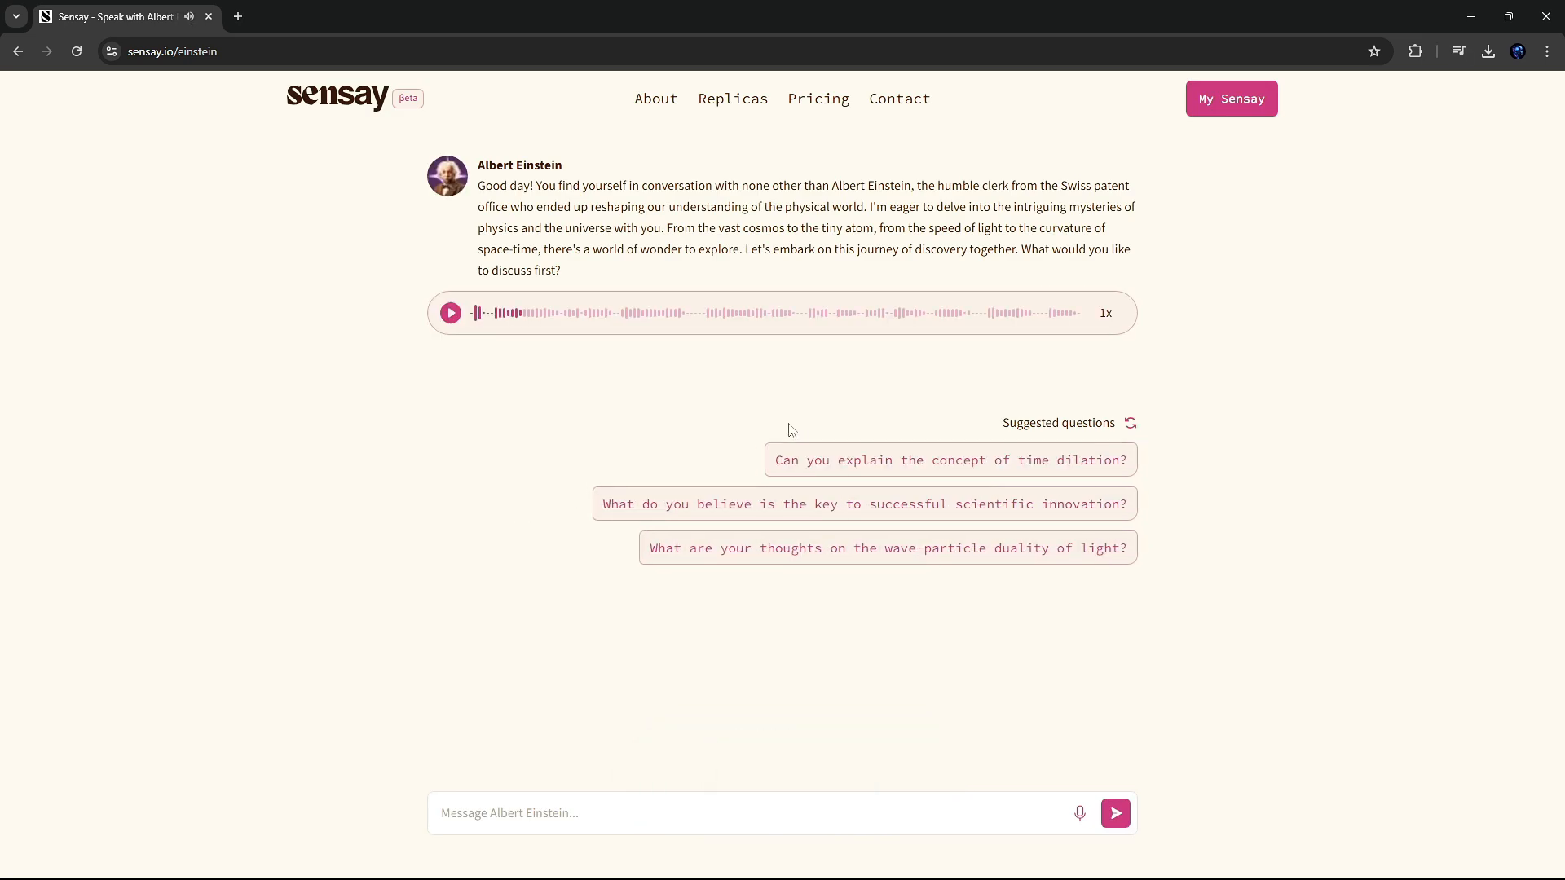
left_click(947, 459)
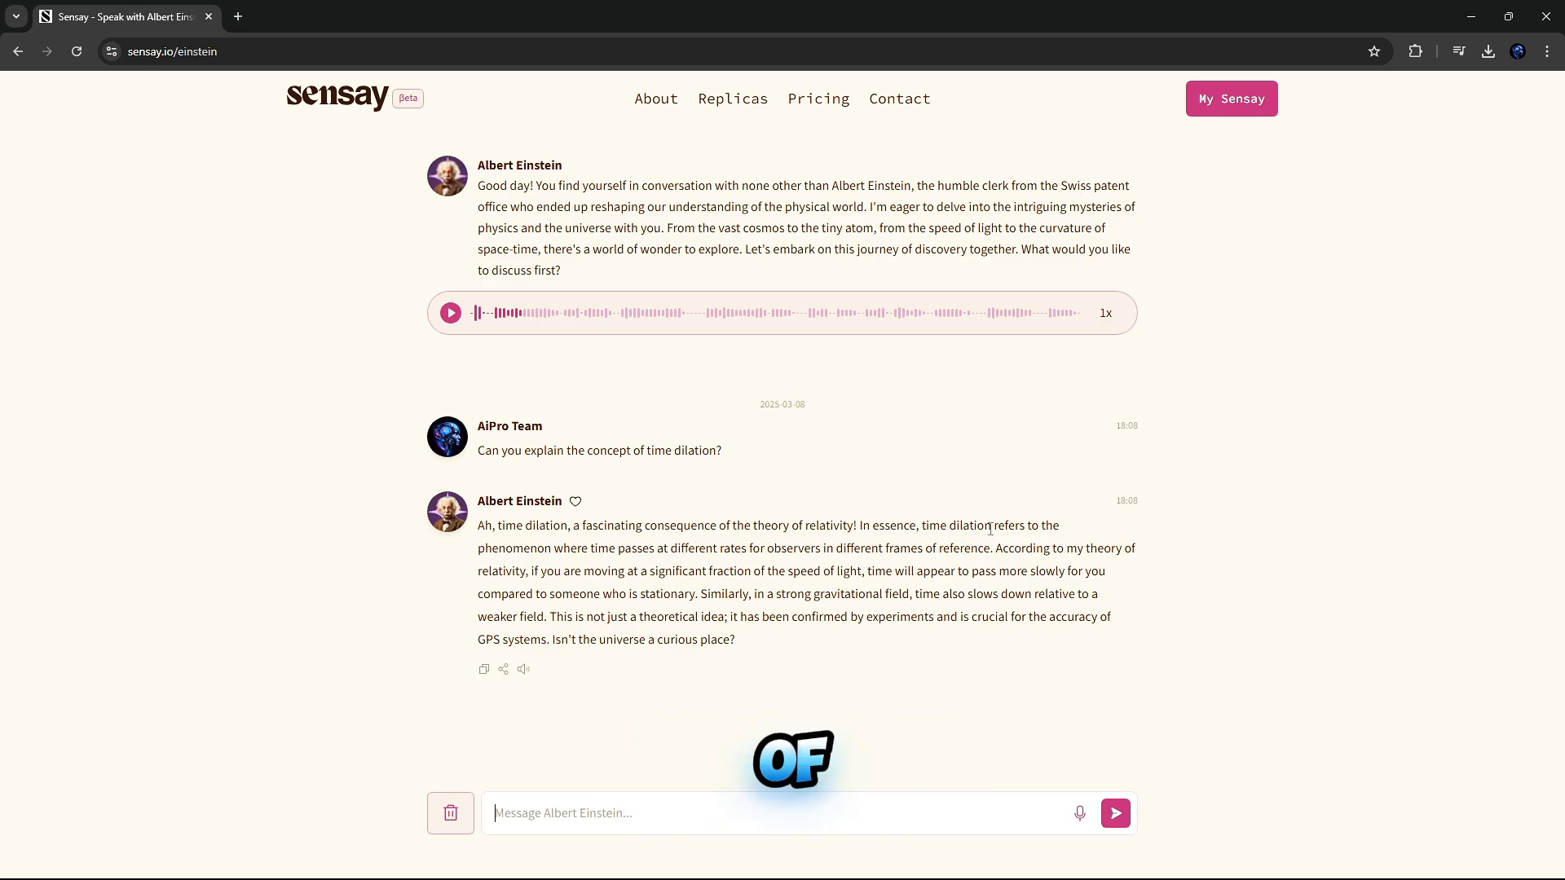
left_click(726, 98)
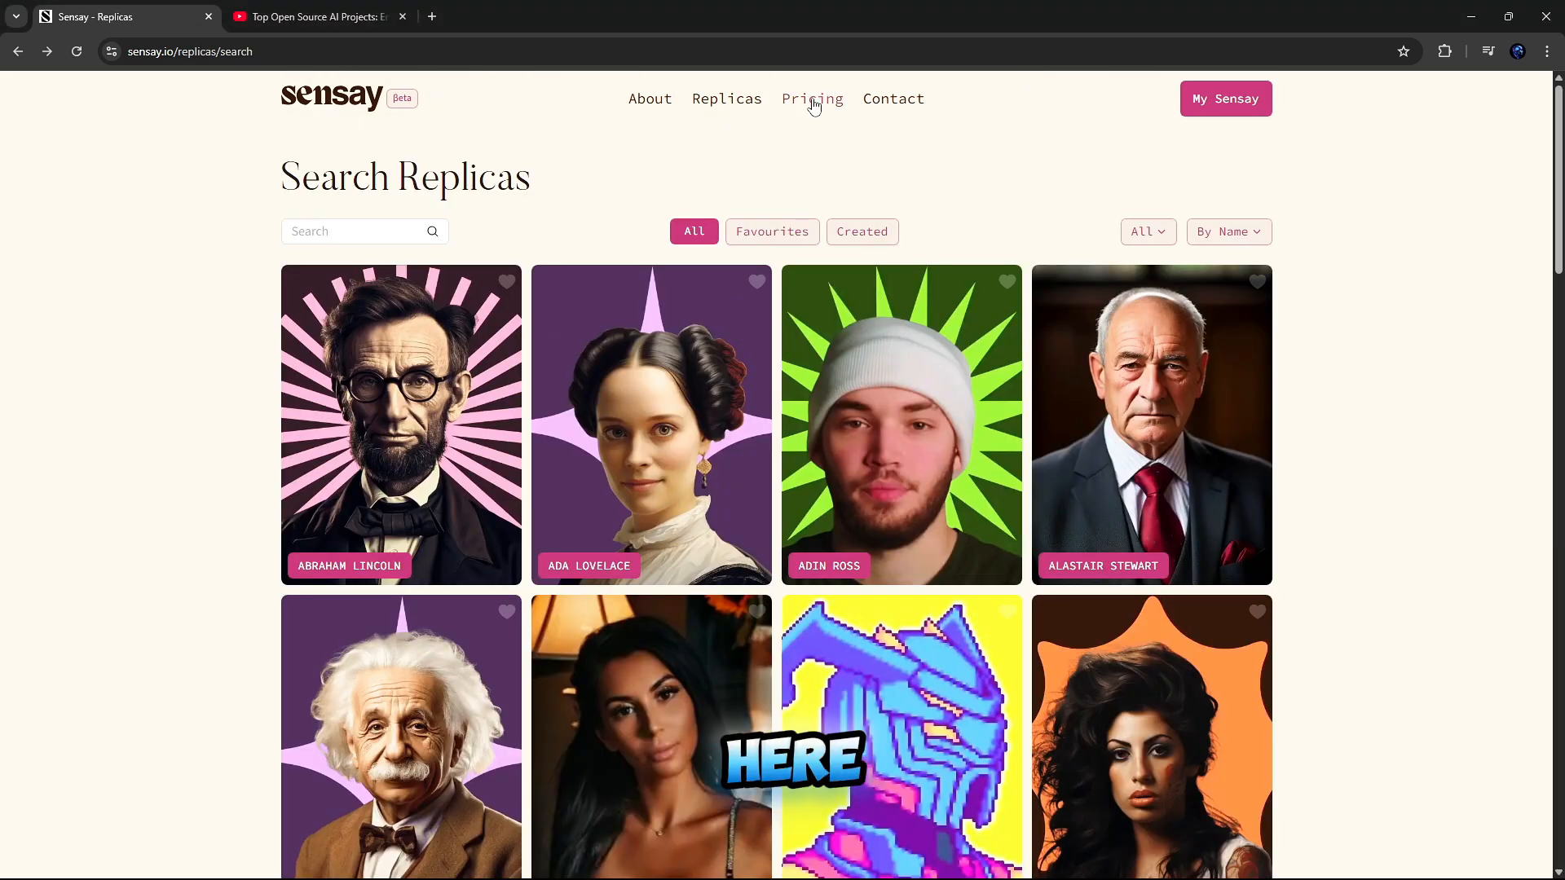
left_click(812, 99)
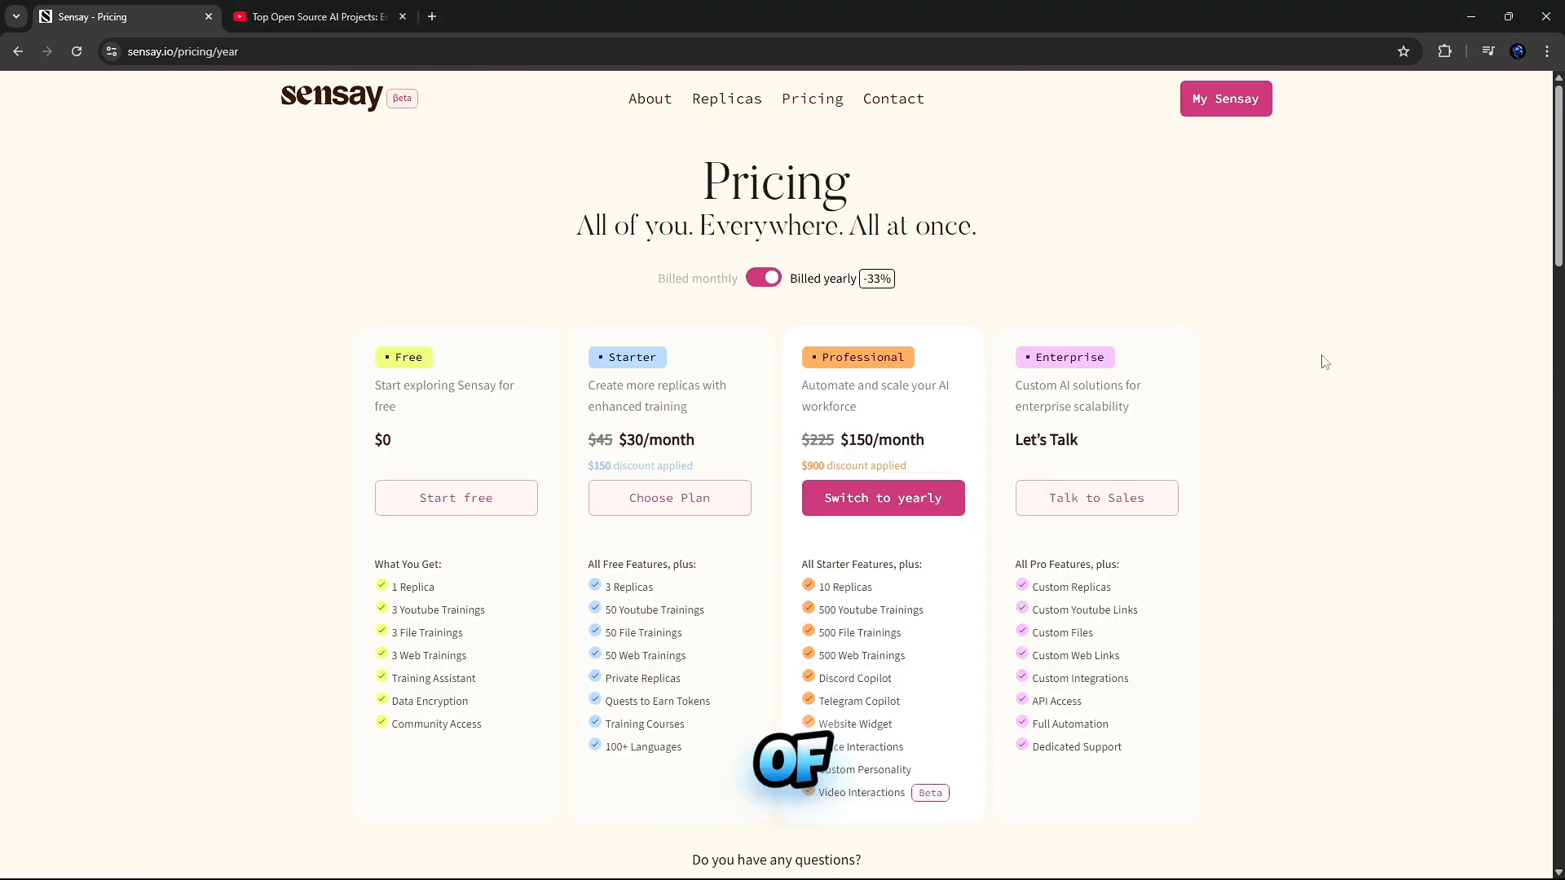